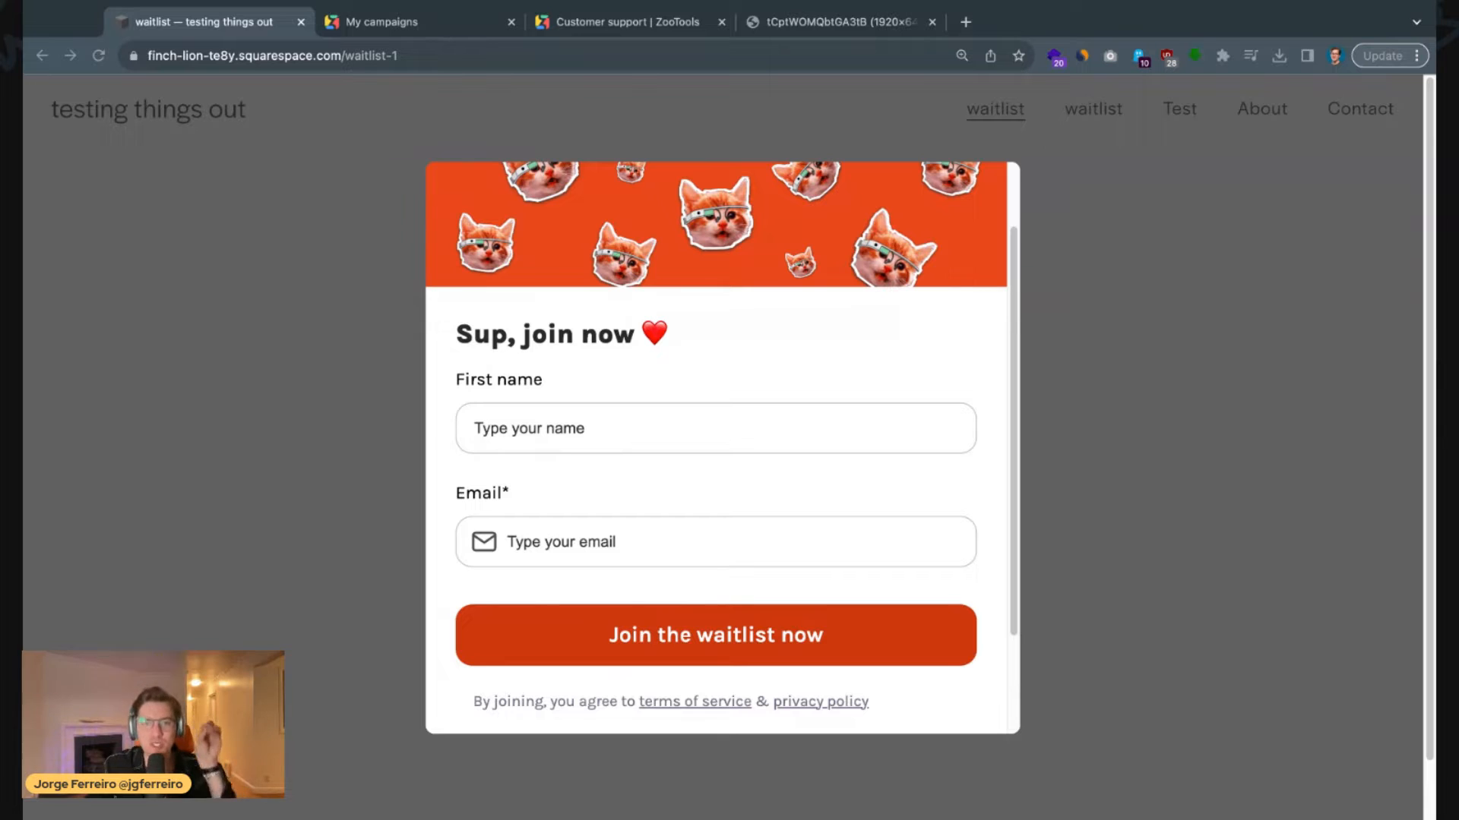
pyautogui.click(716, 428)
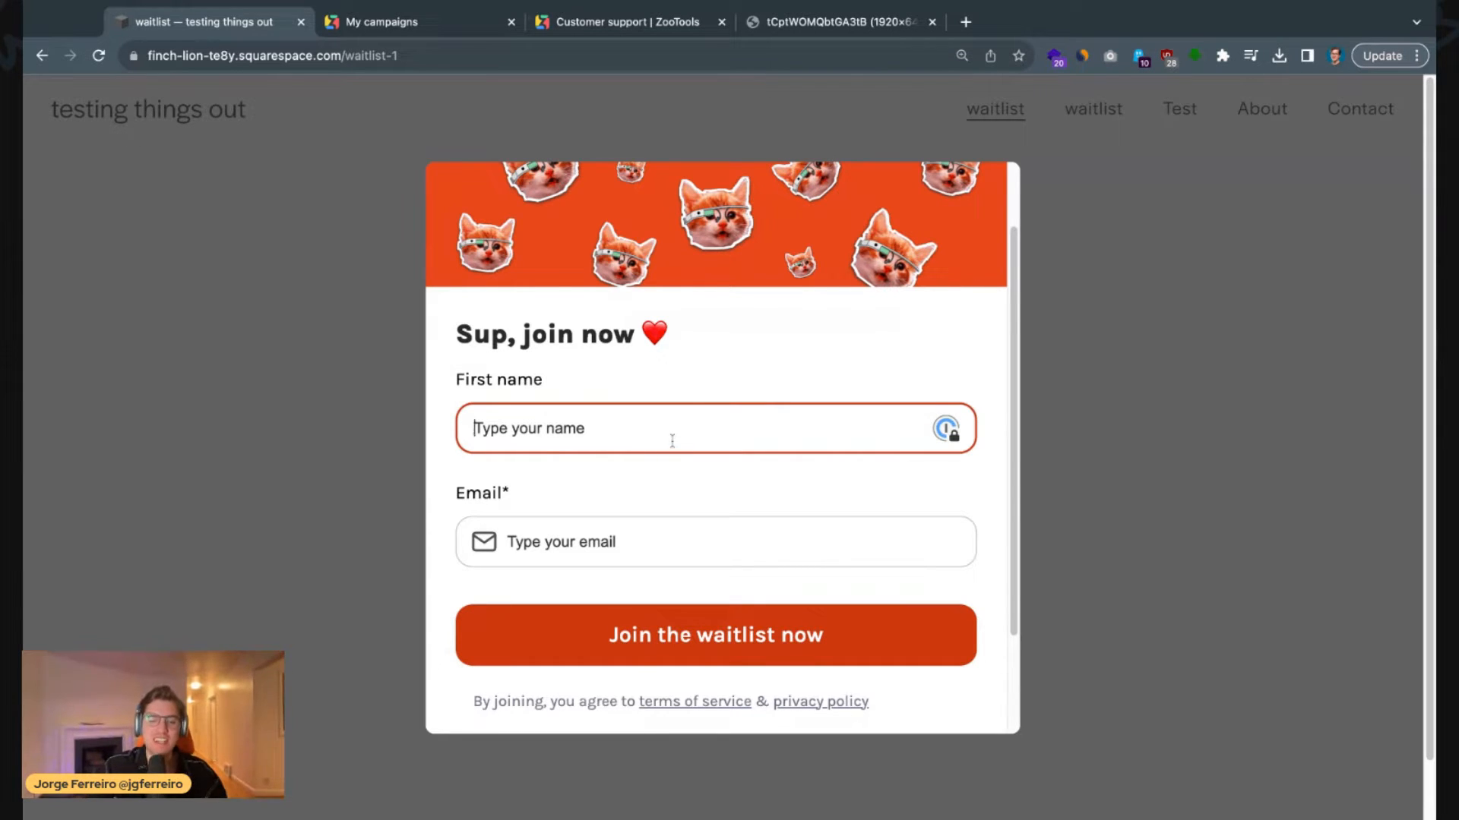
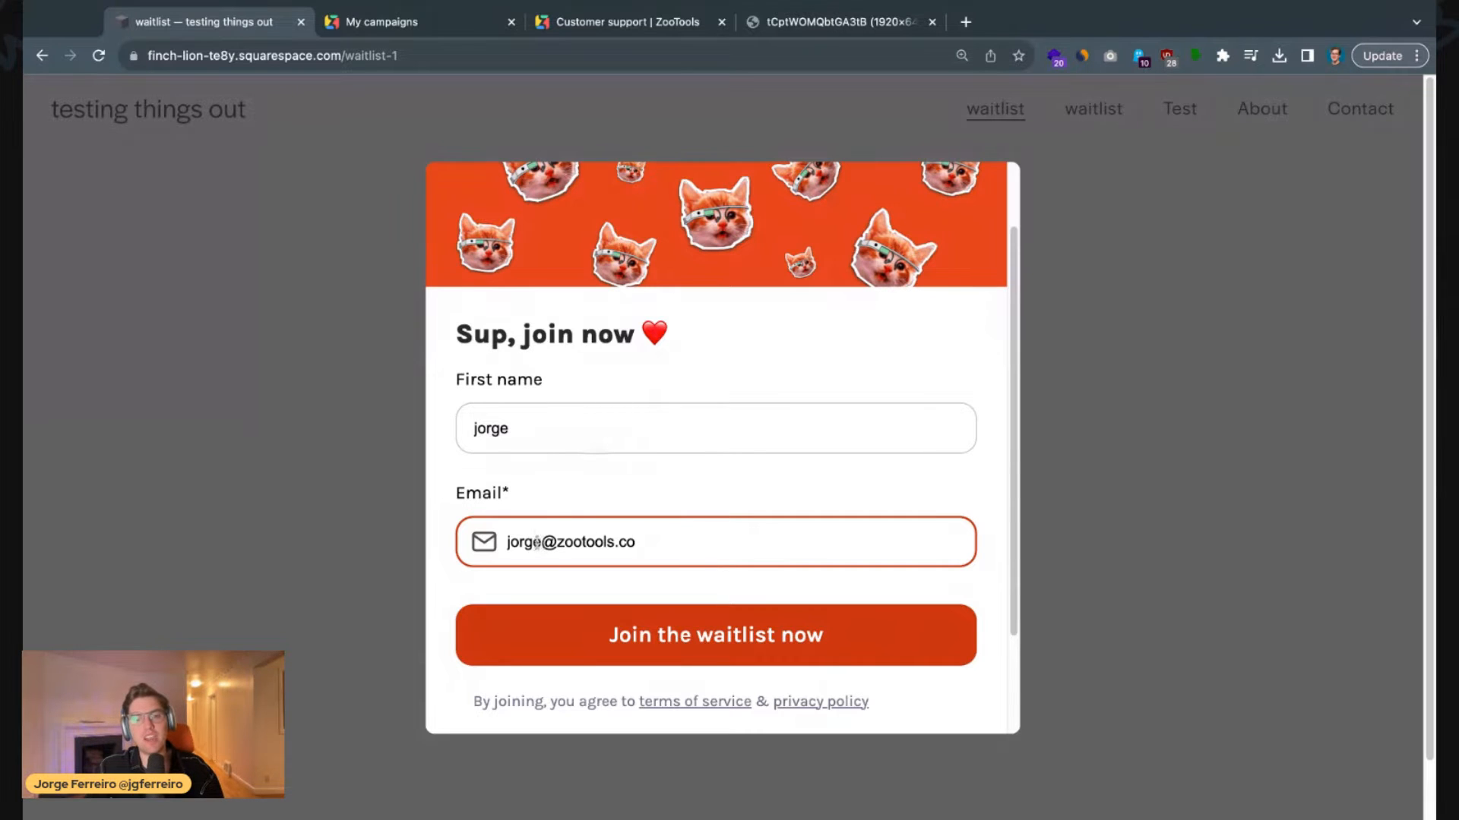
pyautogui.click(714, 636)
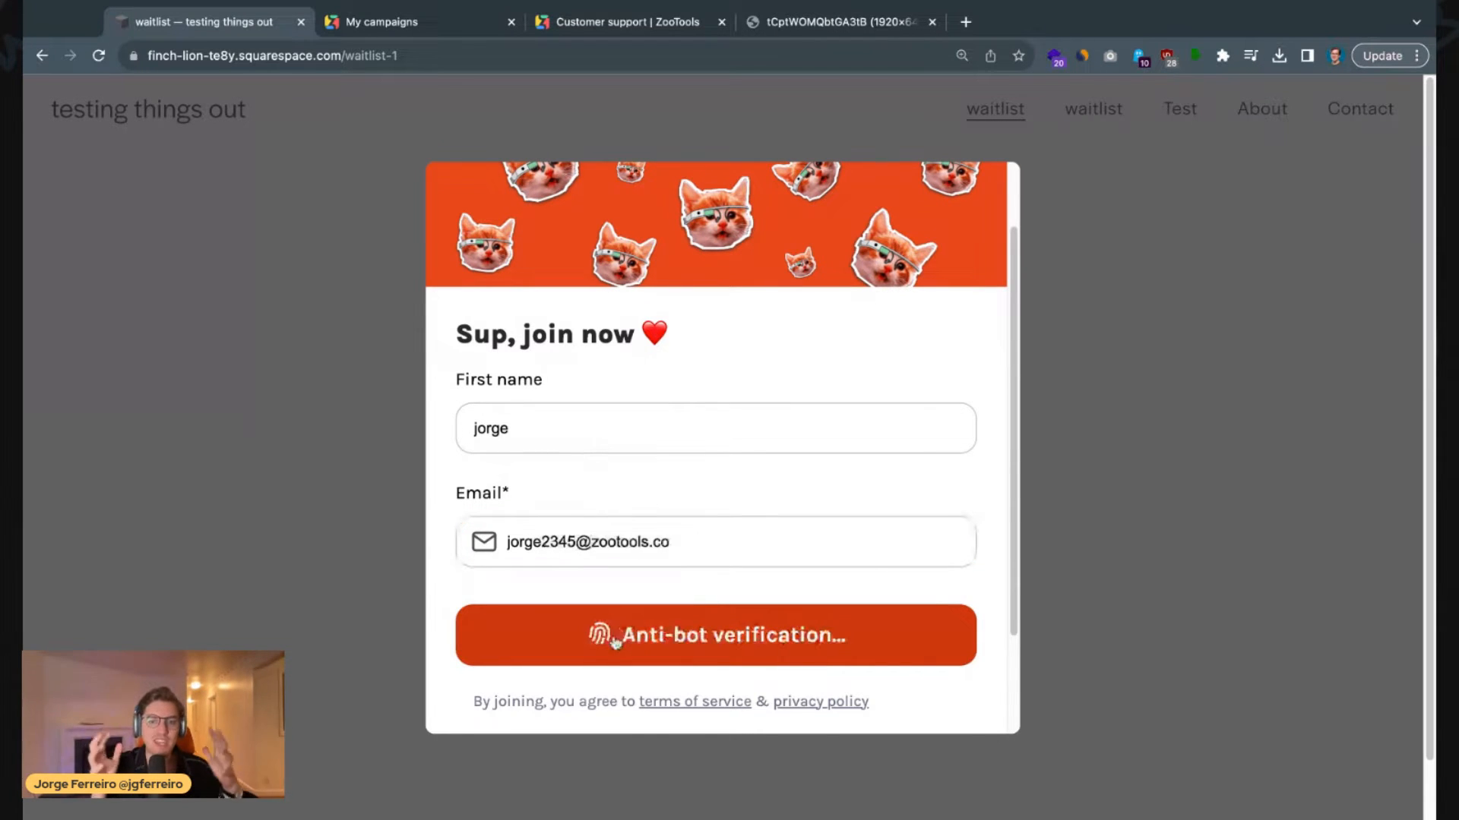
pyautogui.click(715, 635)
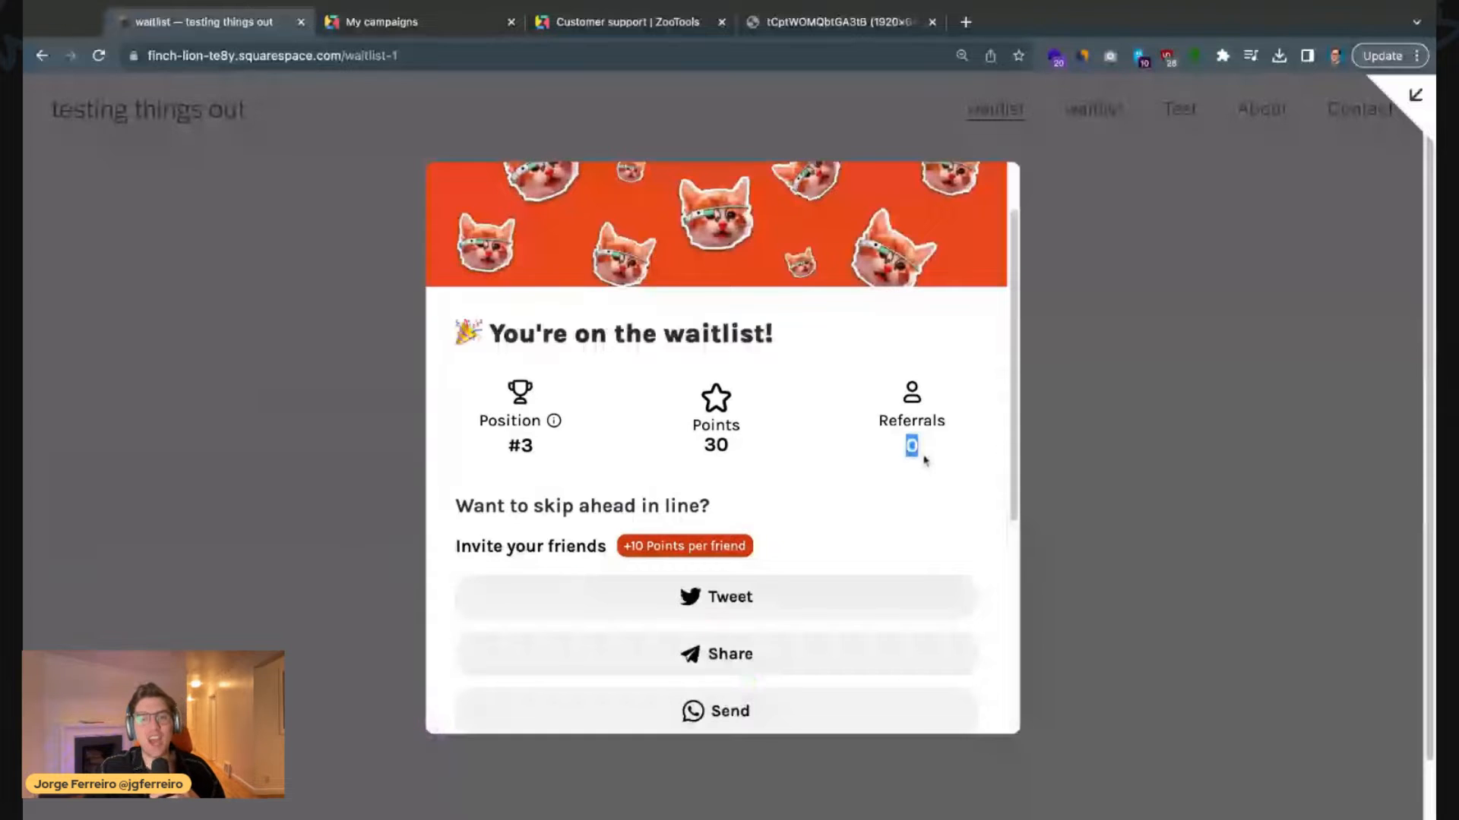
# Start a tweet of the referral link, discard it, and reopen the waitlist signup form.
pyautogui.scroll(-3)
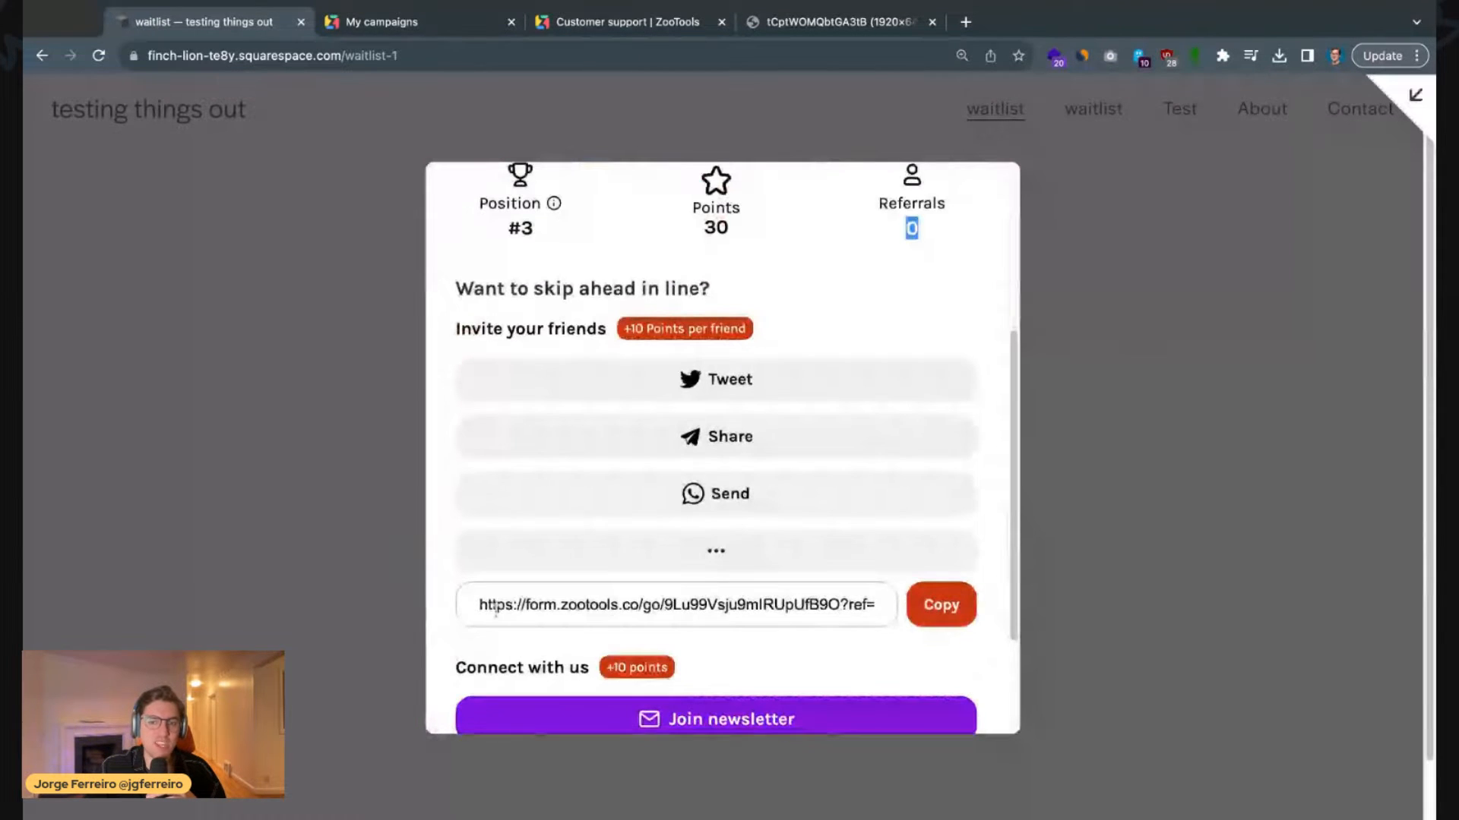
pyautogui.tripleClick(675, 604)
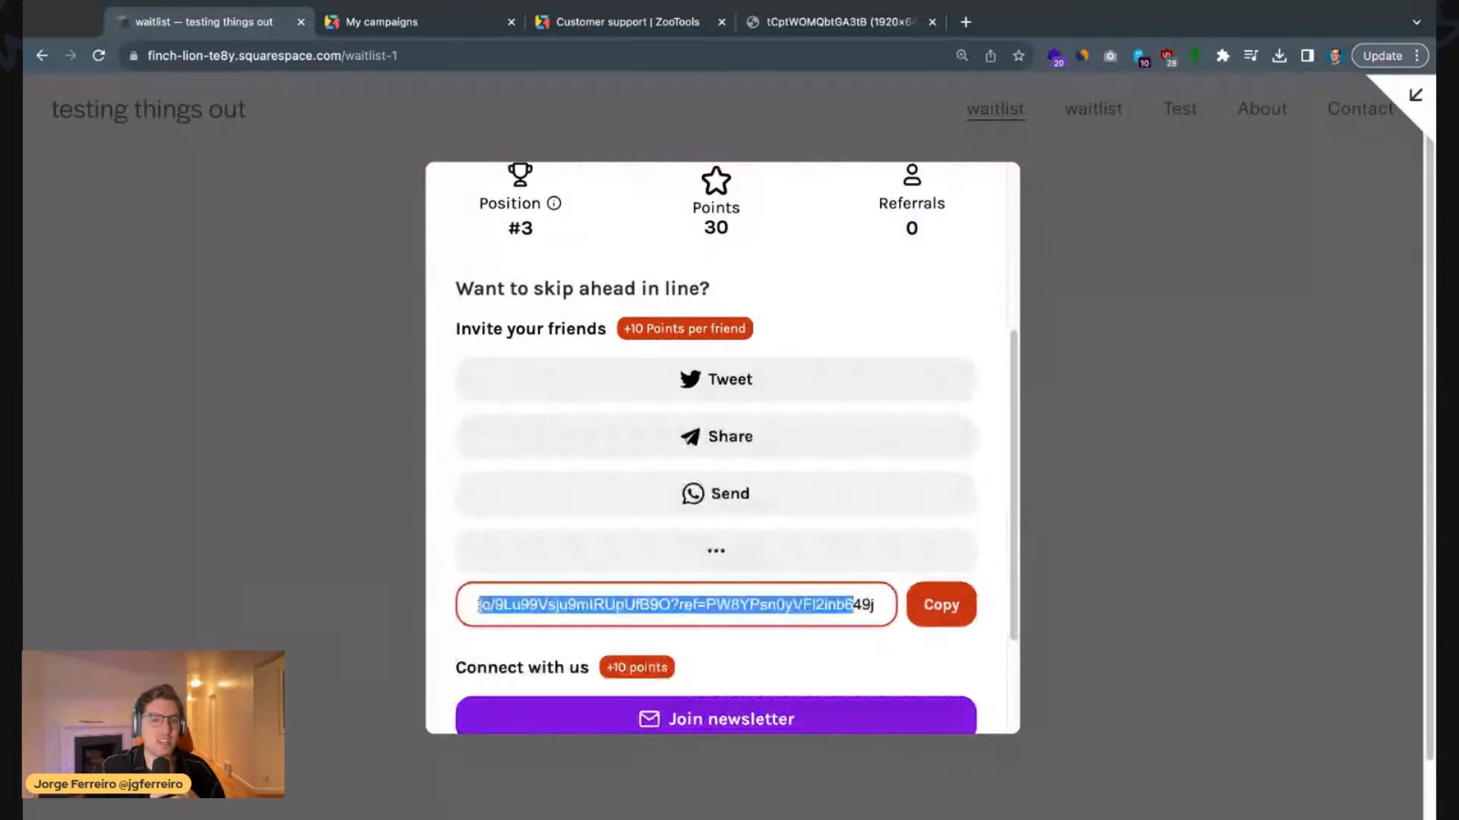
pyautogui.click(714, 378)
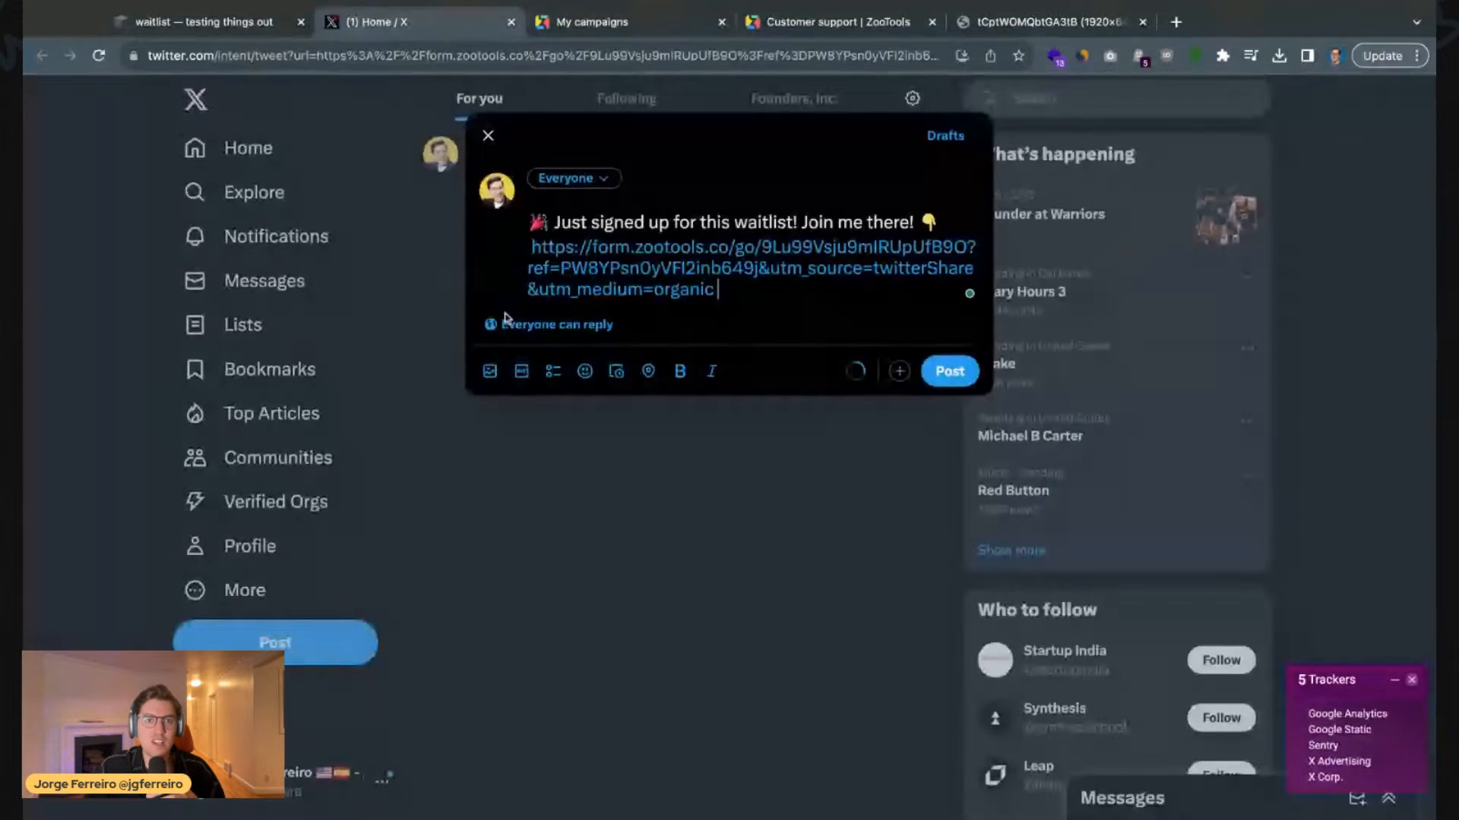
pyautogui.click(487, 135)
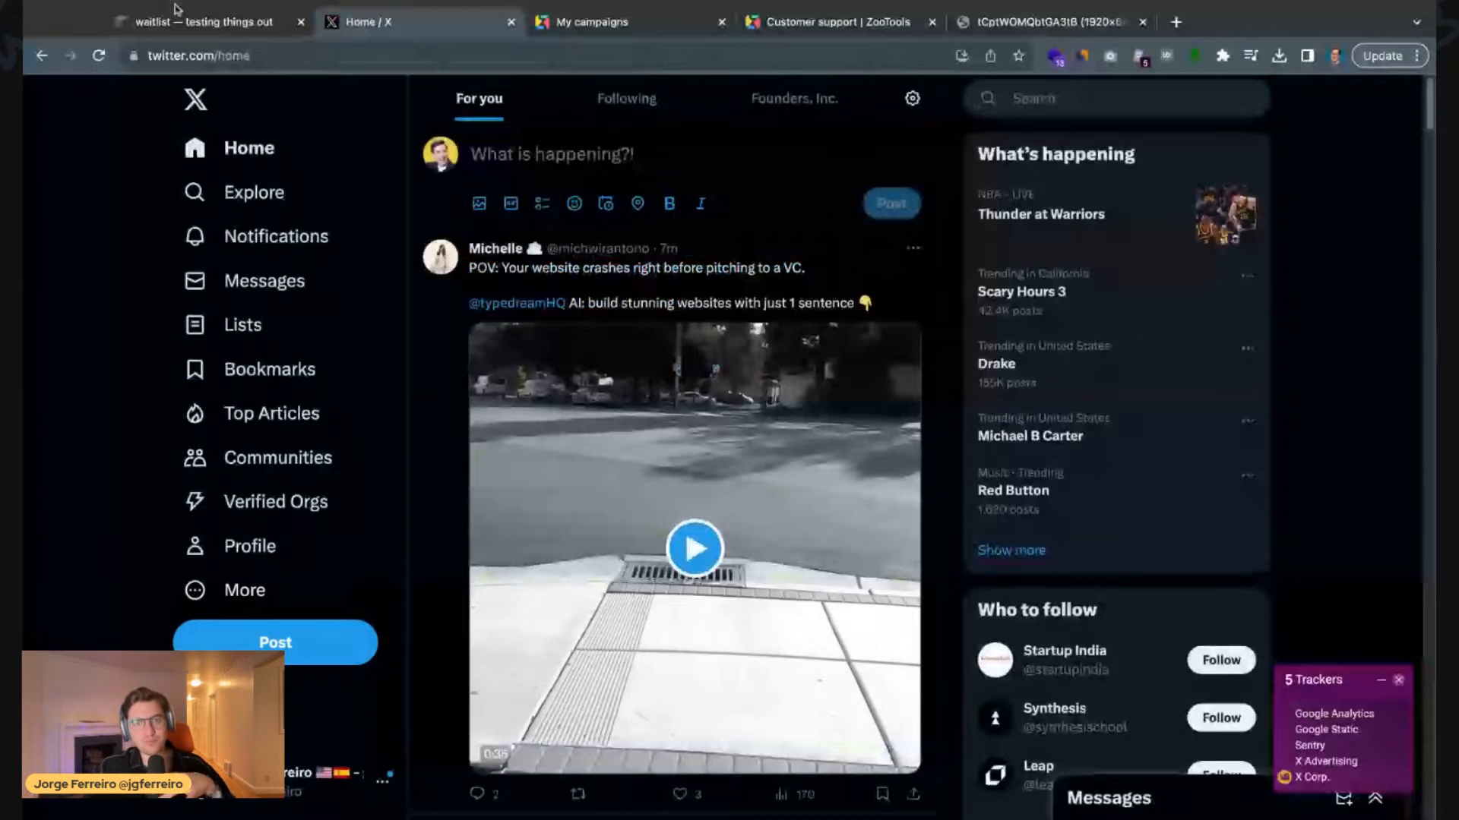
pyautogui.click(205, 21)
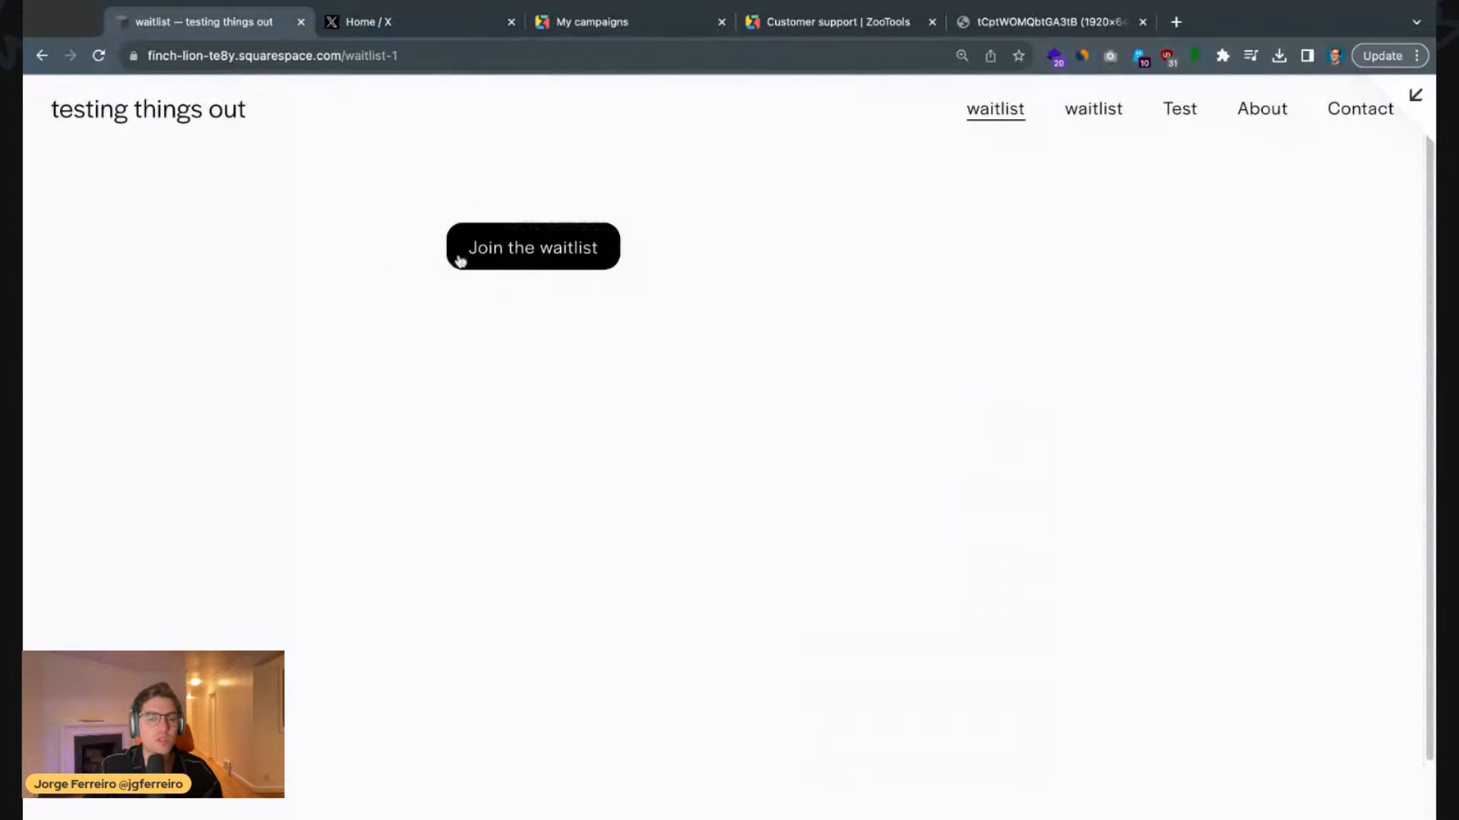
pyautogui.click(532, 248)
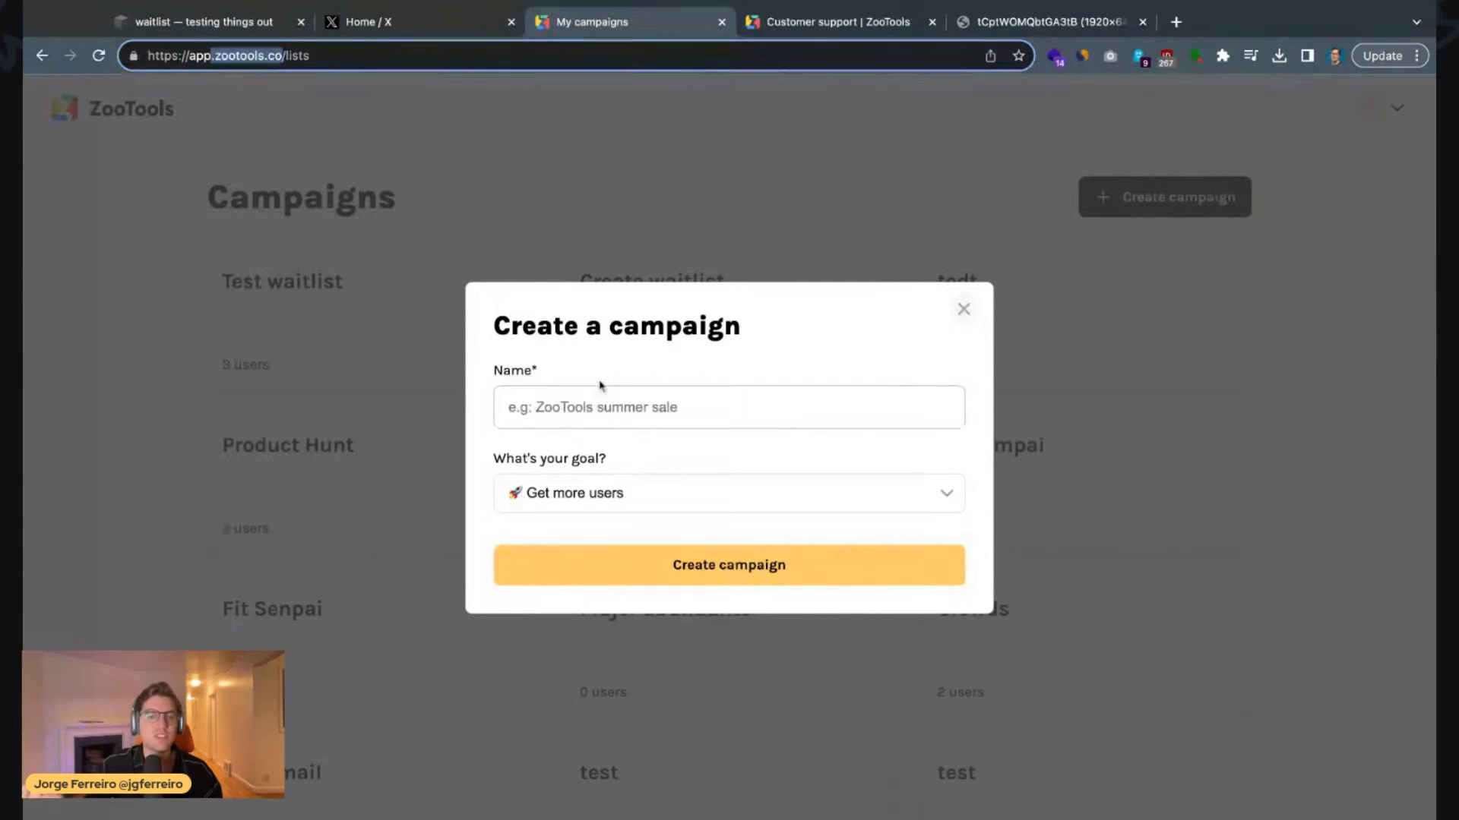
# Name the new campaign 'Waitlist Test' with the Get more users goal and create it.
pyautogui.click(728, 407)
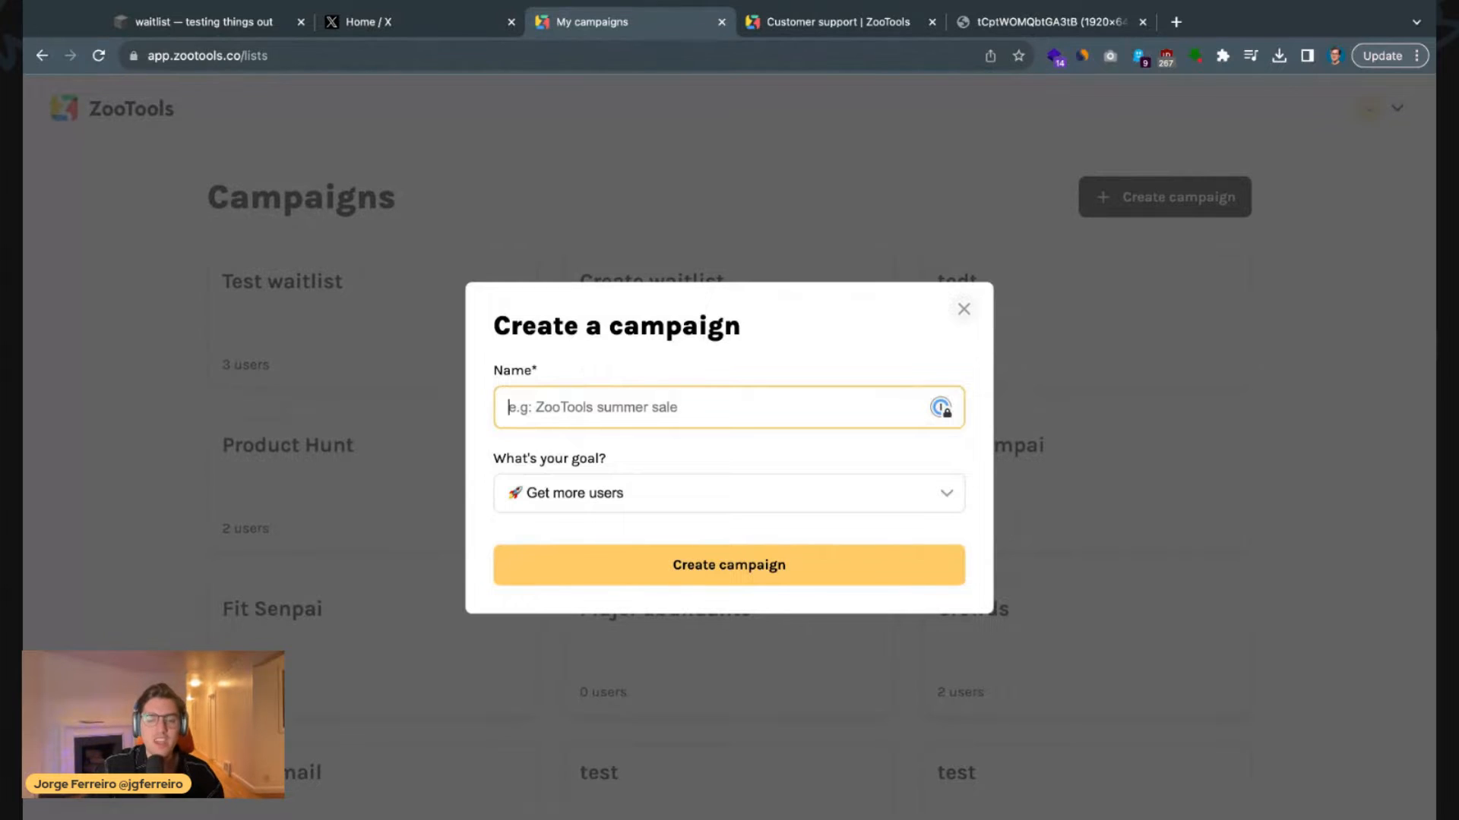
pyautogui.write('Waitlist')
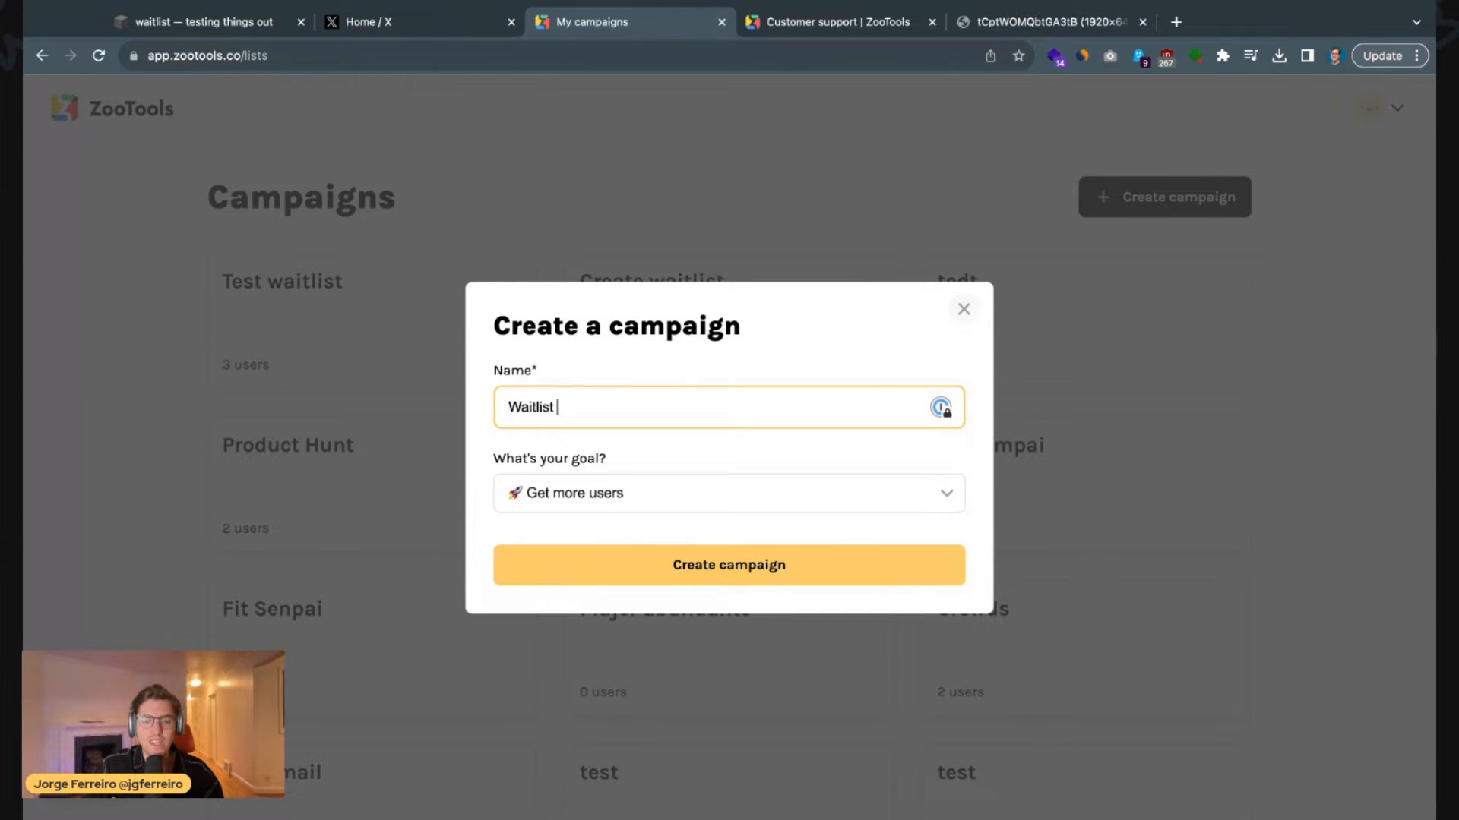
pyautogui.write('Test')
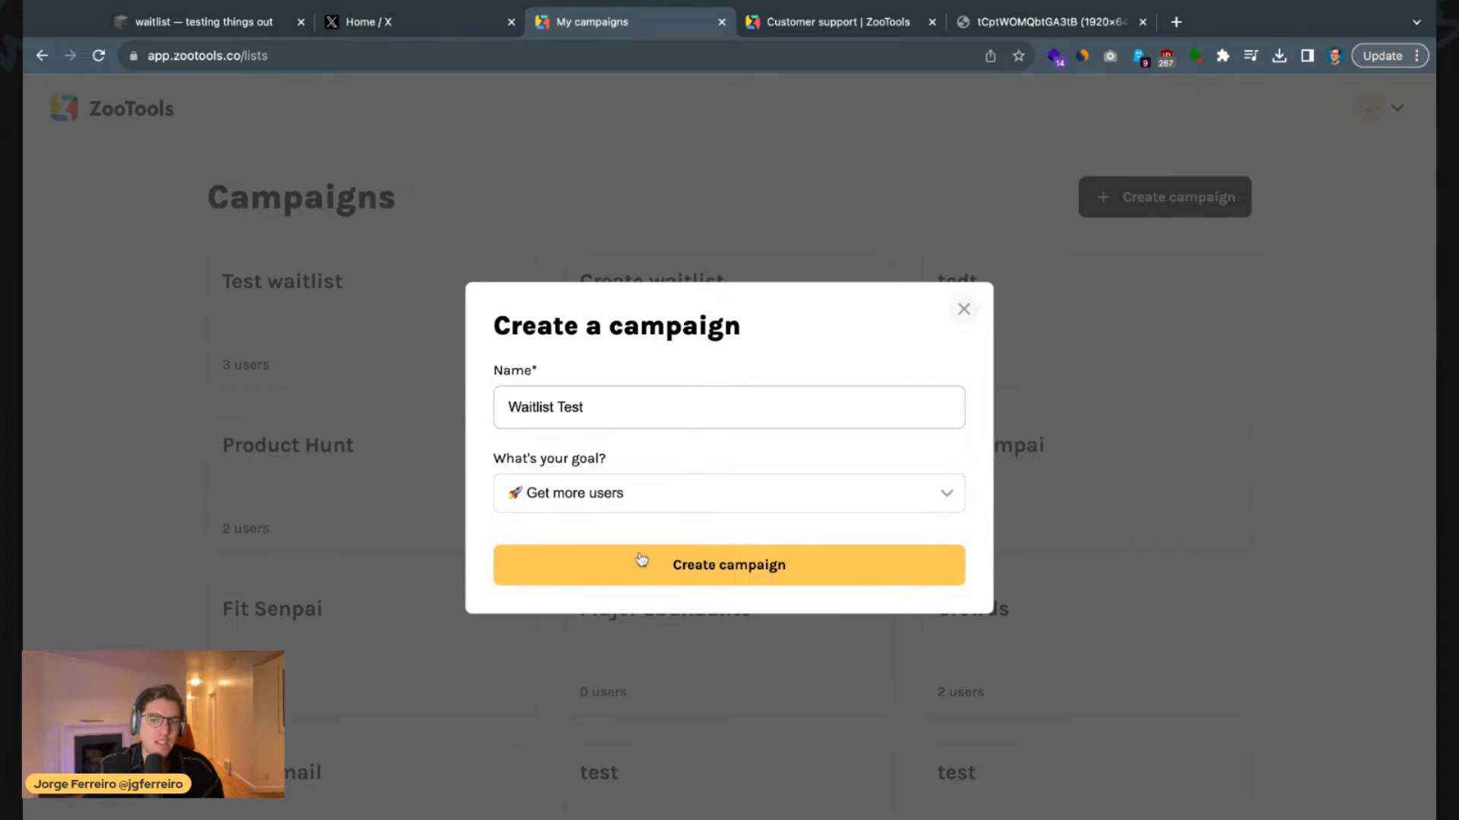
pyautogui.click(728, 565)
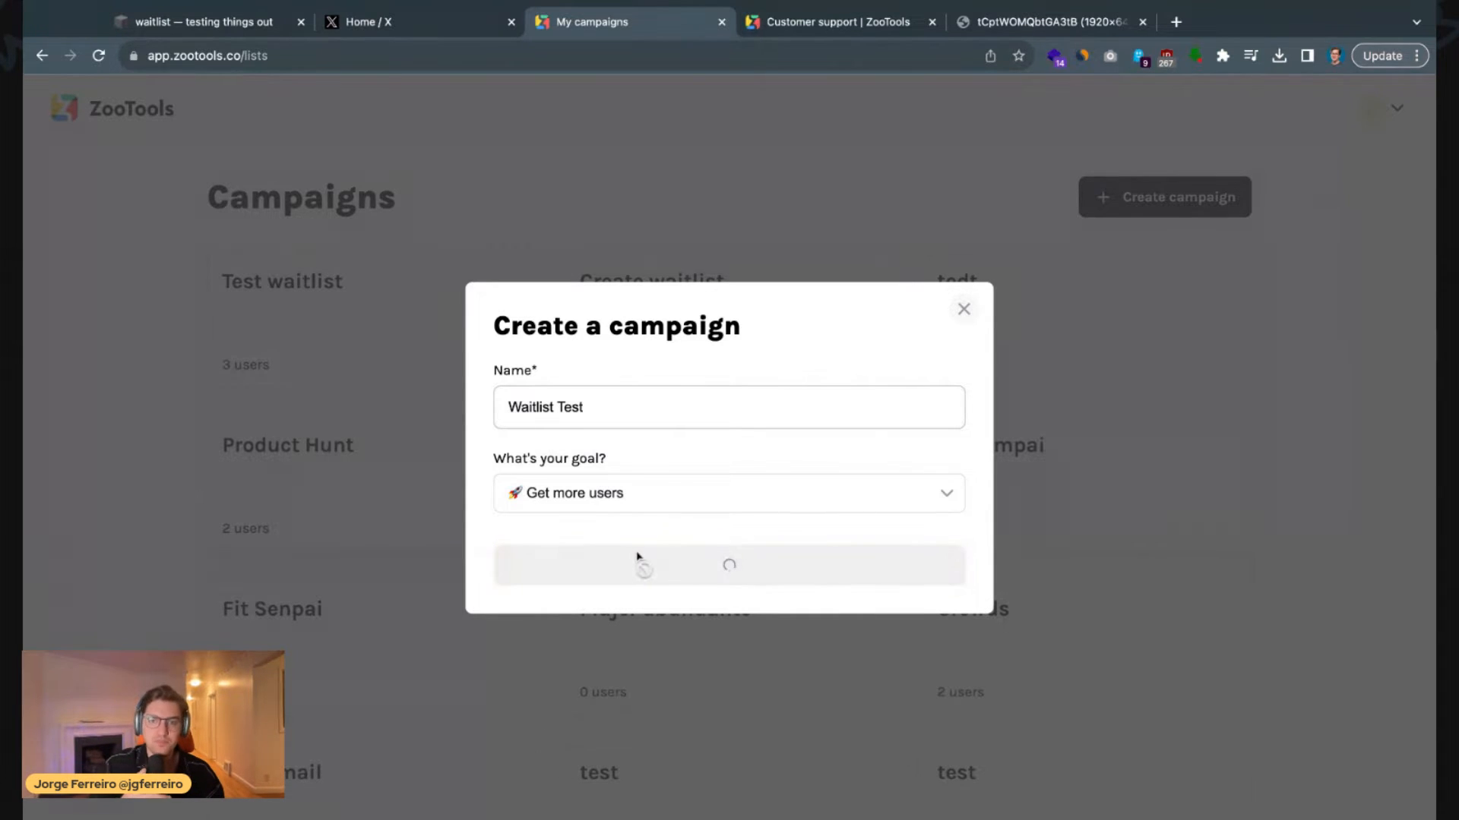
pyautogui.click(728, 565)
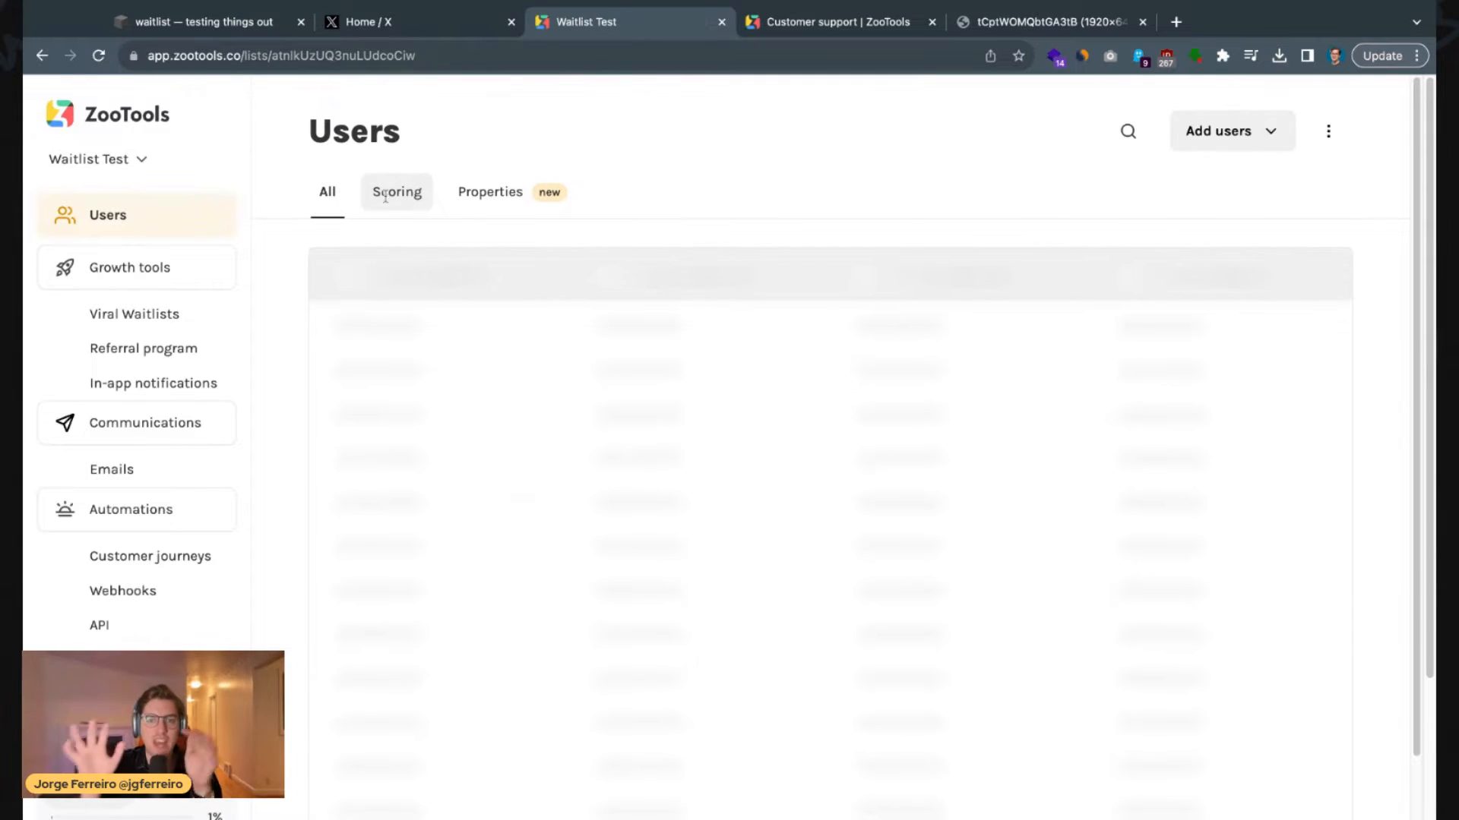
# Open the Viral Waitlists form designer for the Waitlist Test campaign.
pyautogui.click(134, 313)
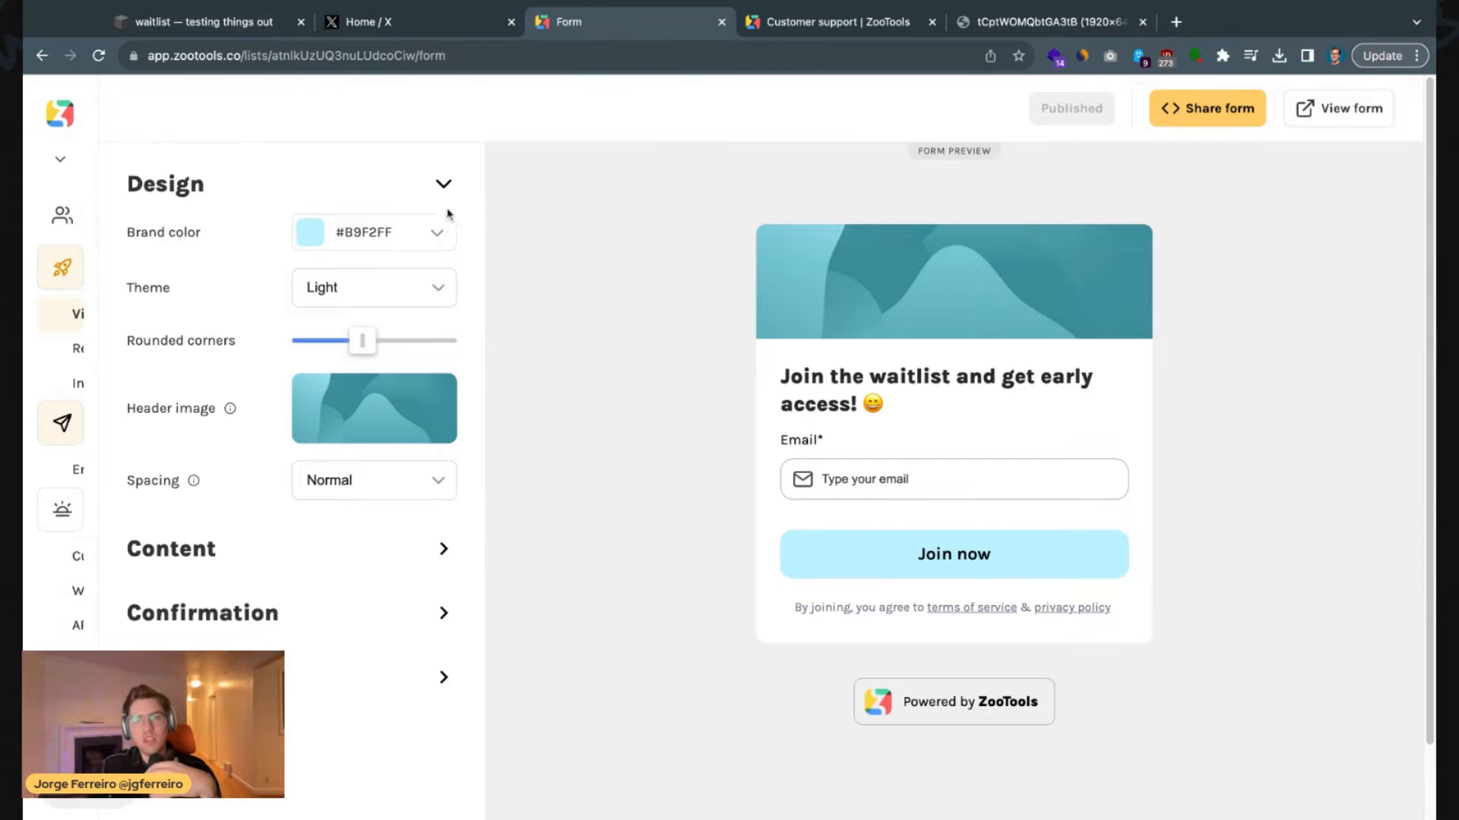
pyautogui.moveTo(611, 253)
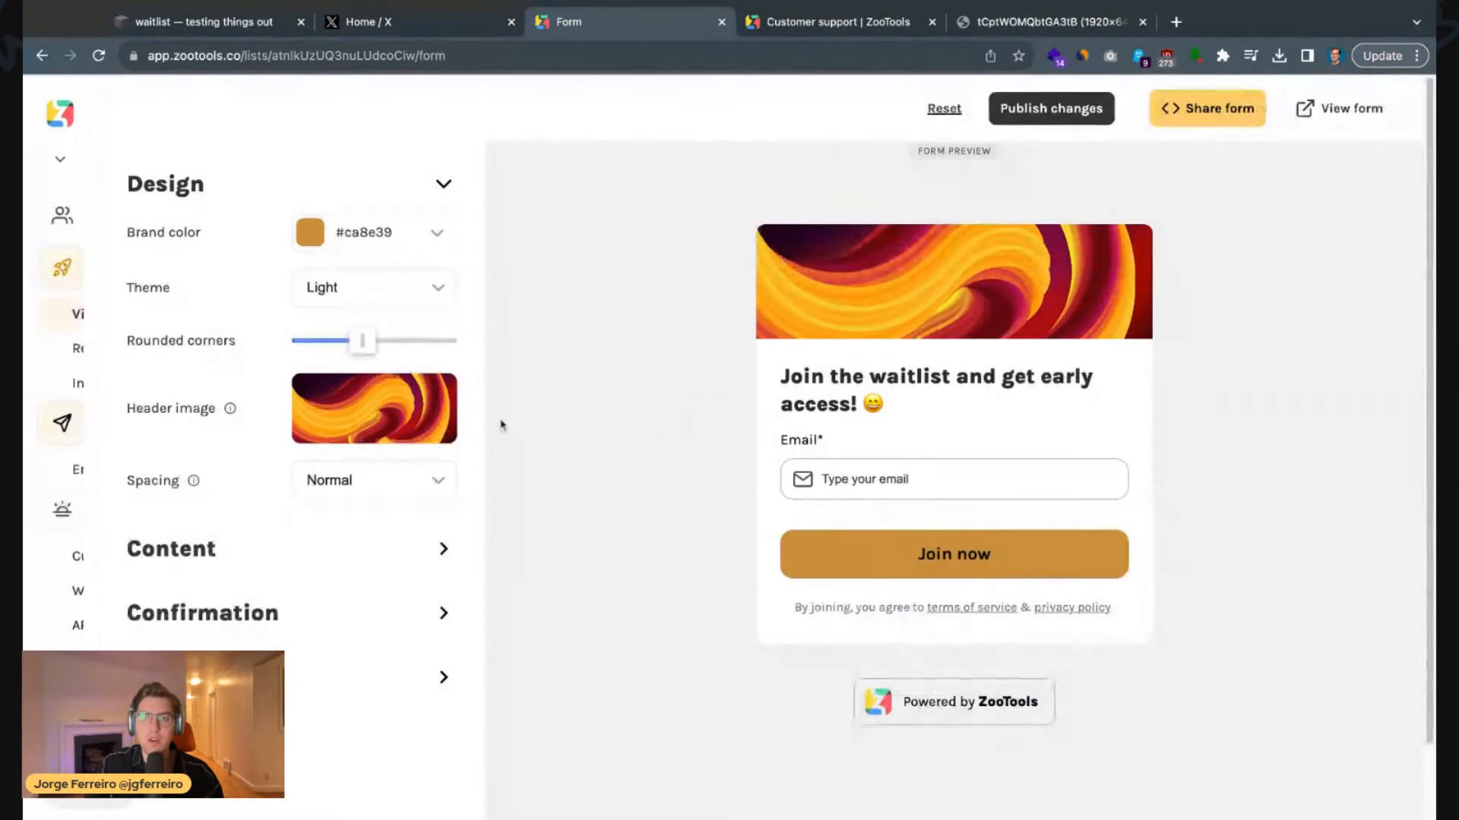
# Upload the orange cat-face image as the header, checking the recommended size template along the way.
pyautogui.click(374, 408)
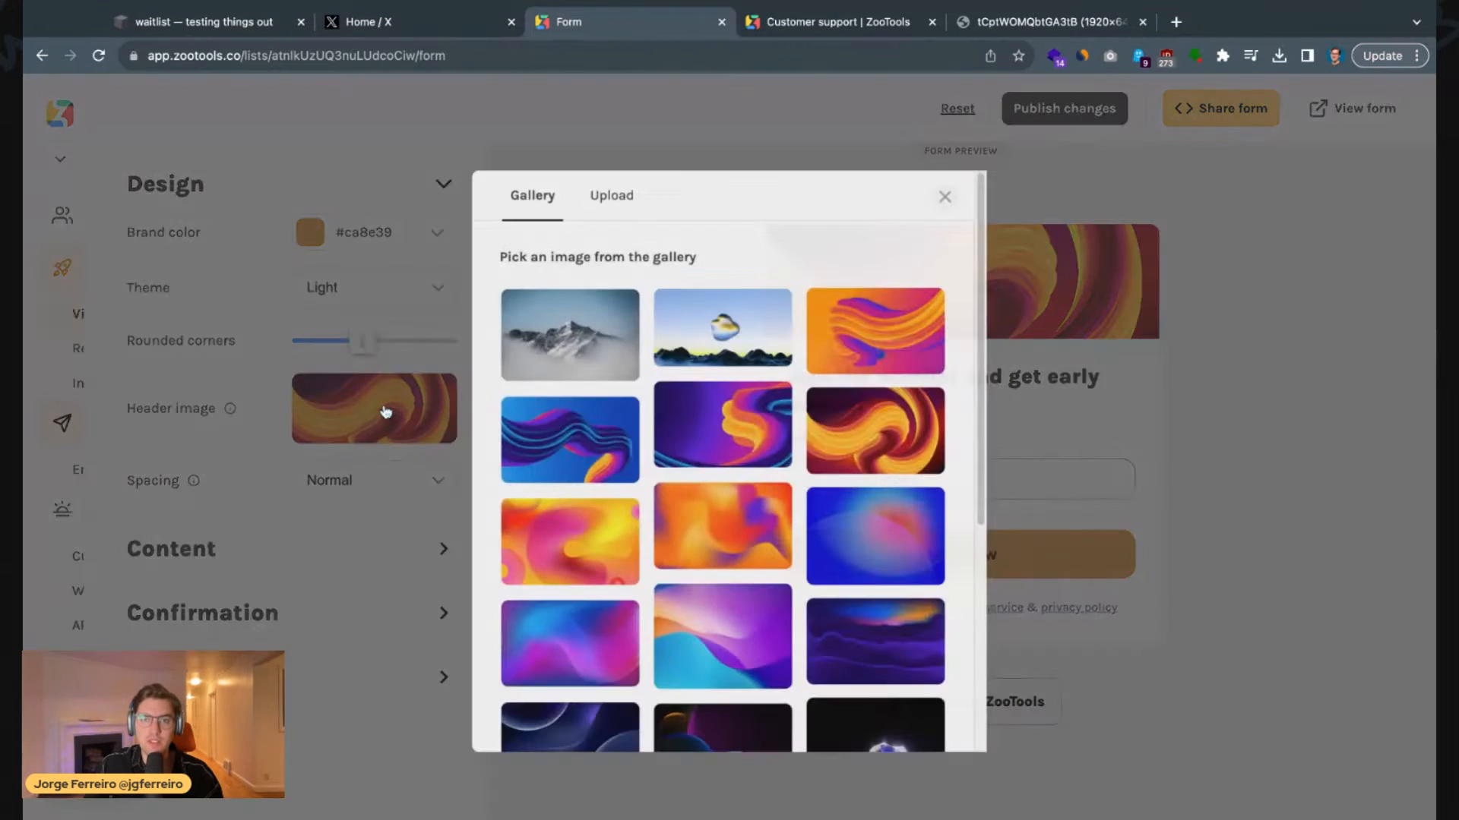
pyautogui.click(610, 196)
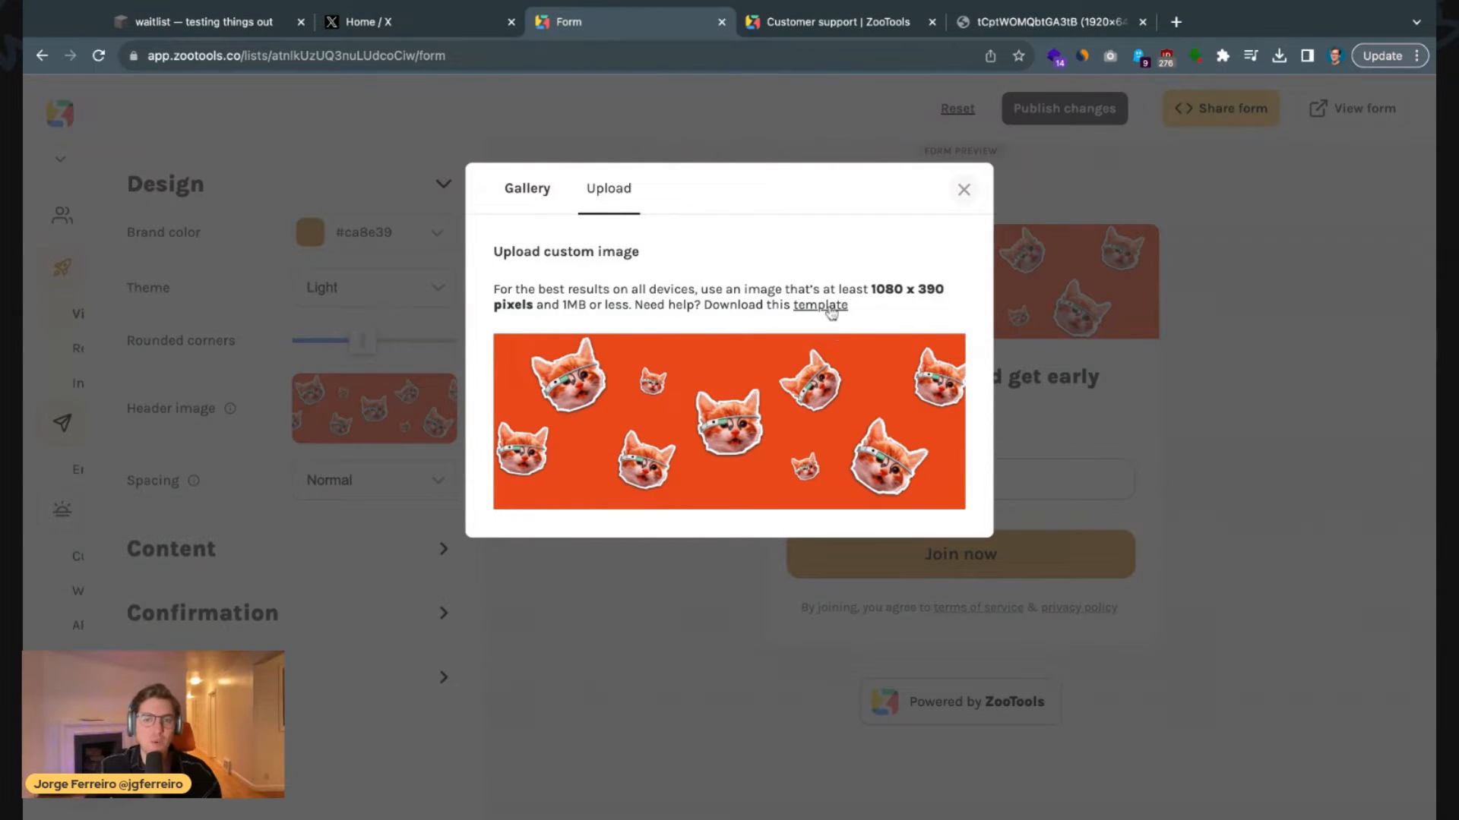
pyautogui.click(819, 306)
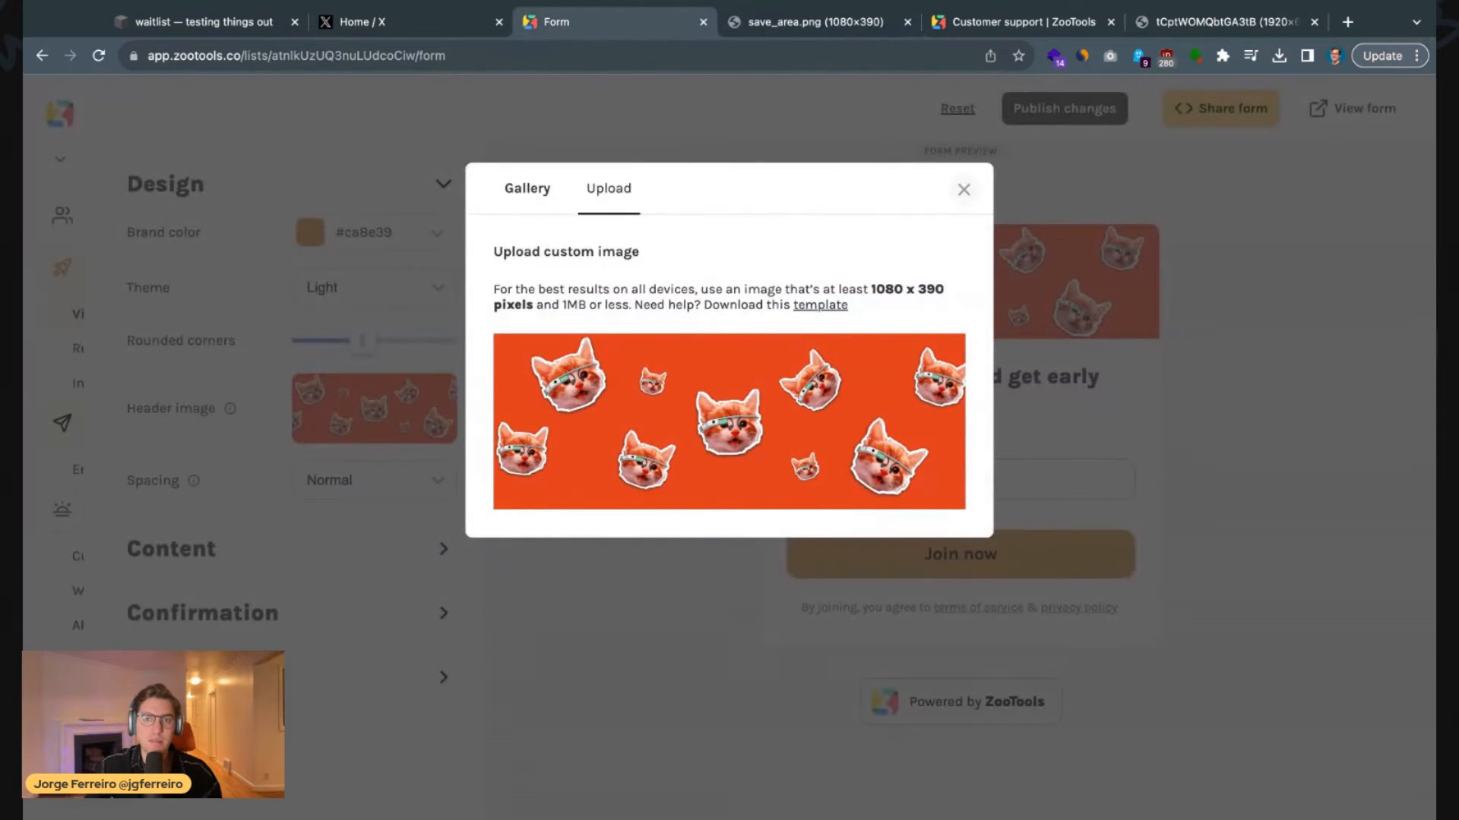
pyautogui.click(822, 22)
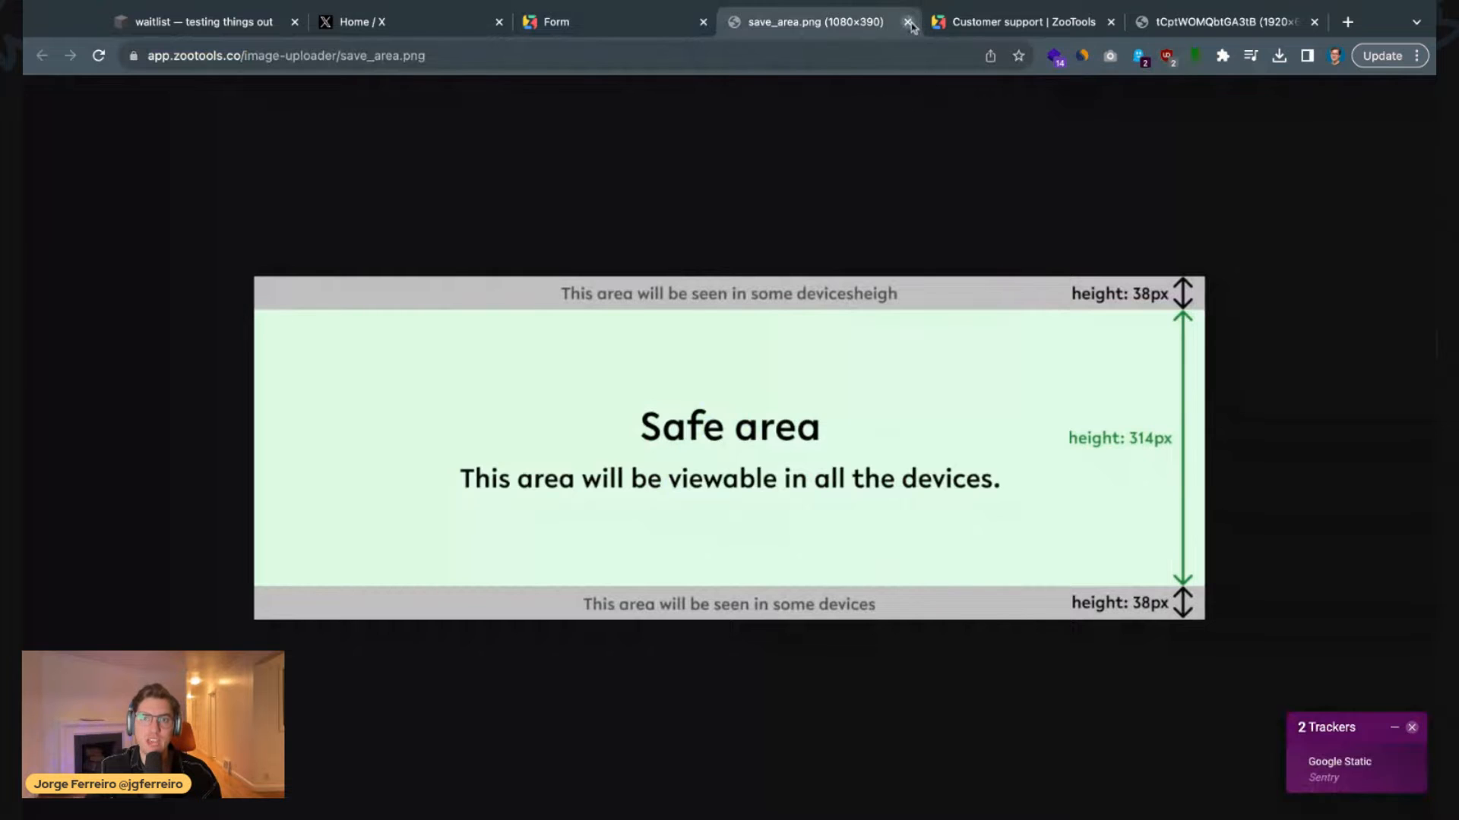
pyautogui.click(907, 21)
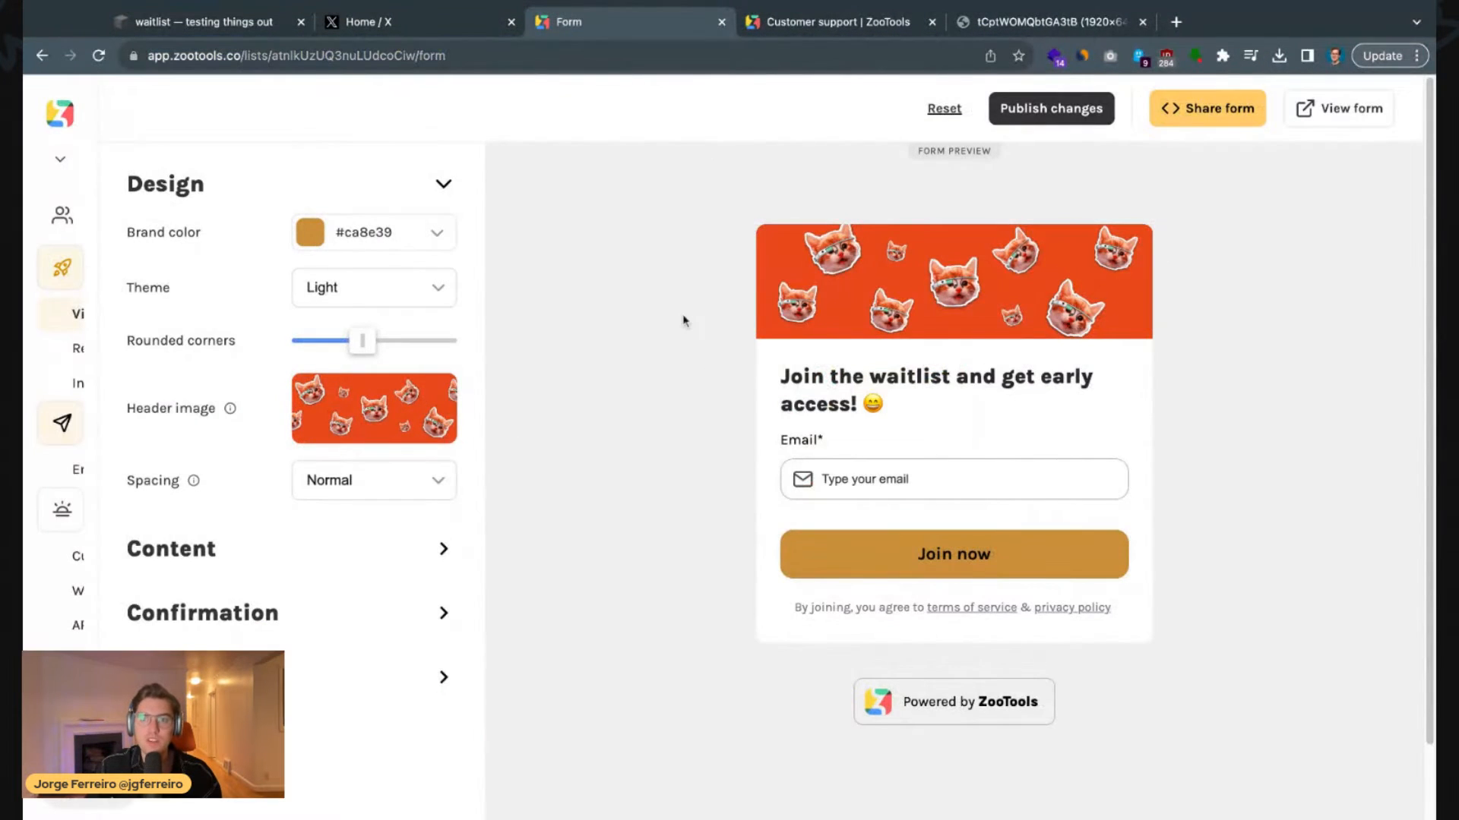
pyautogui.moveTo(924, 641)
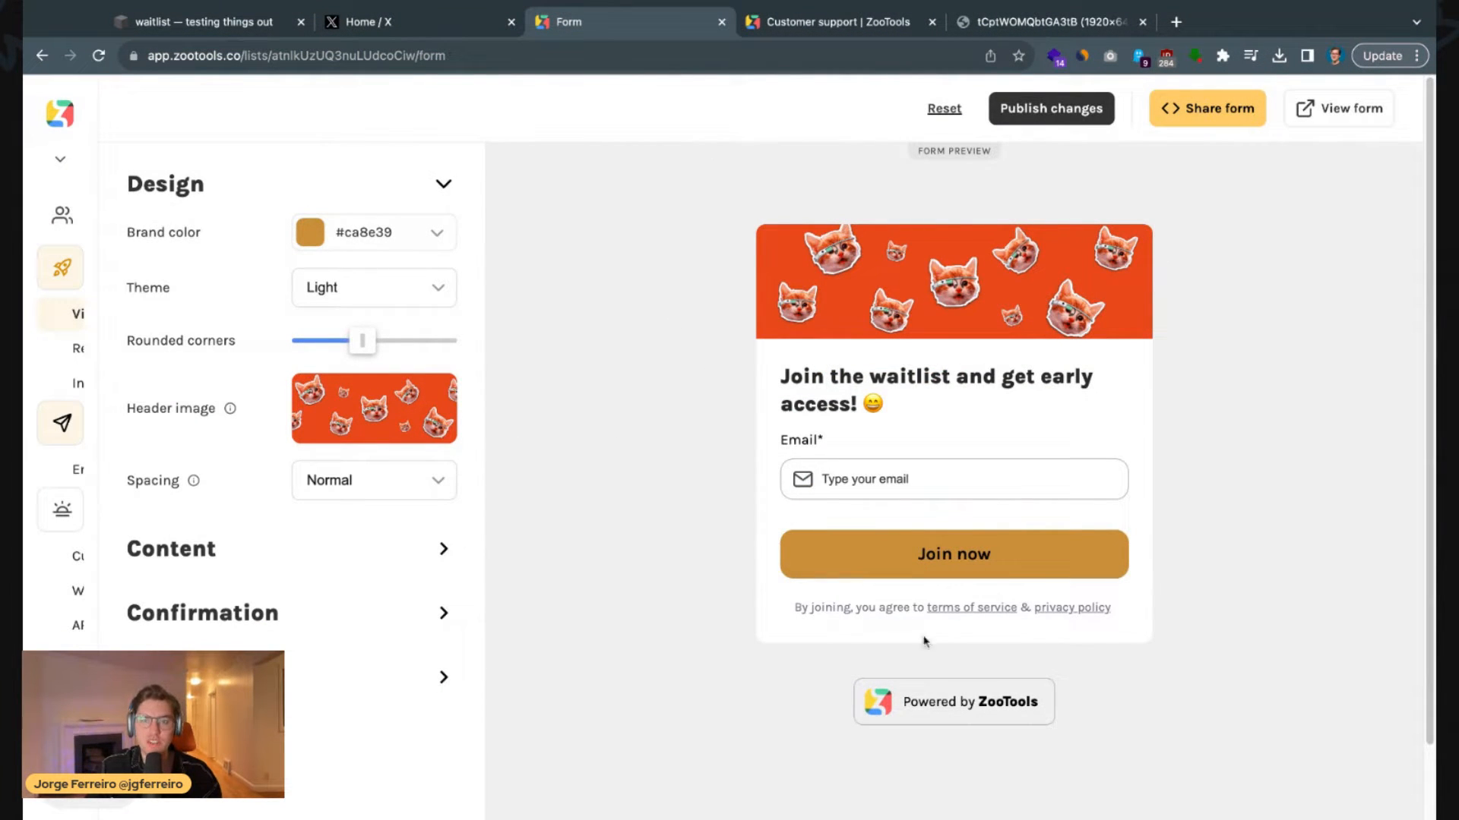
pyautogui.click(834, 21)
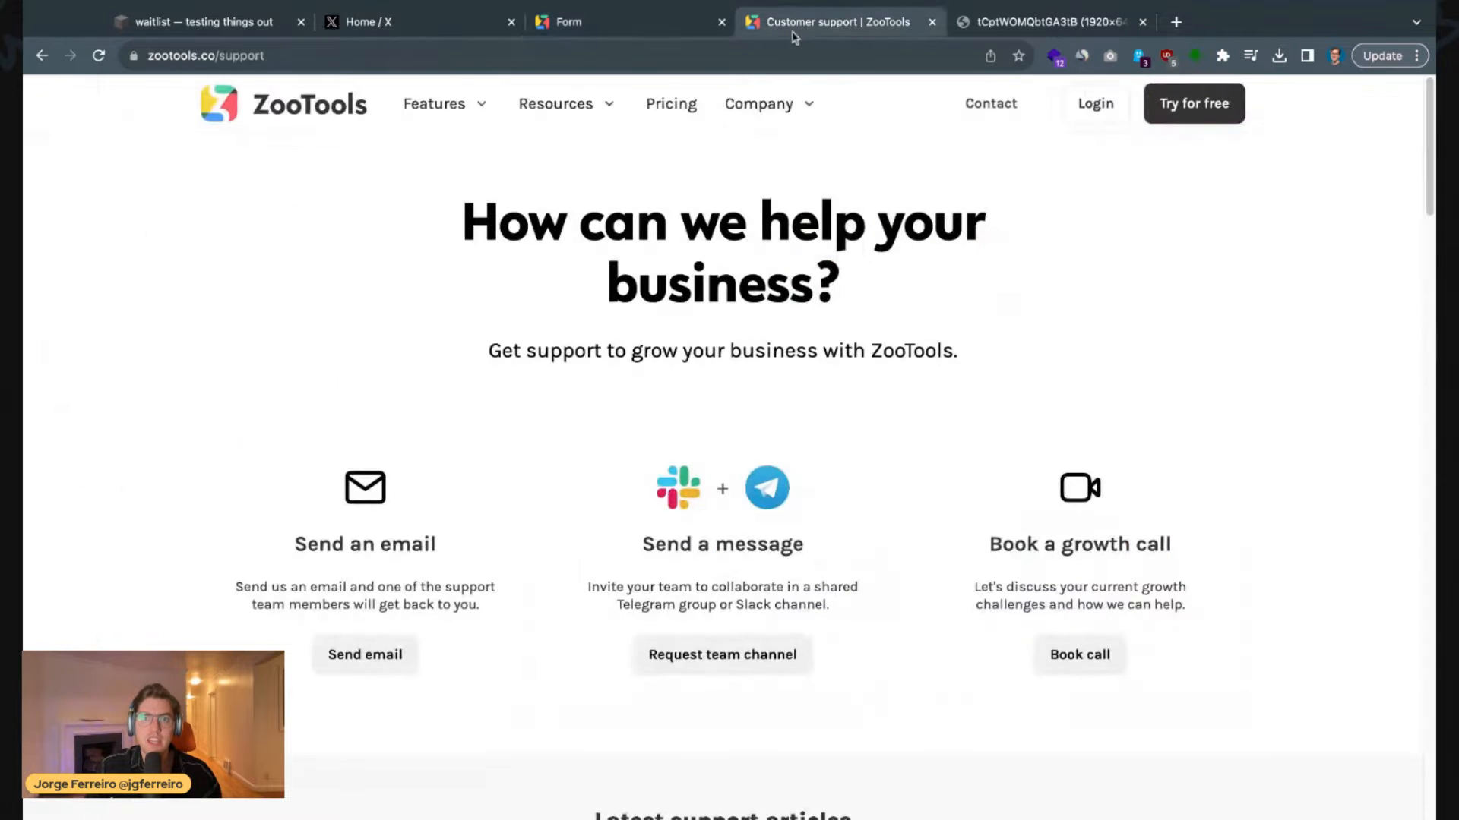
pyautogui.click(557, 21)
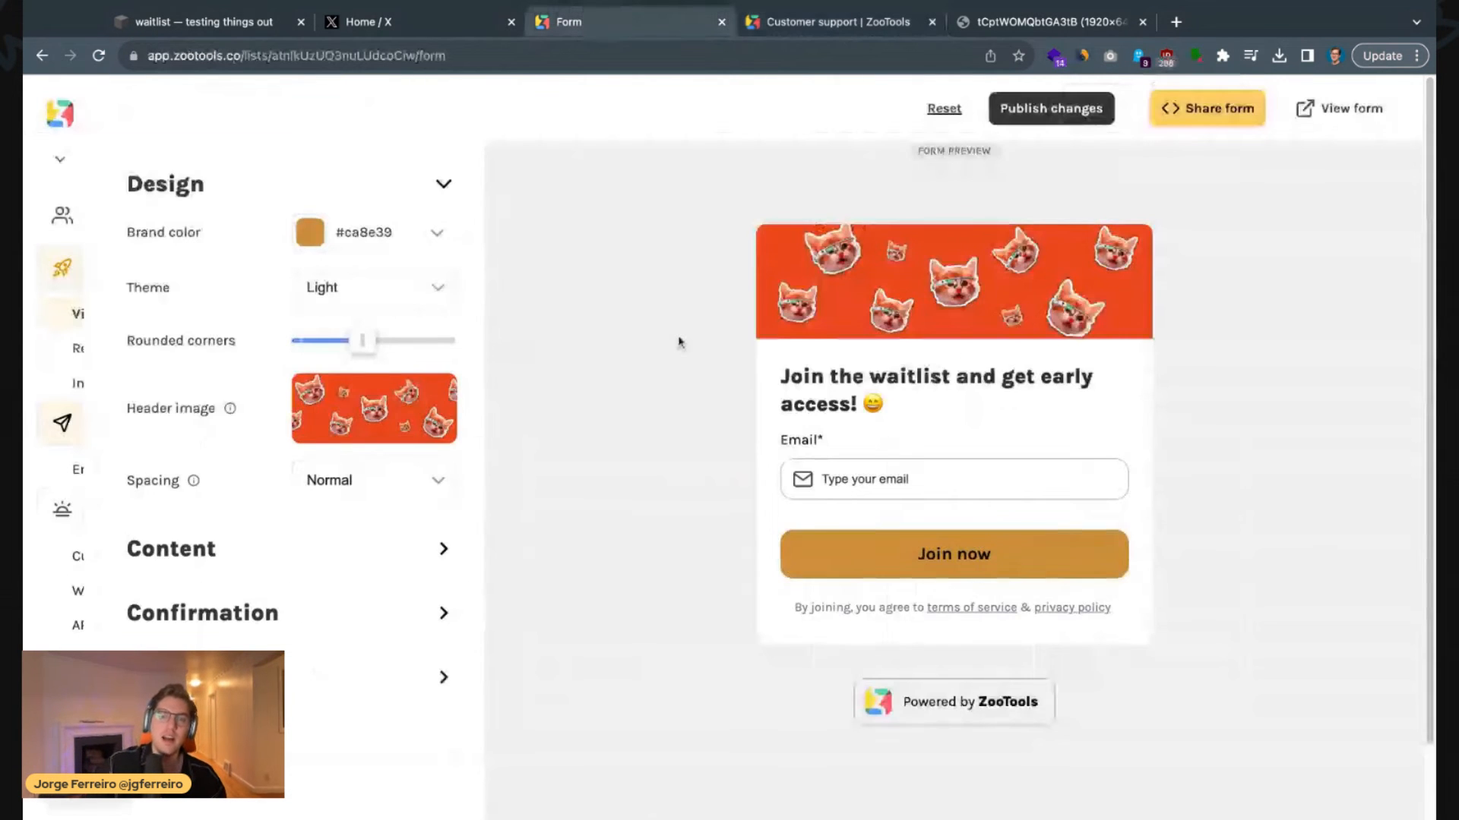
# Test a red body background in DevTools, then darken the brand colour to #d83c0c.
pyautogui.press('F12')
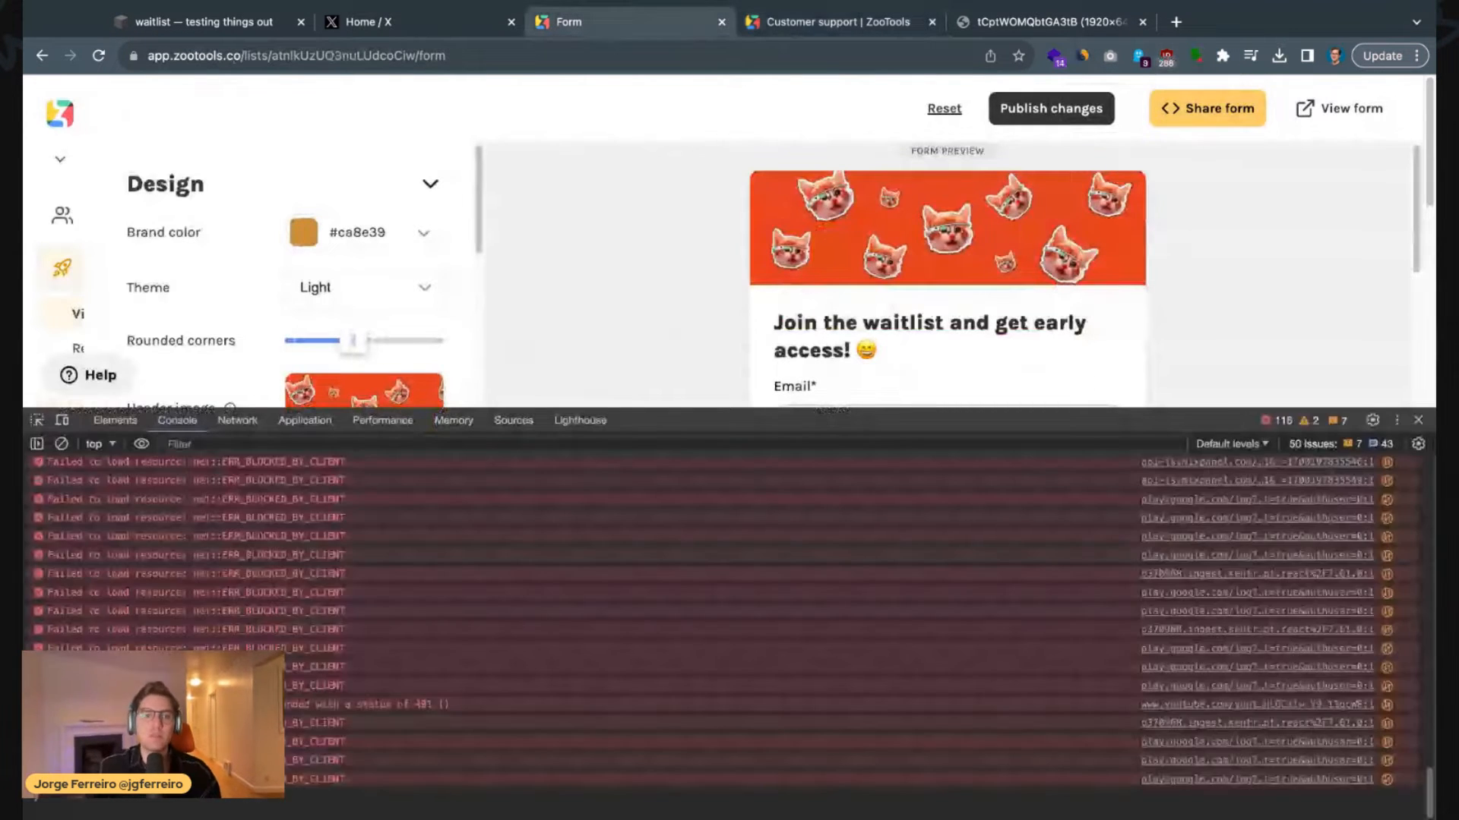
pyautogui.click(114, 420)
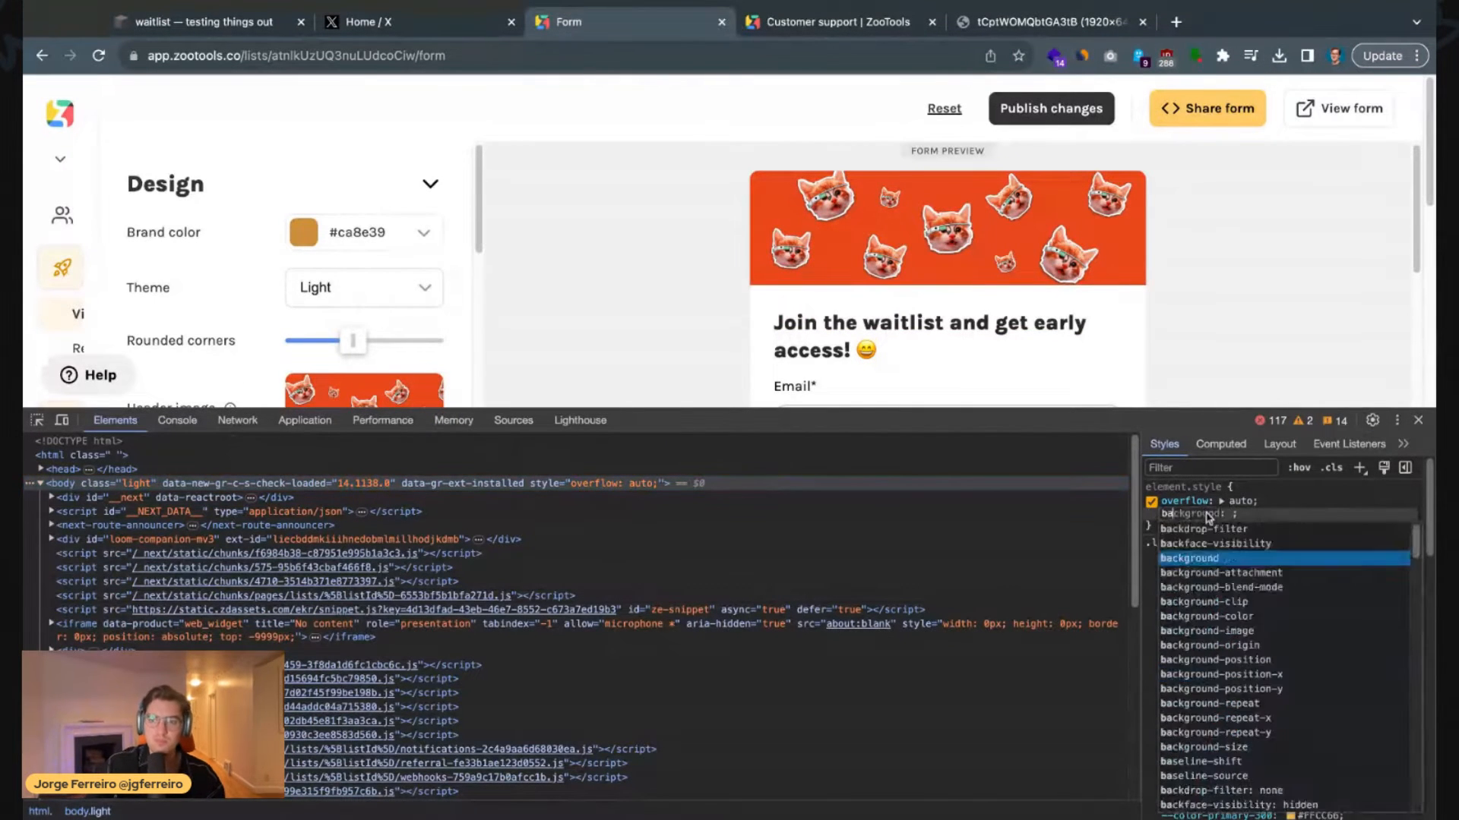
pyautogui.write('red;')
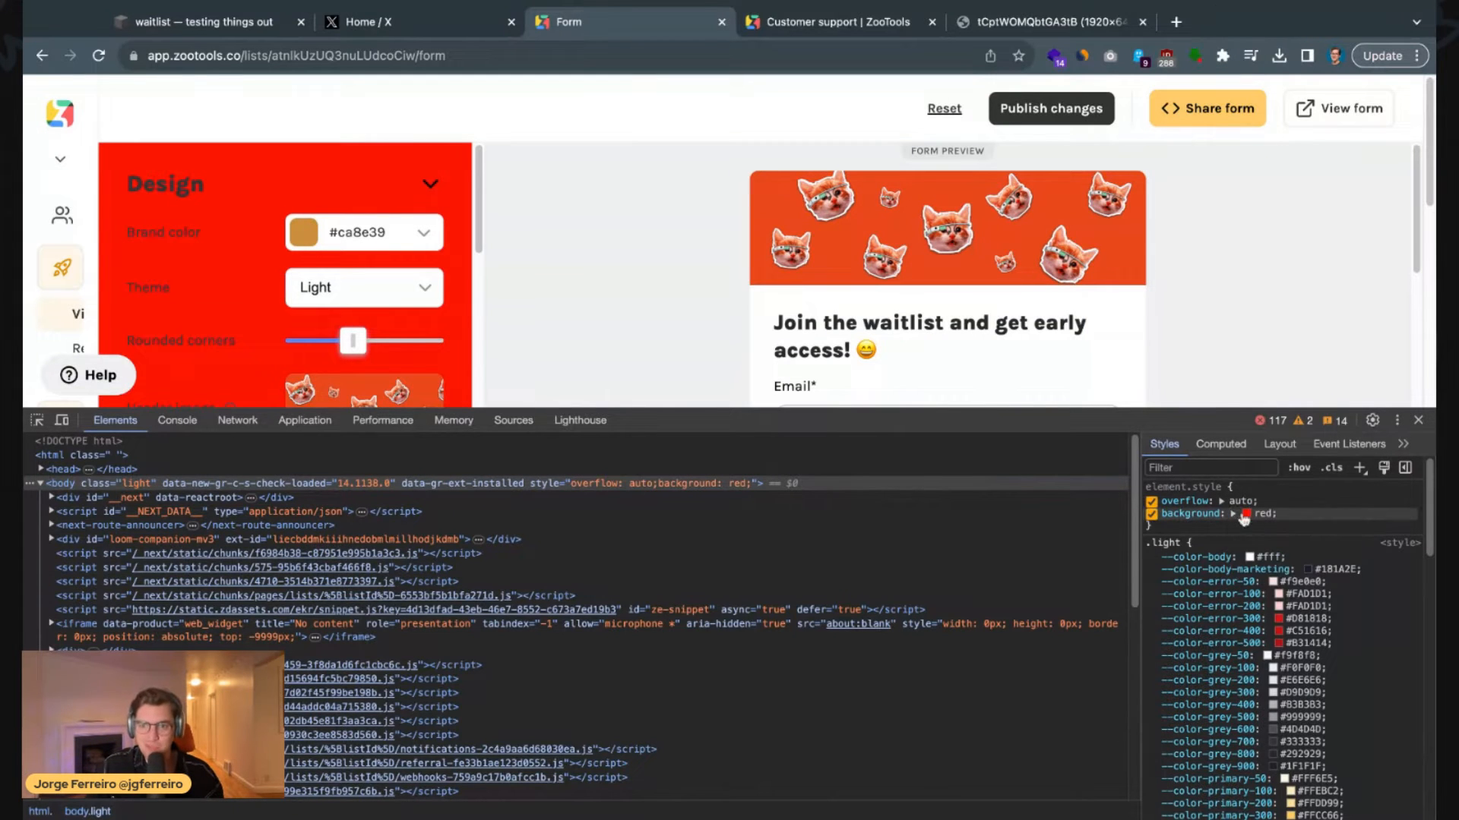
pyautogui.click(1244, 514)
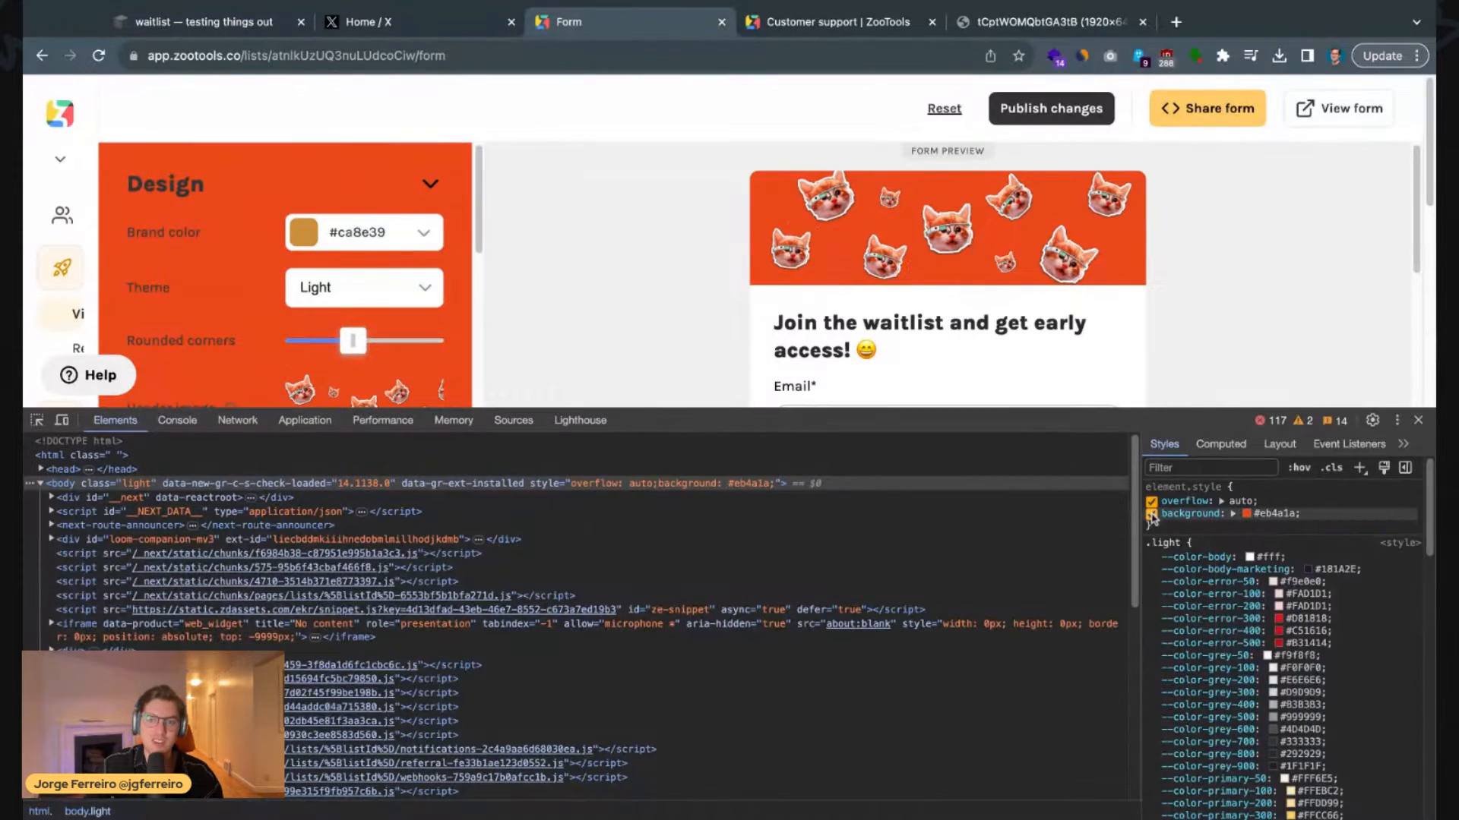
pyautogui.click(1417, 419)
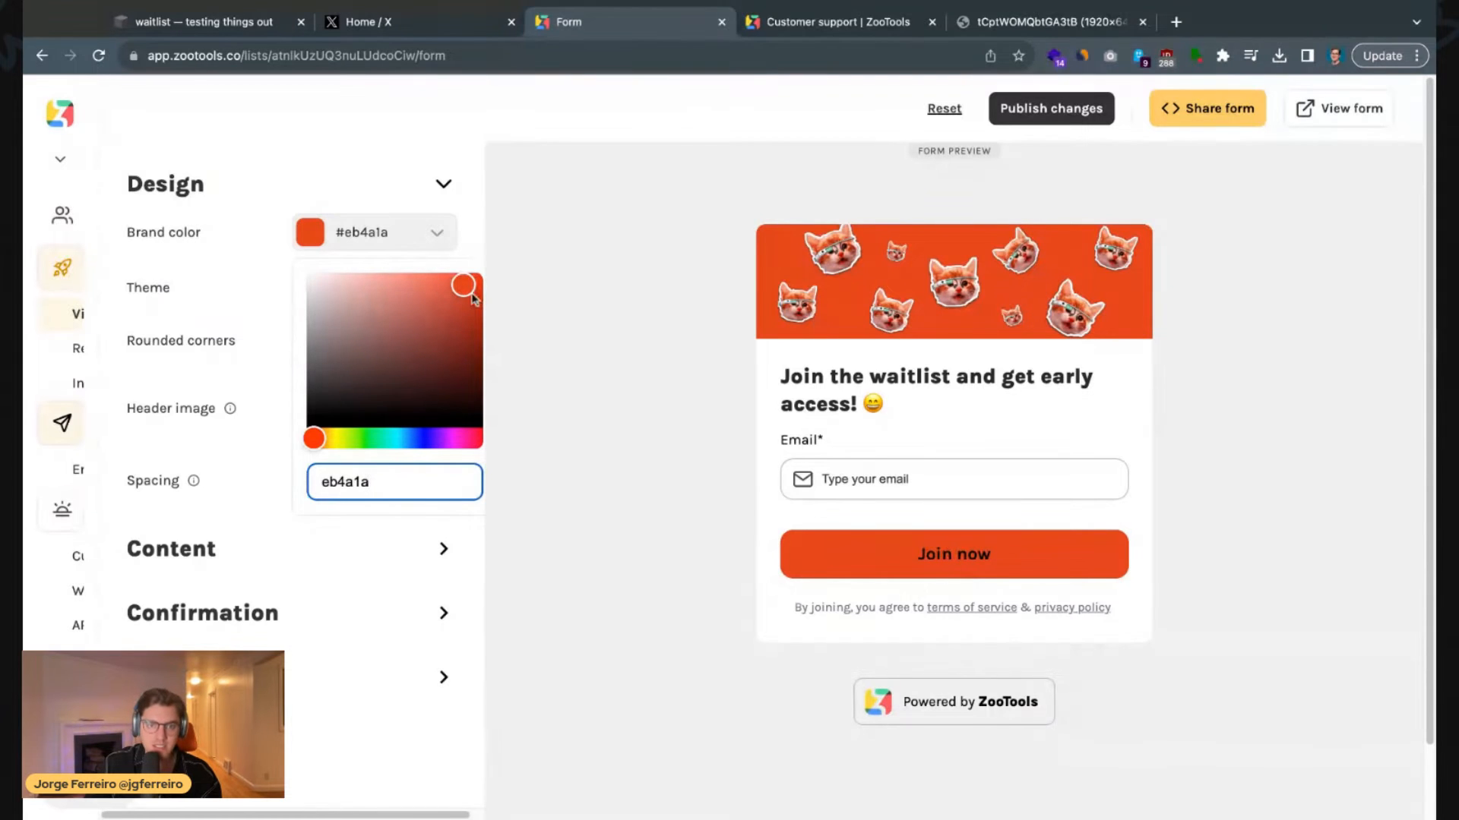
pyautogui.moveTo(465, 285); pyautogui.dragTo(471, 294)
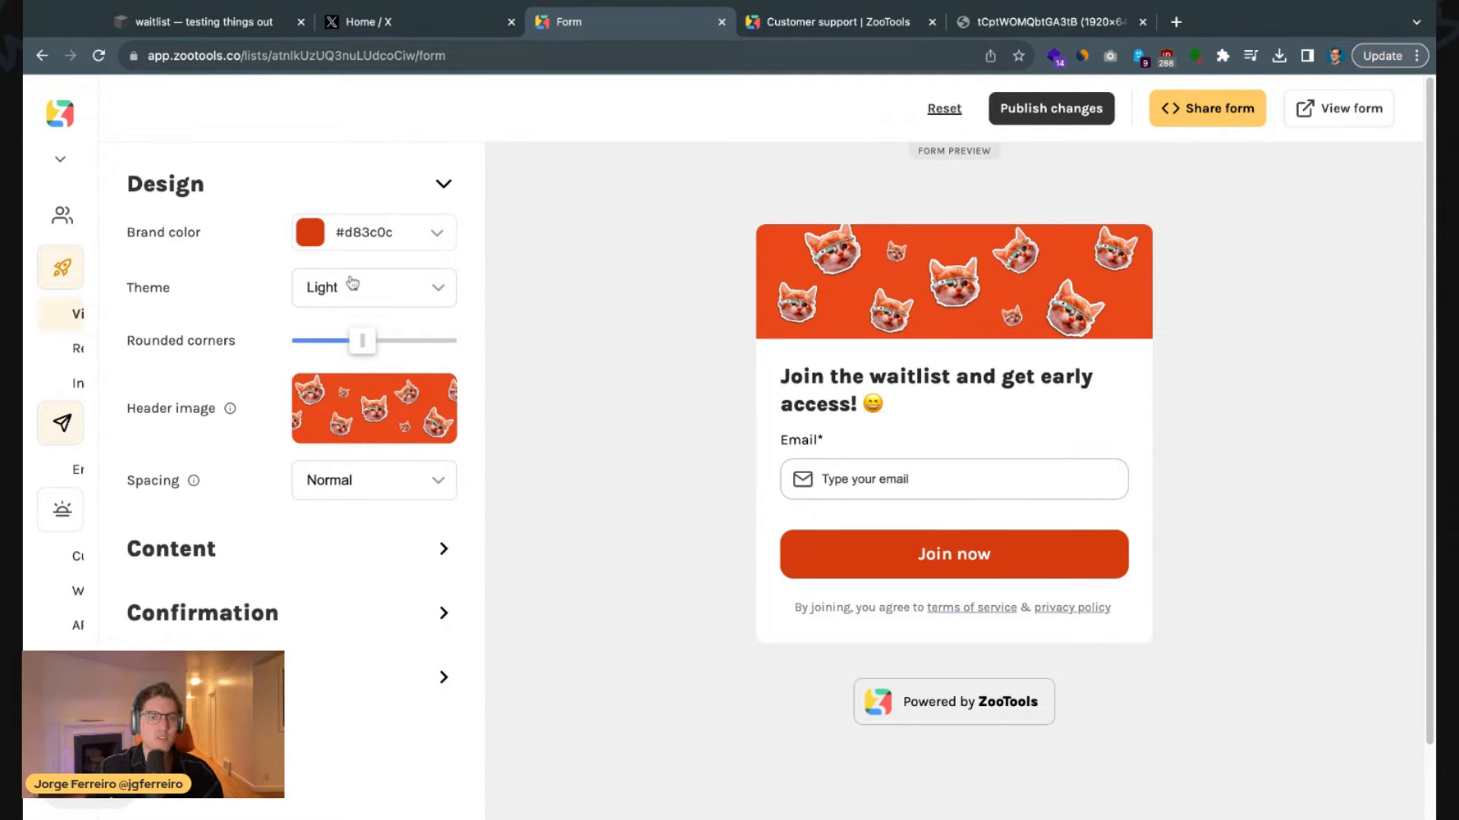
# Add a First name field in the Content settings and move it above Email.
pyautogui.click(373, 287)
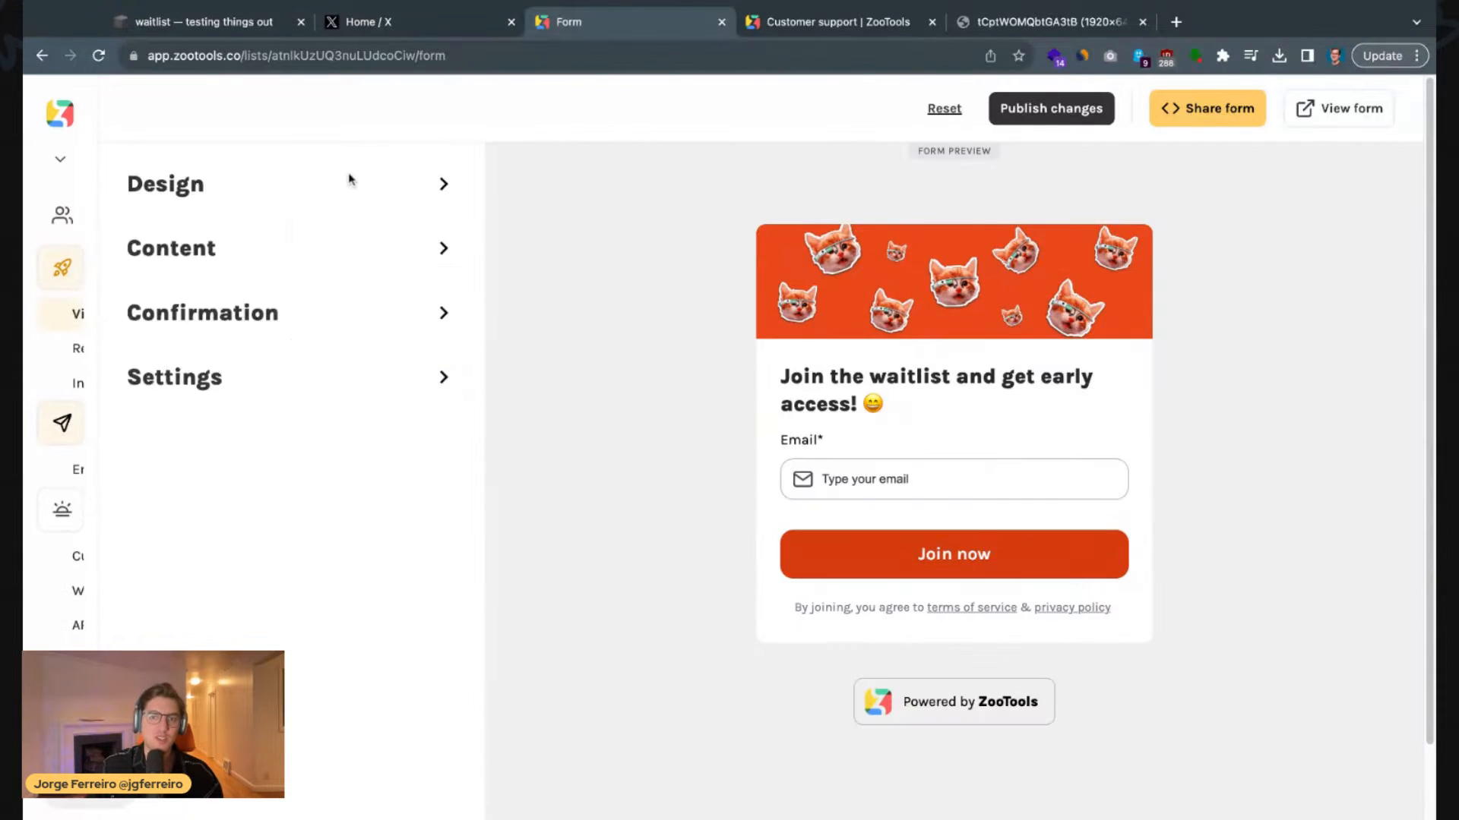
pyautogui.click(172, 248)
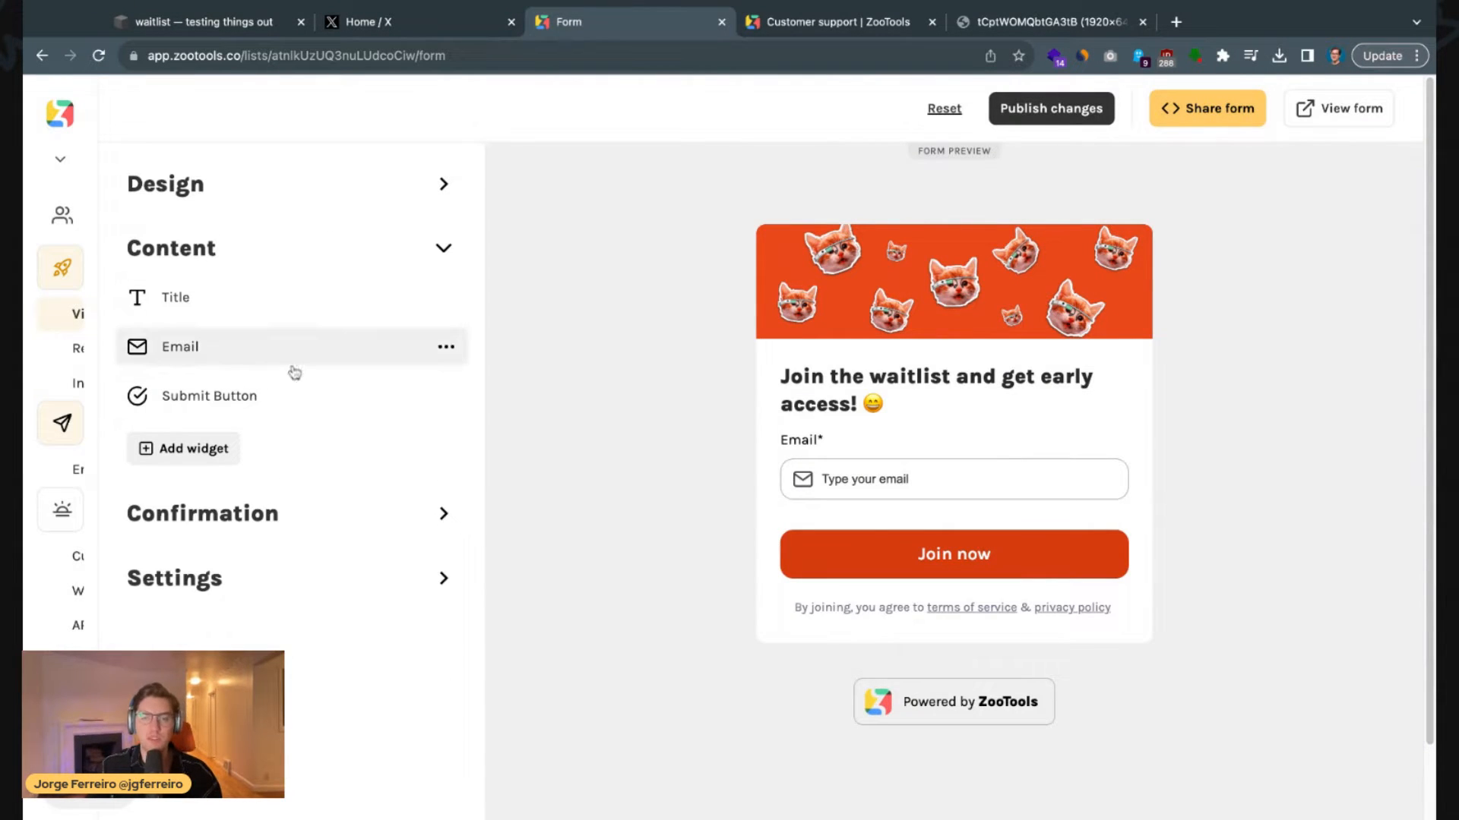
pyautogui.click(175, 296)
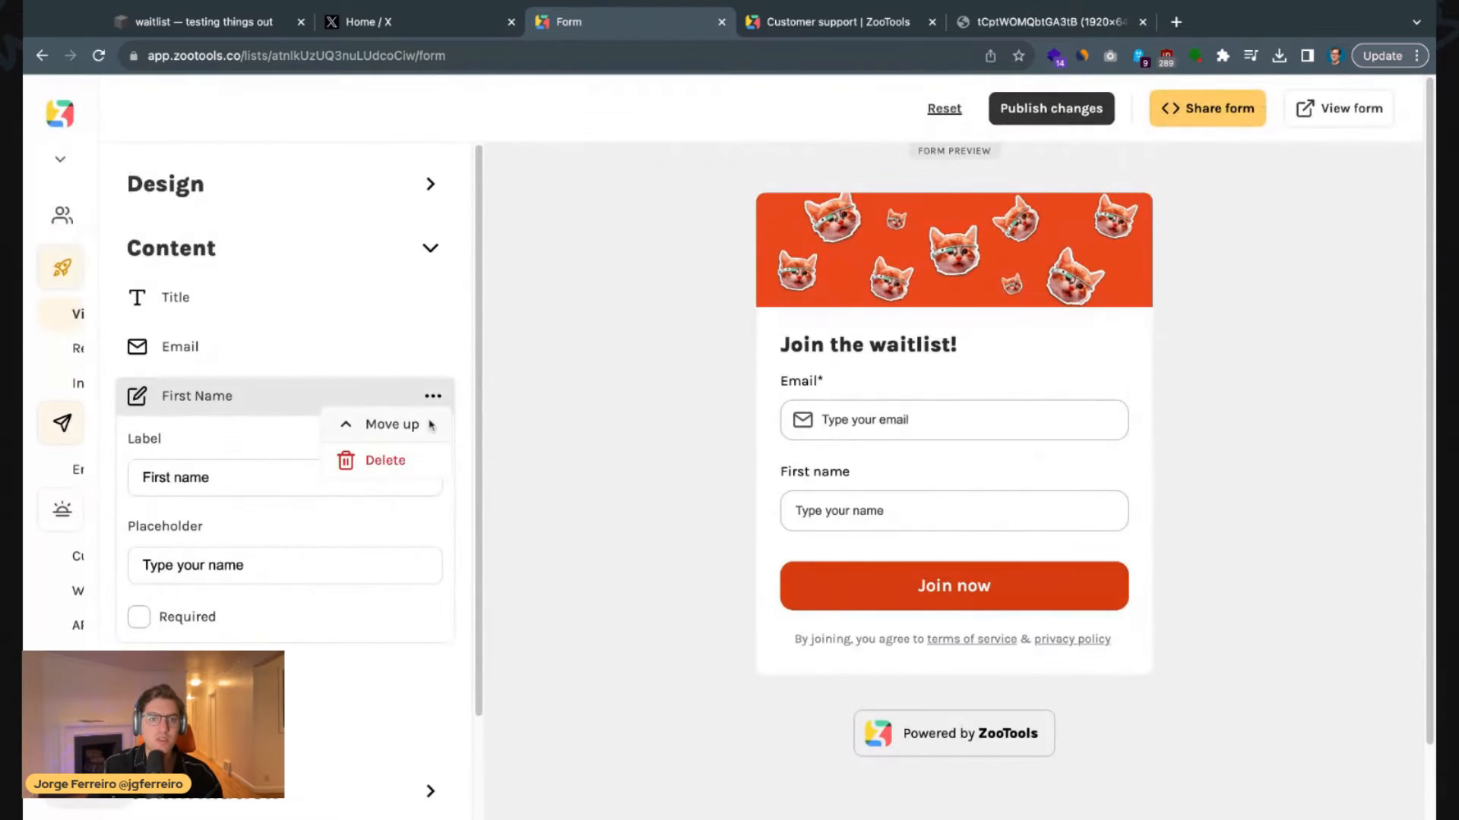
pyautogui.click(391, 424)
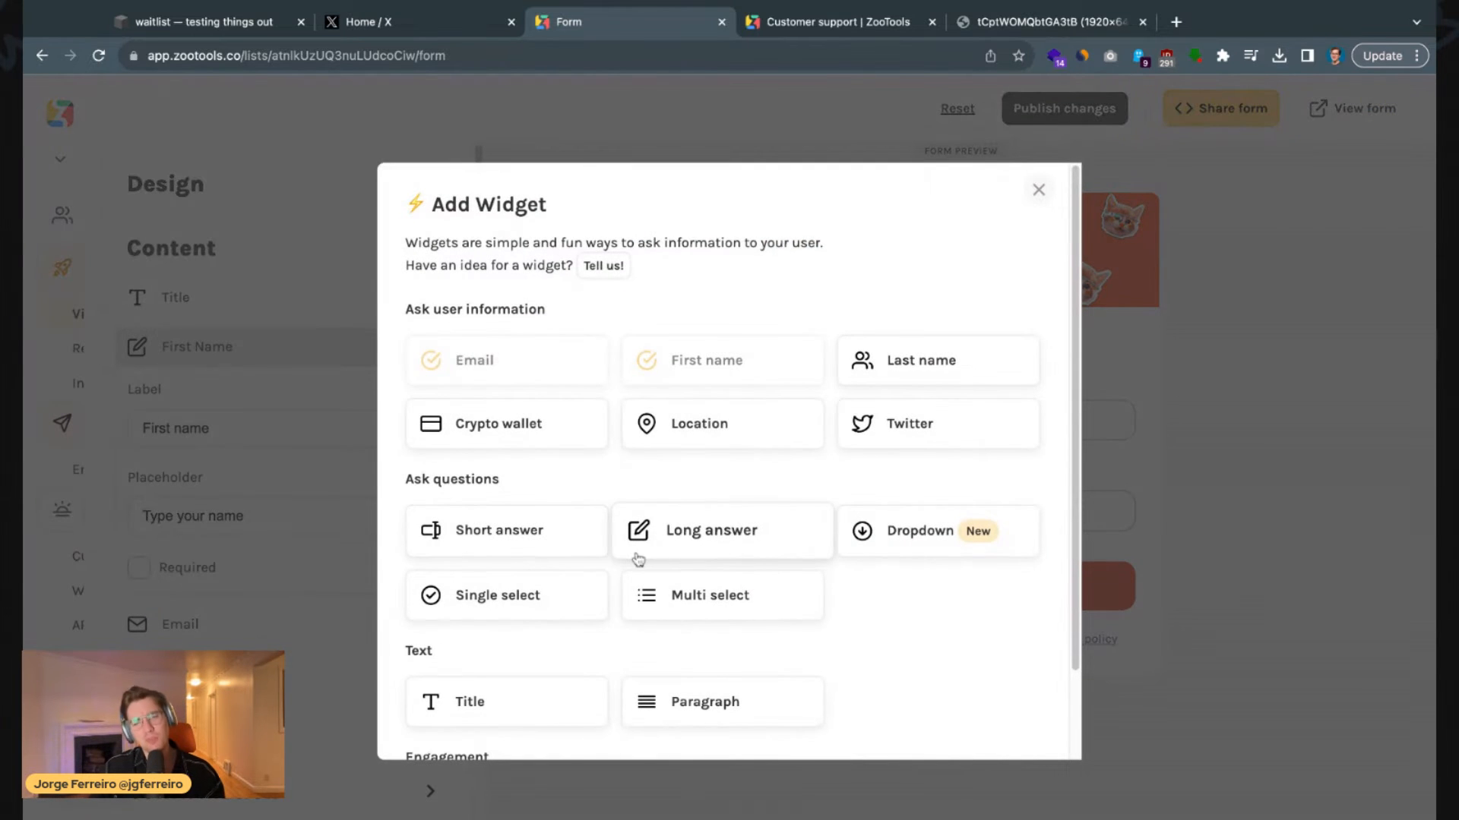
# Add a multi-select question 'What is your fav food?' with Pizza and further options.
pyautogui.click(709, 595)
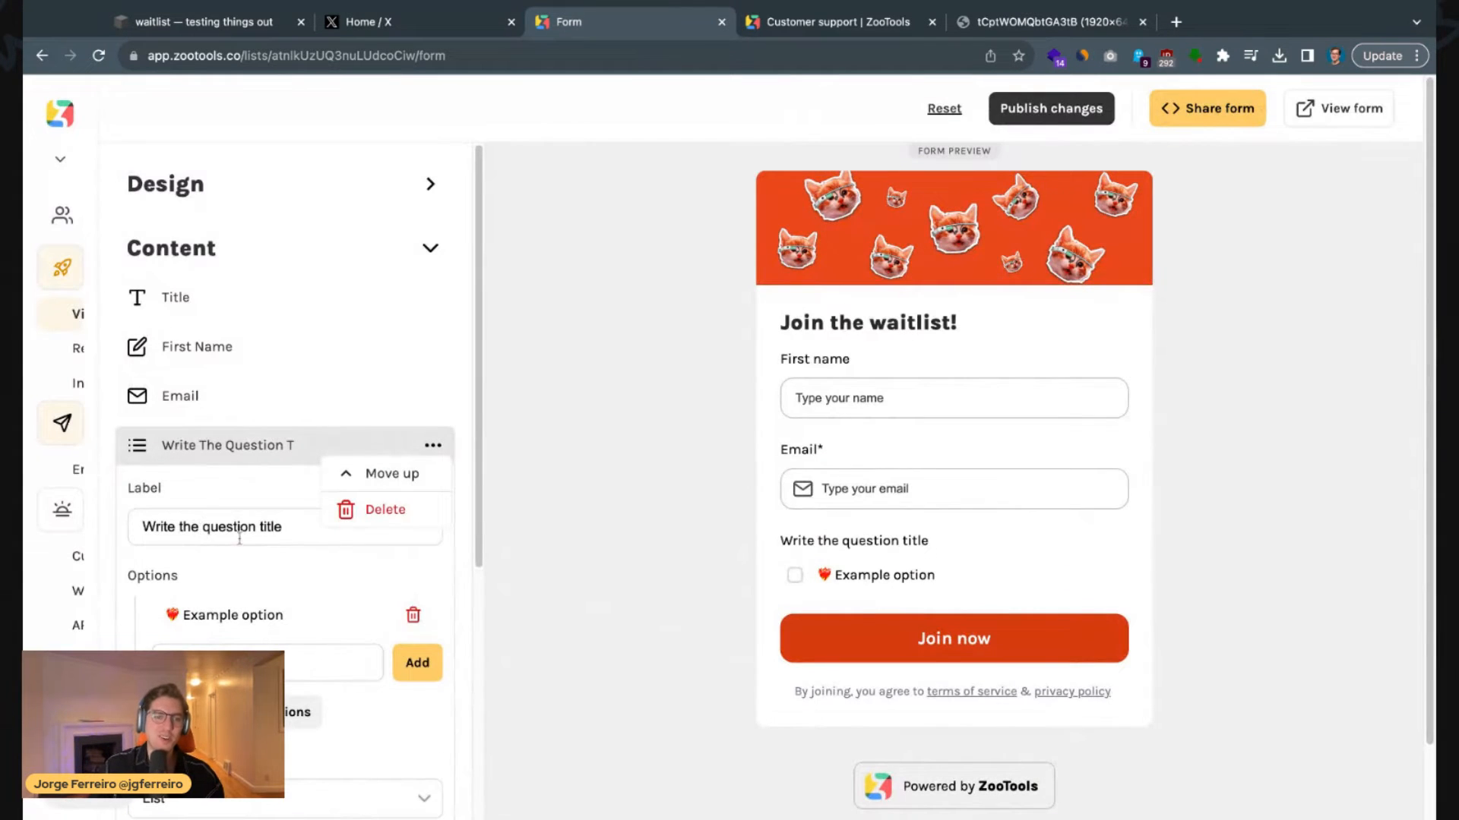
pyautogui.write('What')
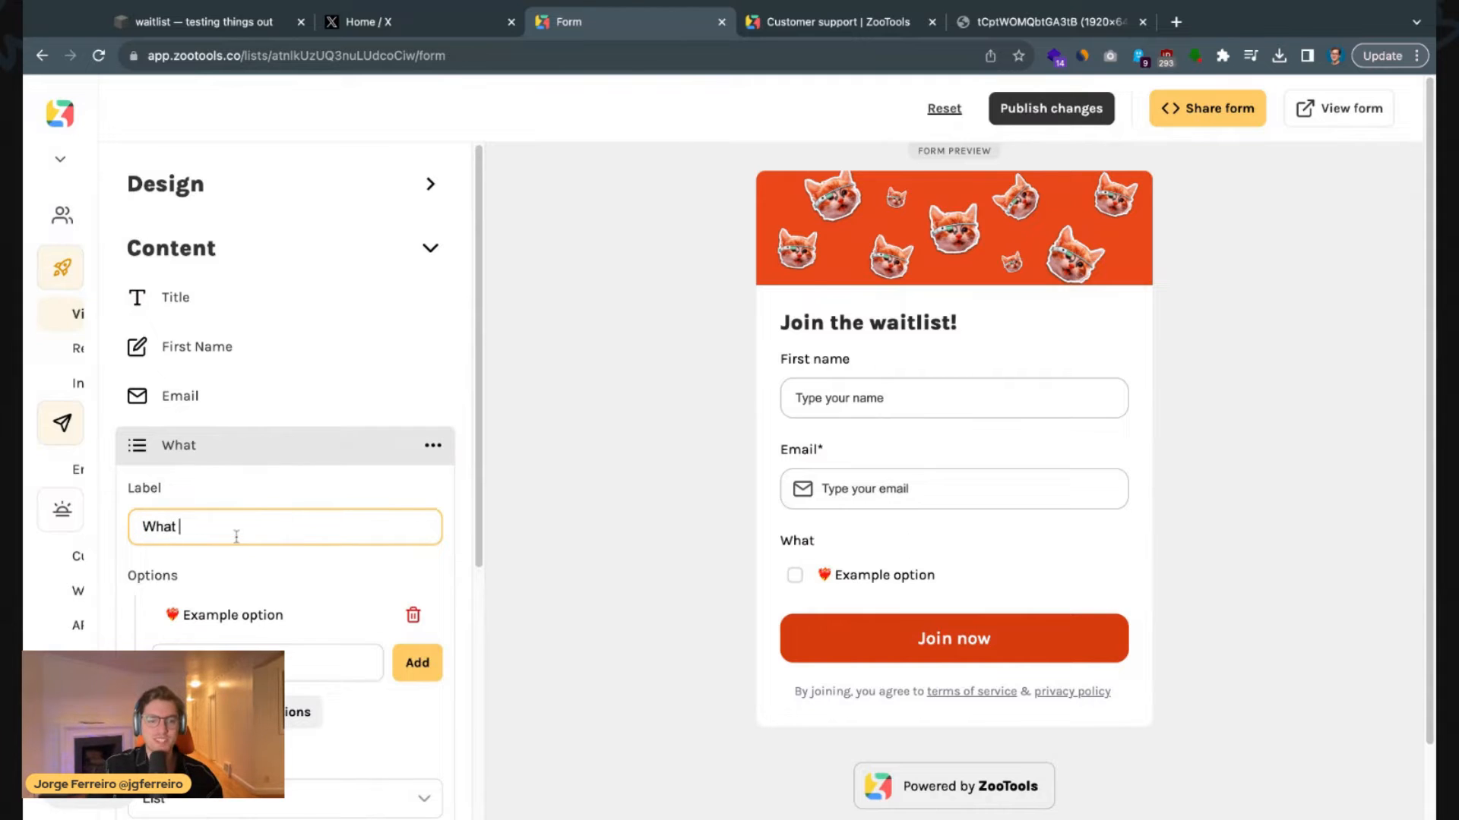
pyautogui.write('is your fav food?')
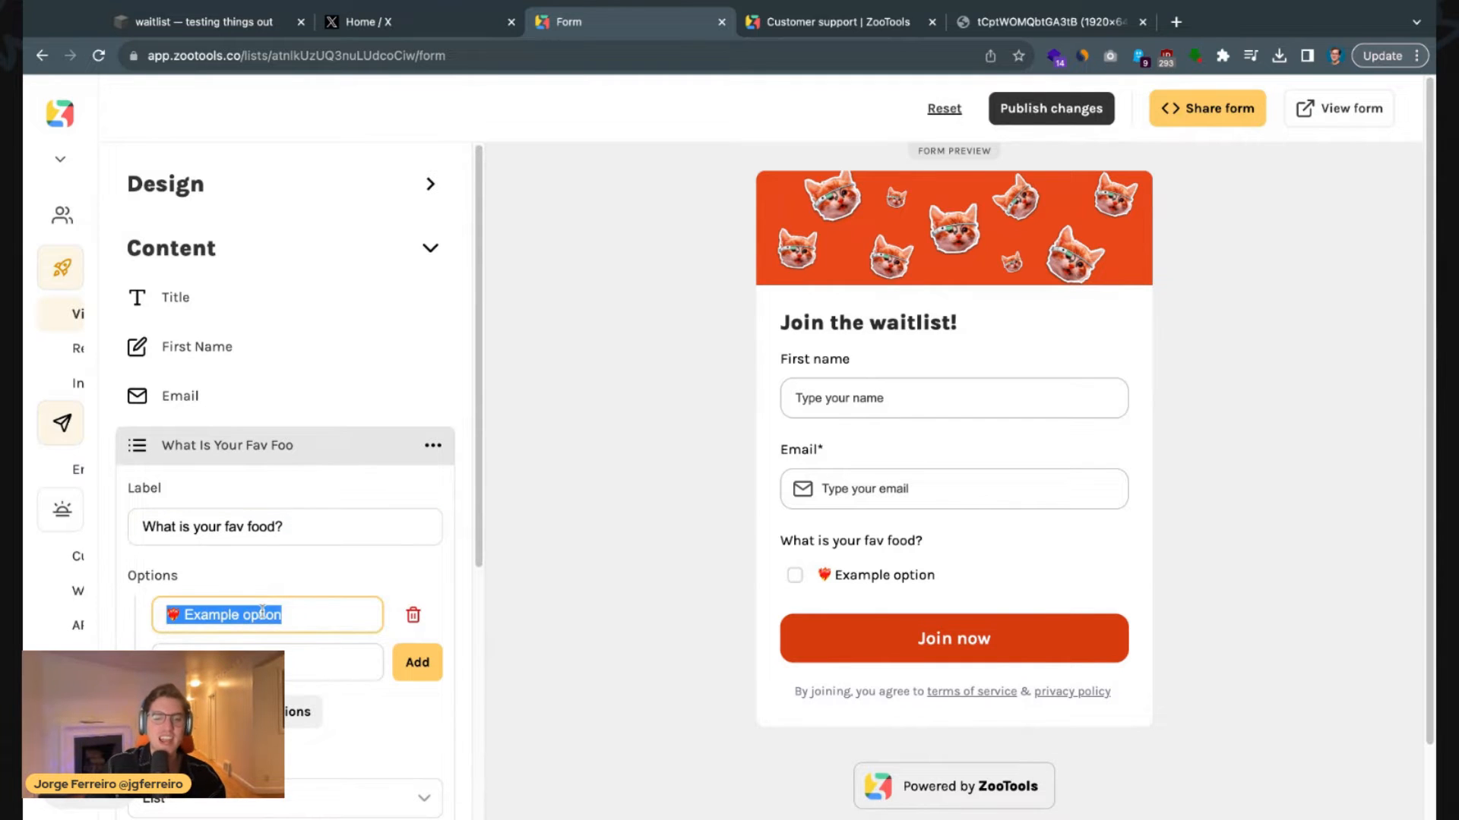
pyautogui.write('Pizza')
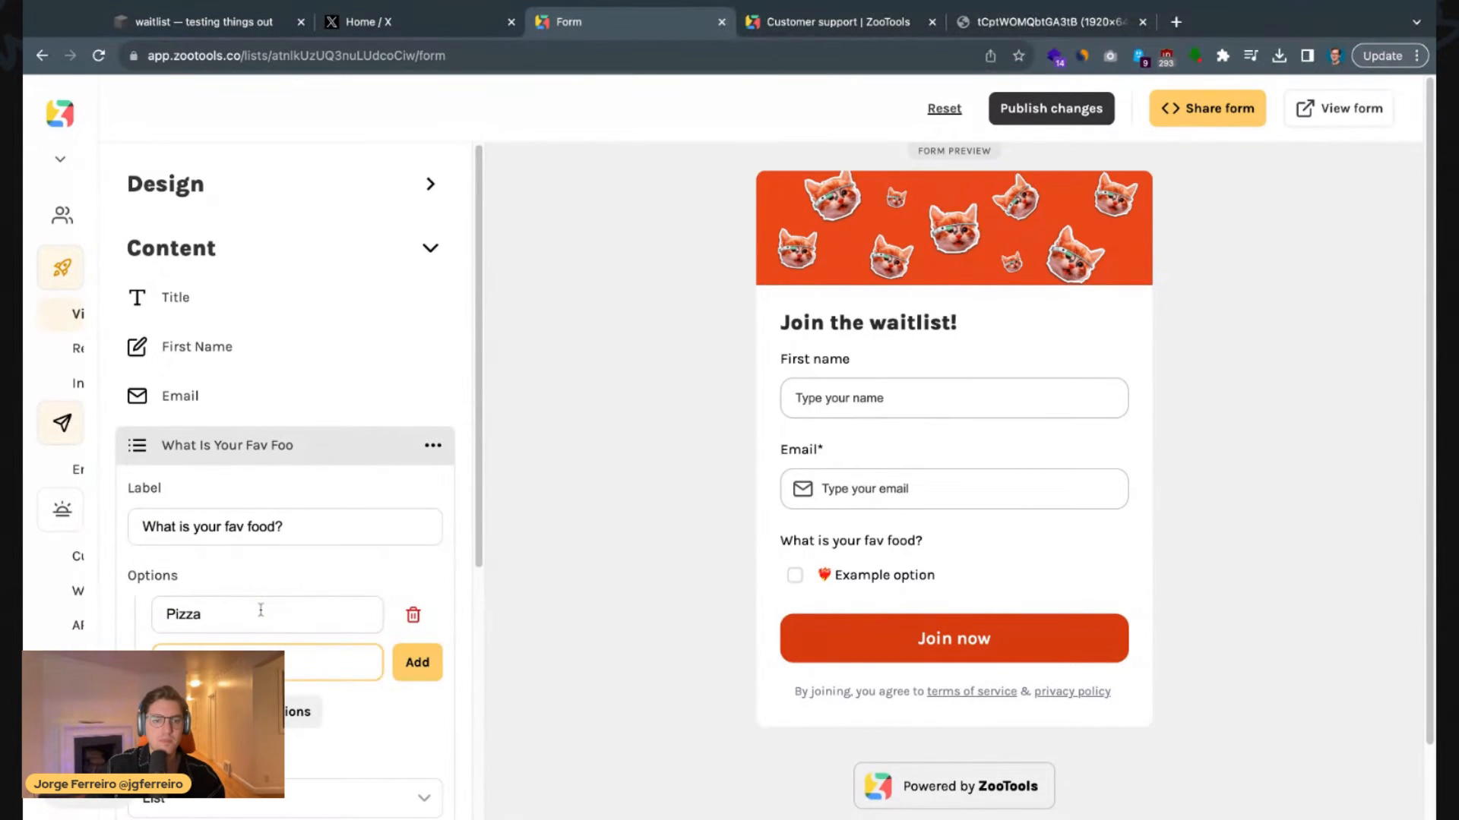
pyautogui.click(266, 614)
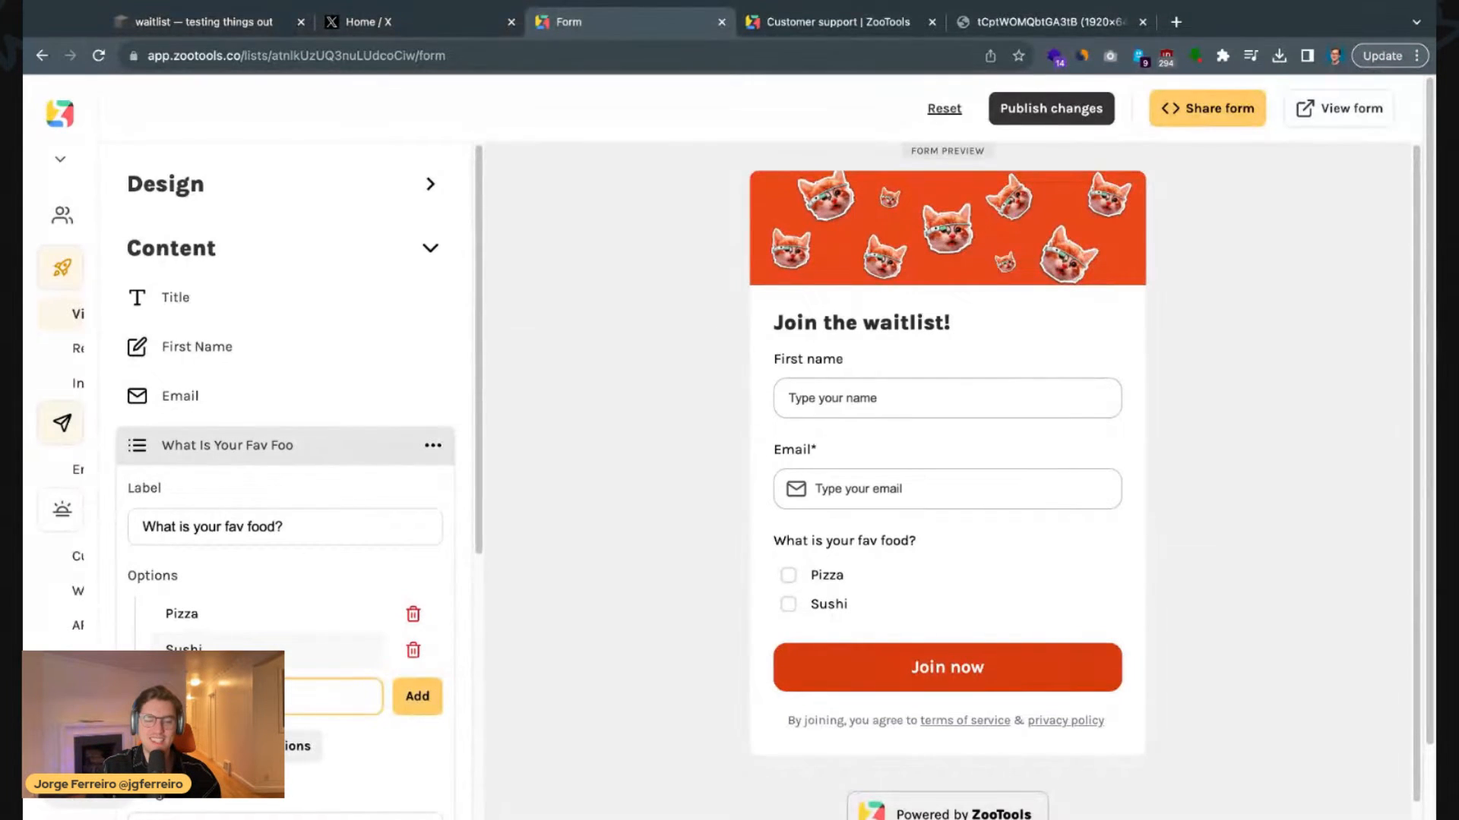
pyautogui.click(417, 696)
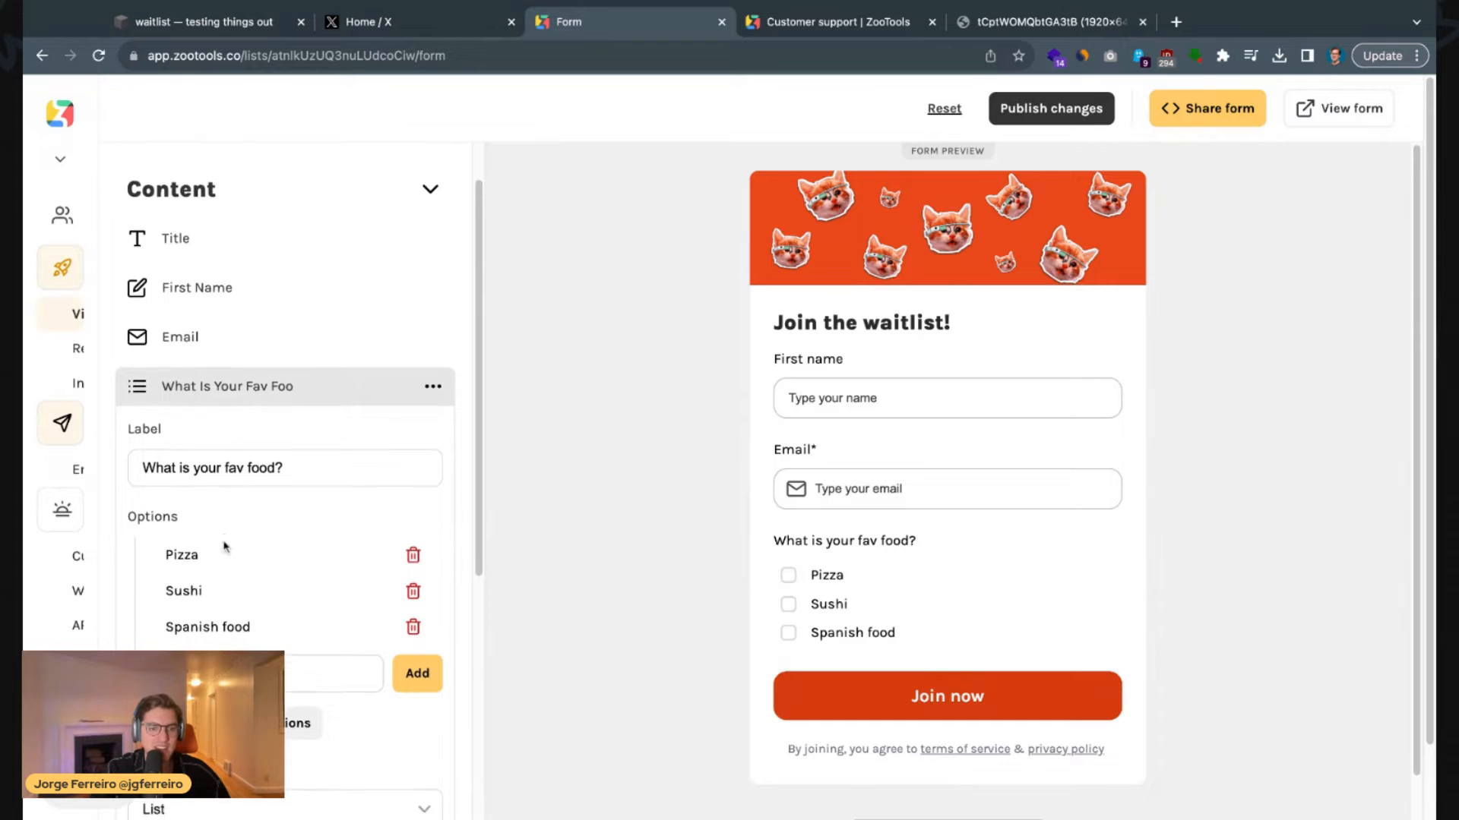
# Bulk-add tortilla and raw fish as answer options and show the question as a dropdown.
pyautogui.scroll(-3)
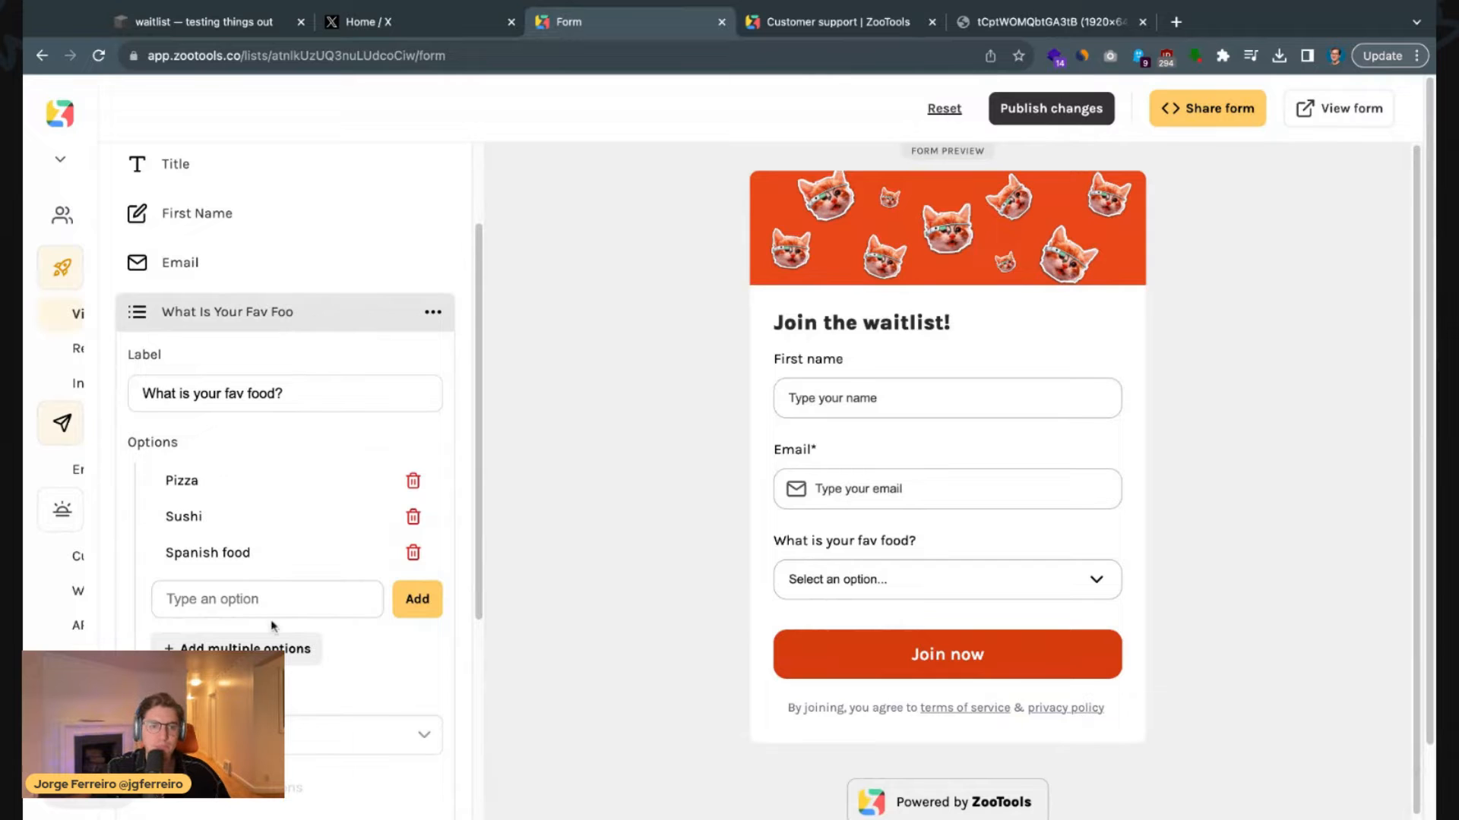
pyautogui.click(237, 649)
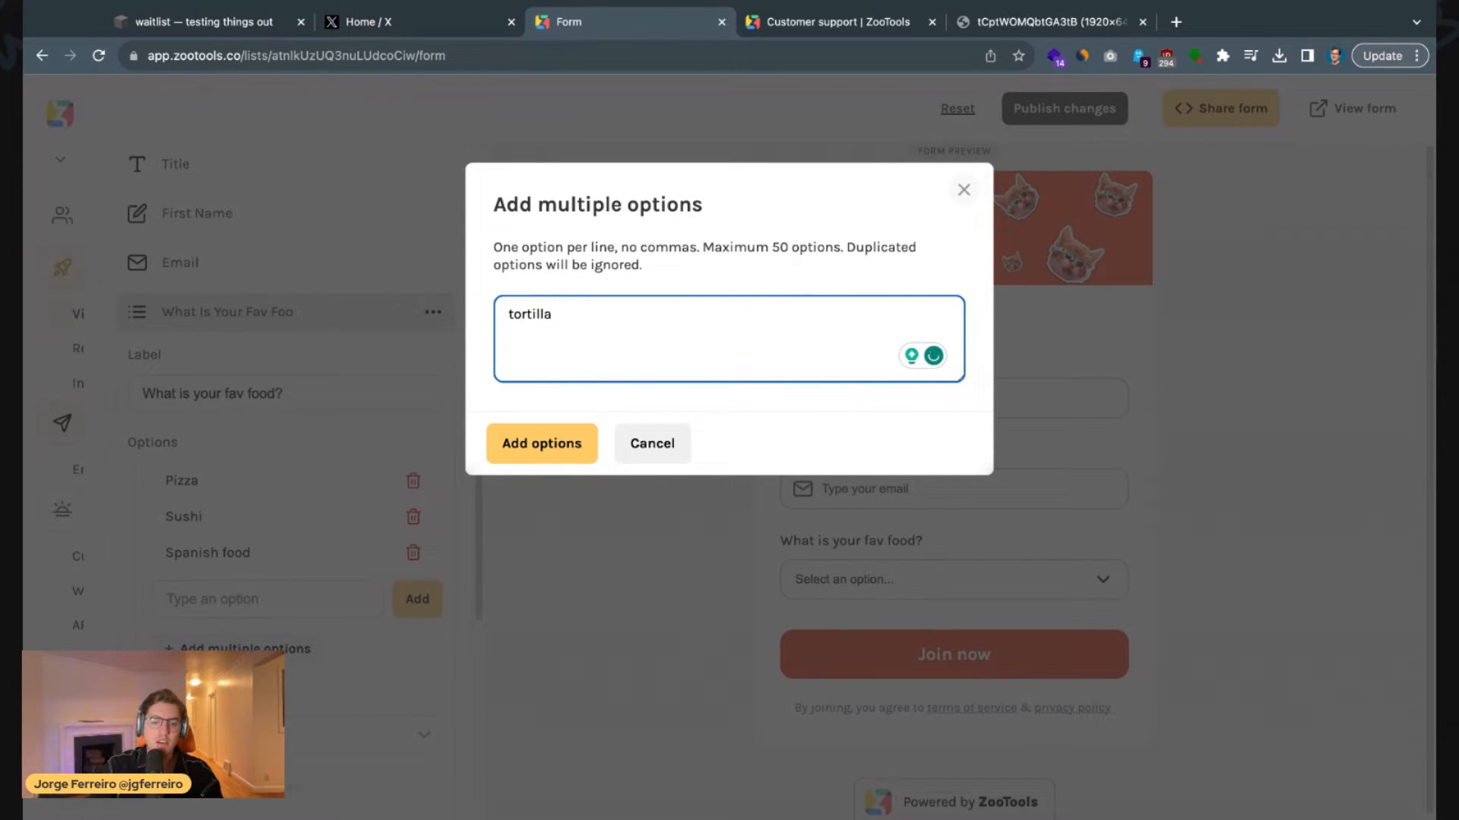
pyautogui.write('raw fish')
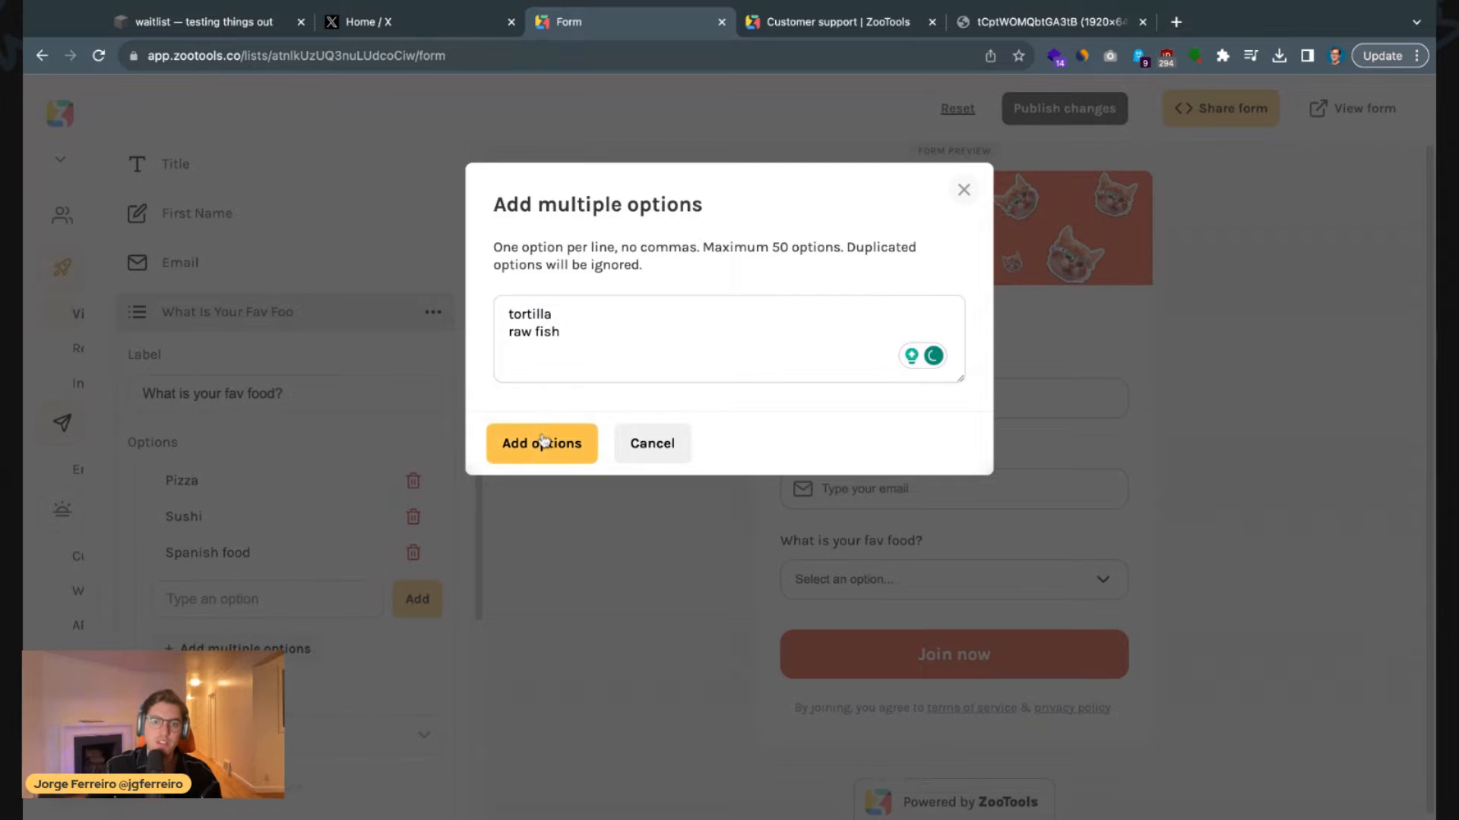
pyautogui.click(541, 442)
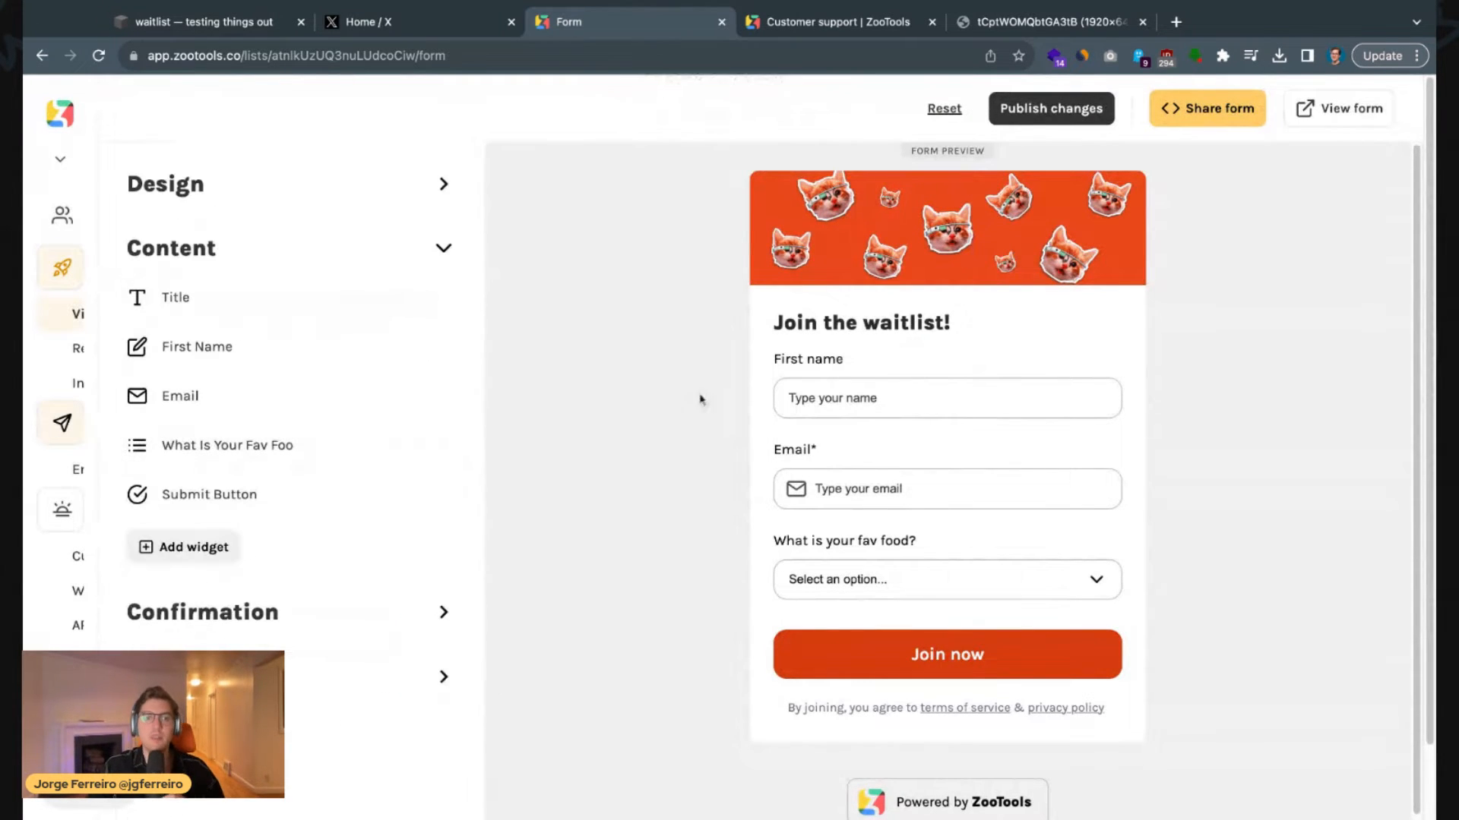
# Publish the form via Share form and show the Web embed script and link code.
pyautogui.click(1050, 109)
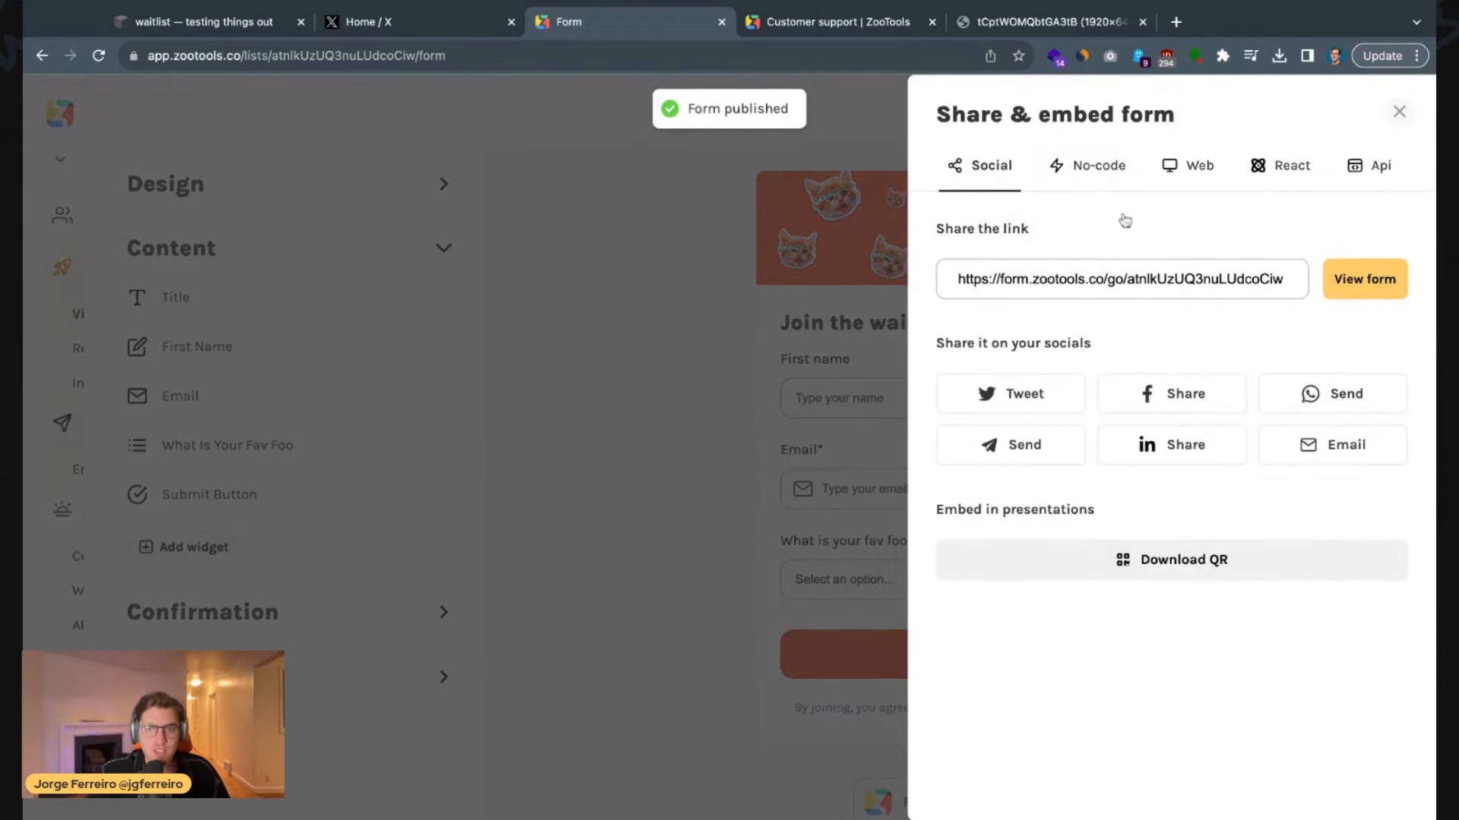
pyautogui.moveTo(1267, 26)
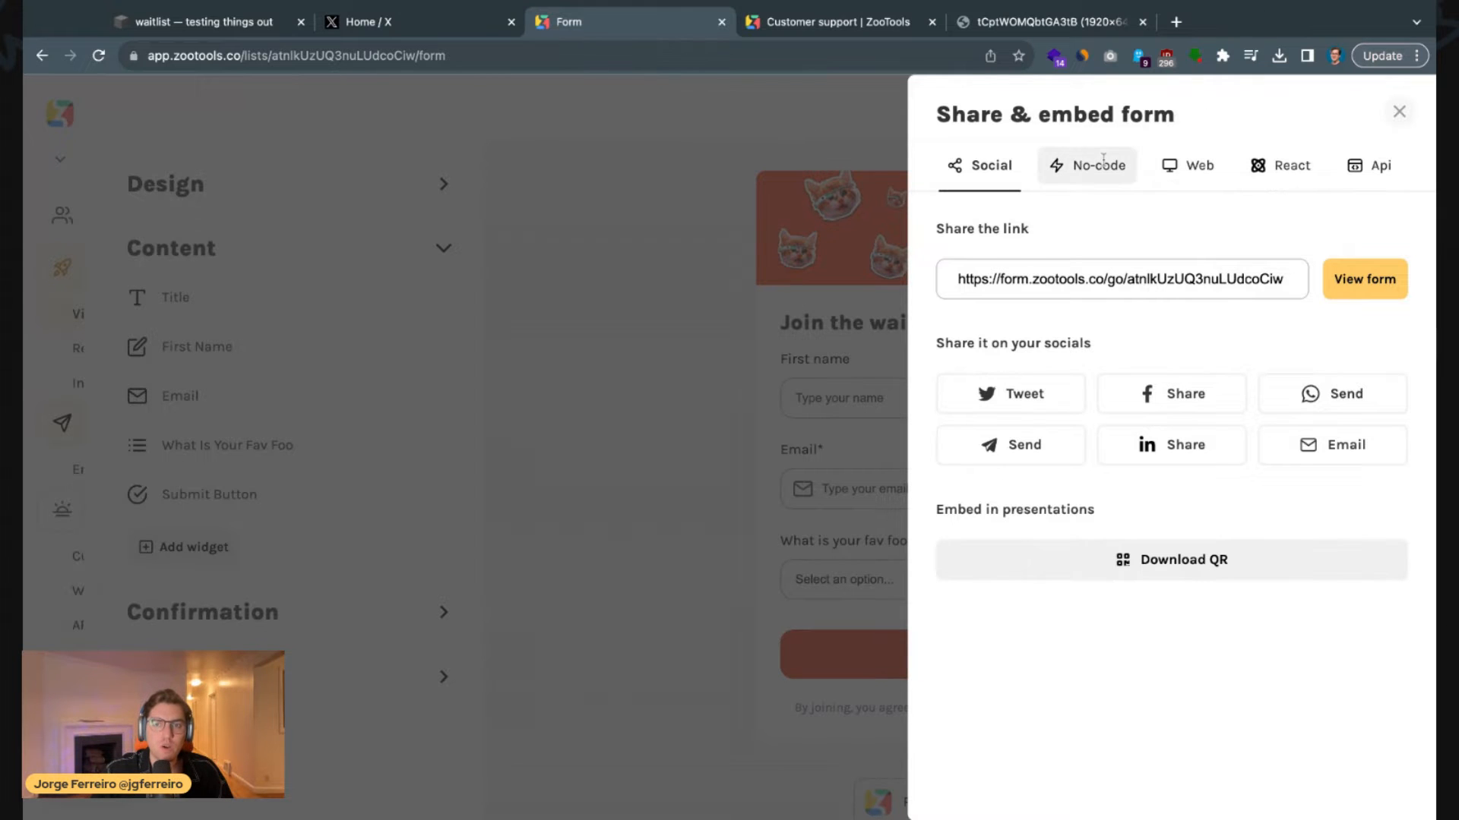
pyautogui.click(1195, 164)
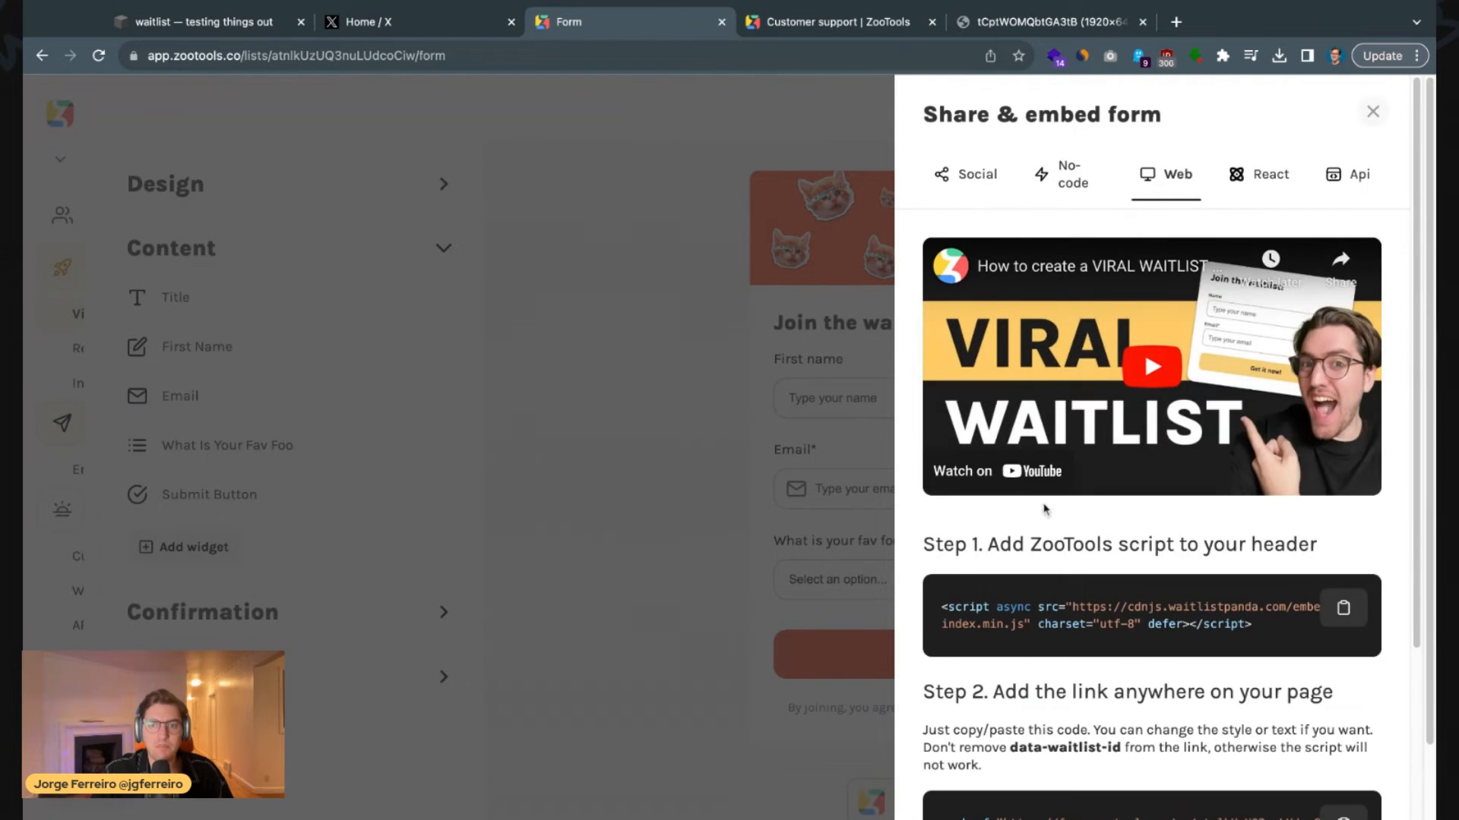
pyautogui.scroll(-3)
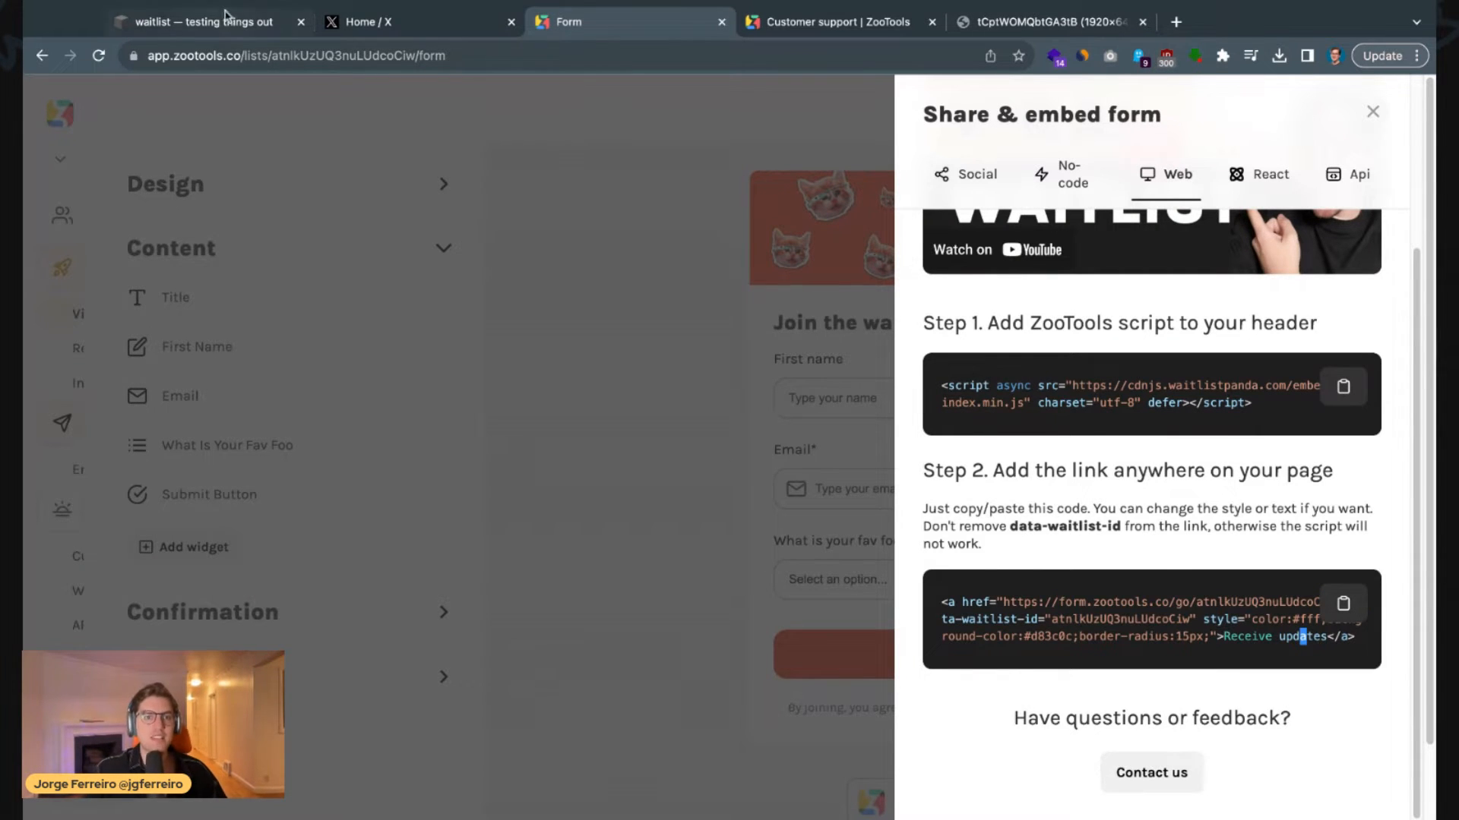
# Remove the old embedded-script section in Squarespace and exit the editor without saving.
pyautogui.click(205, 21)
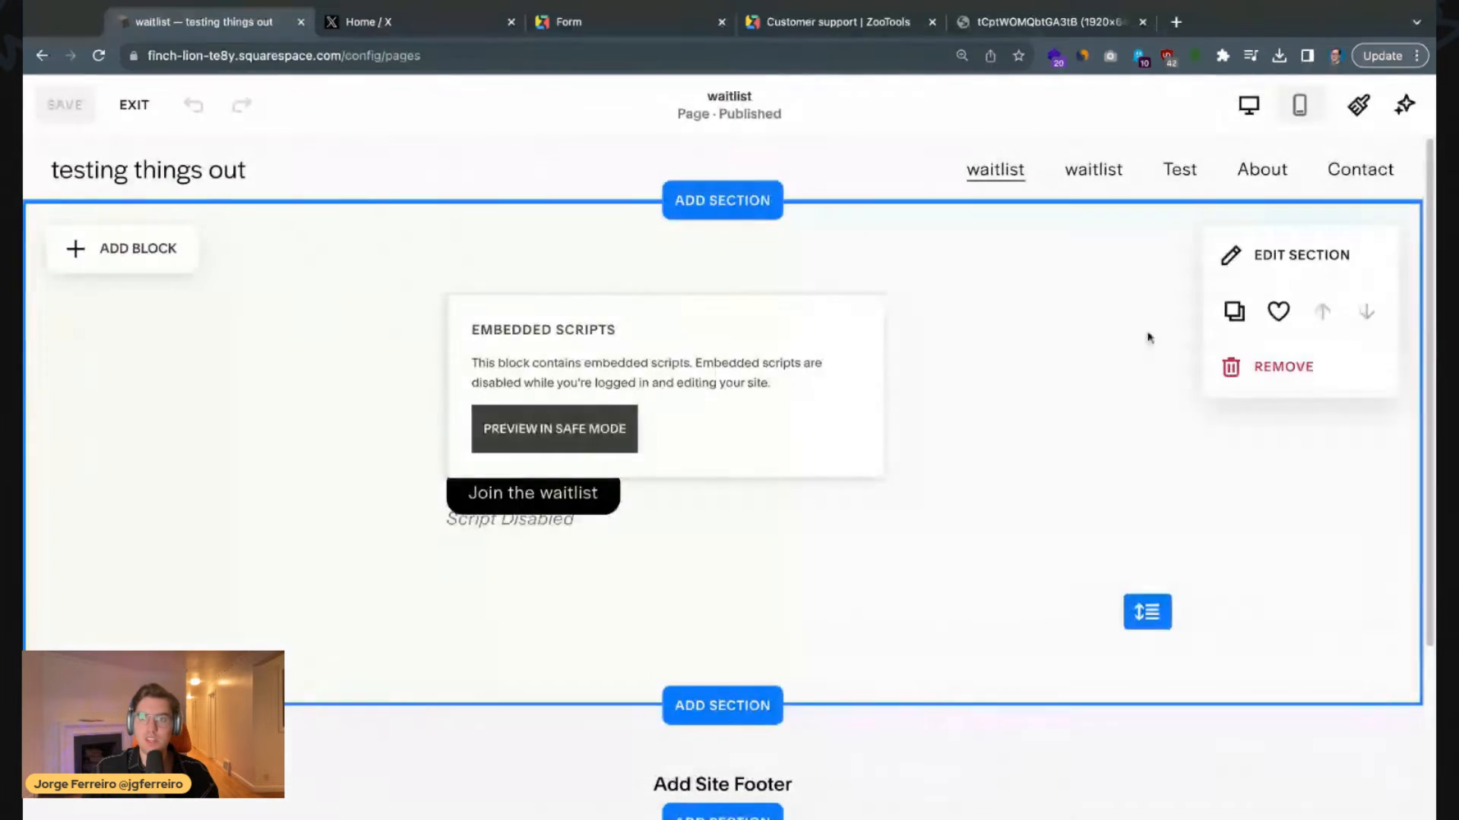
pyautogui.click(1282, 366)
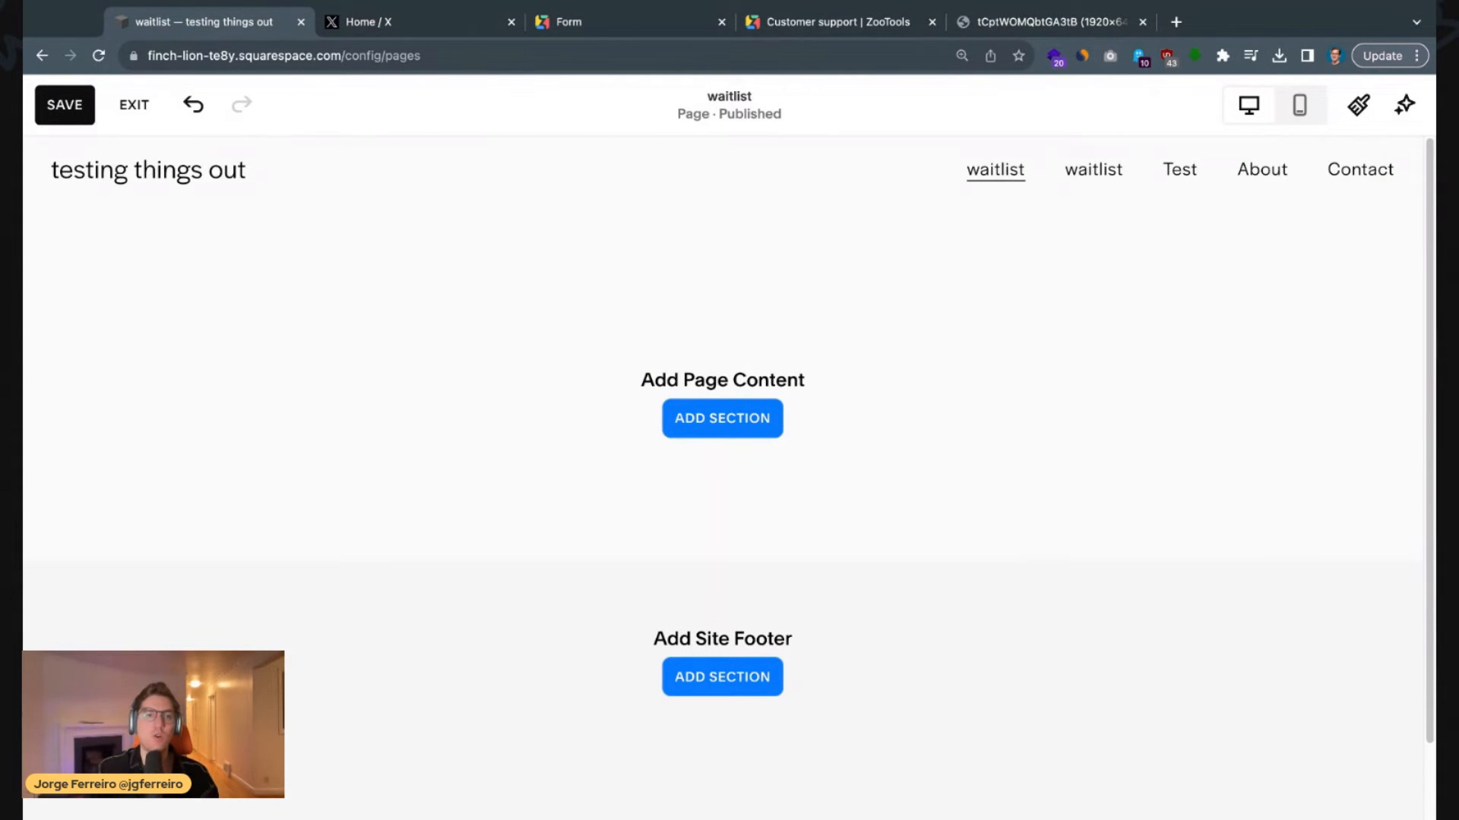
pyautogui.click(133, 105)
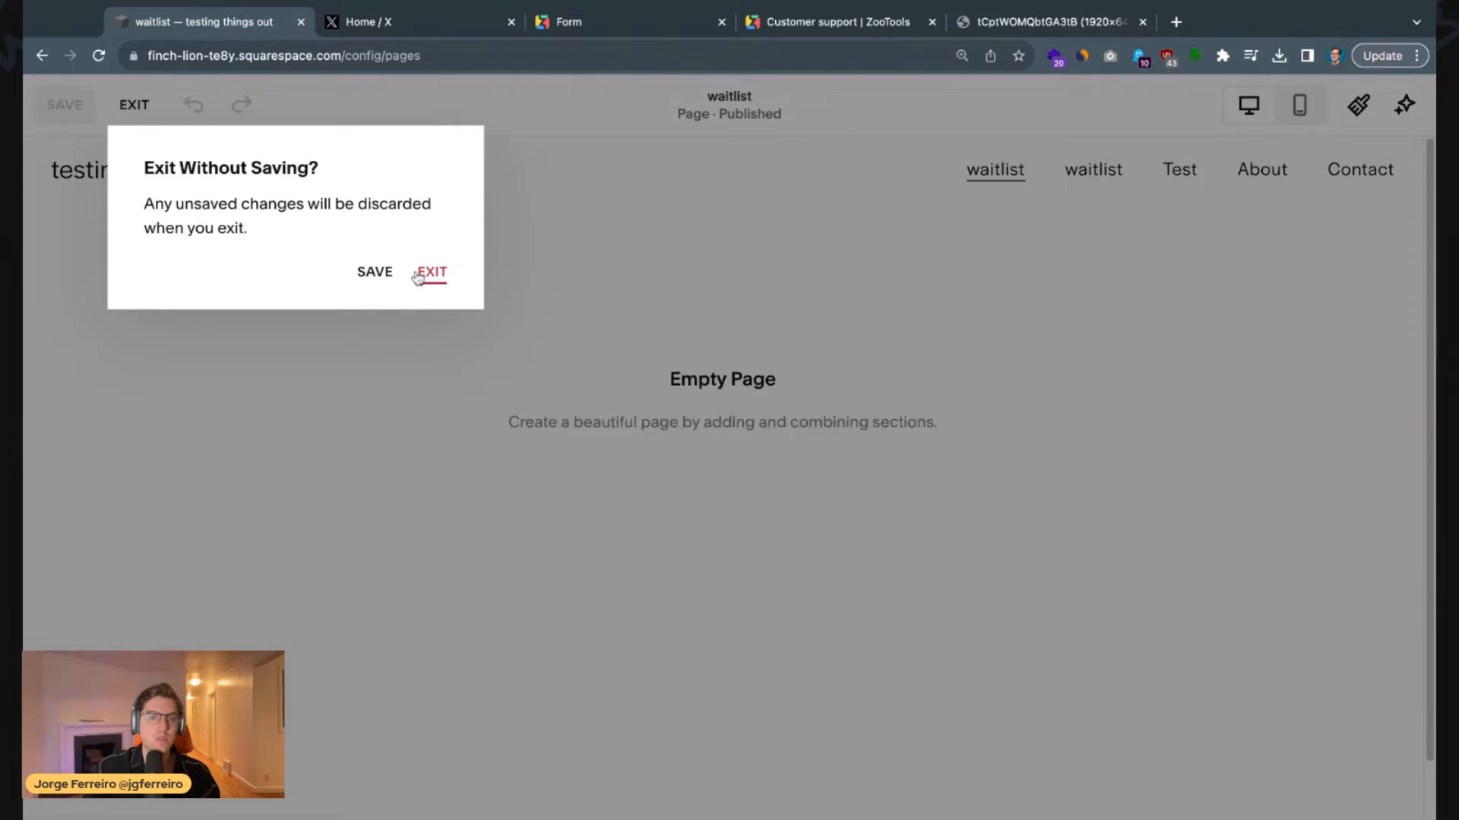
pyautogui.click(431, 272)
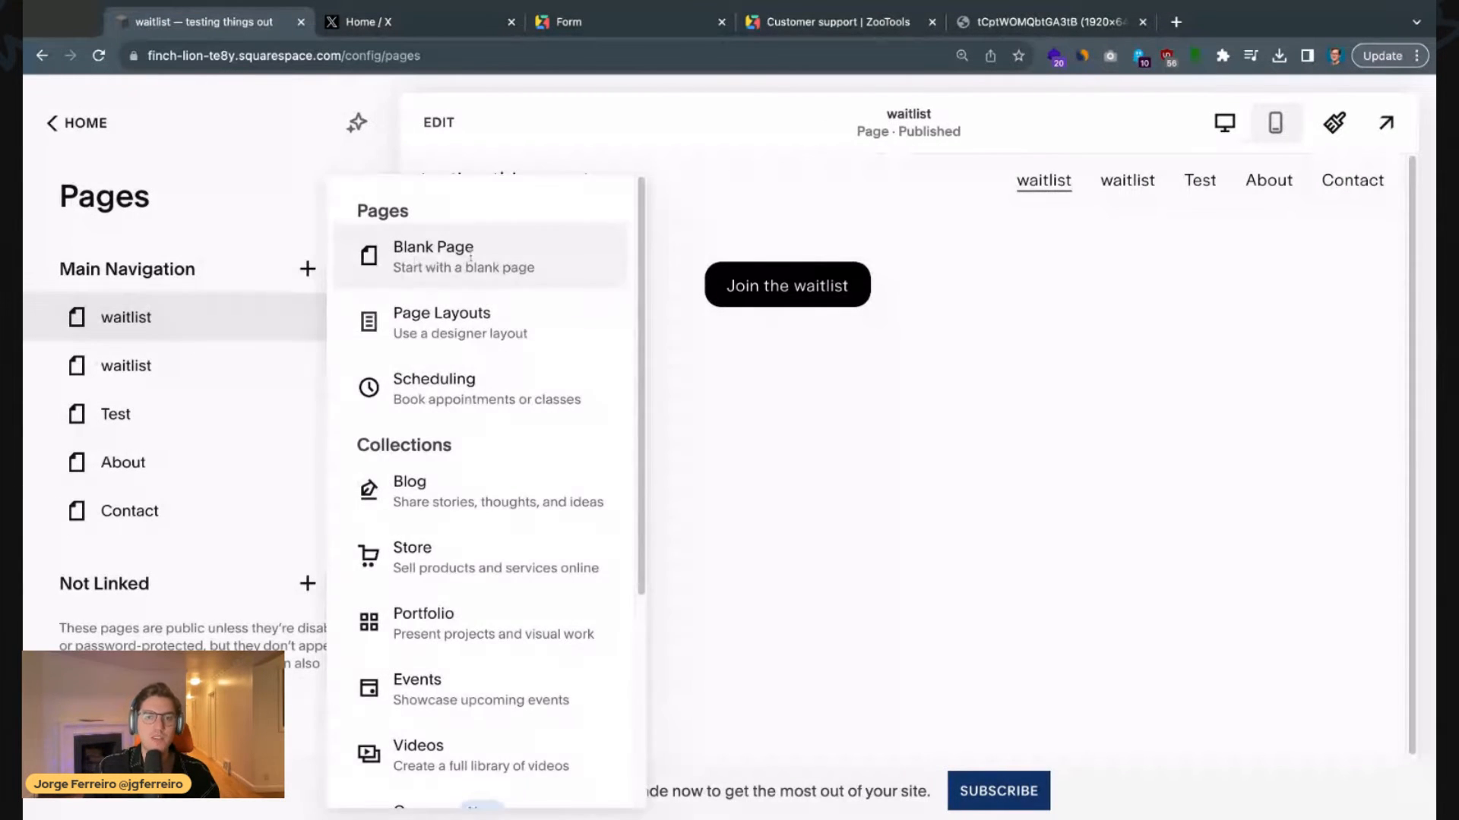
# Create a blank page named 'Waitlist form' under Main Navigation.
pyautogui.click(433, 256)
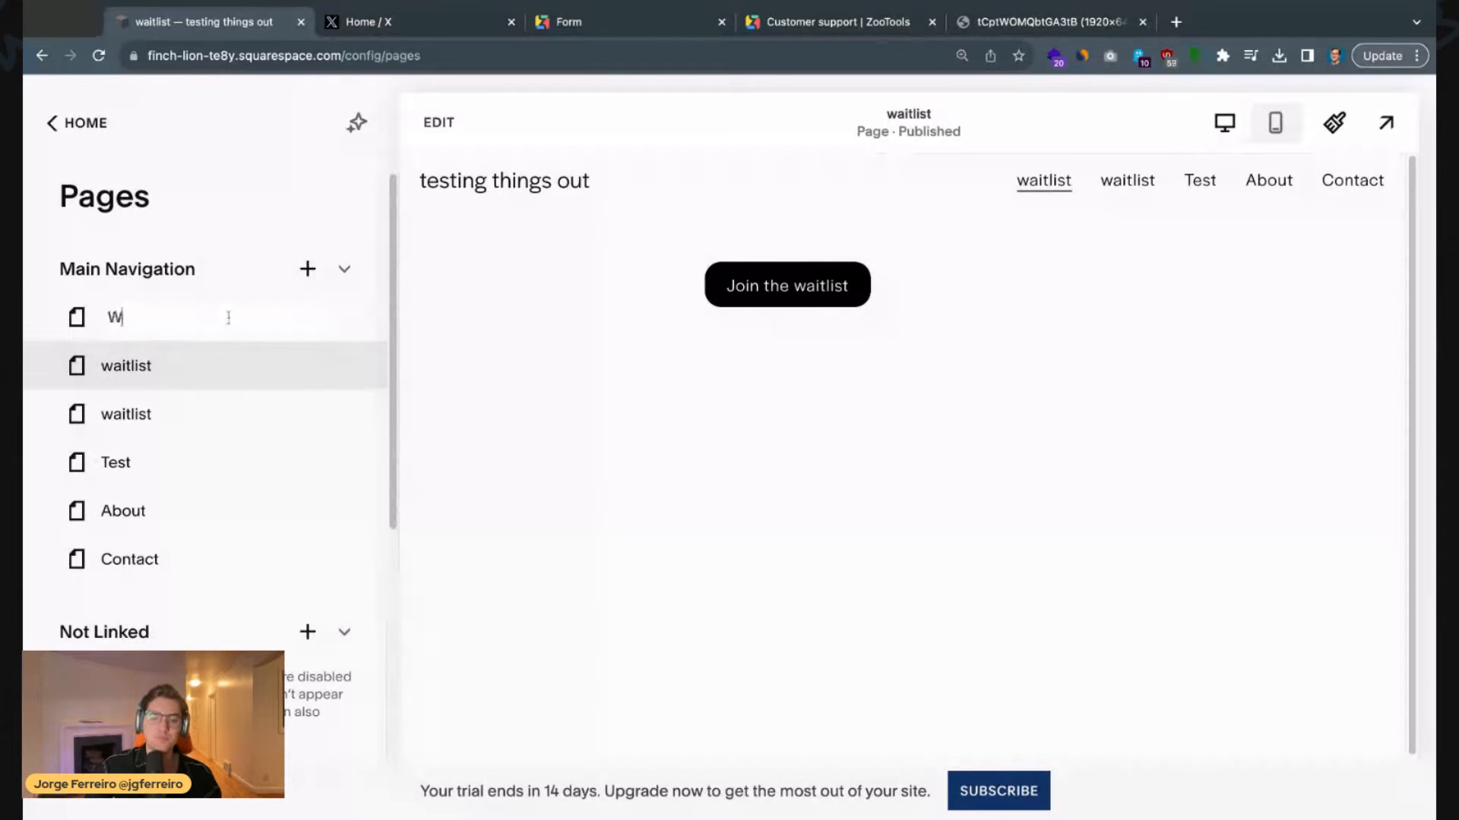
pyautogui.write('Waitlist form')
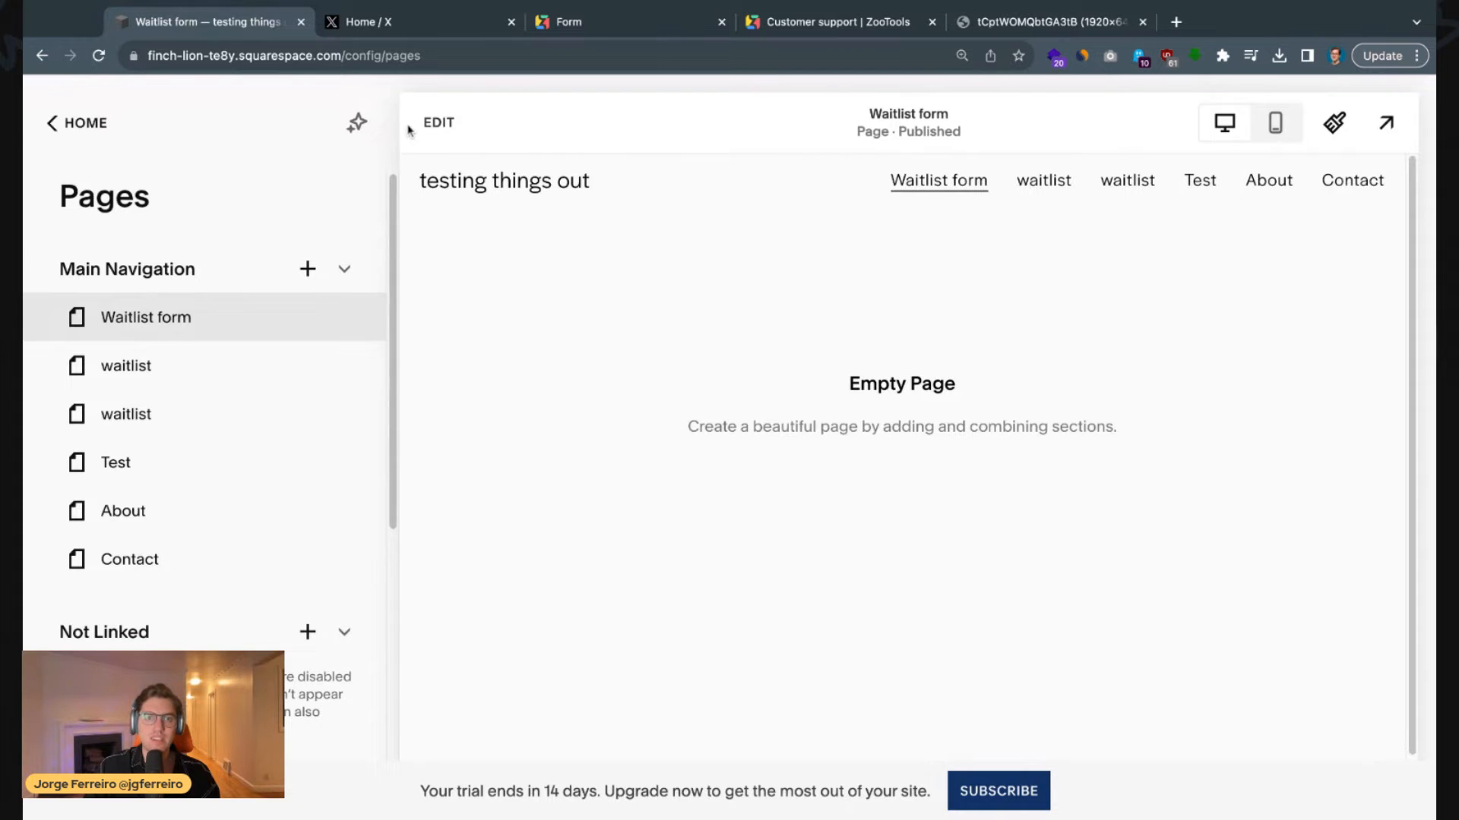
# Add an embed block to the Waitlist form page set to Code Snippet with its code editor open.
pyautogui.click(438, 121)
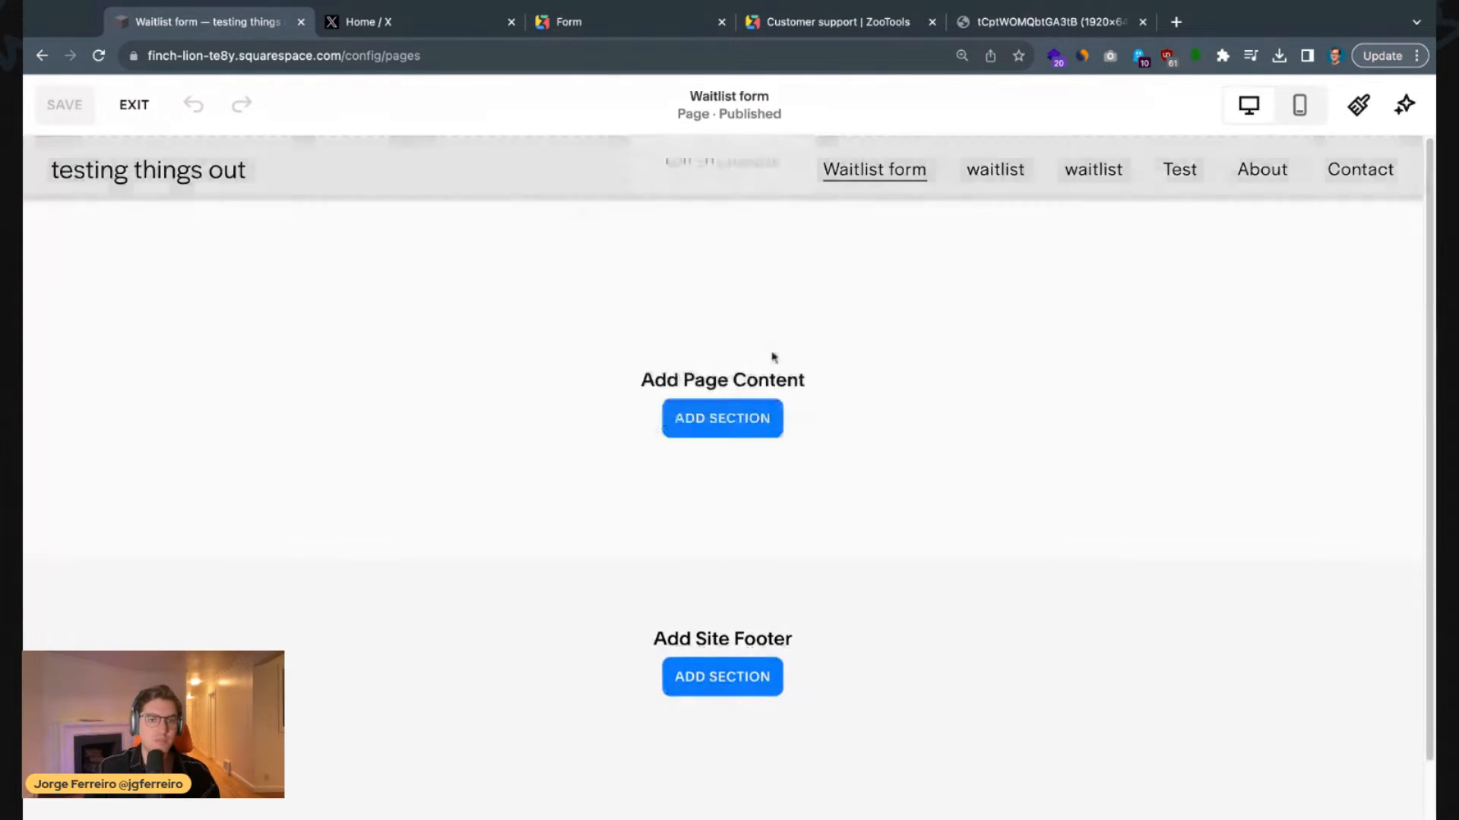
pyautogui.click(721, 418)
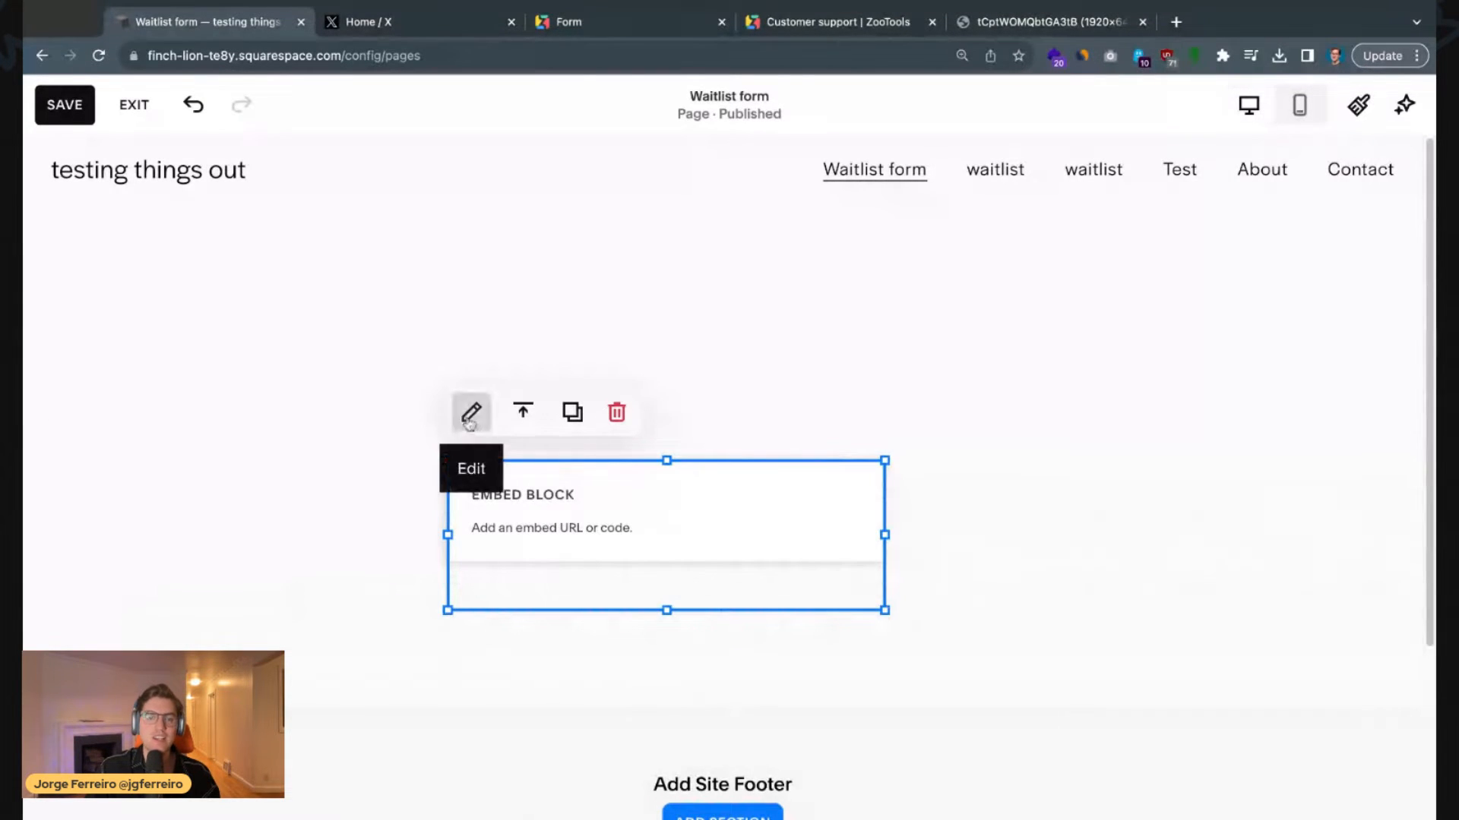
pyautogui.click(471, 412)
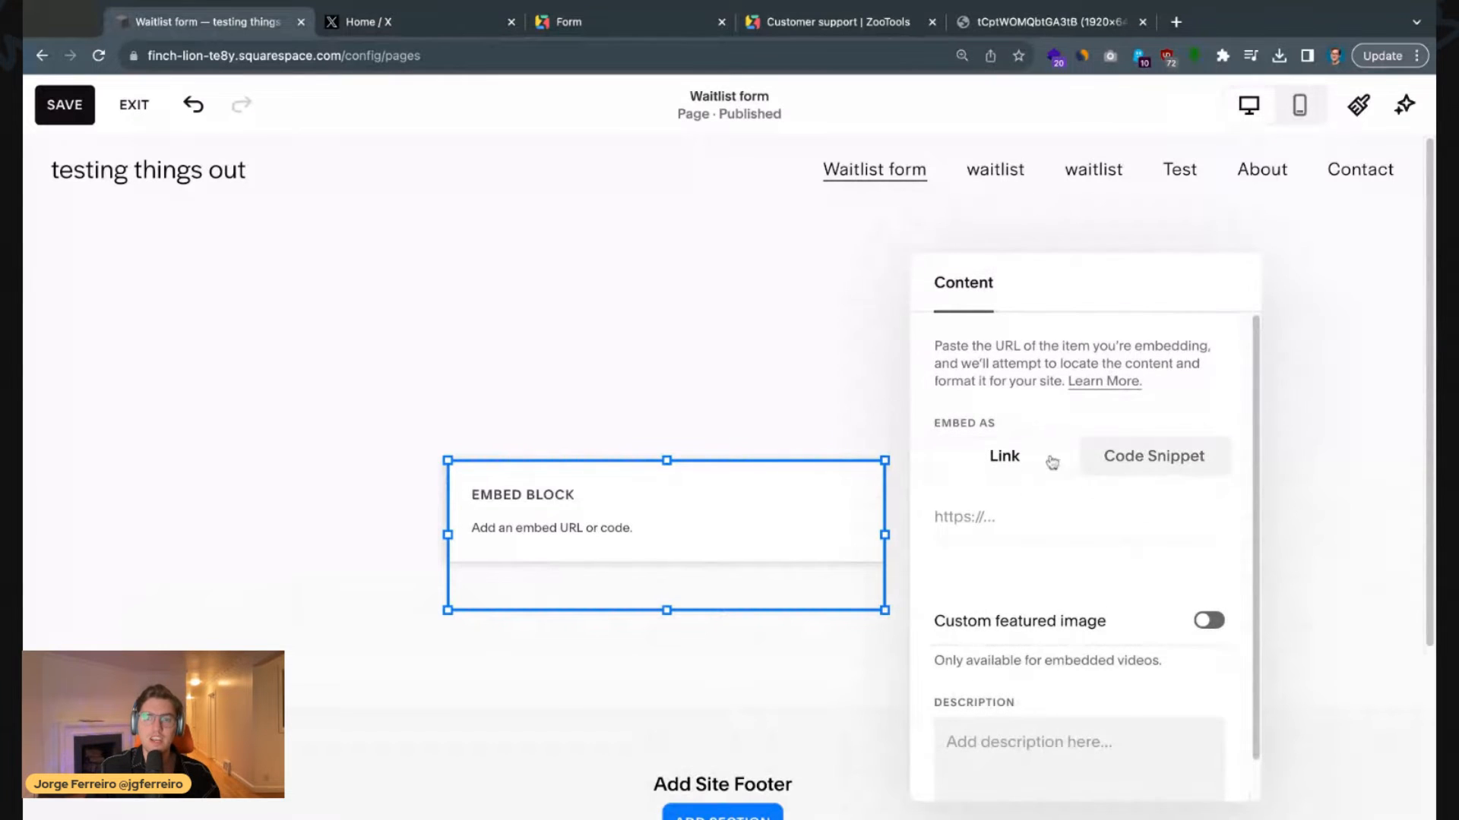
pyautogui.click(1003, 456)
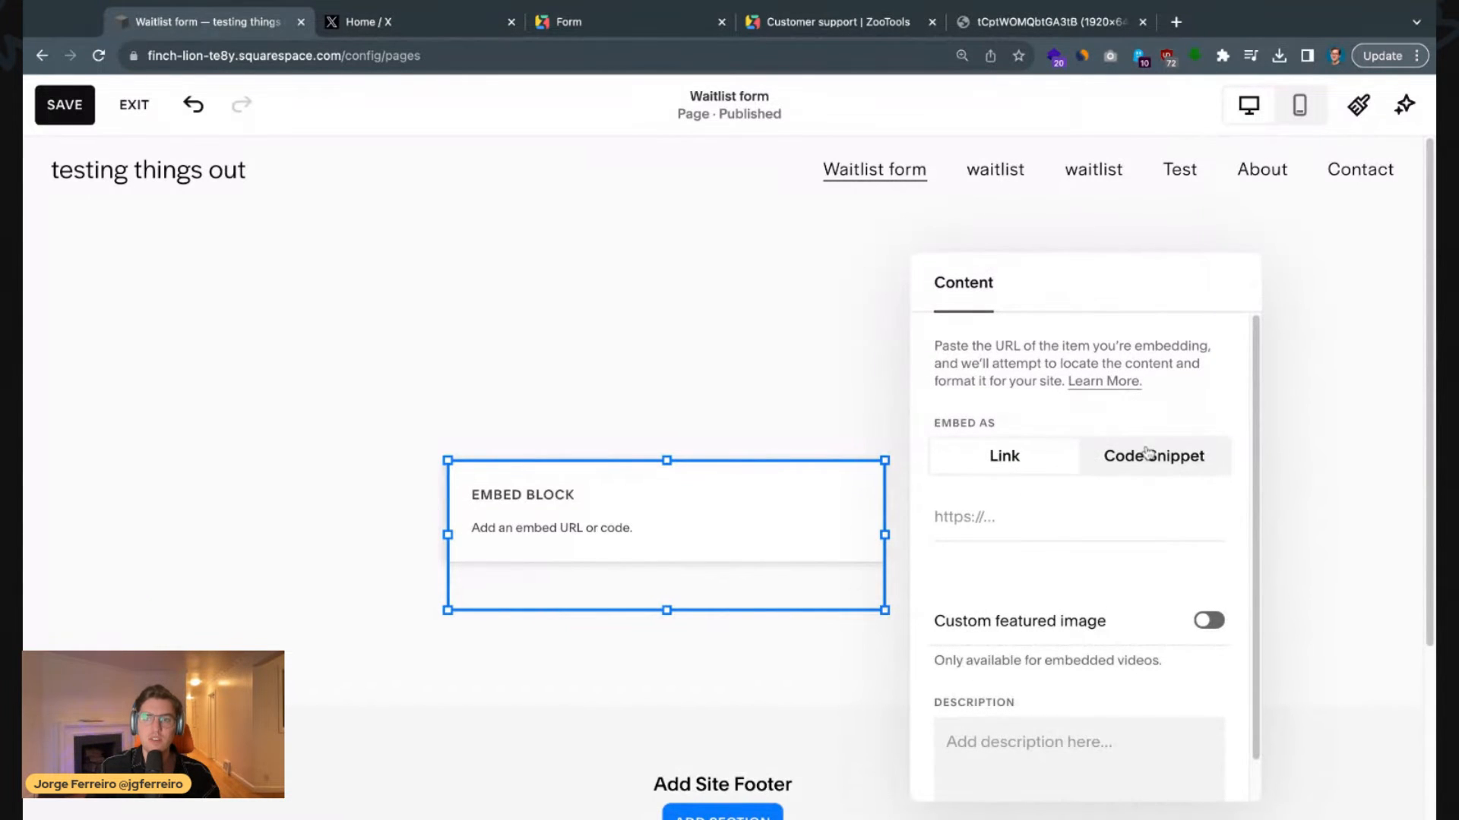
pyautogui.click(1153, 456)
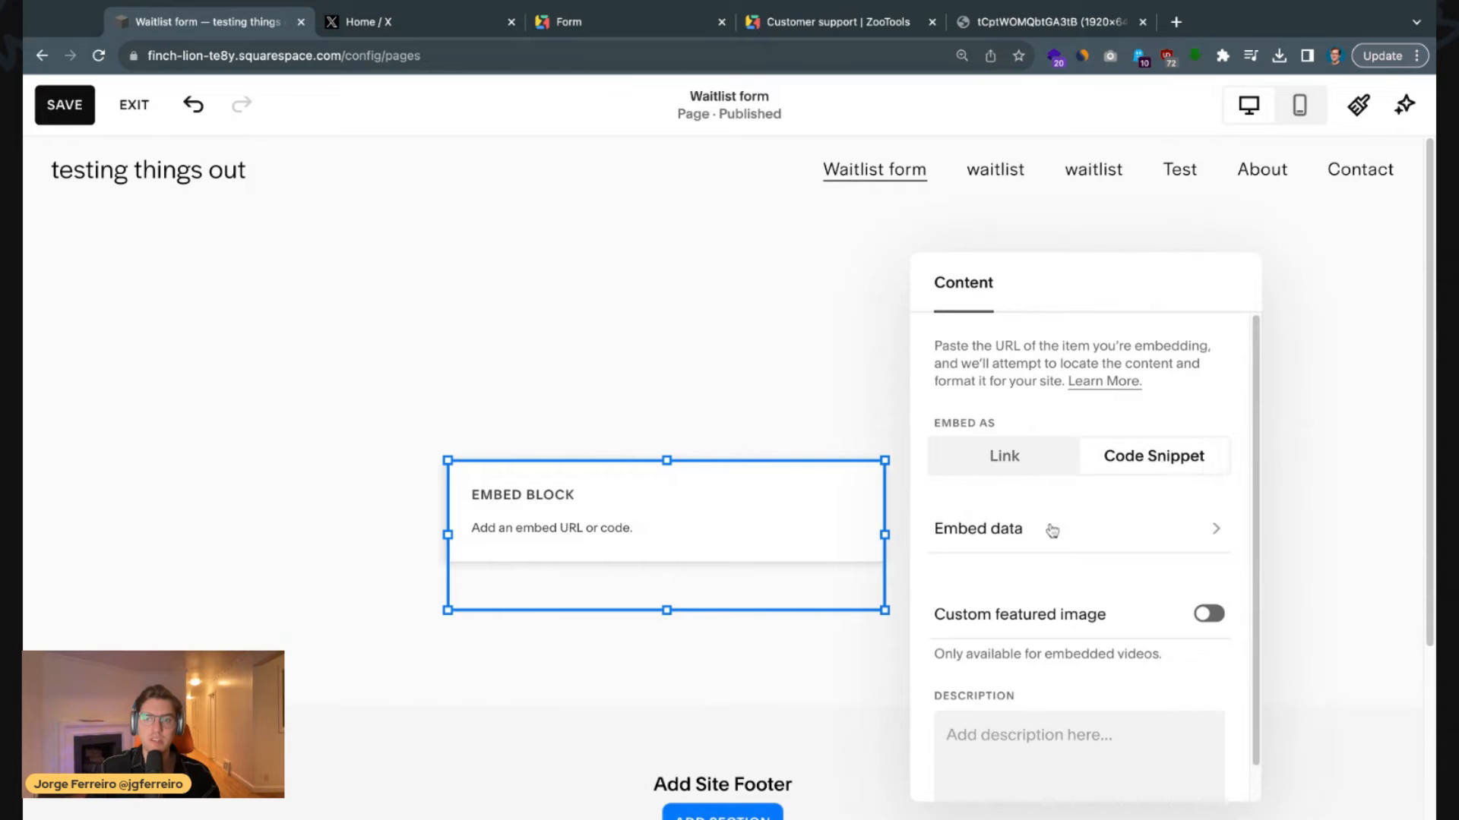
pyautogui.click(977, 529)
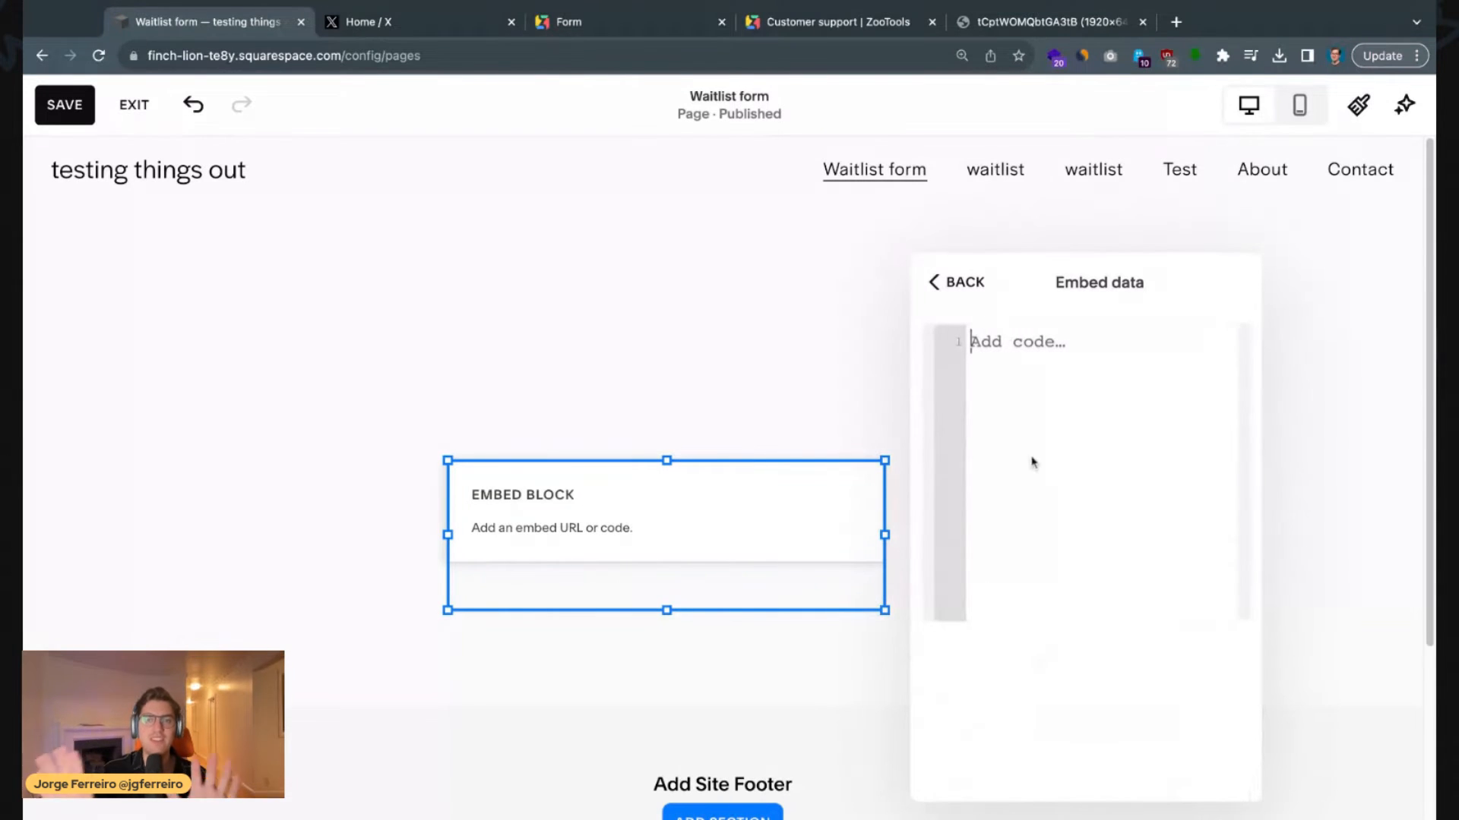
pyautogui.moveTo(577, 40)
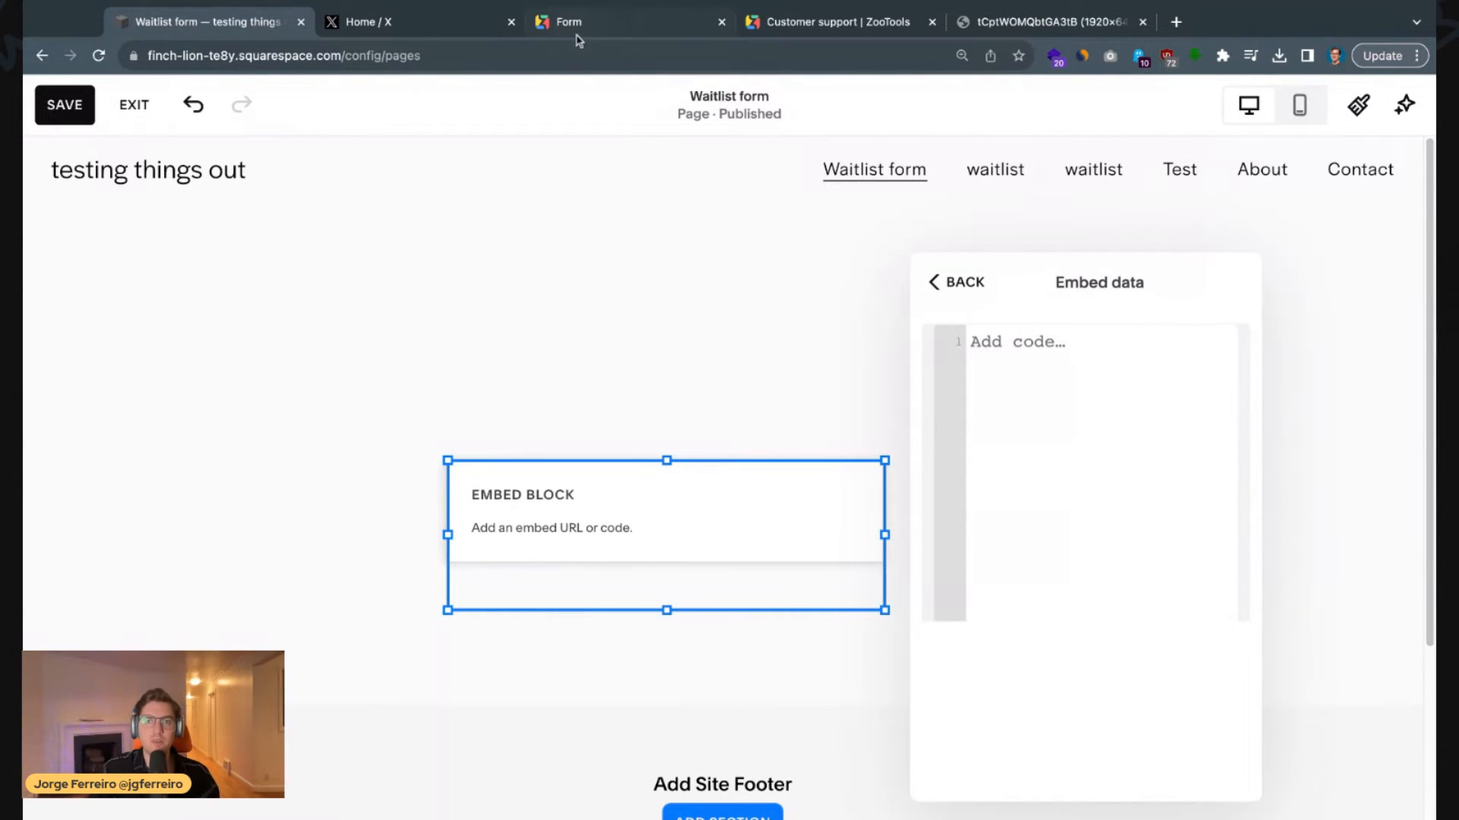
# Copy the Step 2 waitlist link code from the ZooTools Form sharing page.
pyautogui.click(567, 21)
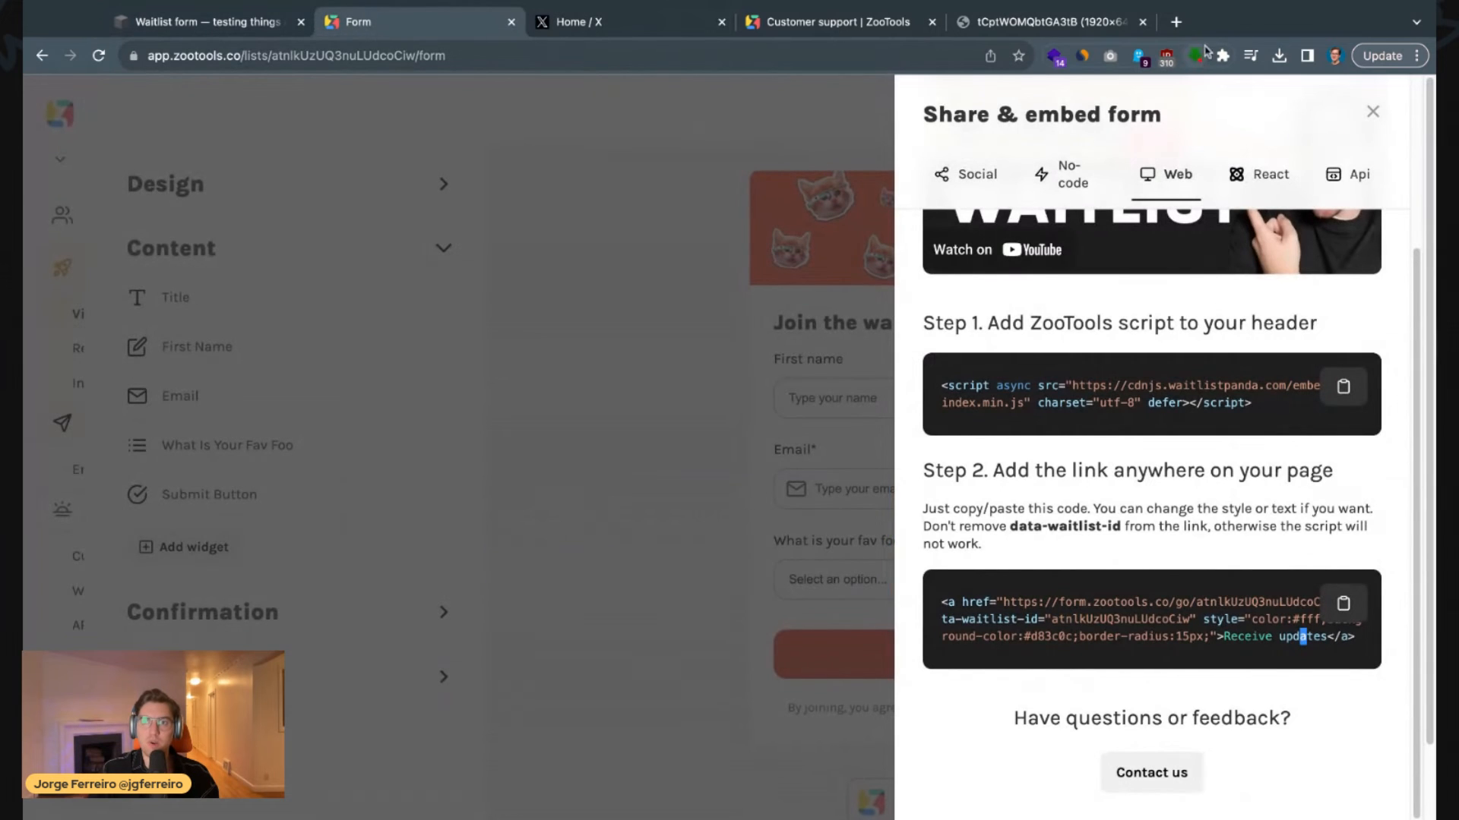
pyautogui.moveTo(1343, 385)
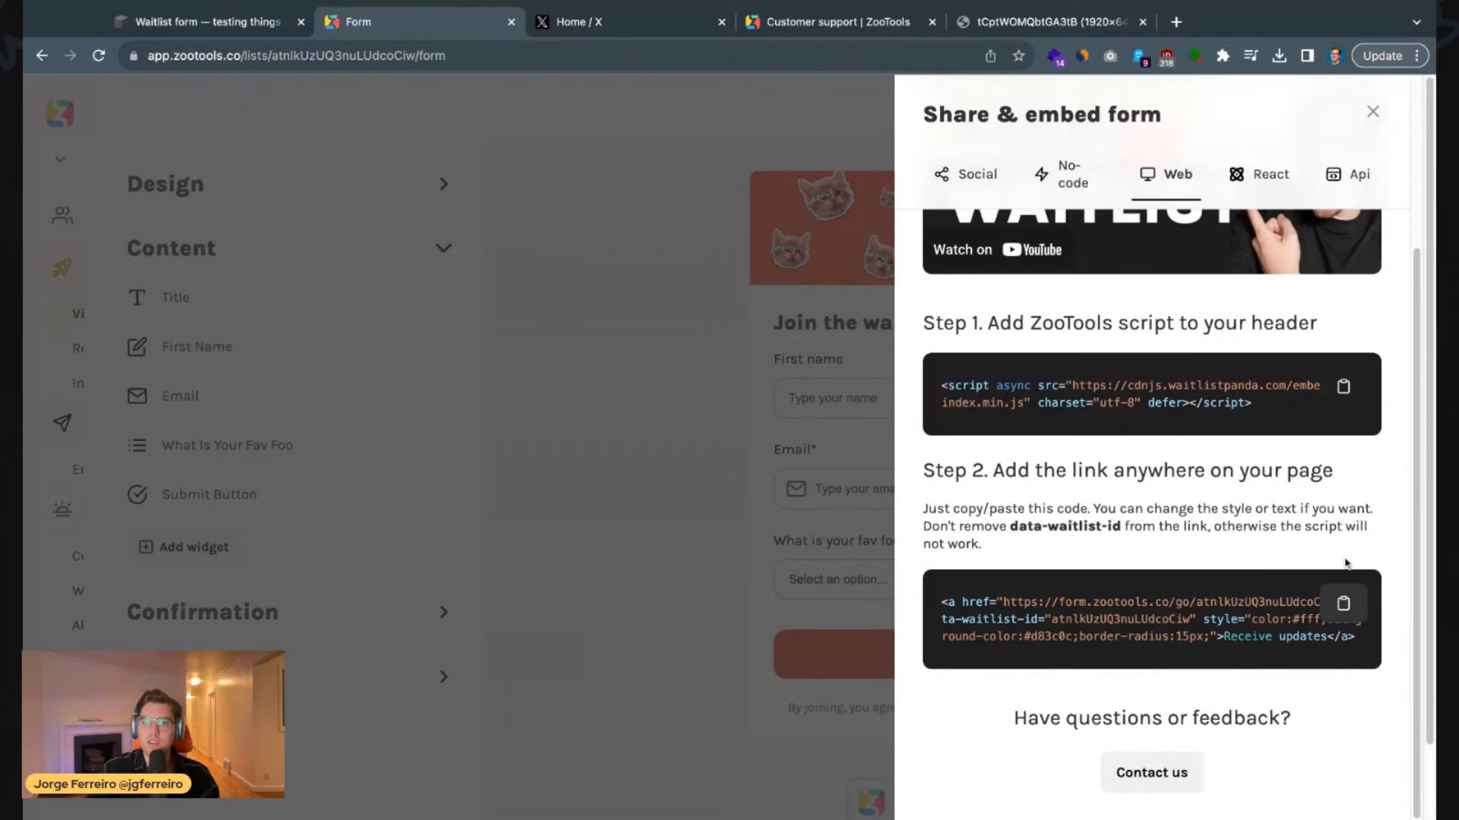
pyautogui.click(1341, 603)
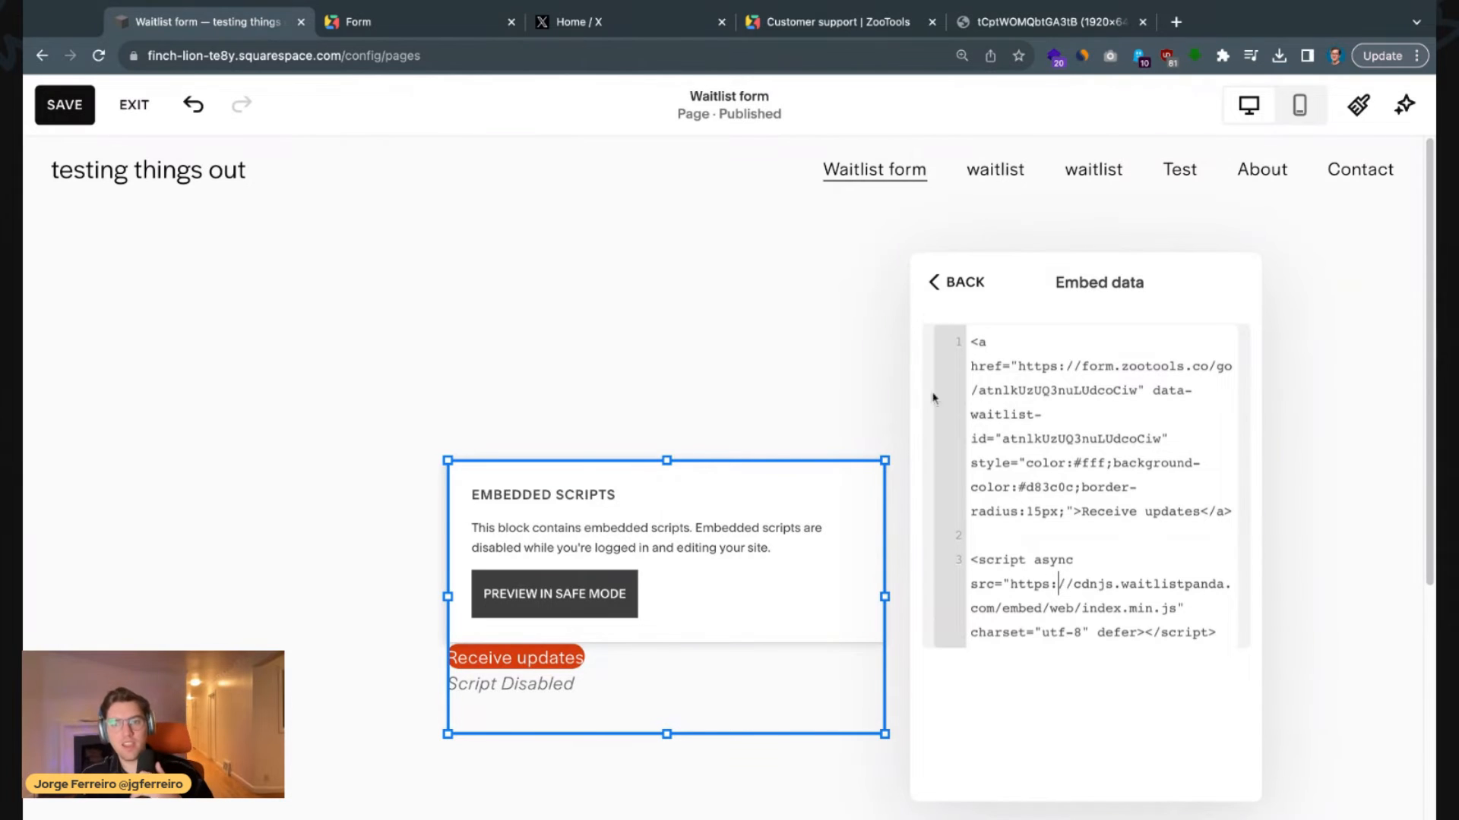
pyautogui.moveTo(546, 657)
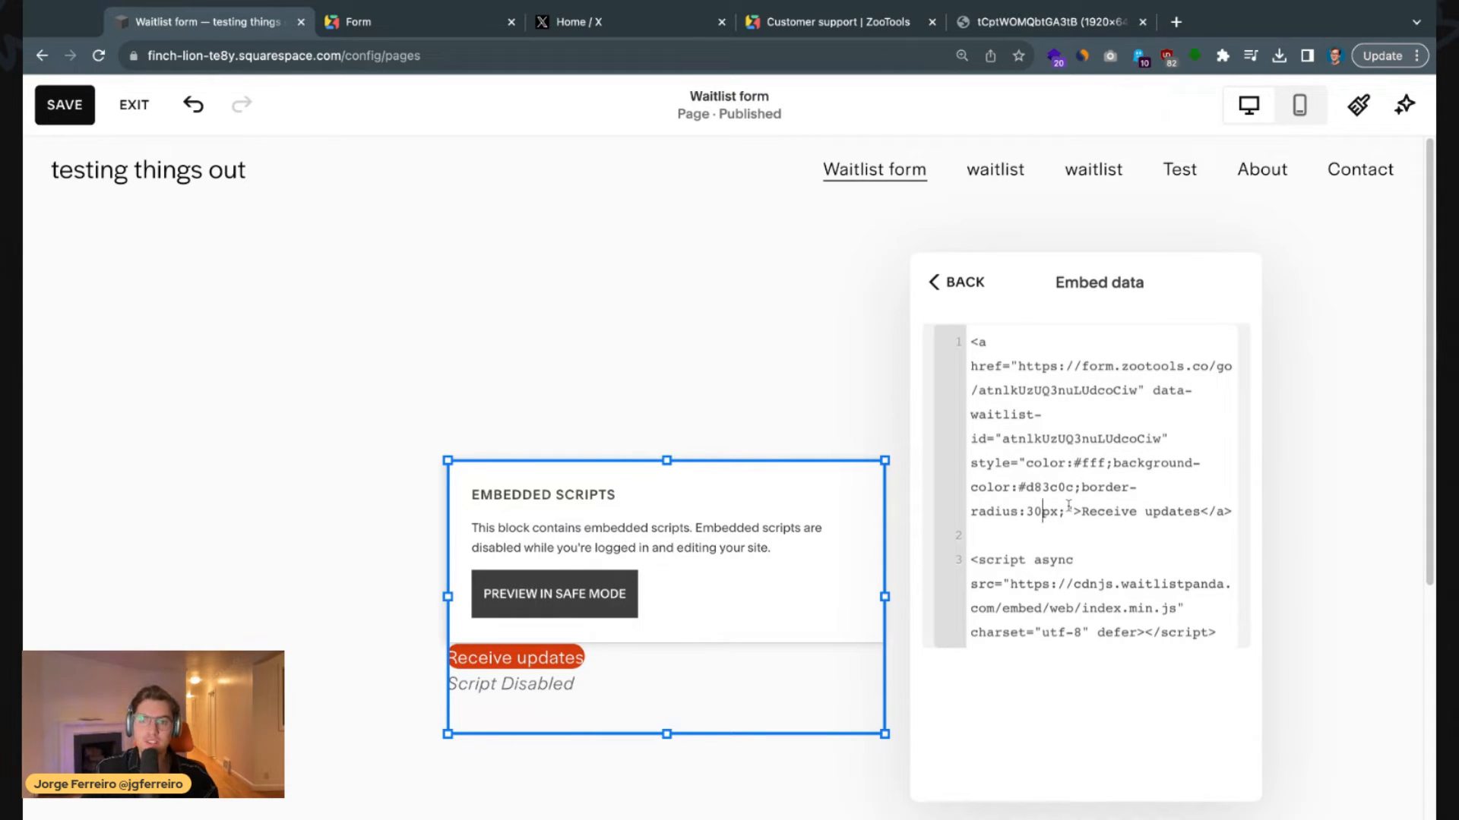
# Restyle the embed button code with border-radius 10px and padding 10px 30px.
pyautogui.write('padding:')
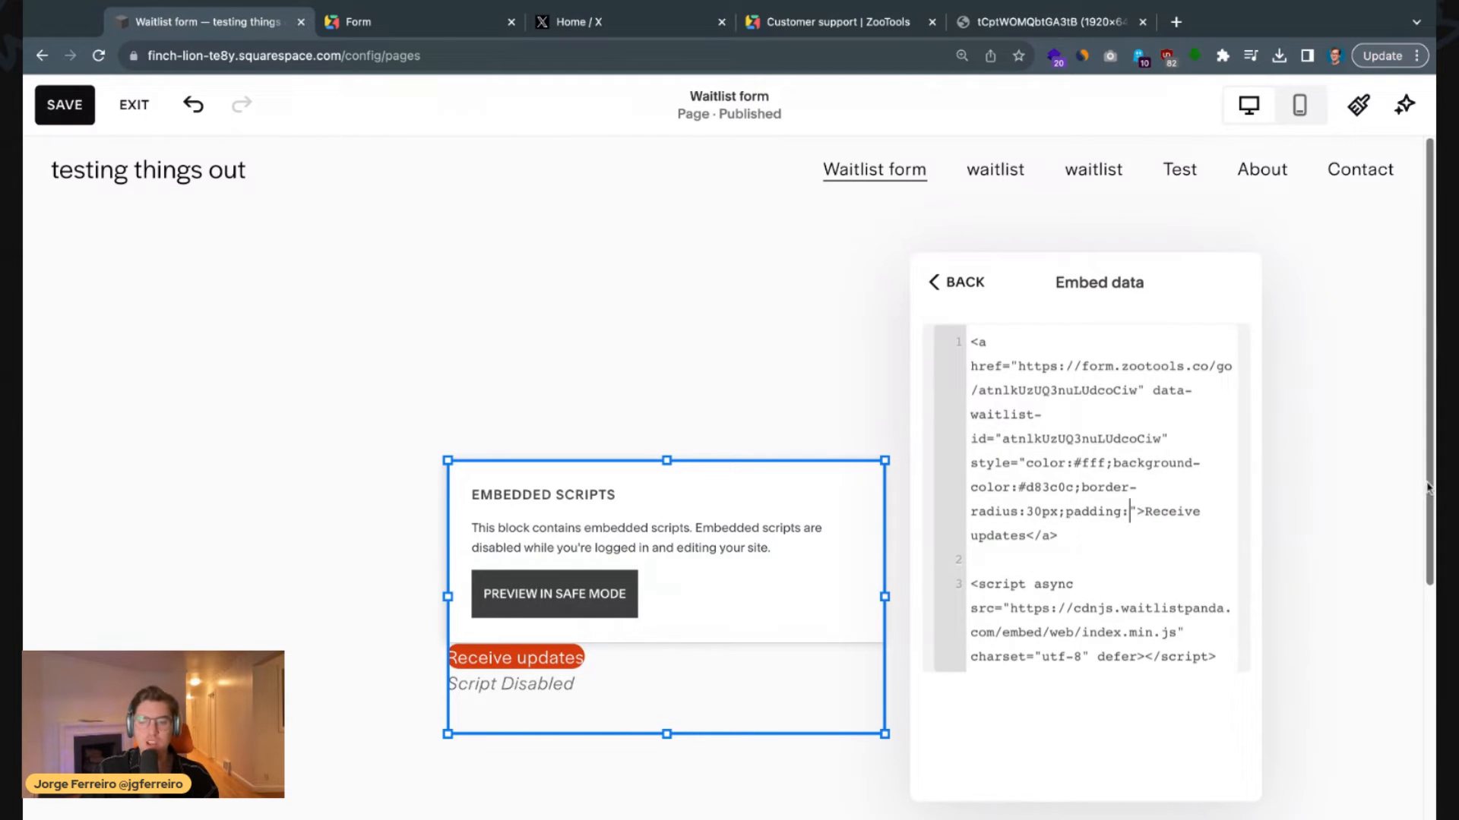
pyautogui.write('20;')
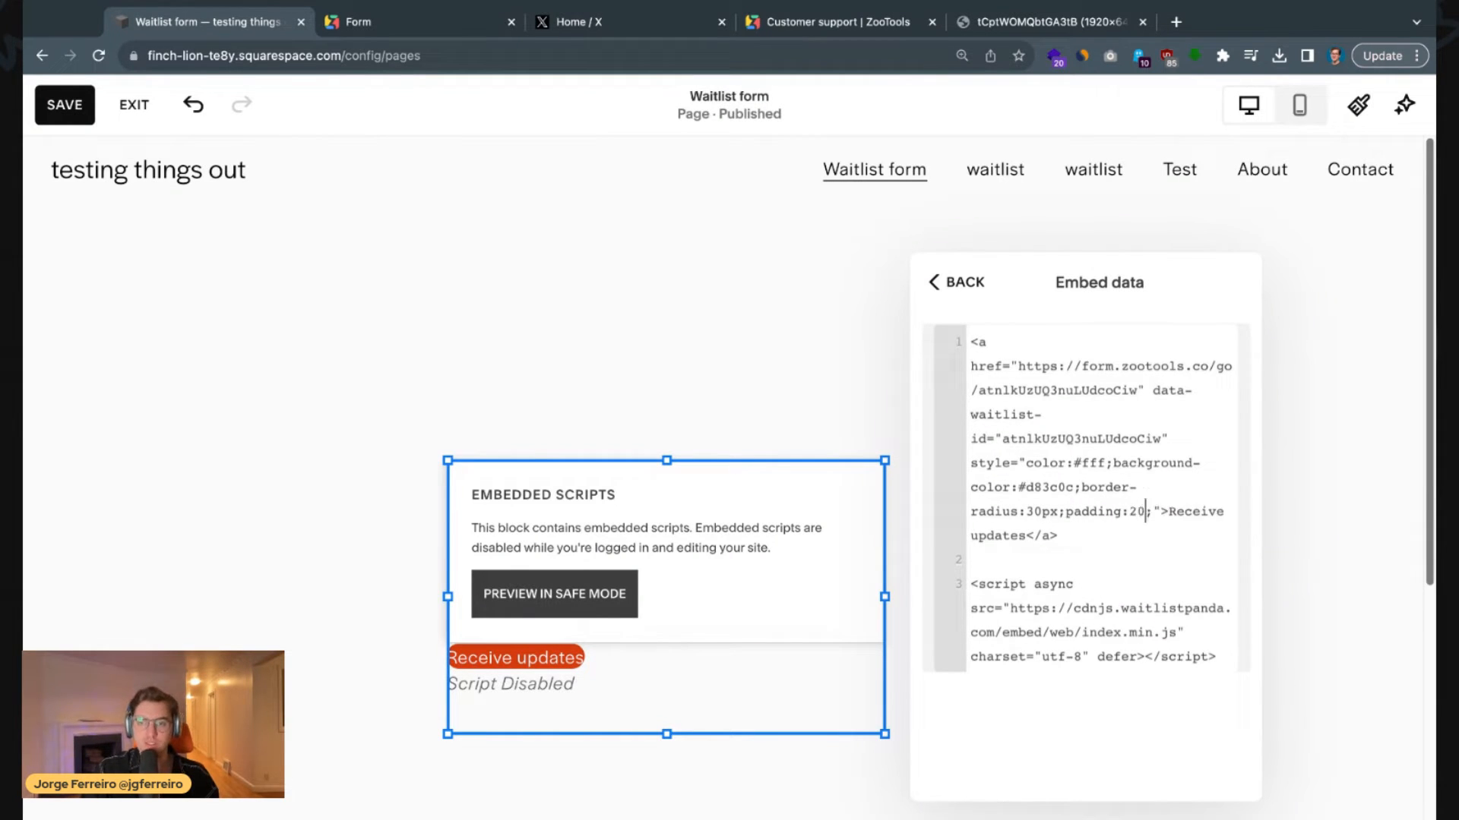
pyautogui.write('px 30px')
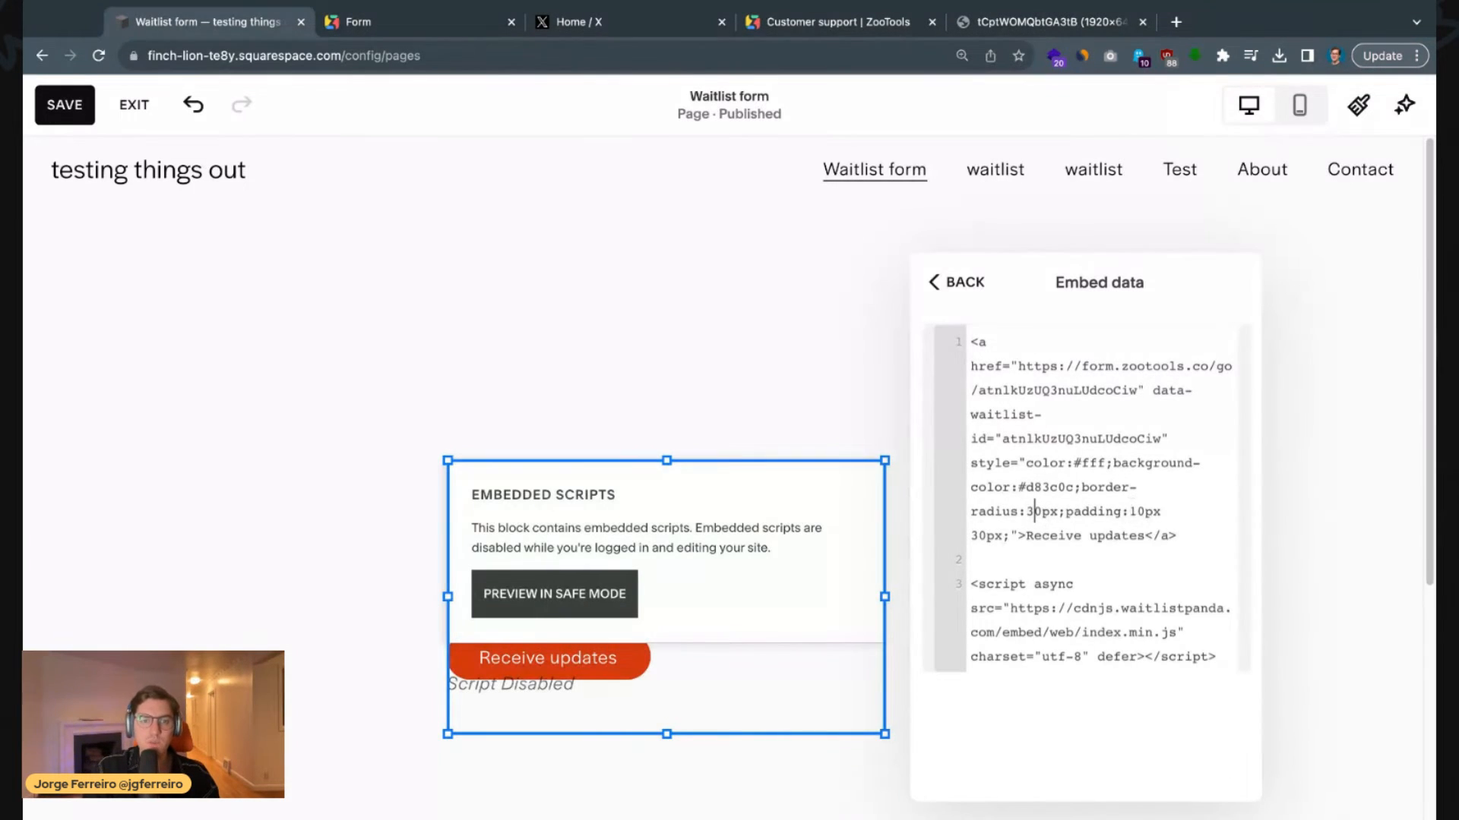
pyautogui.write('2')
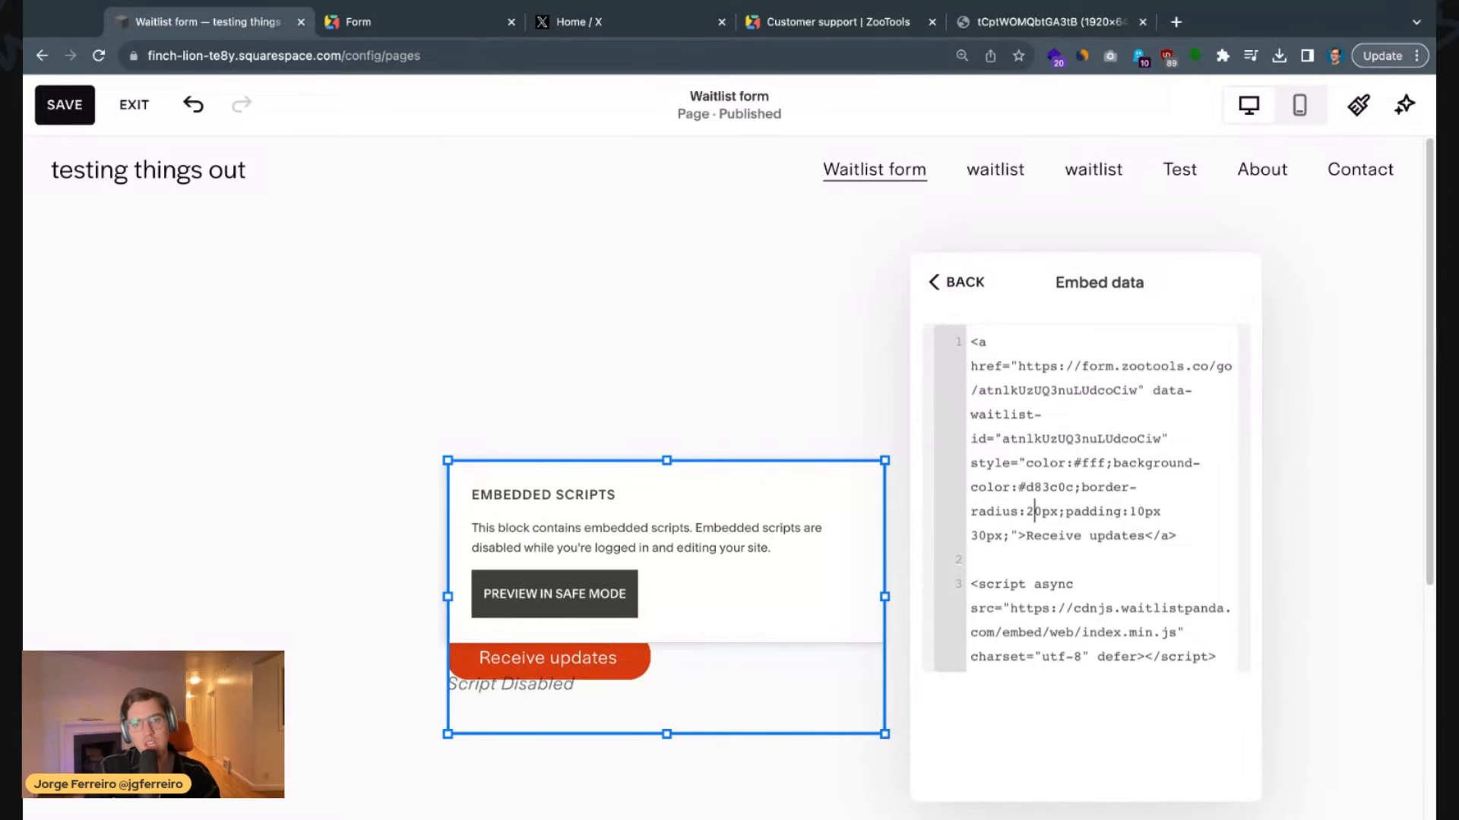
pyautogui.write('3')
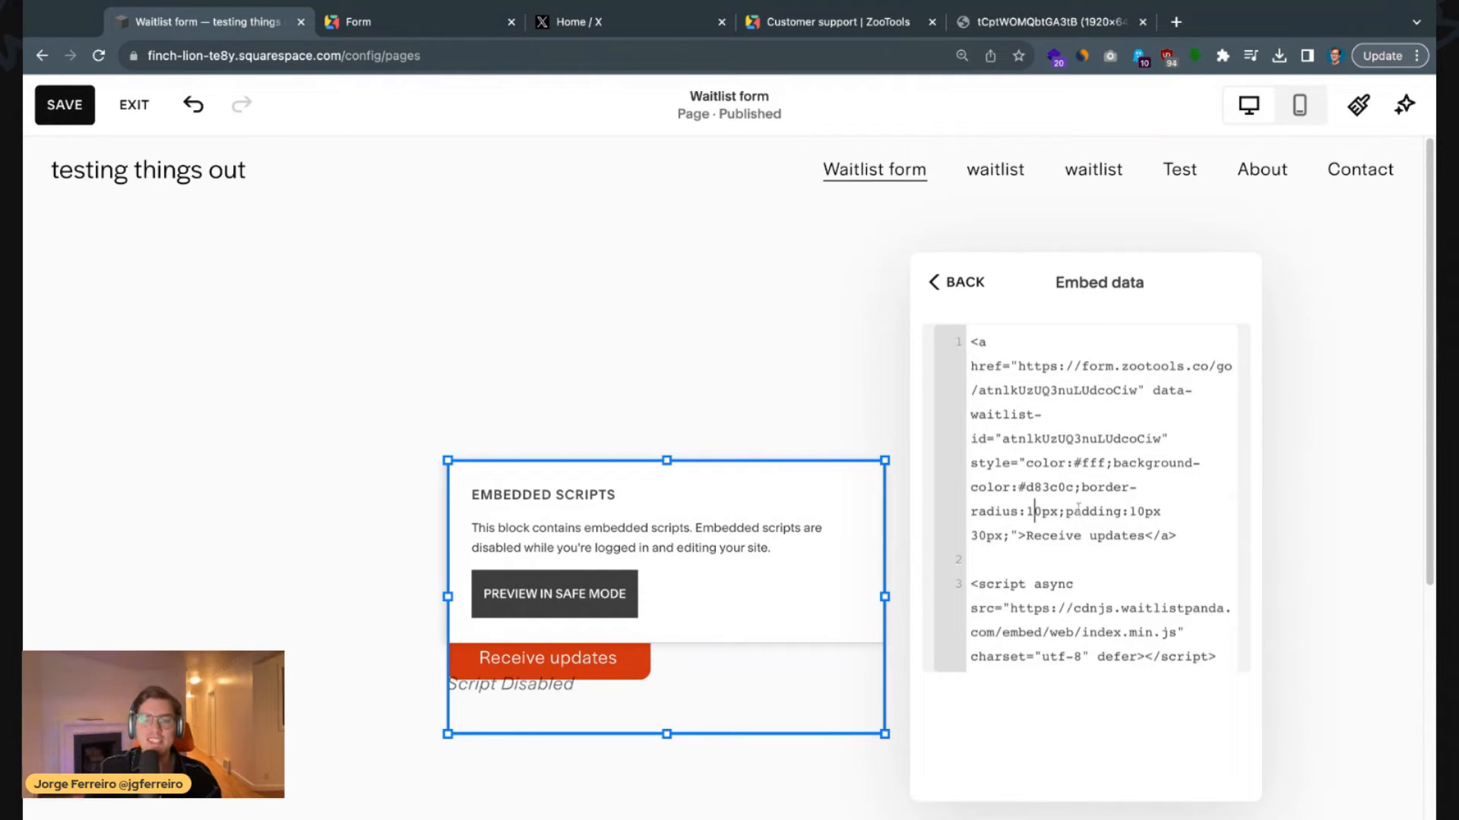
# Relabel the embedded button from 'Receive updates' to 'Join waitlist now!'.
pyautogui.doubleClick(1085, 536)
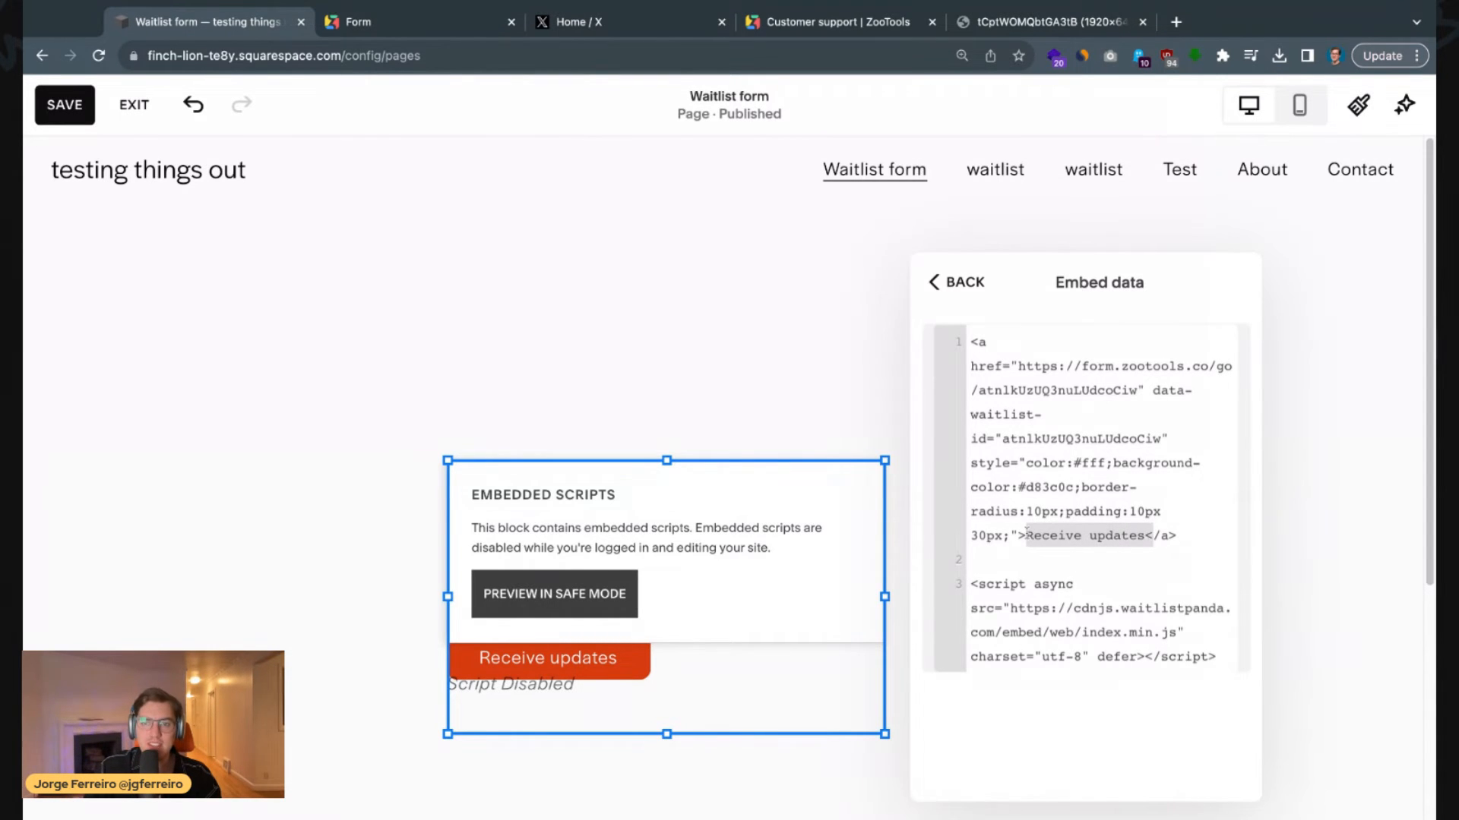
pyautogui.write('Join')
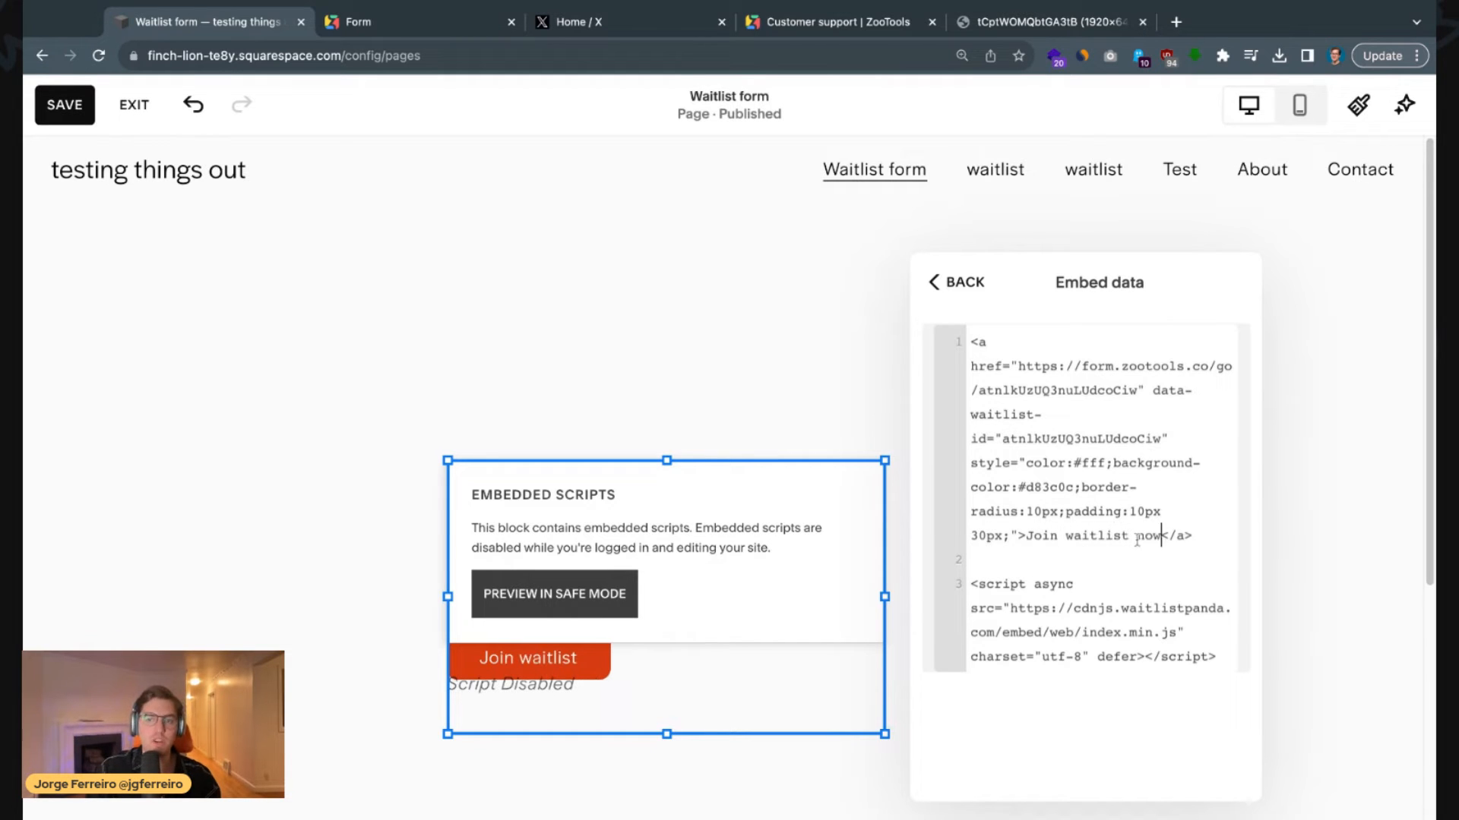
pyautogui.write('!')
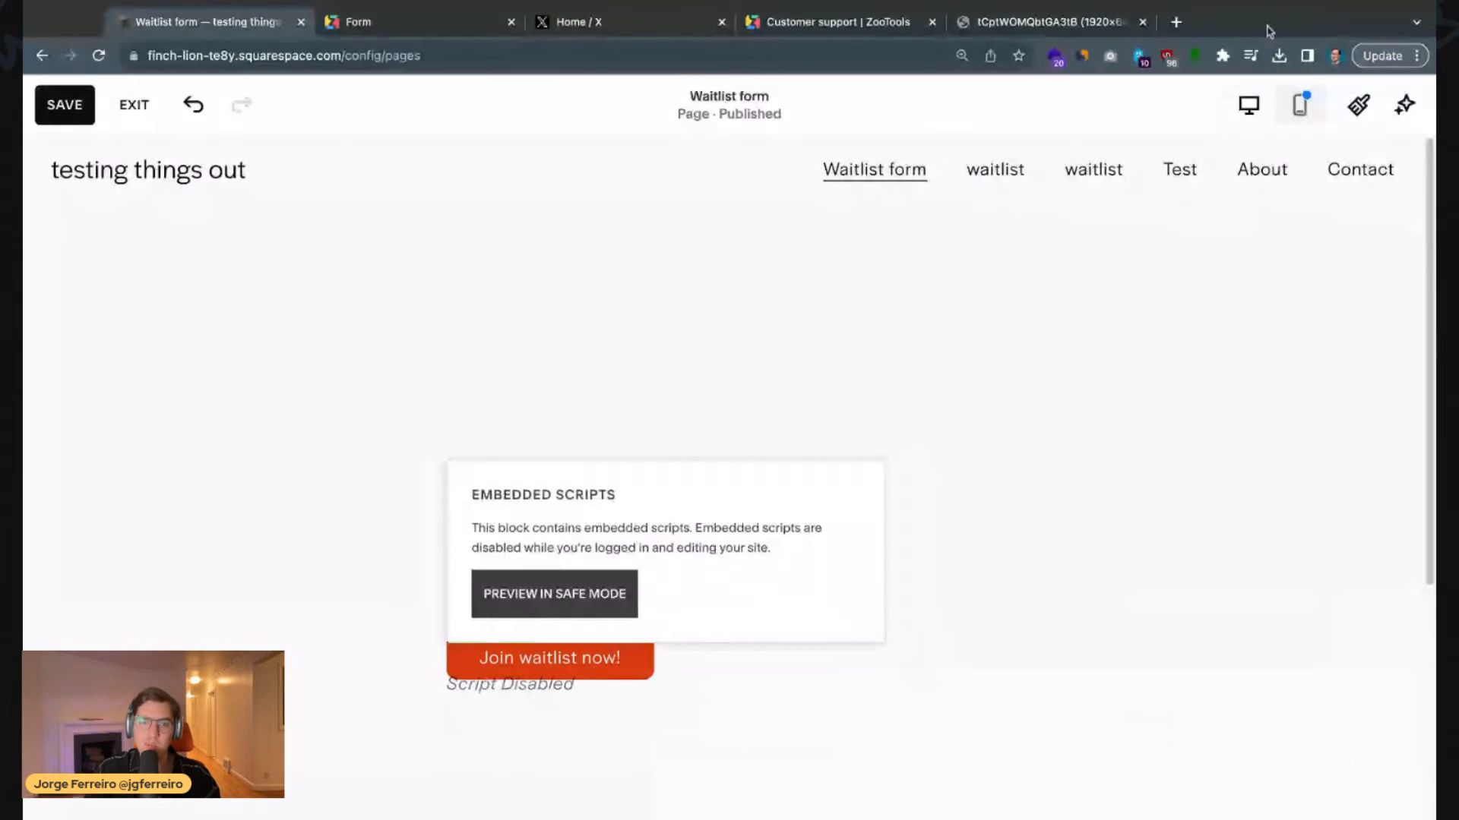
# Save the page and launch the waitlist form from the Join waitlist now! button.
pyautogui.click(64, 104)
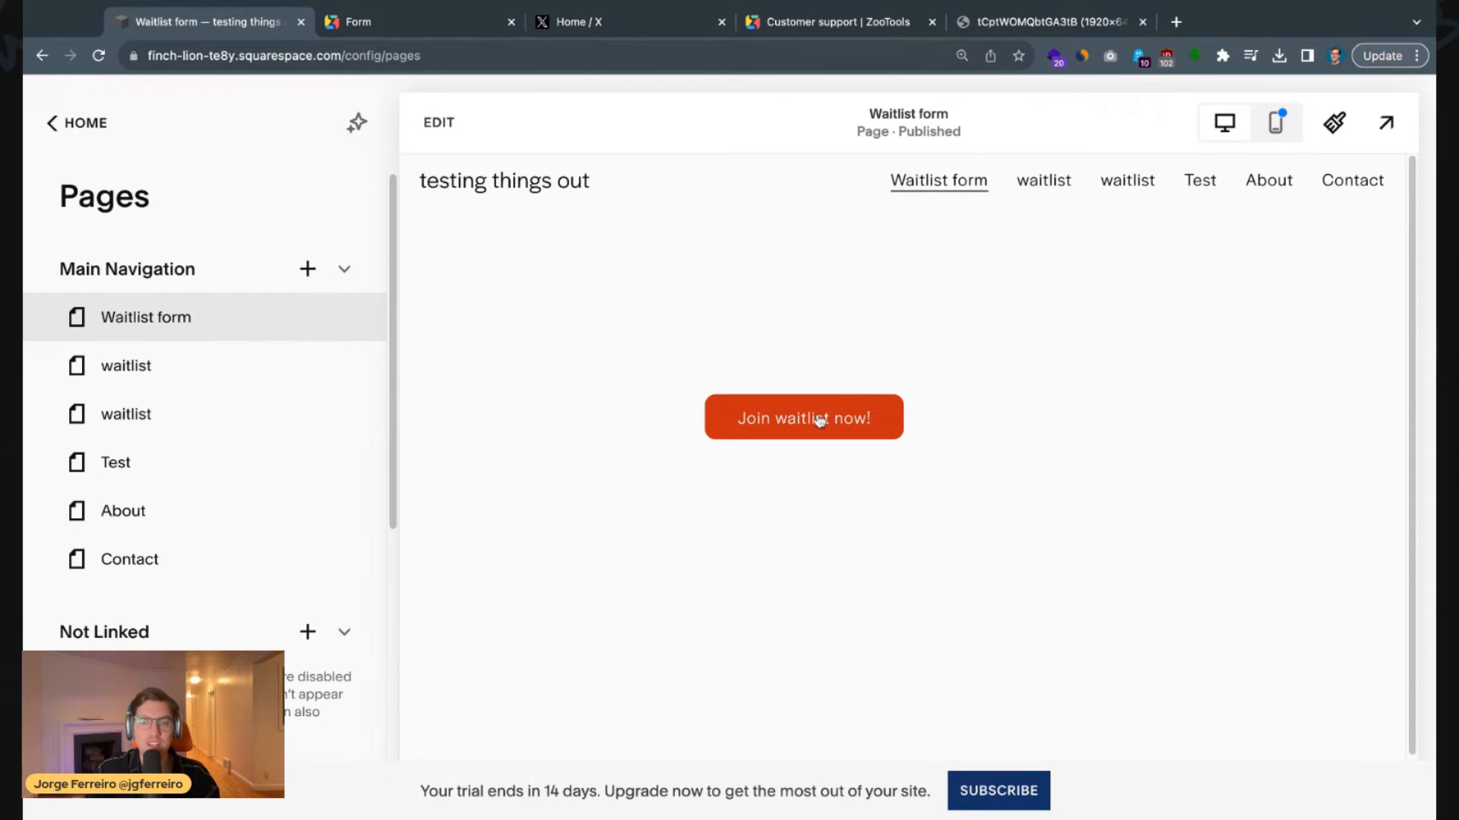
pyautogui.click(803, 417)
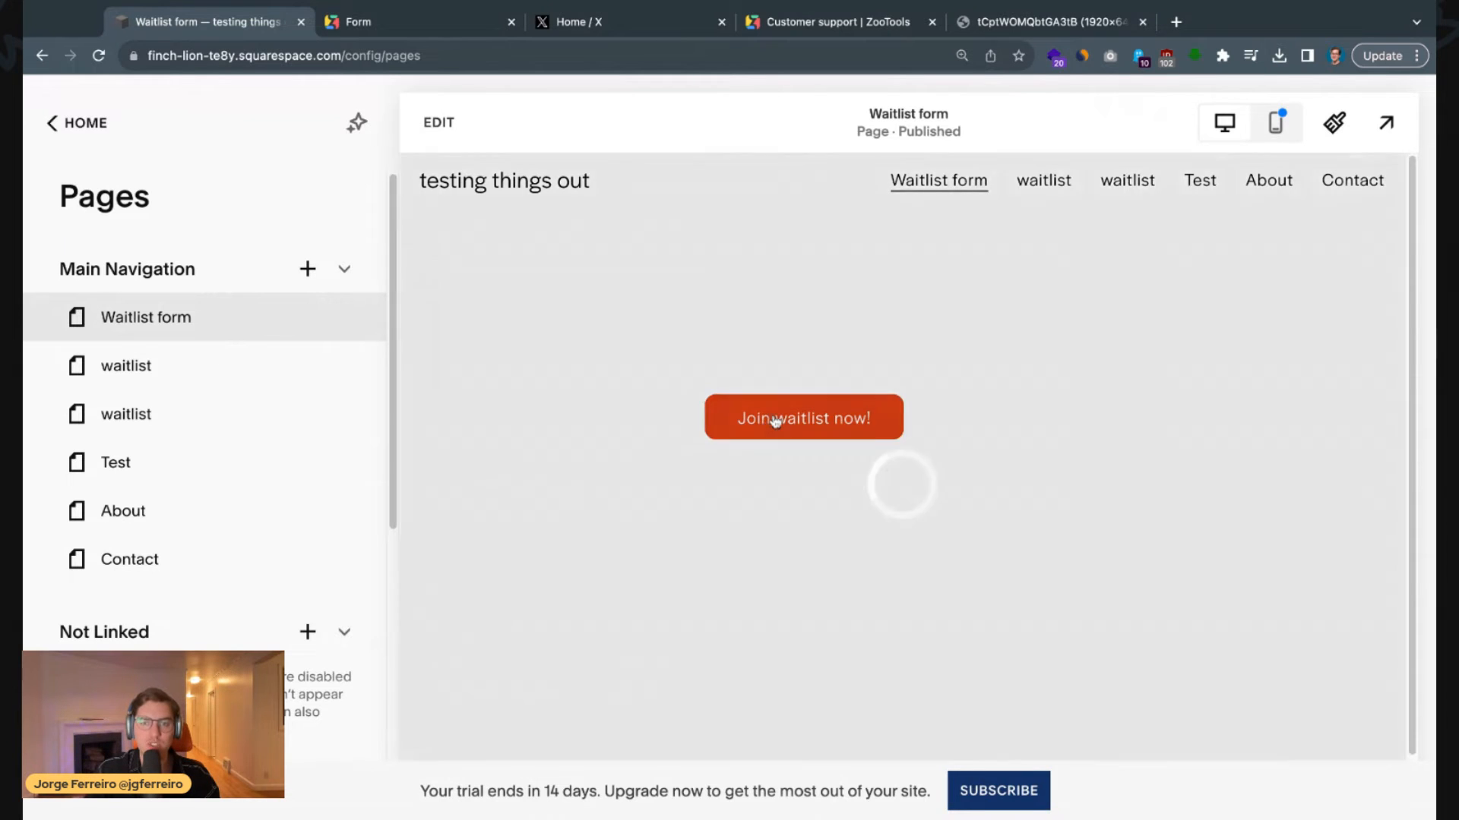
pyautogui.click(802, 418)
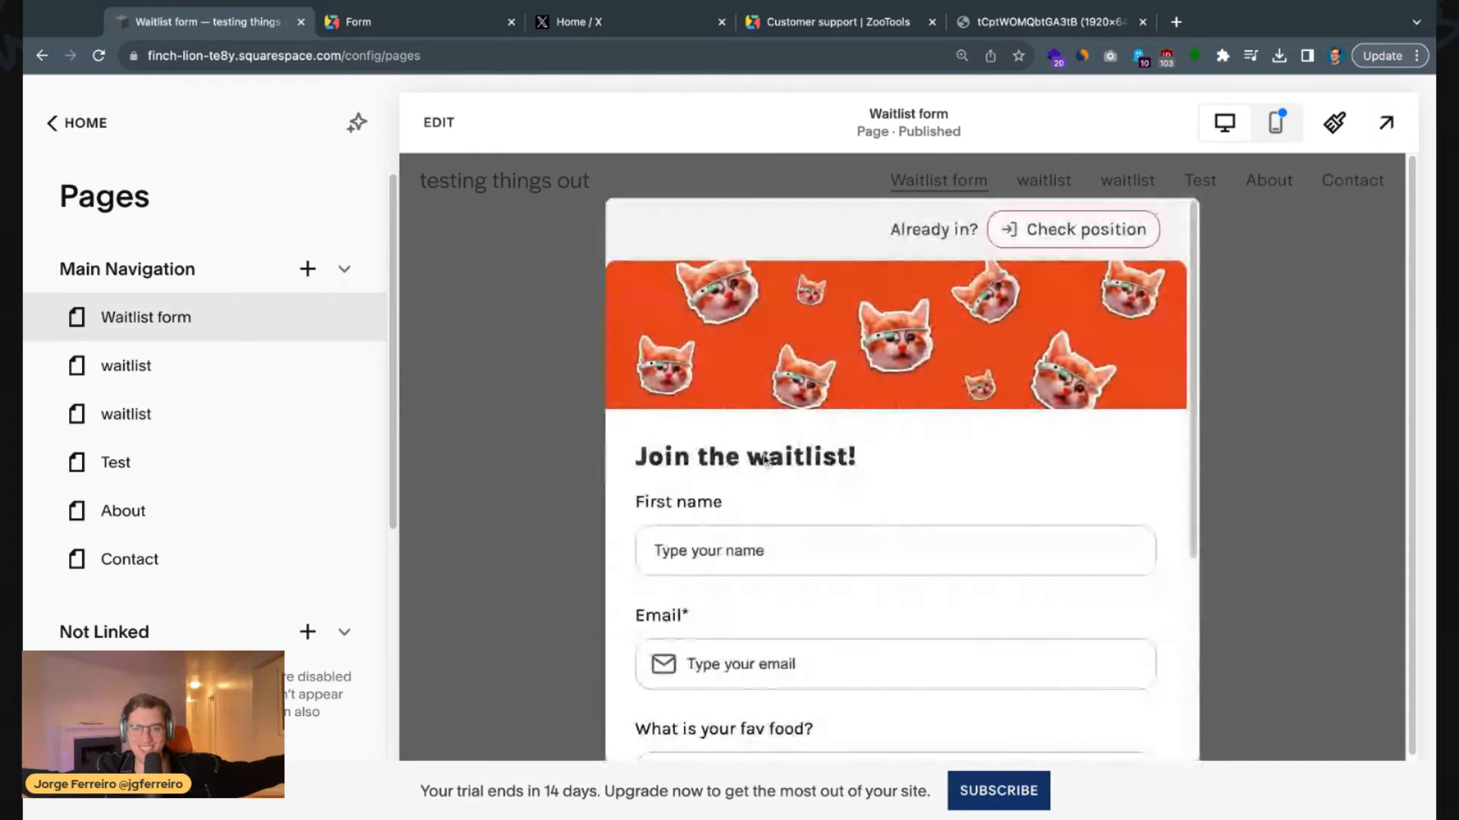
pyautogui.click(893, 550)
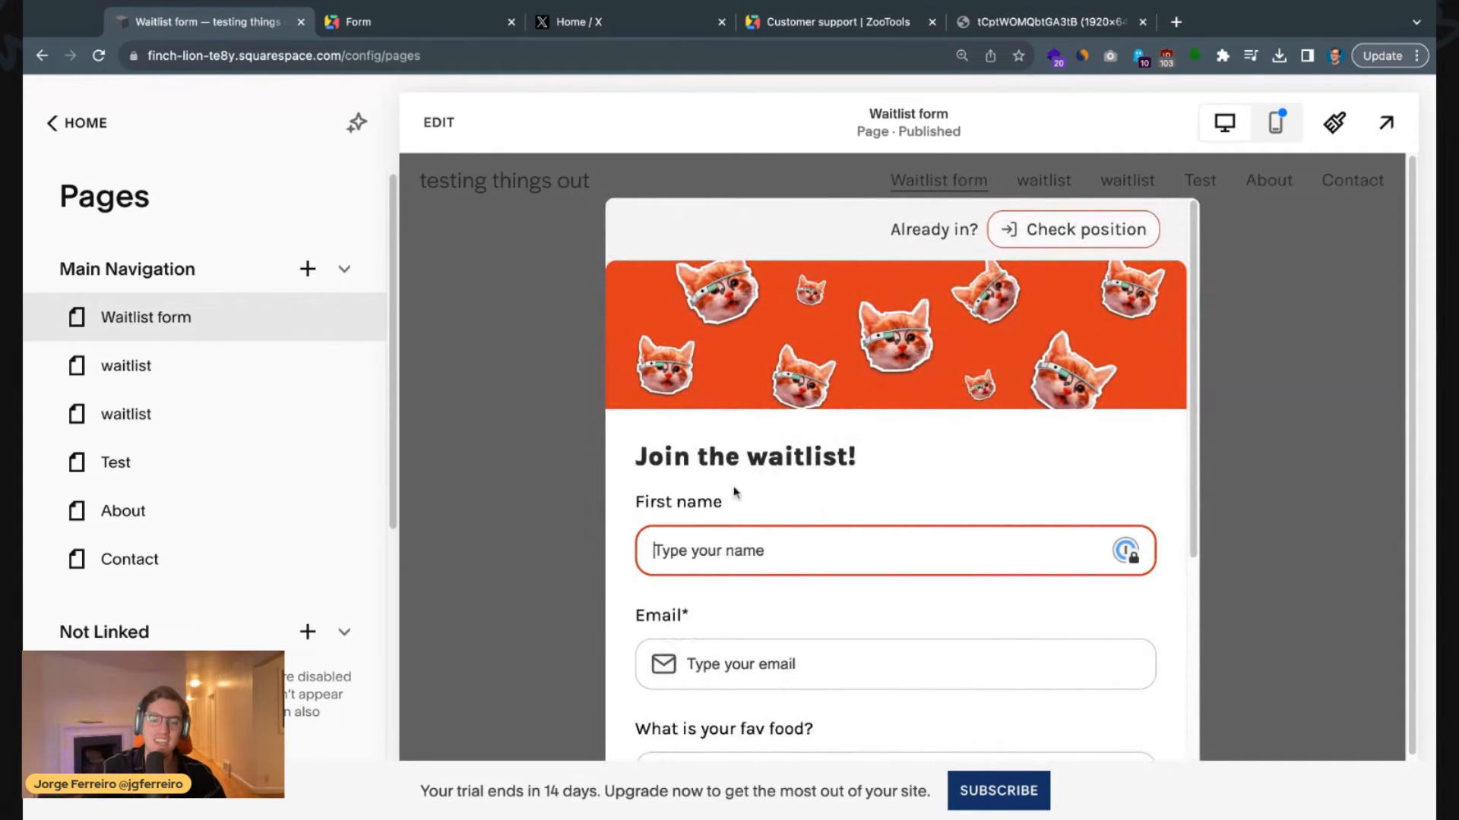
pyautogui.write('jorge')
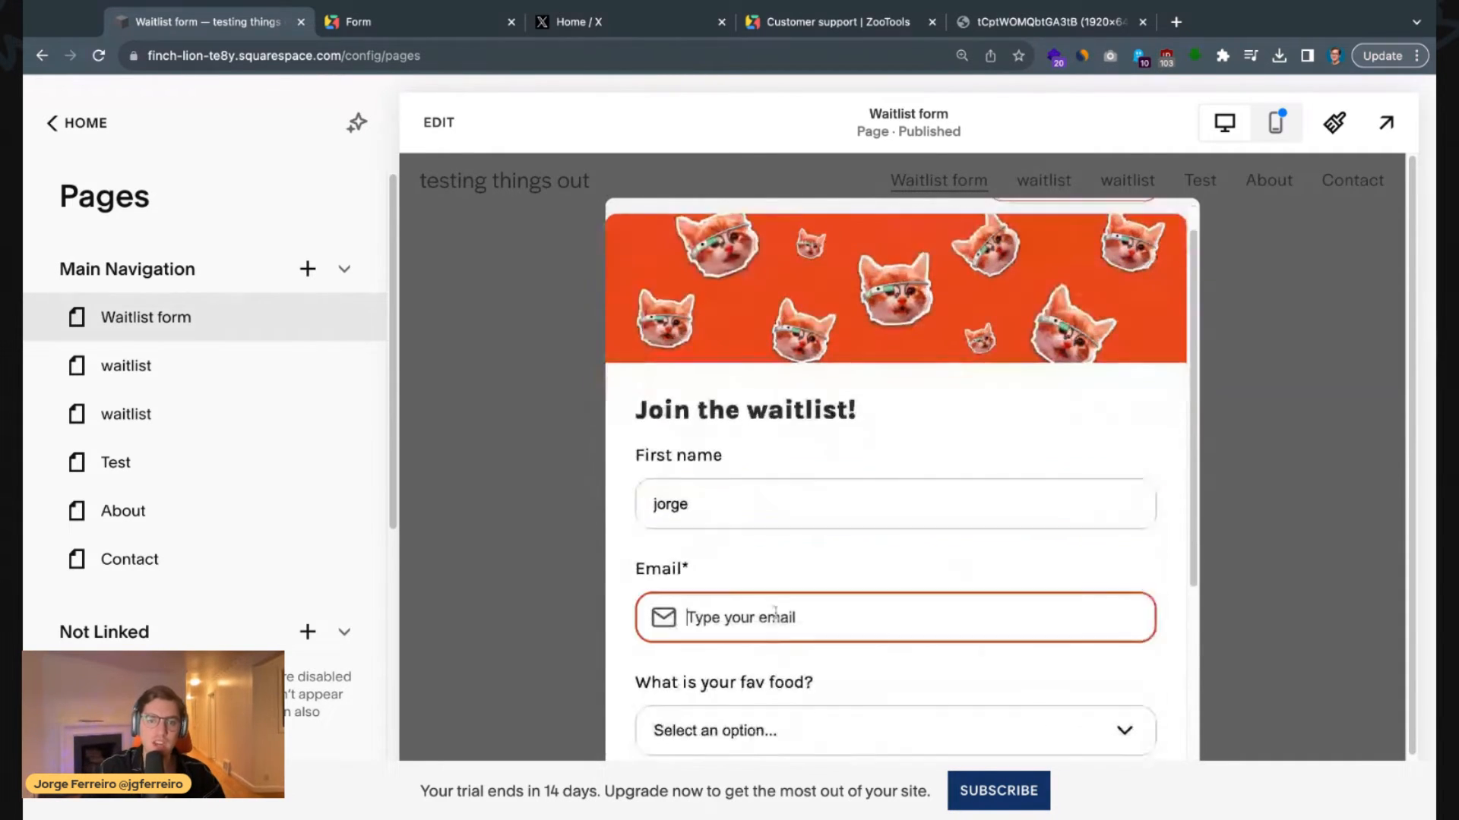
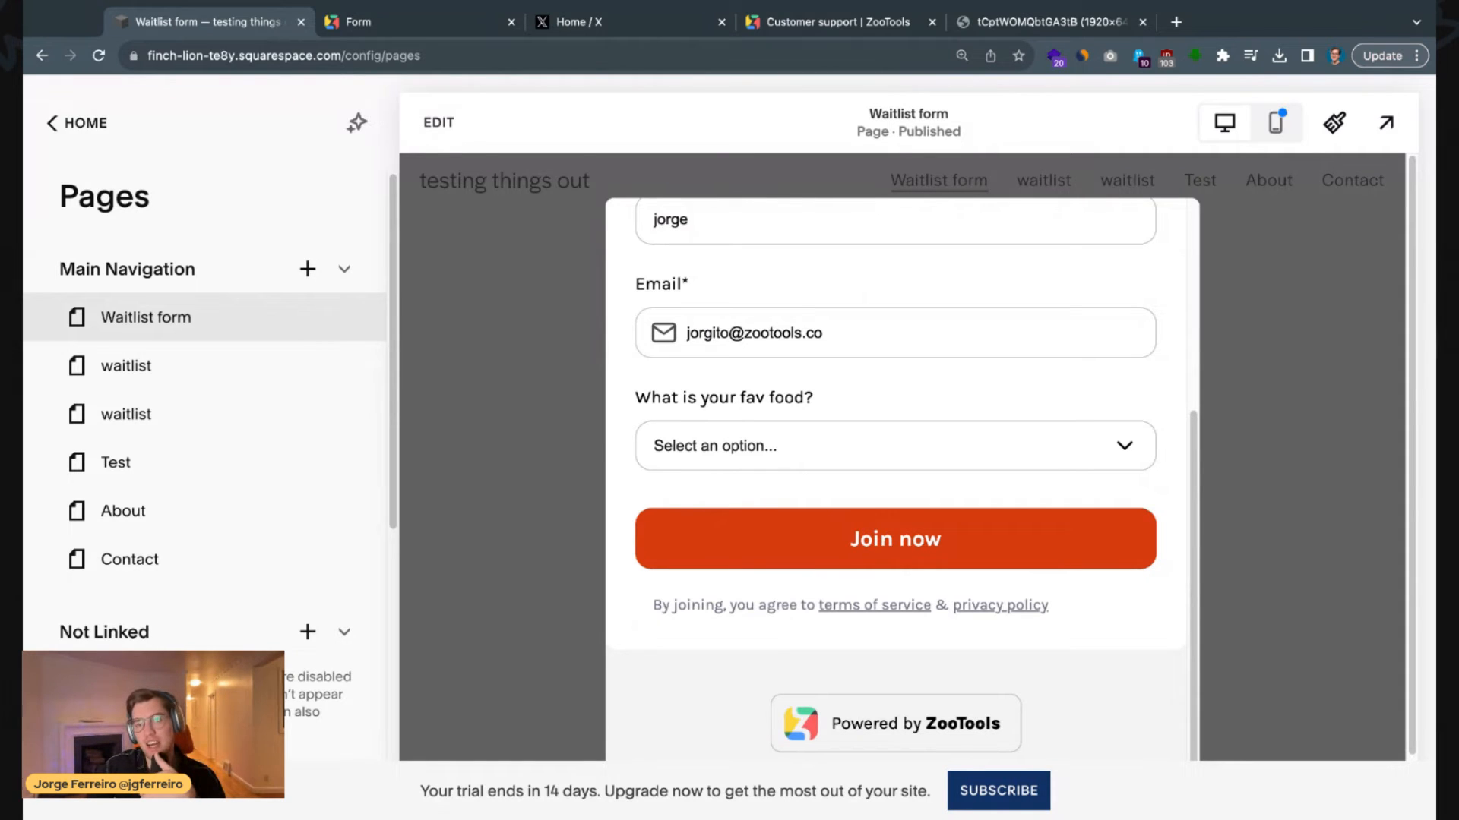
pyautogui.click(893, 446)
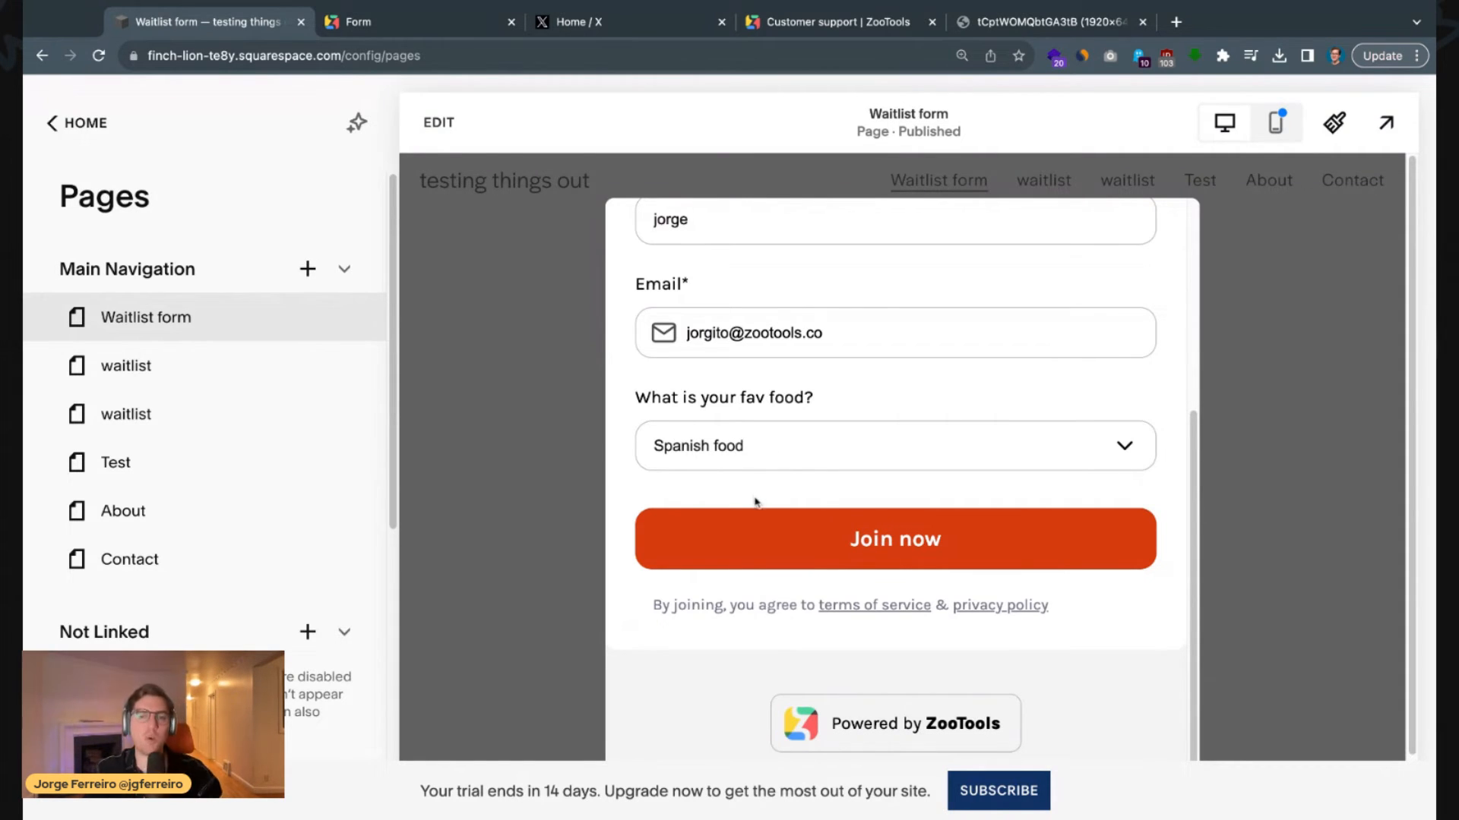
pyautogui.click(893, 539)
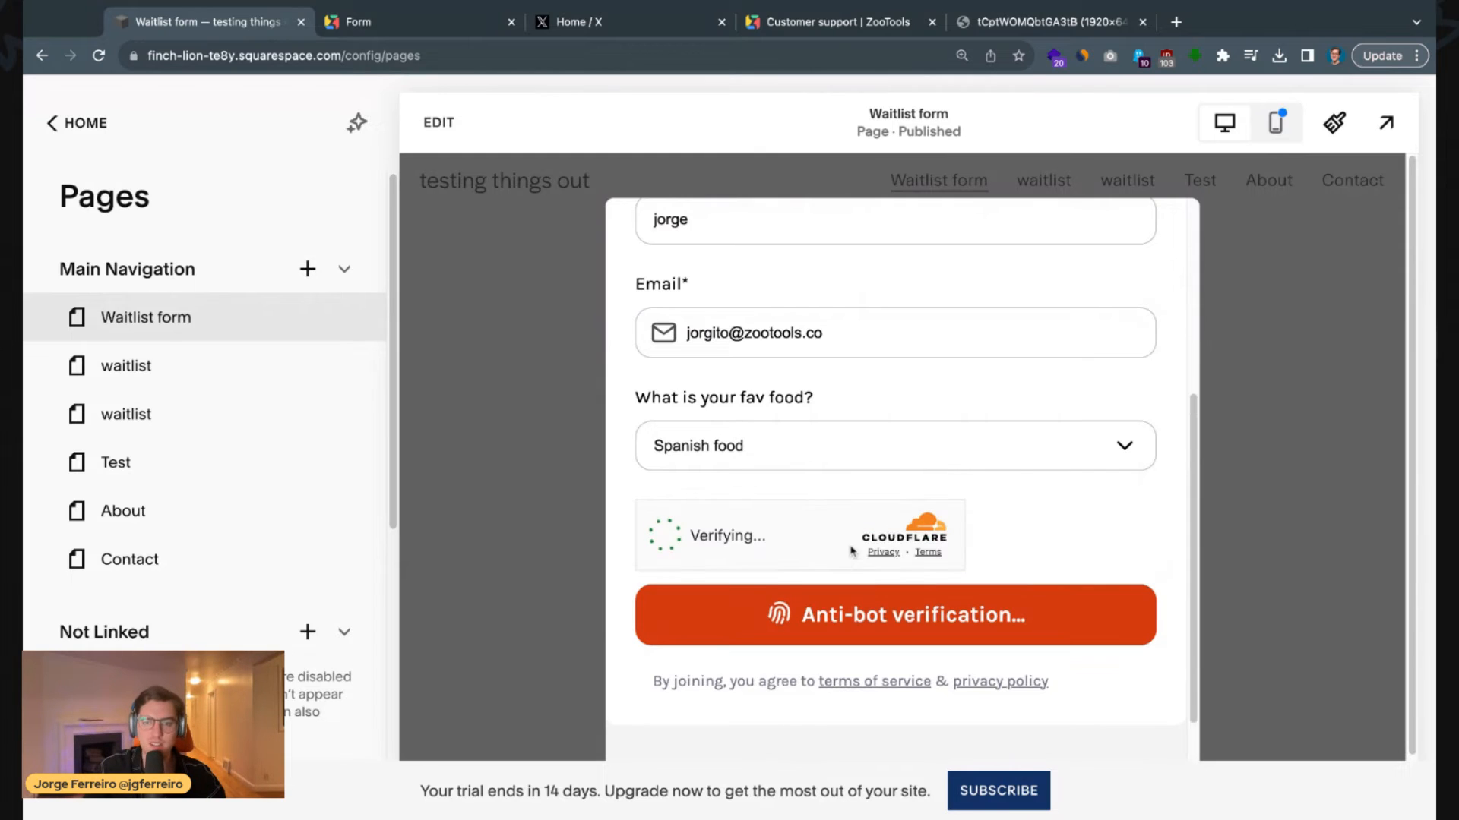
pyautogui.click(895, 614)
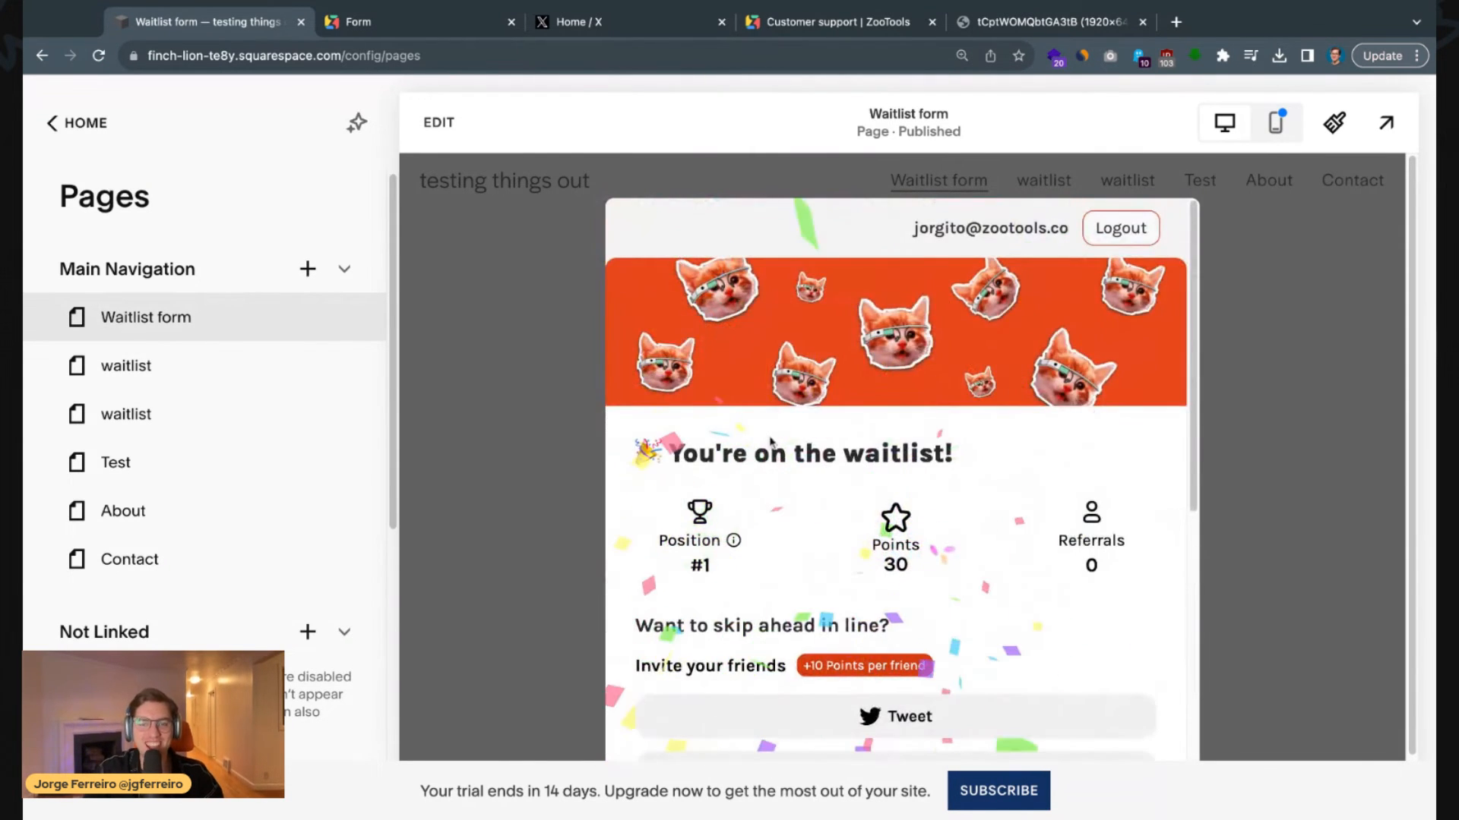
# Review the waitlist confirmation, highlighting Referrals as it reaches 1 referral and 40 points.
pyautogui.scroll(-3)
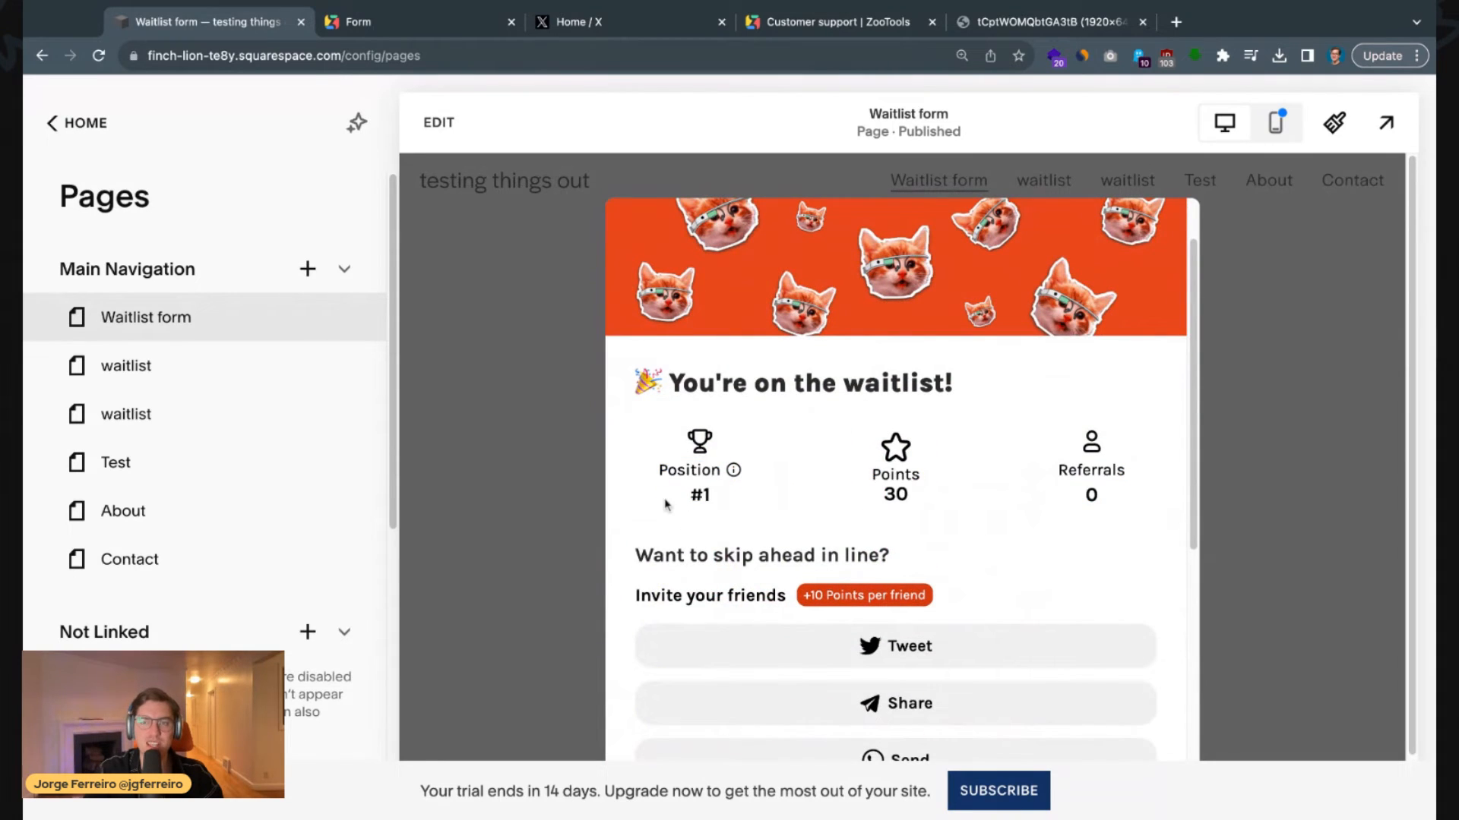
pyautogui.doubleClick(894, 494)
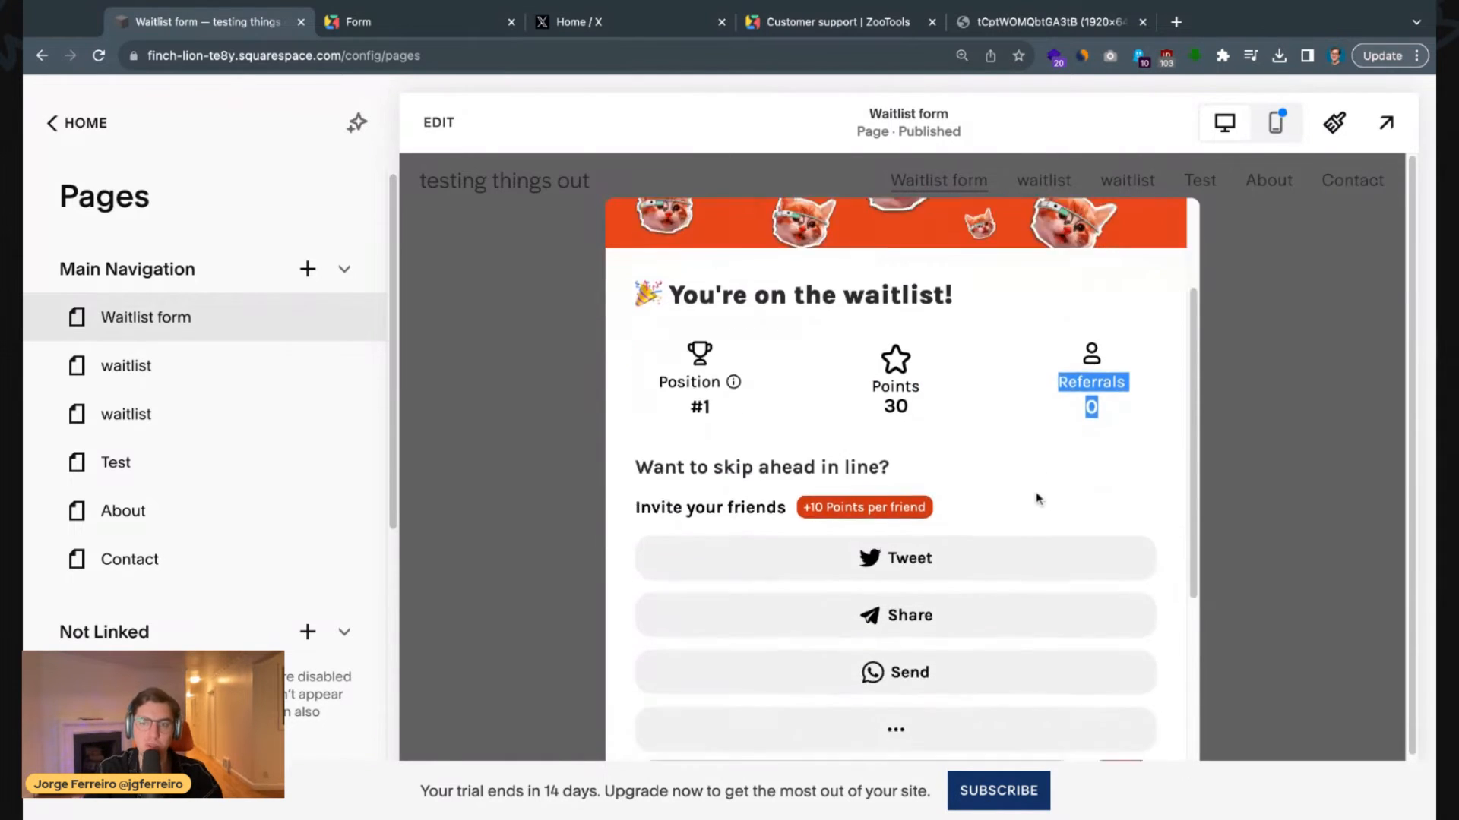
pyautogui.scroll(-3)
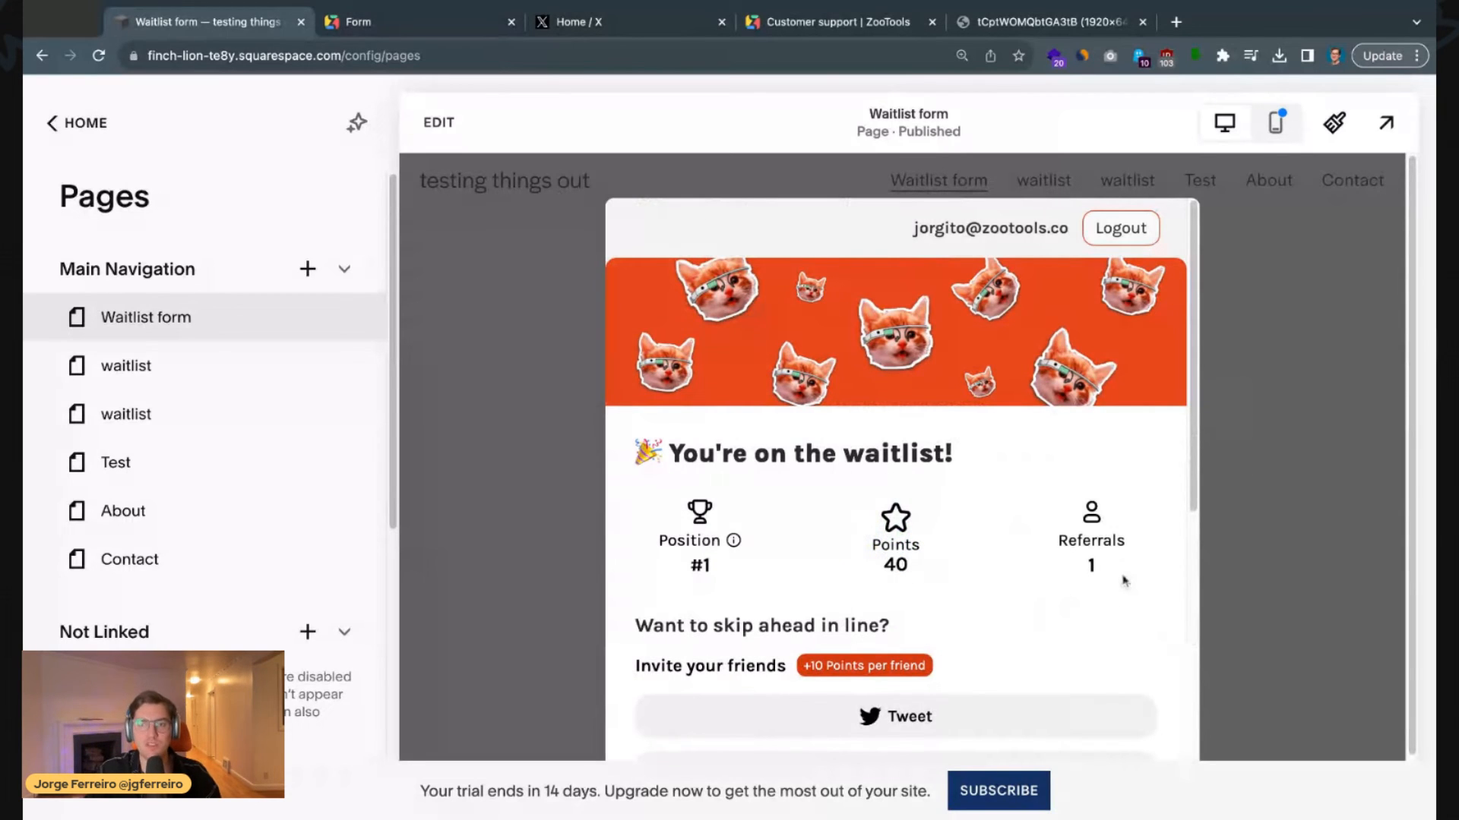
pyautogui.moveTo(1120, 574)
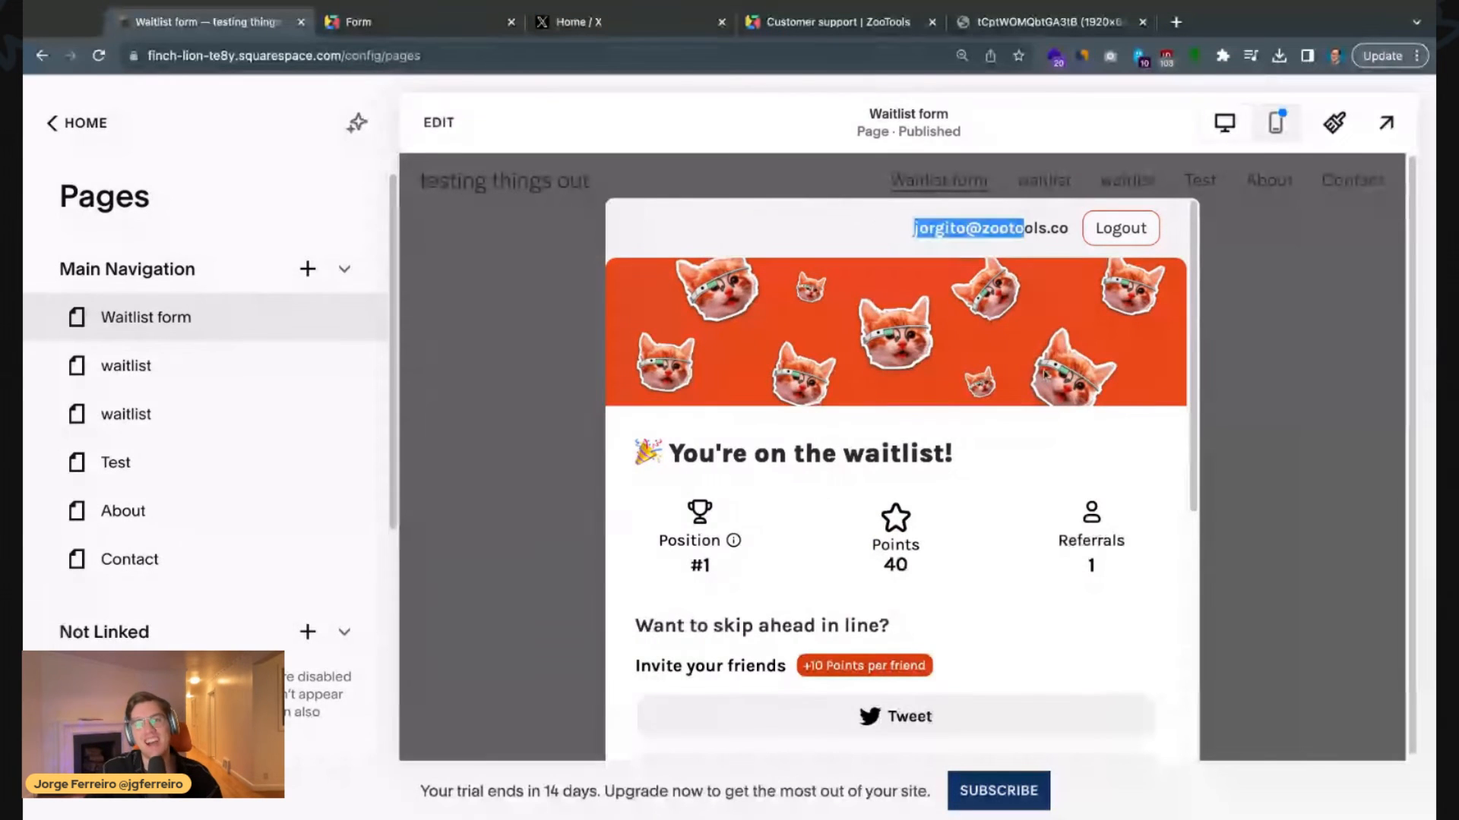
pyautogui.scroll(-3)
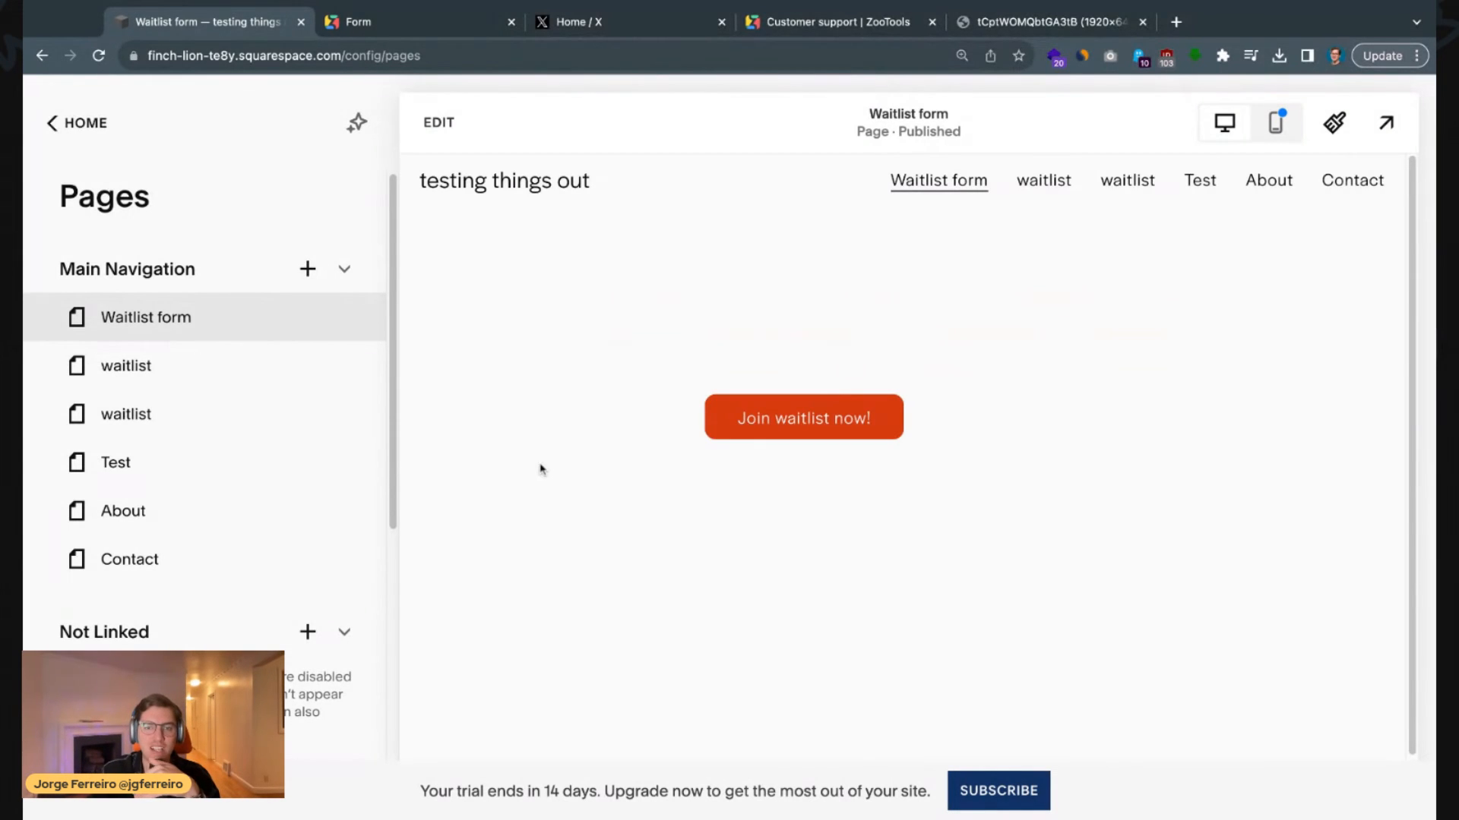
pyautogui.moveTo(623, 338)
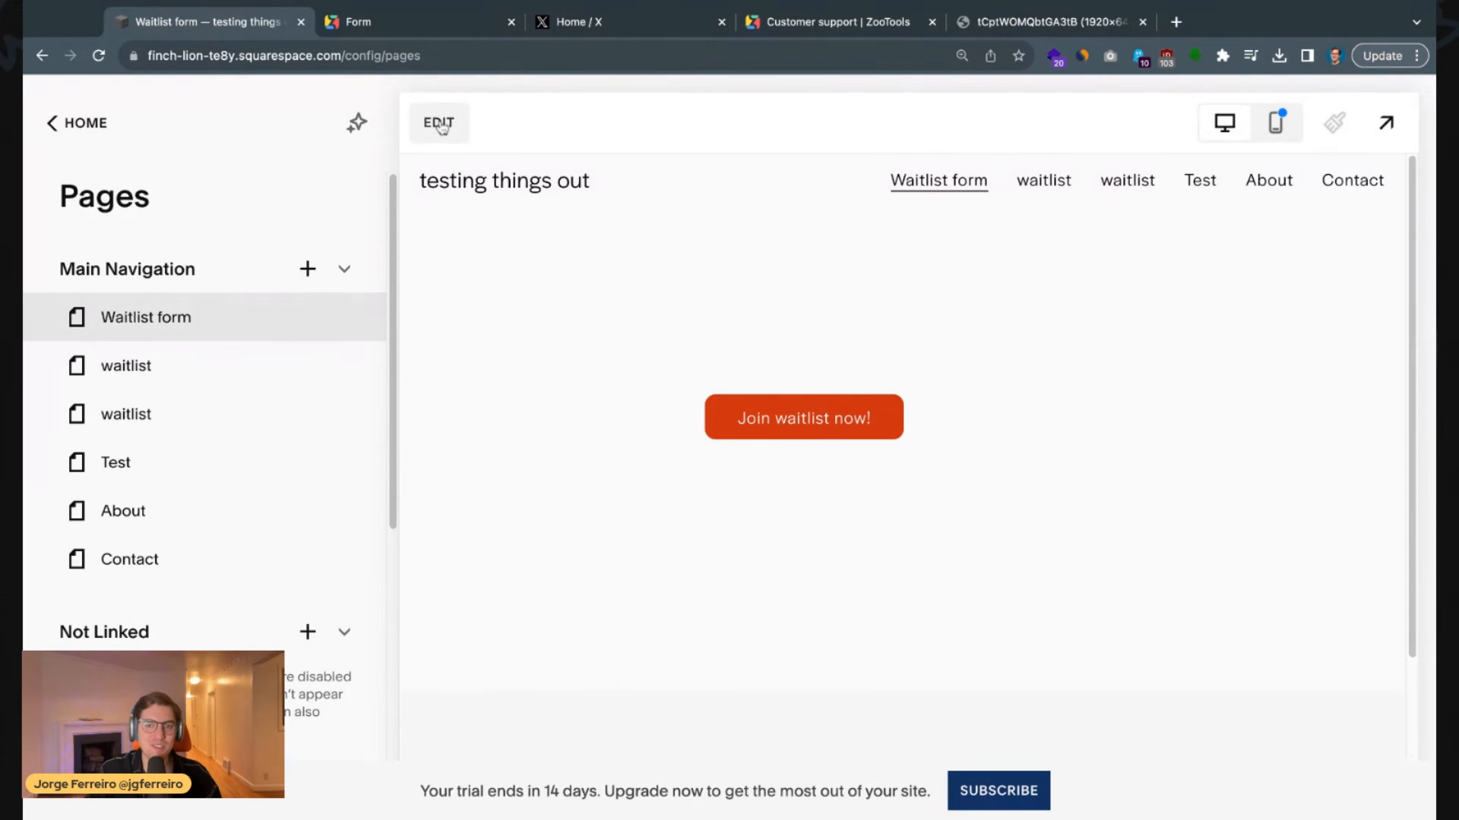
# Edit the embed block code and wrap the waitlist anchor in <center></center> tags.
pyautogui.click(438, 123)
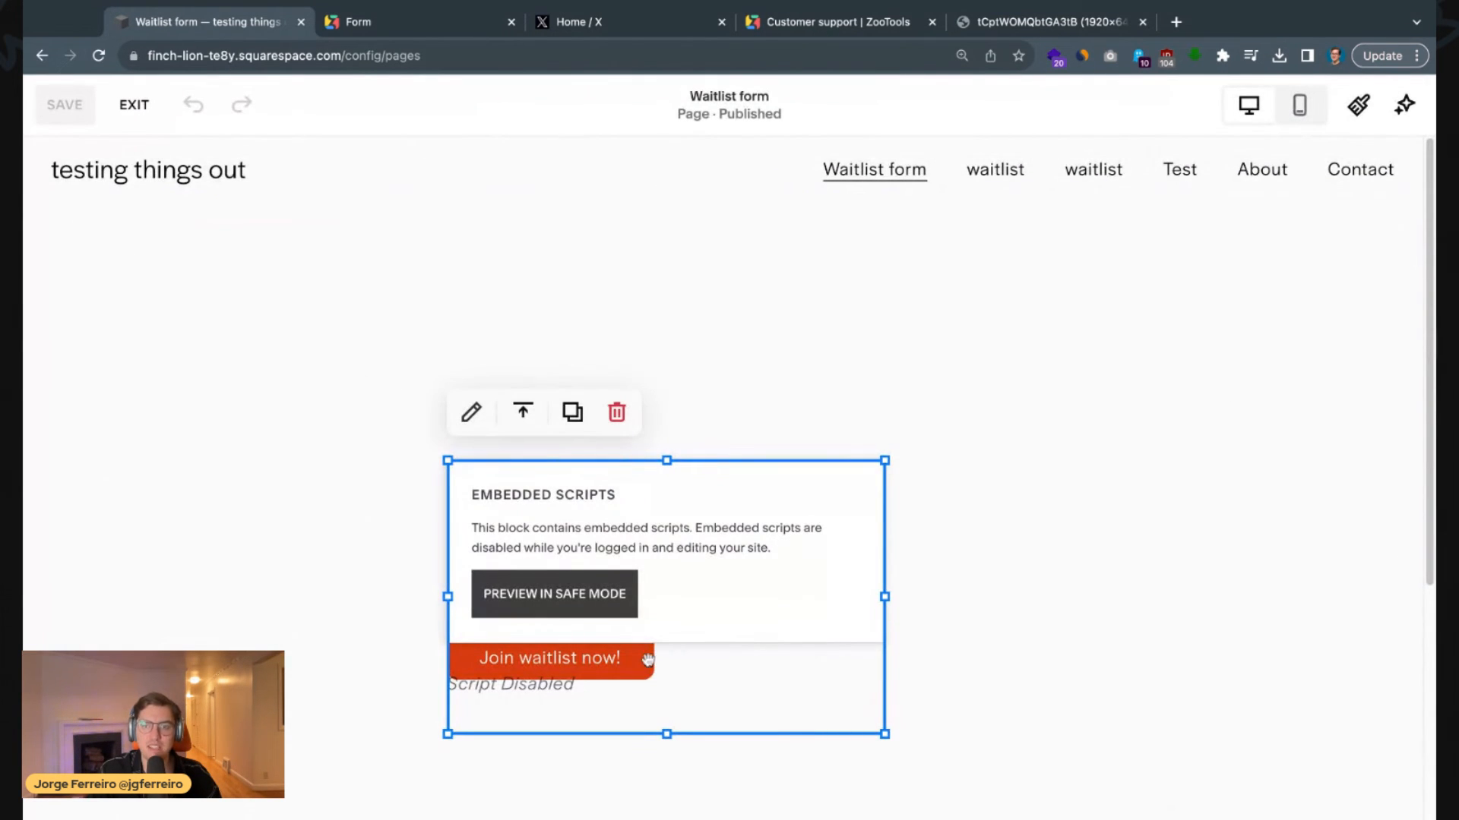
pyautogui.click(471, 412)
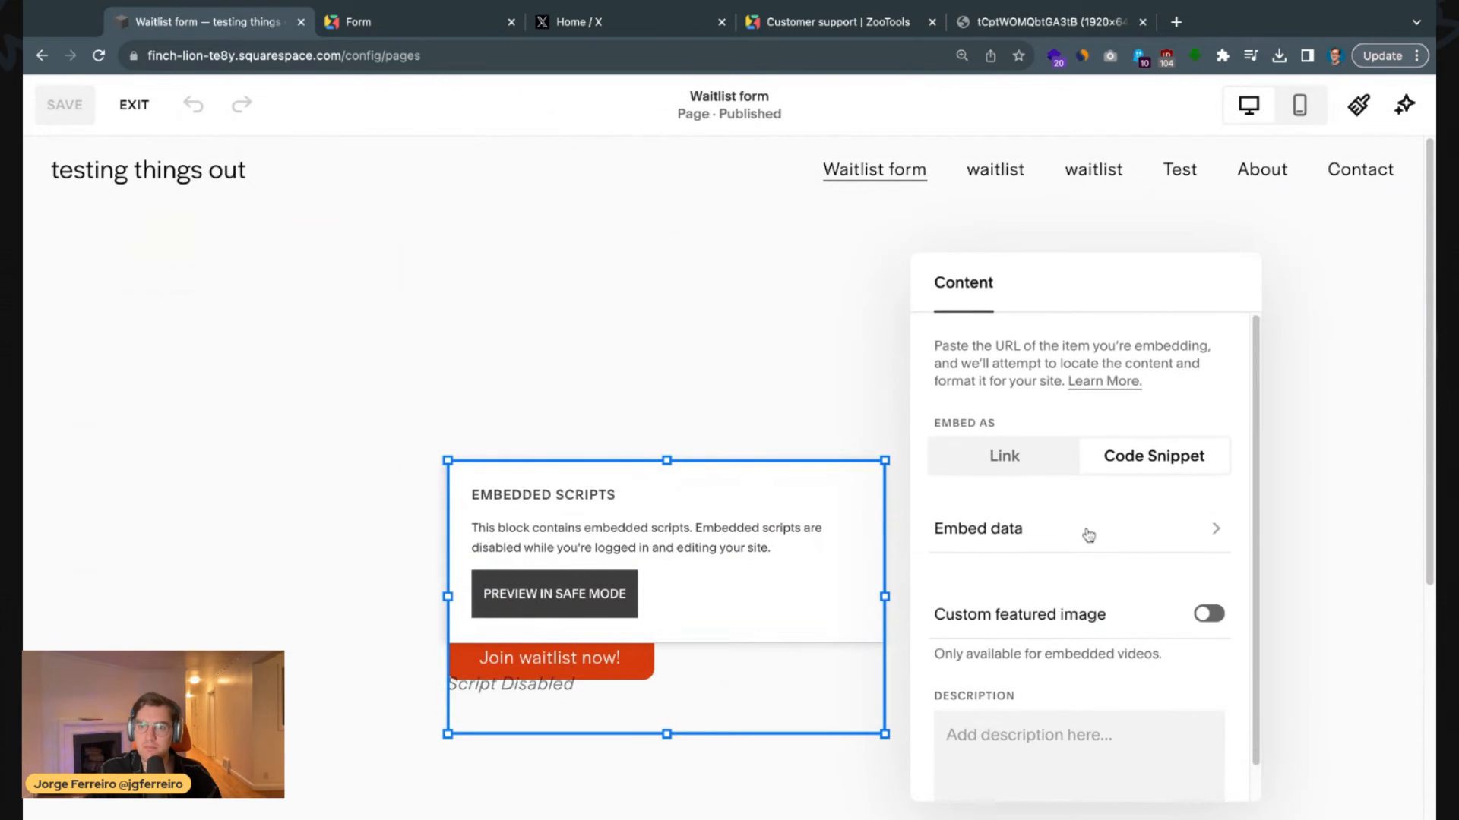
pyautogui.click(977, 528)
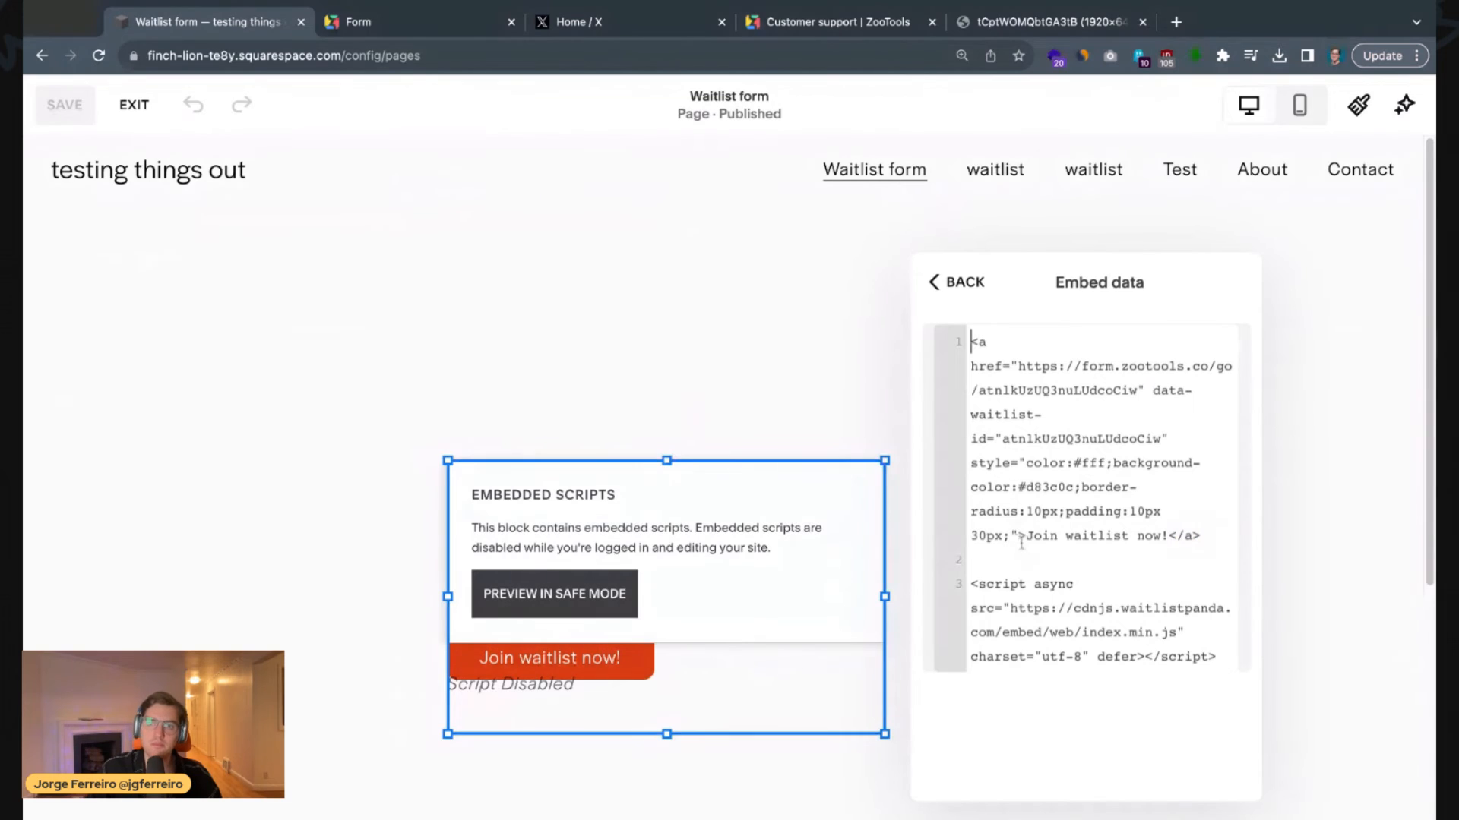
pyautogui.write('wid')
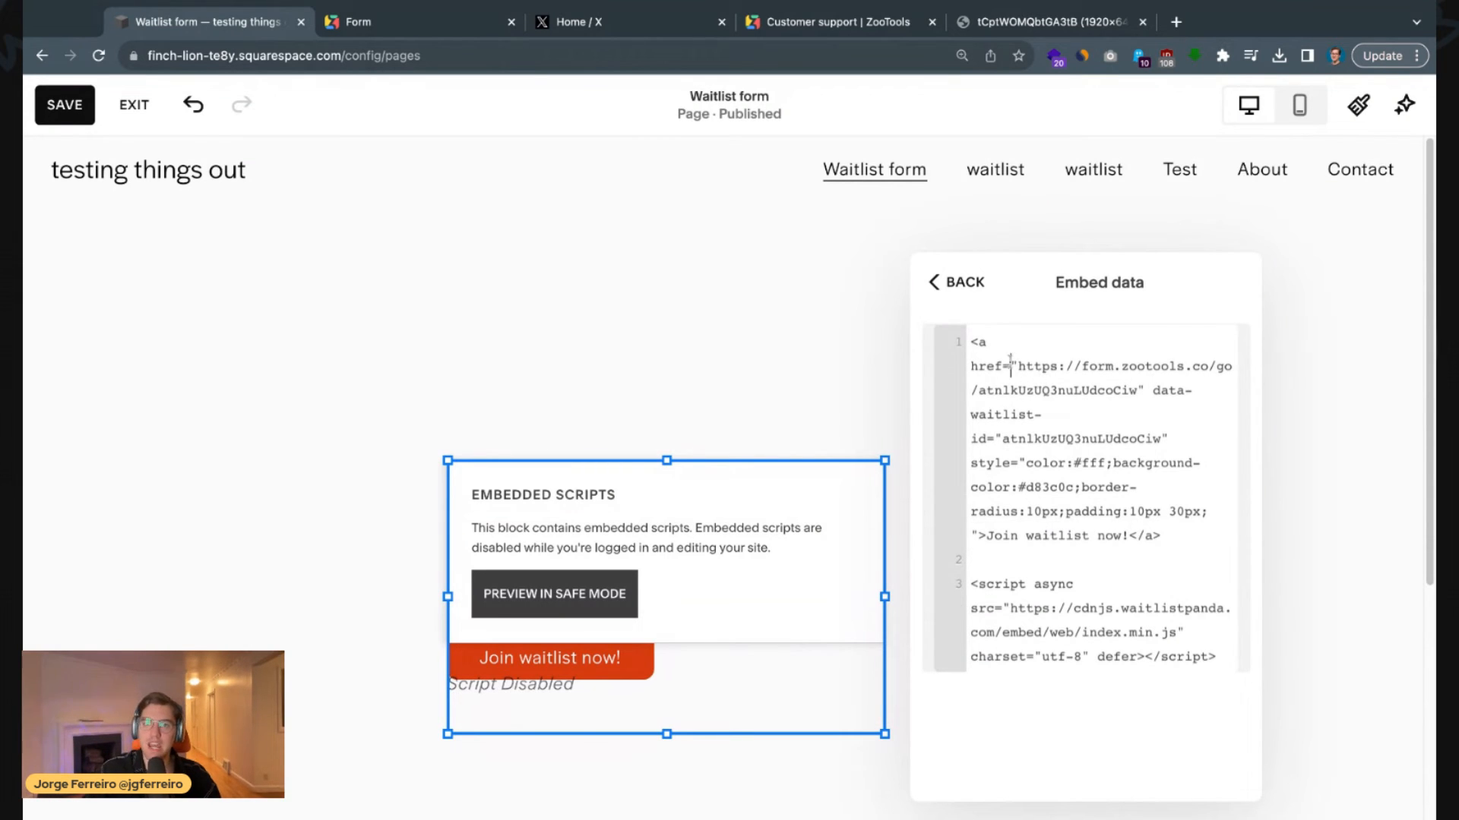
pyautogui.write('<center>')
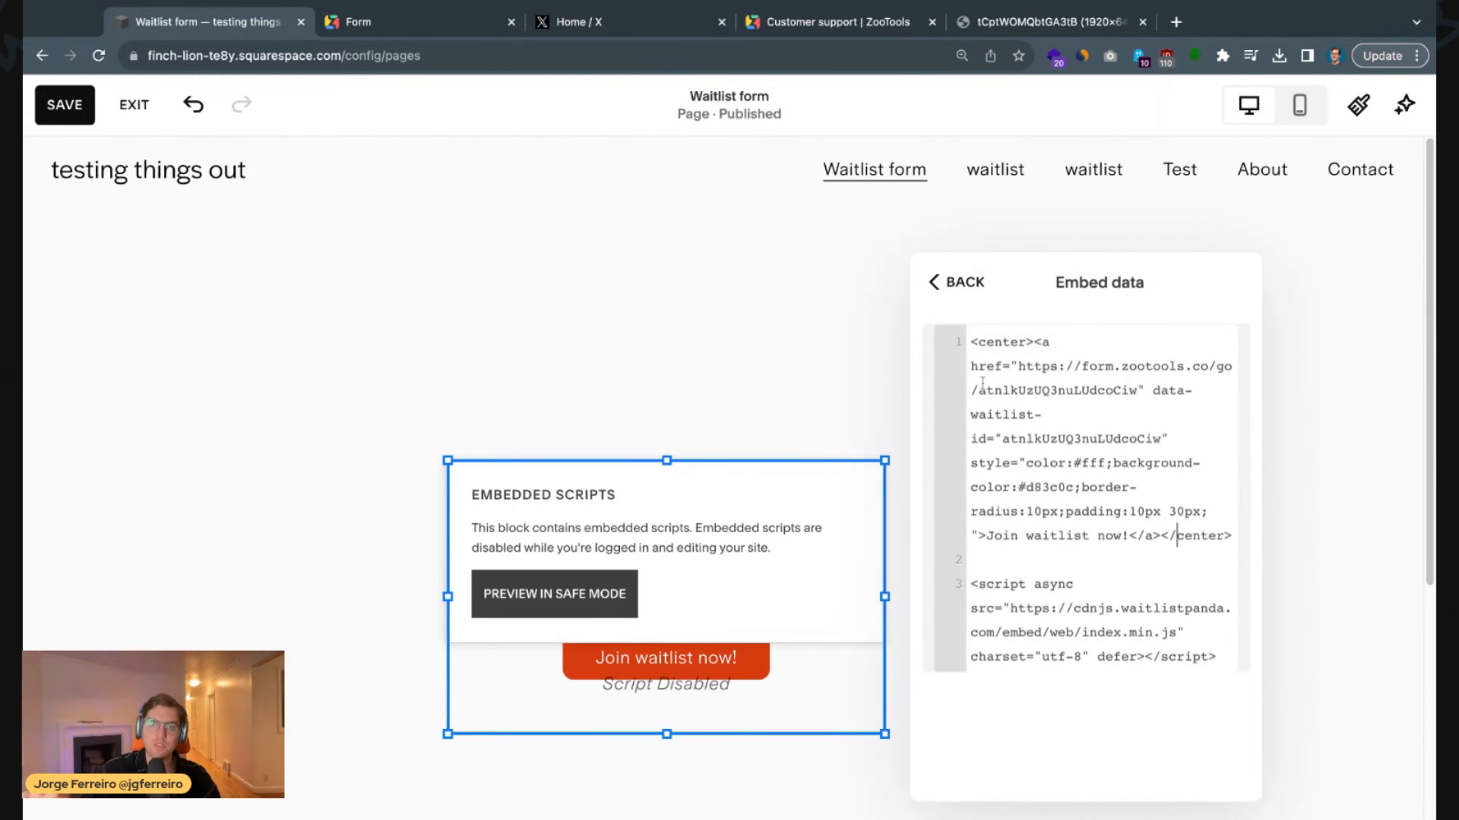
pyautogui.moveTo(509, 345)
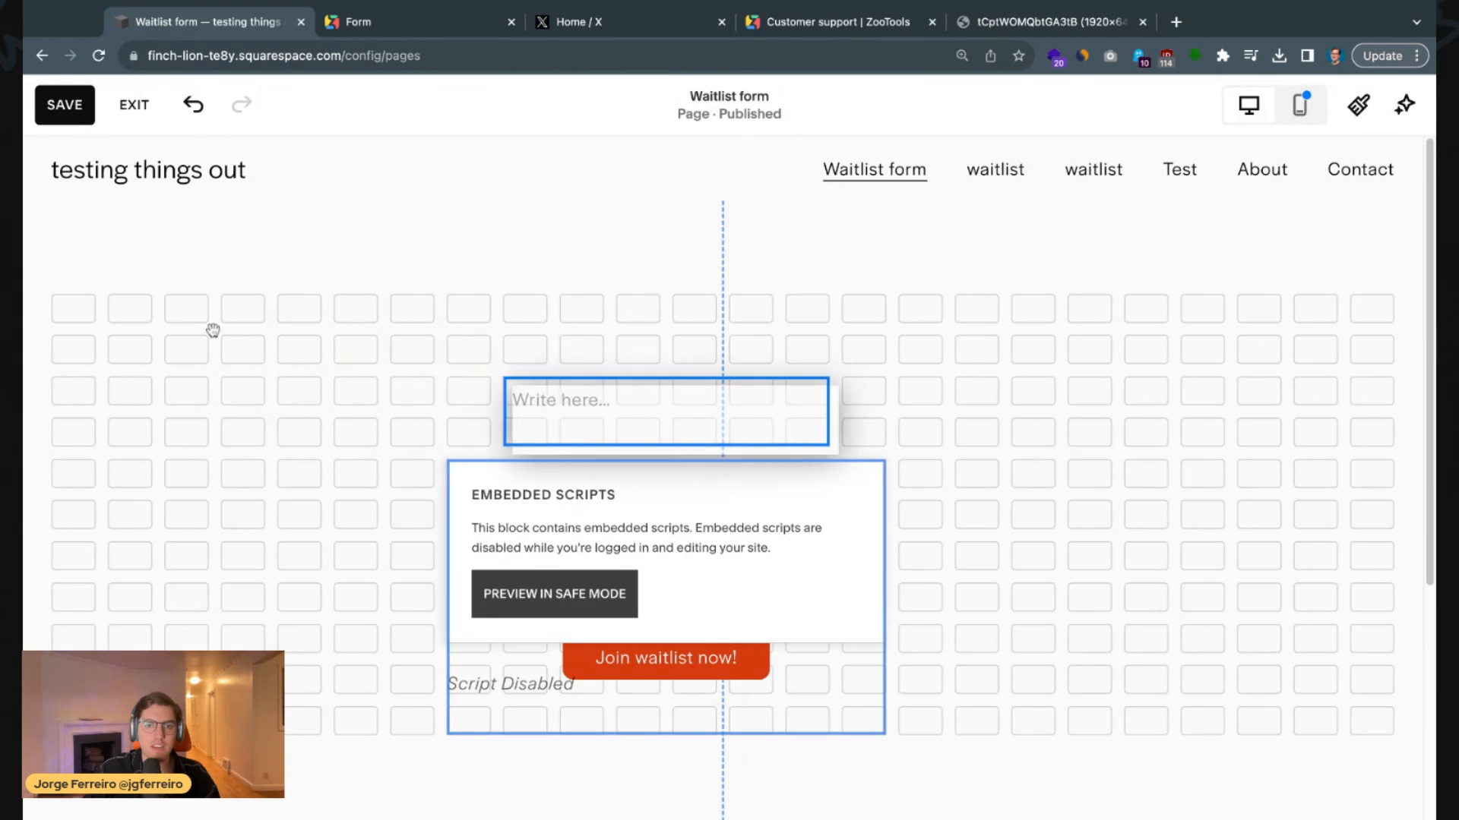
# Write 'Get on the waitlist right now!' in a new text block and style it as a smaller heading.
pyautogui.click(665, 399)
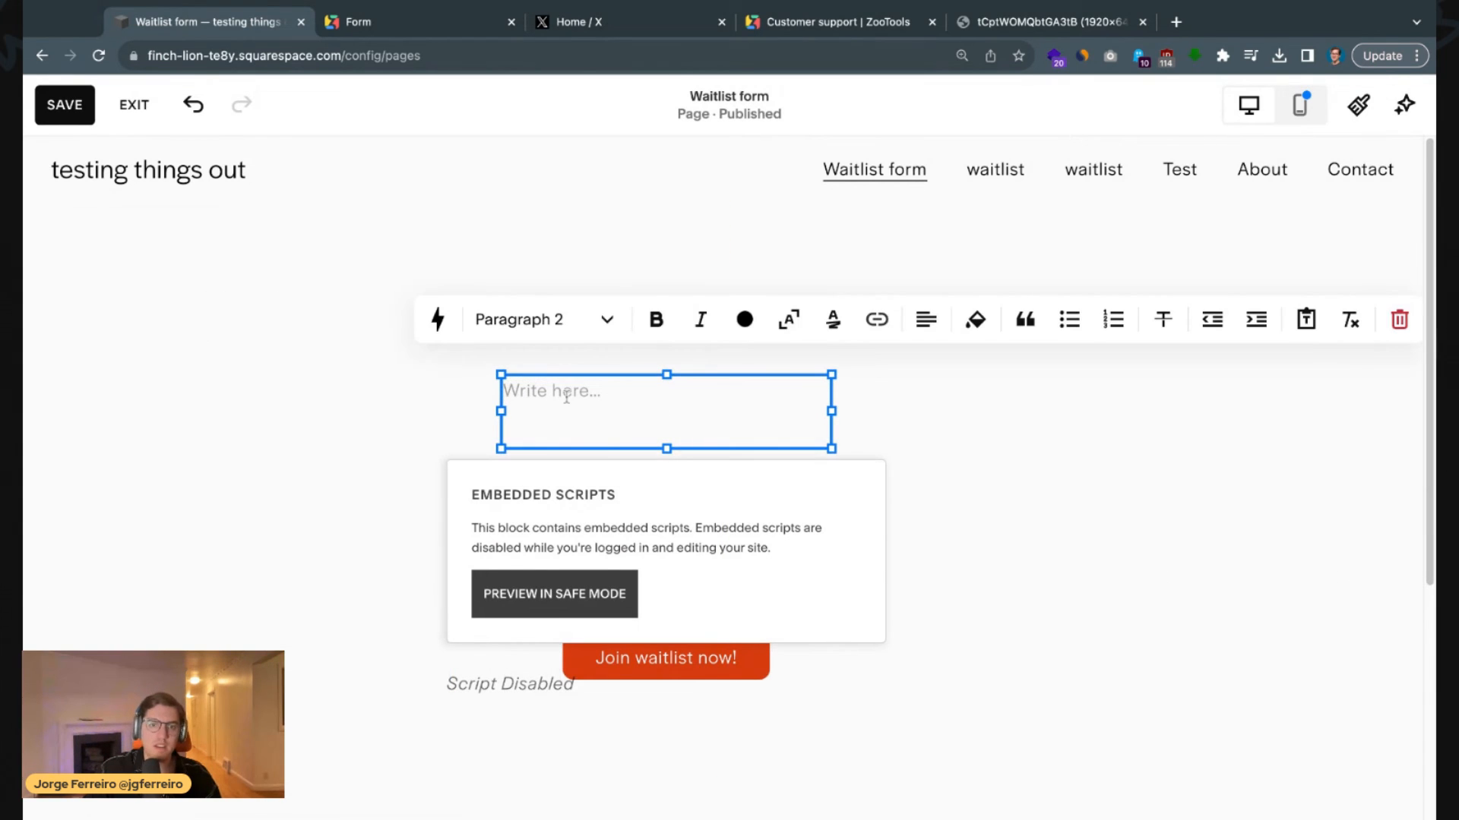
pyautogui.write('Get on the w')
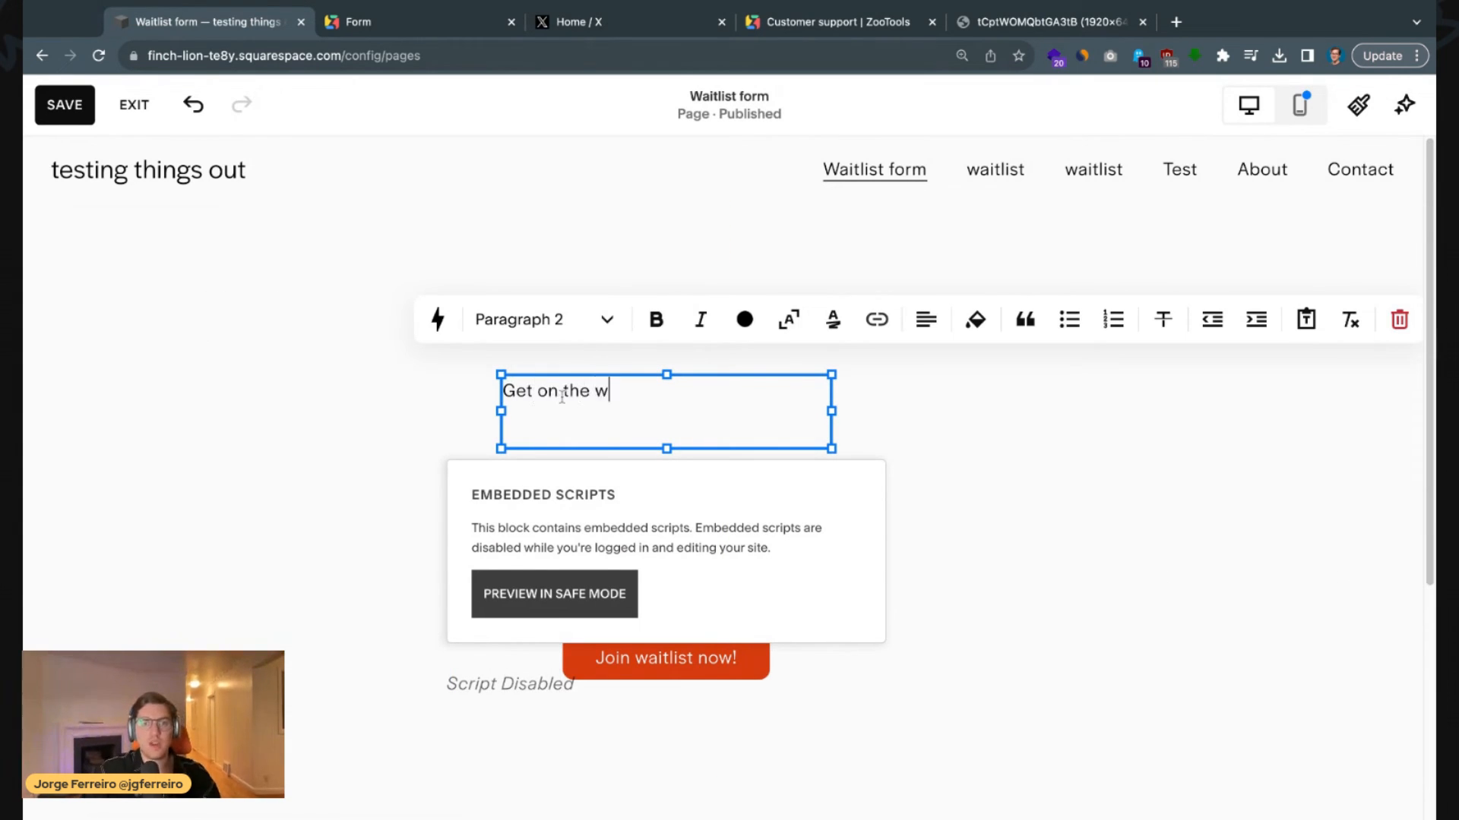
pyautogui.write('aitilst right now!')
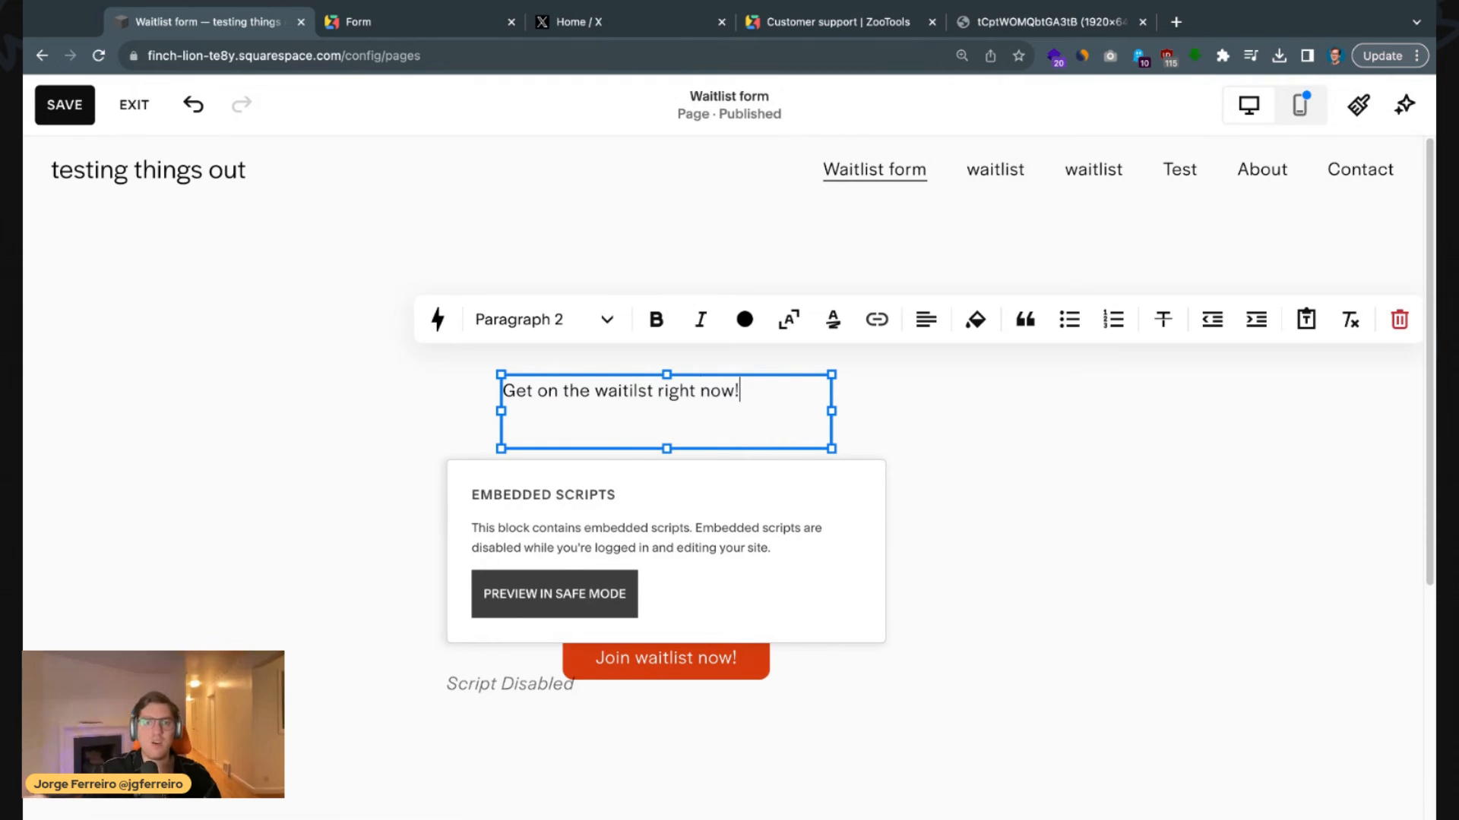
pyautogui.click(544, 319)
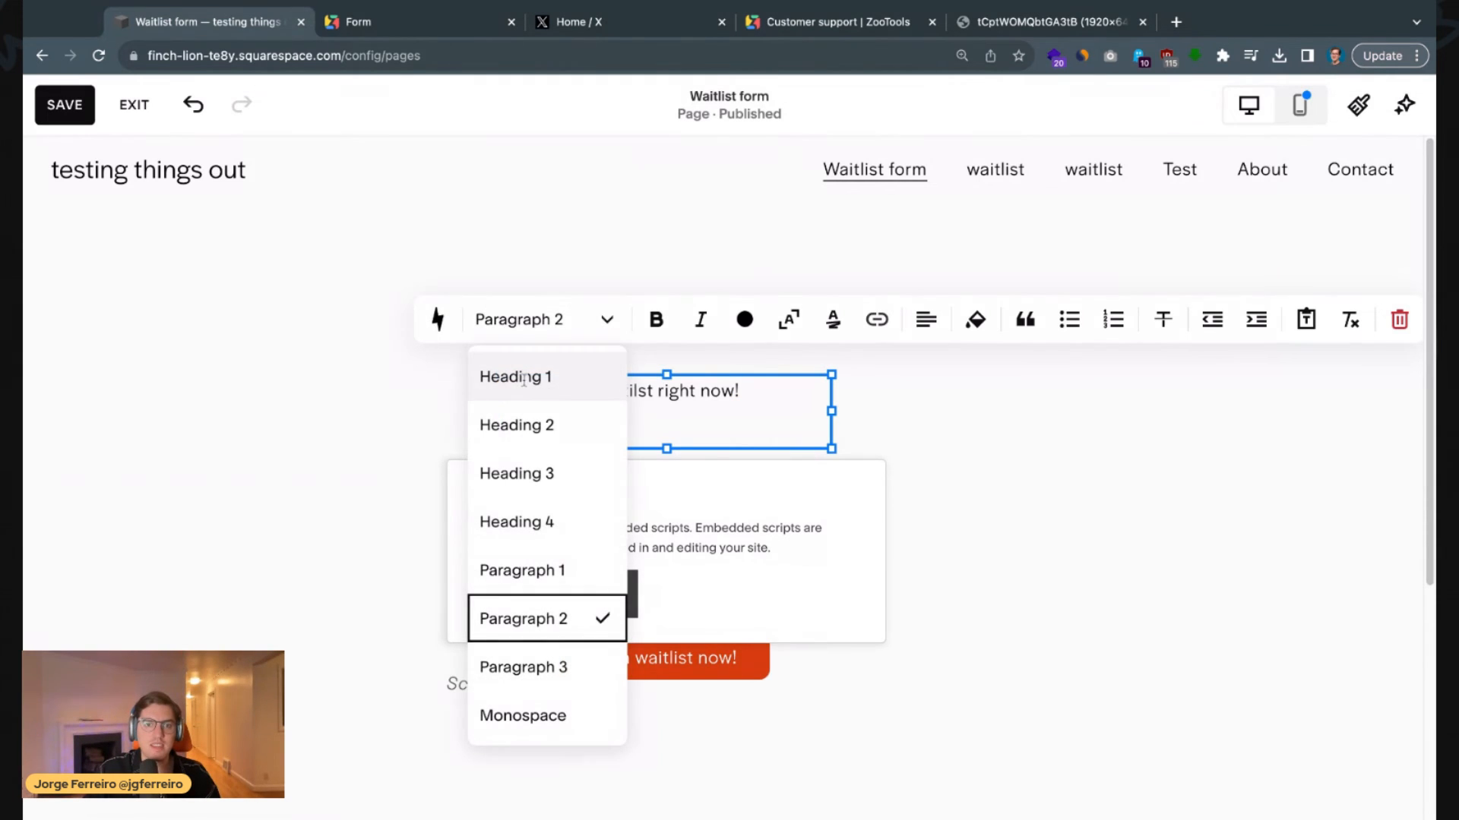
pyautogui.click(517, 376)
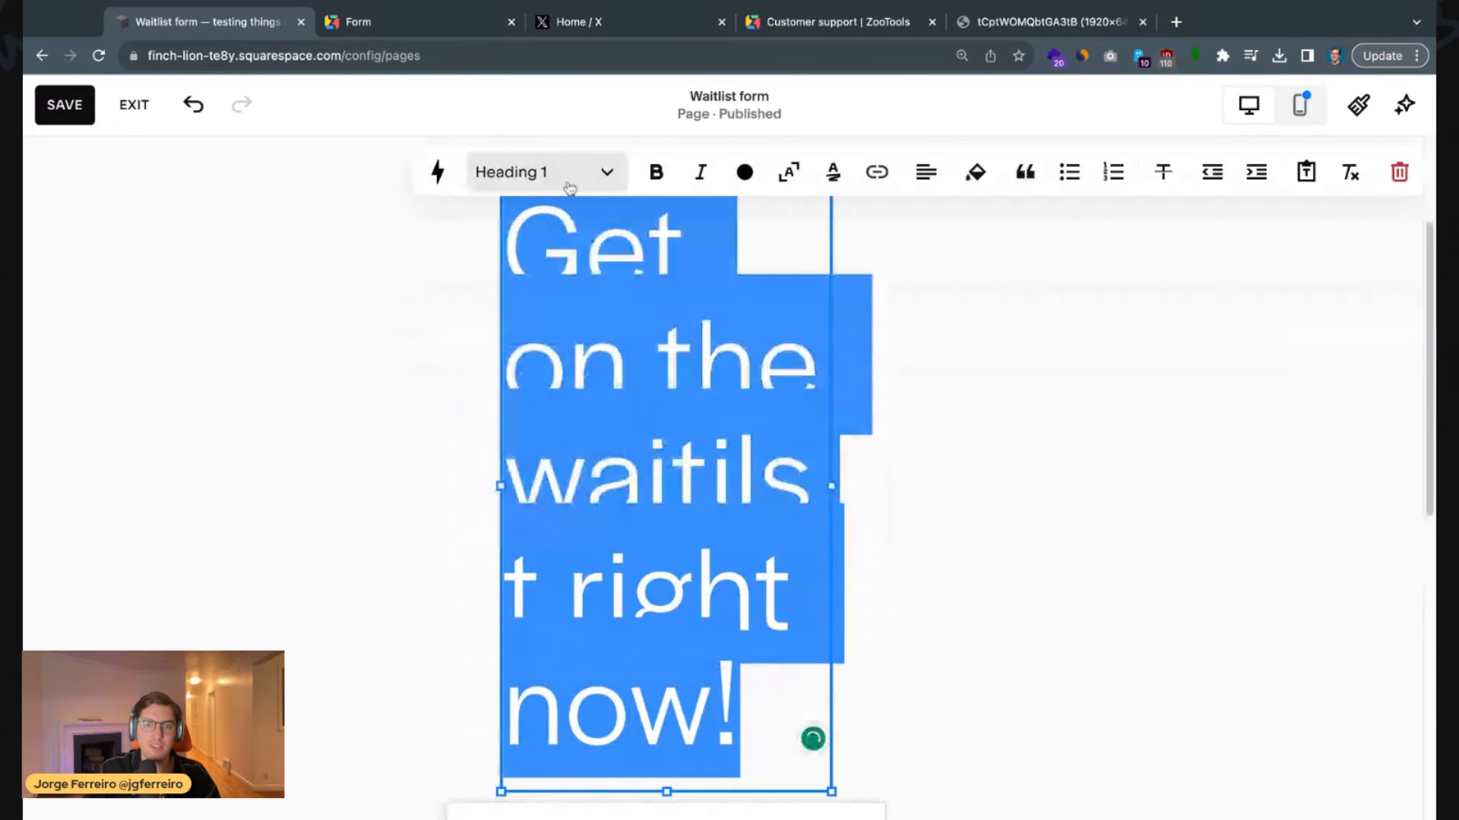
pyautogui.click(546, 171)
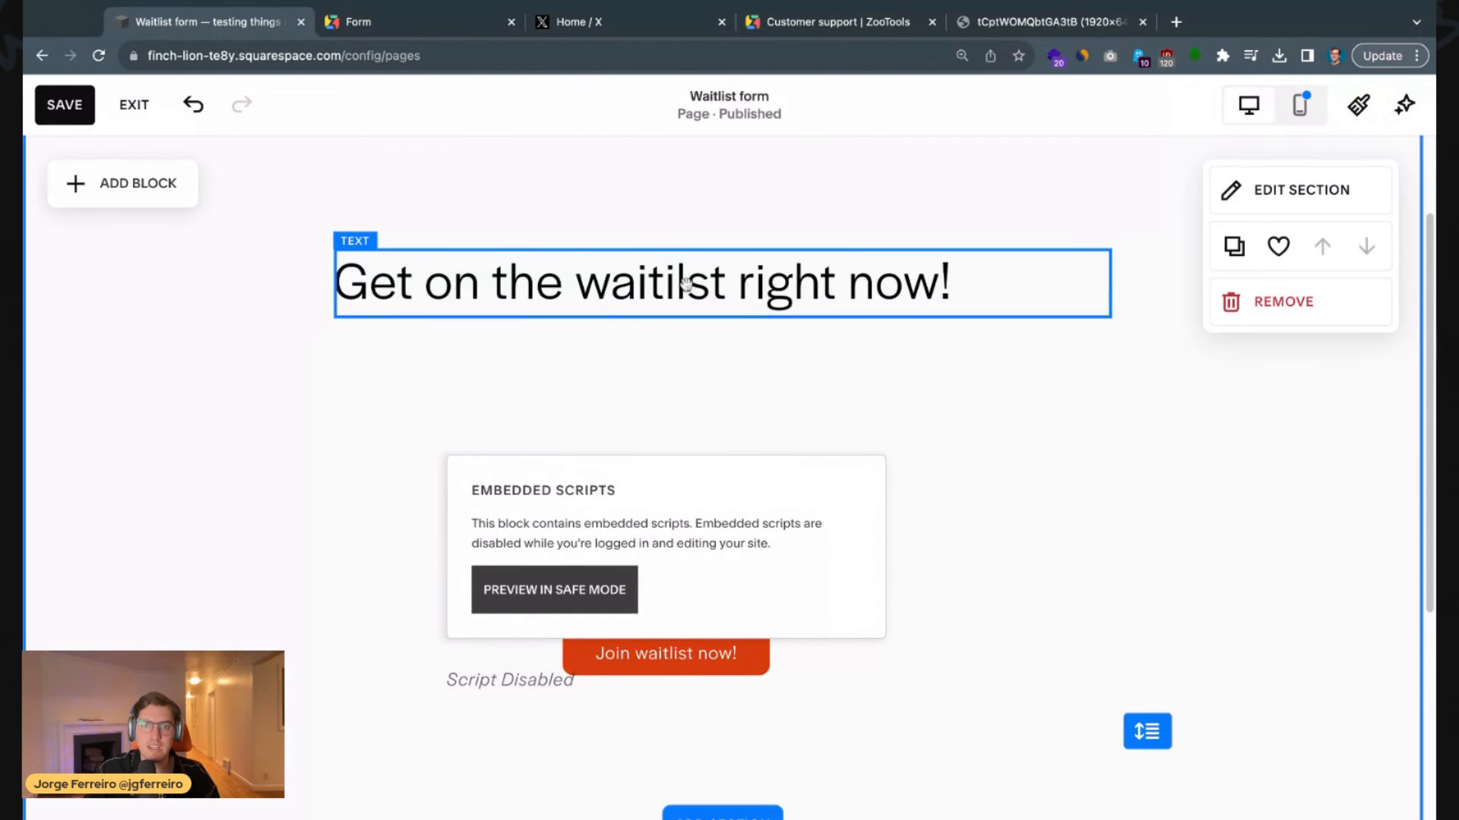
# Select the whole heading and centre-align it above the button.
pyautogui.click(641, 283)
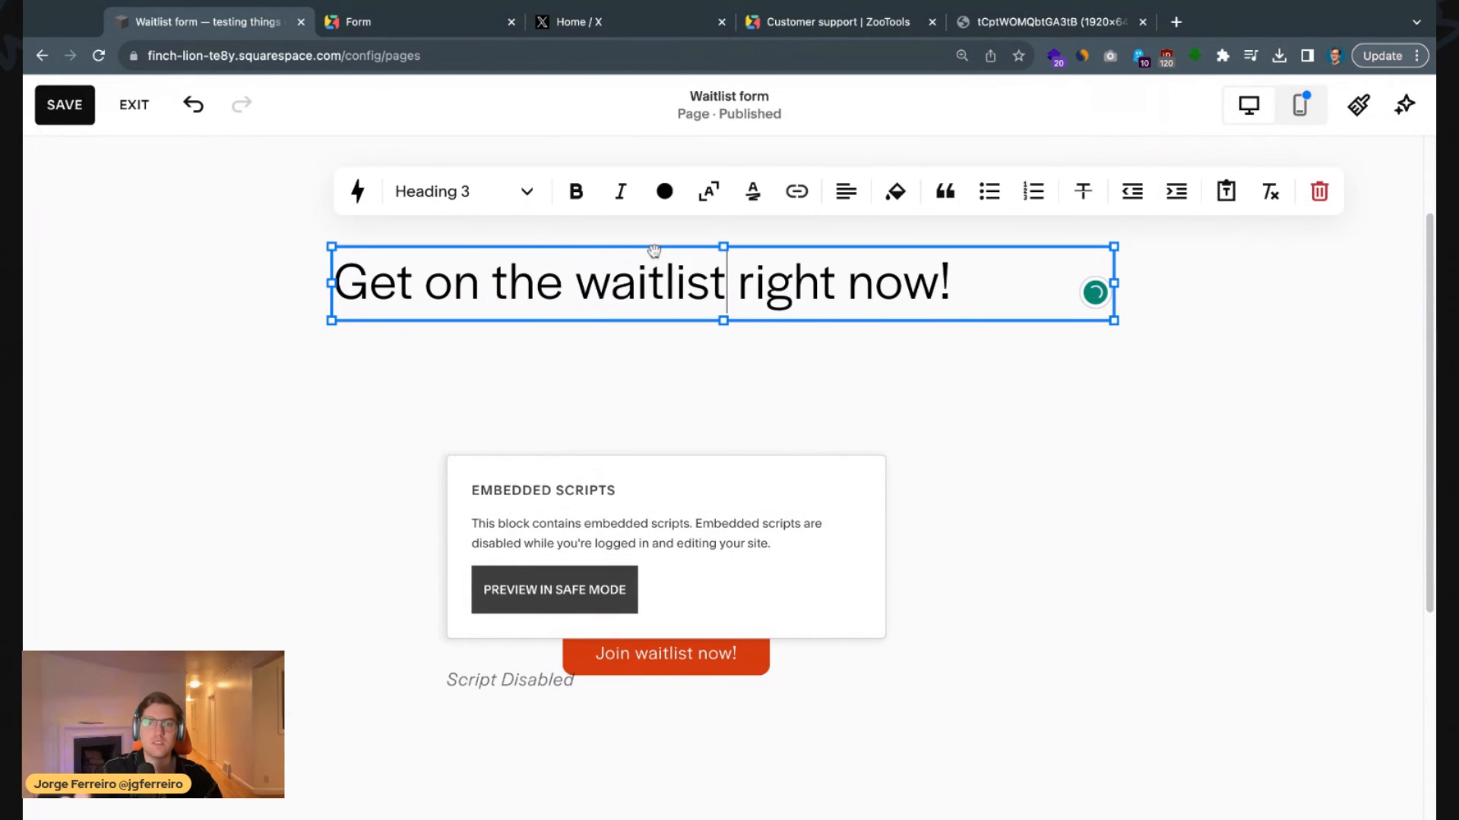
pyautogui.tripleClick(641, 283)
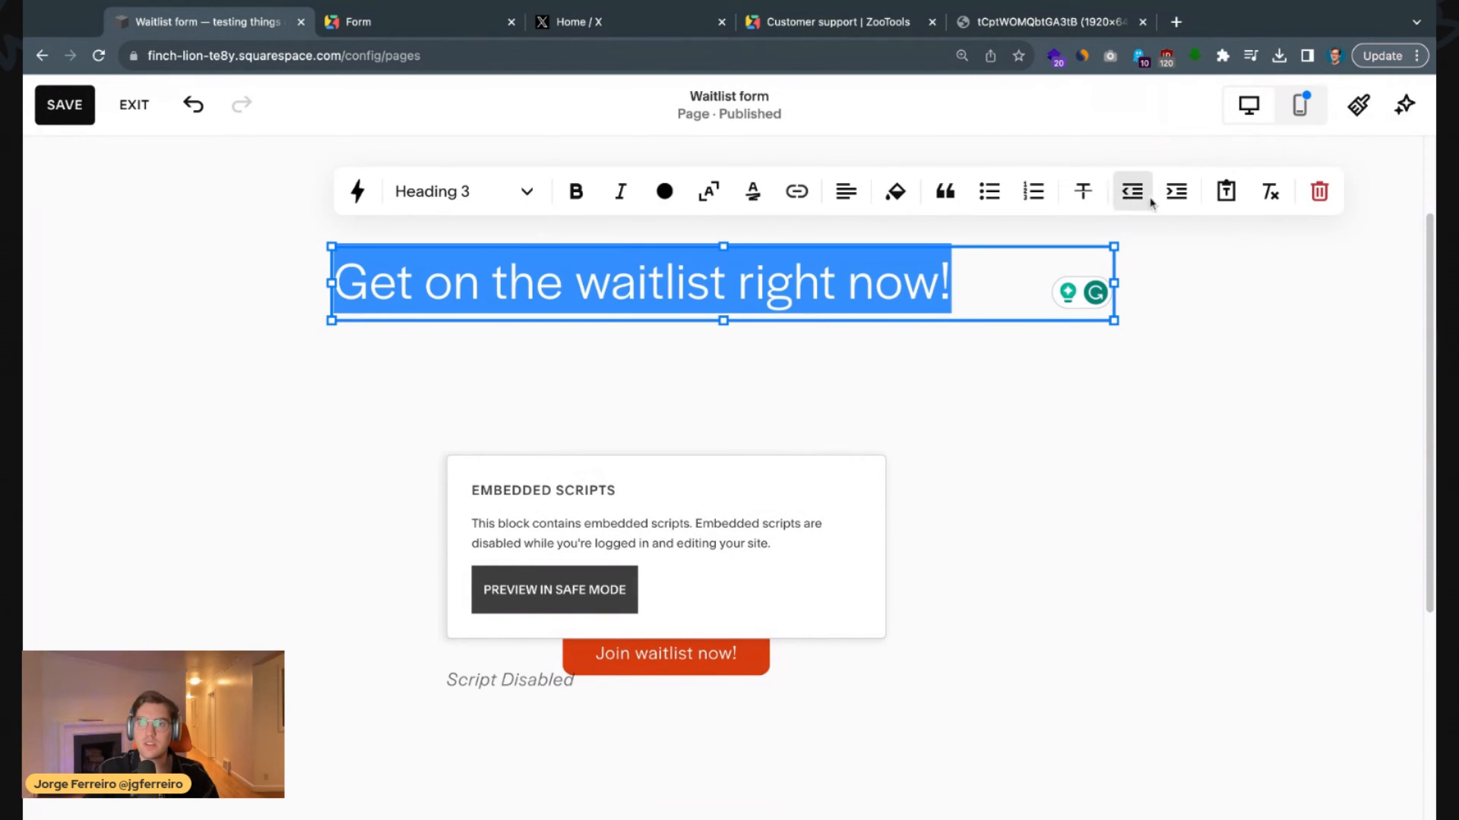
pyautogui.click(843, 191)
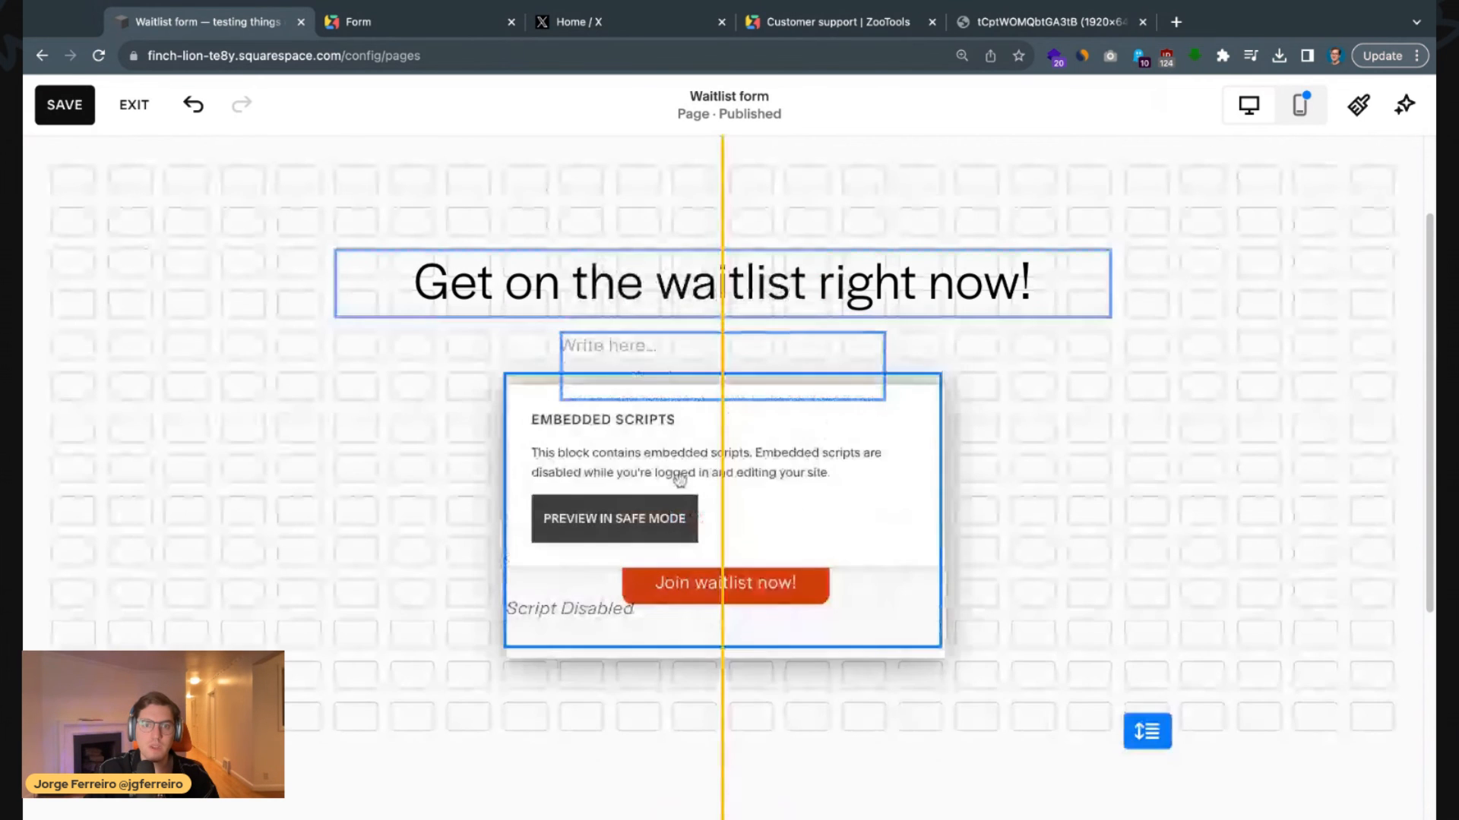
# Write the description about unique rewards, inviting friends and clicking the button.
pyautogui.click(724, 358)
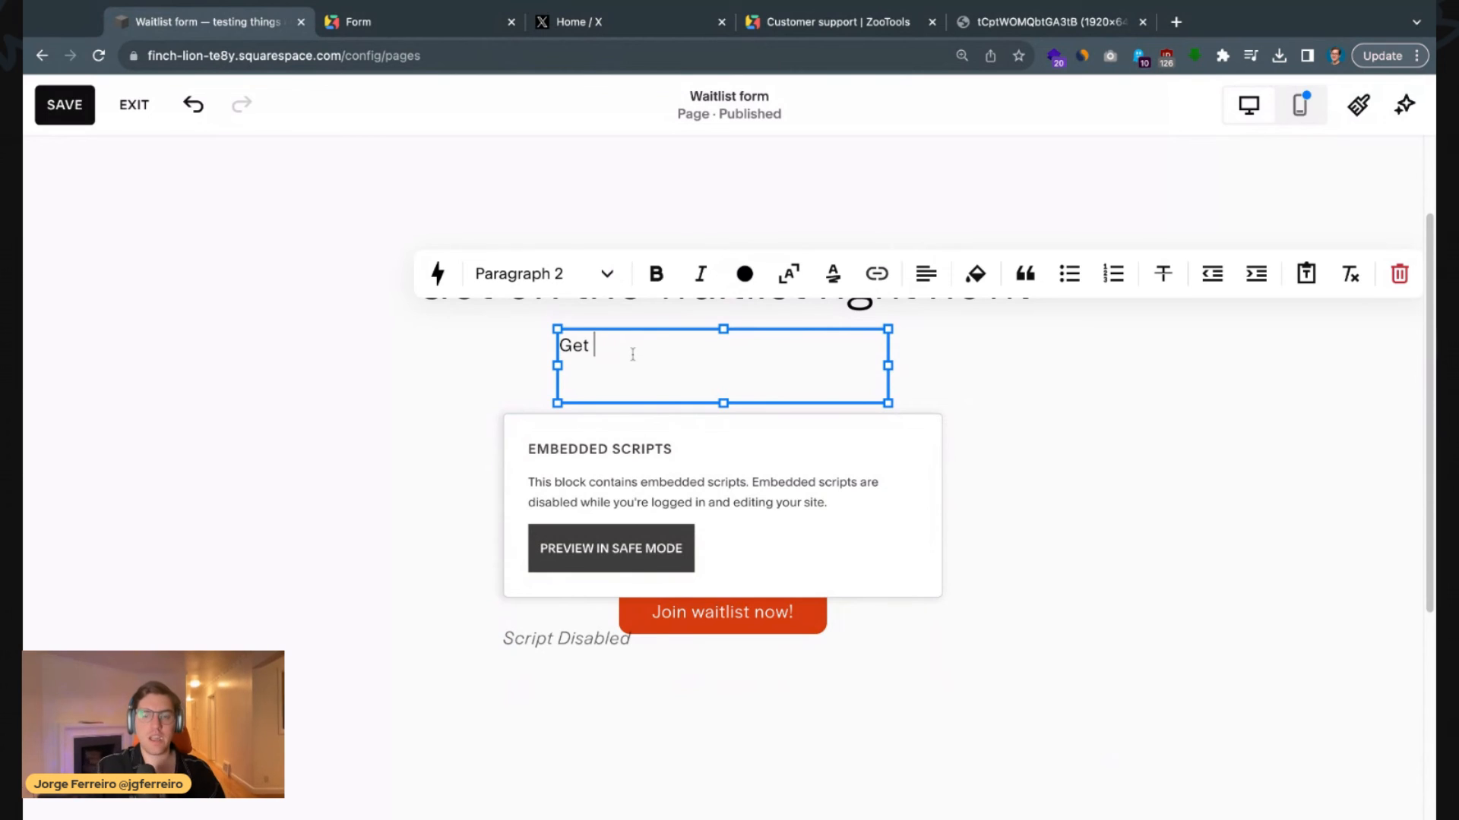
pyautogui.write('unique rewards, by joining the')
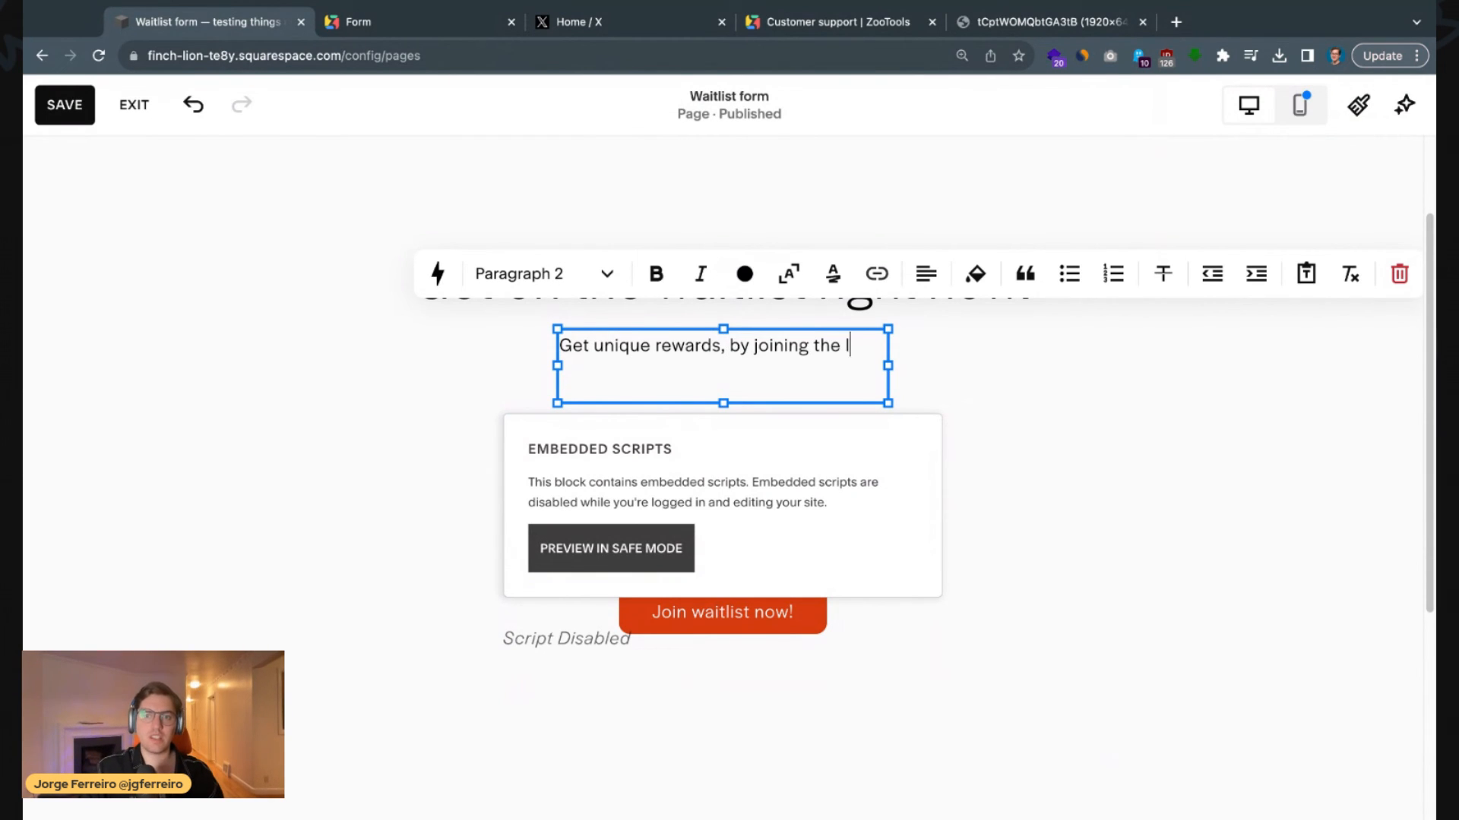
pyautogui.write('ist and inviting friends. Just')
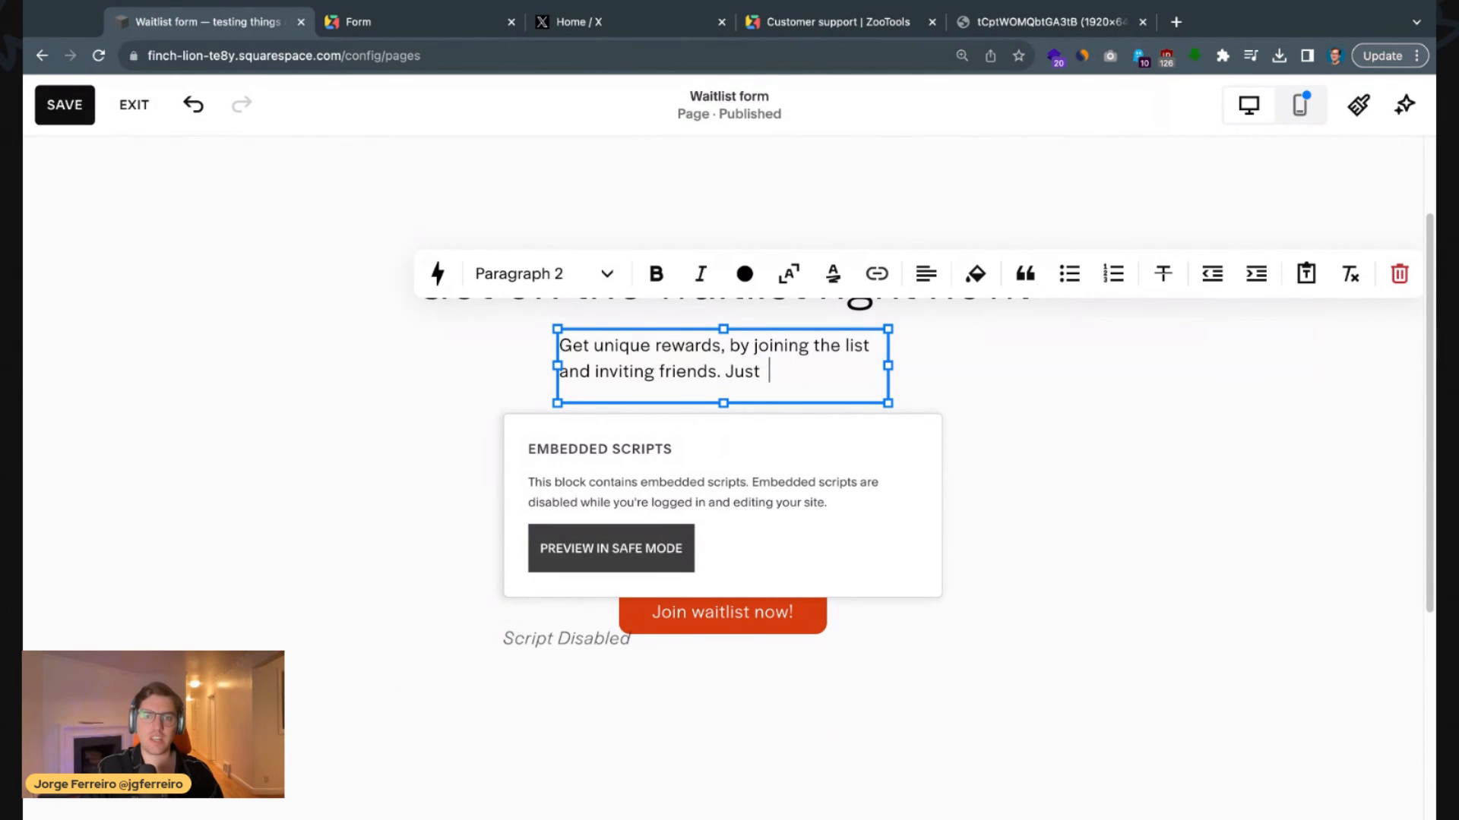
pyautogui.write('click the b')
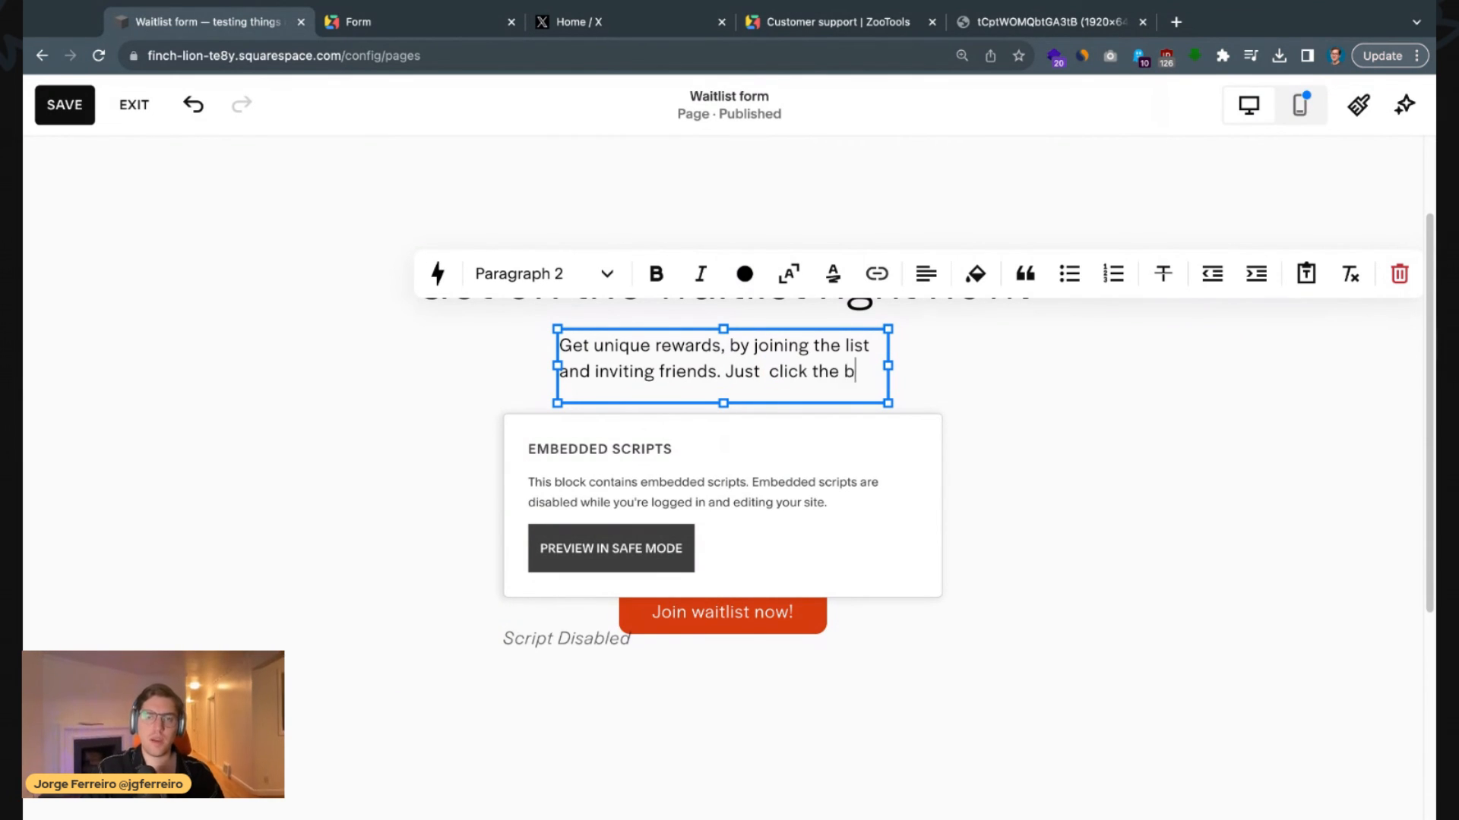
pyautogui.write('utton!')
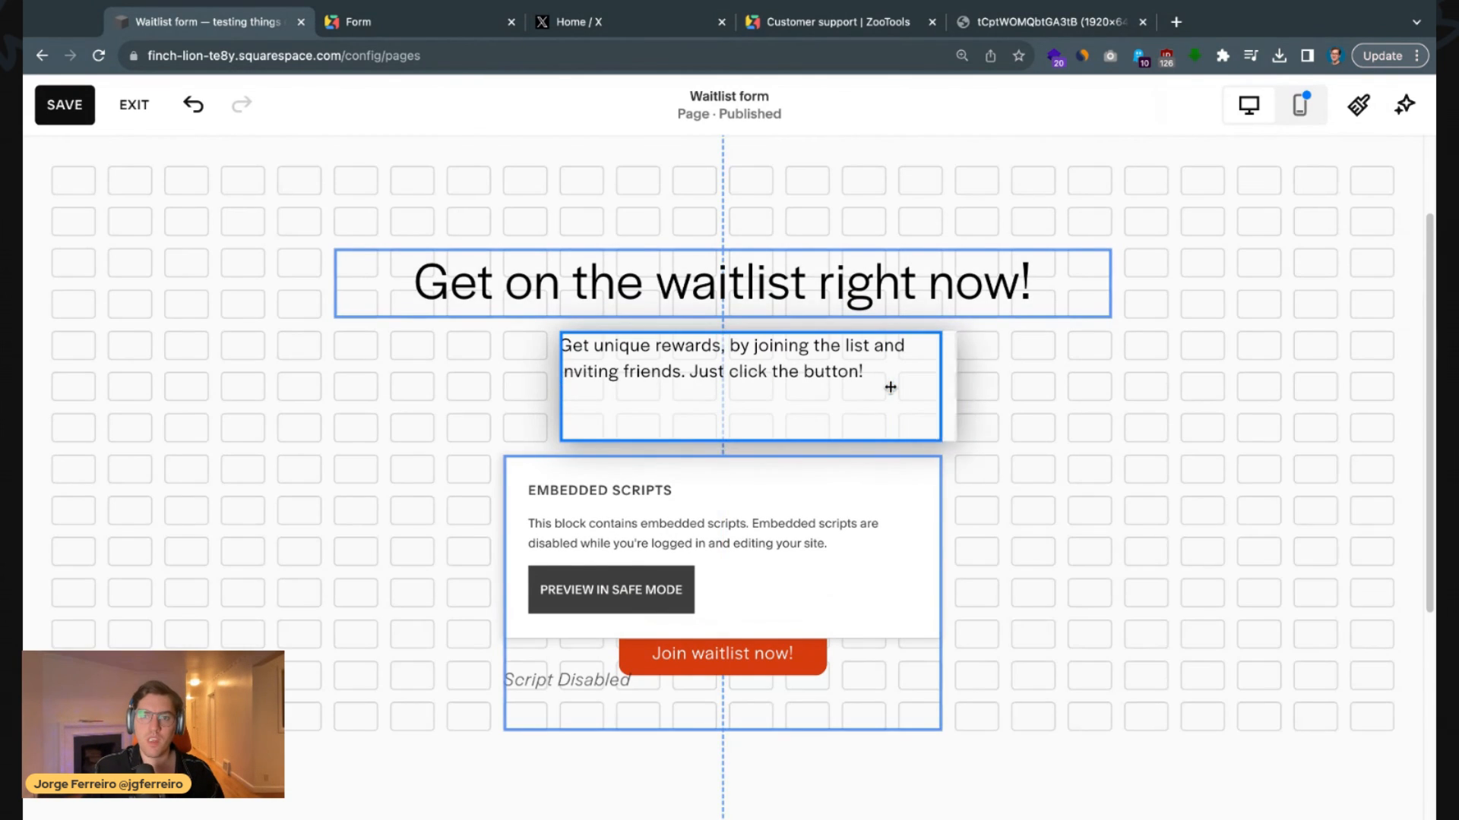
# Place the description under the heading and stretch it to the button block's width.
pyautogui.click(736, 386)
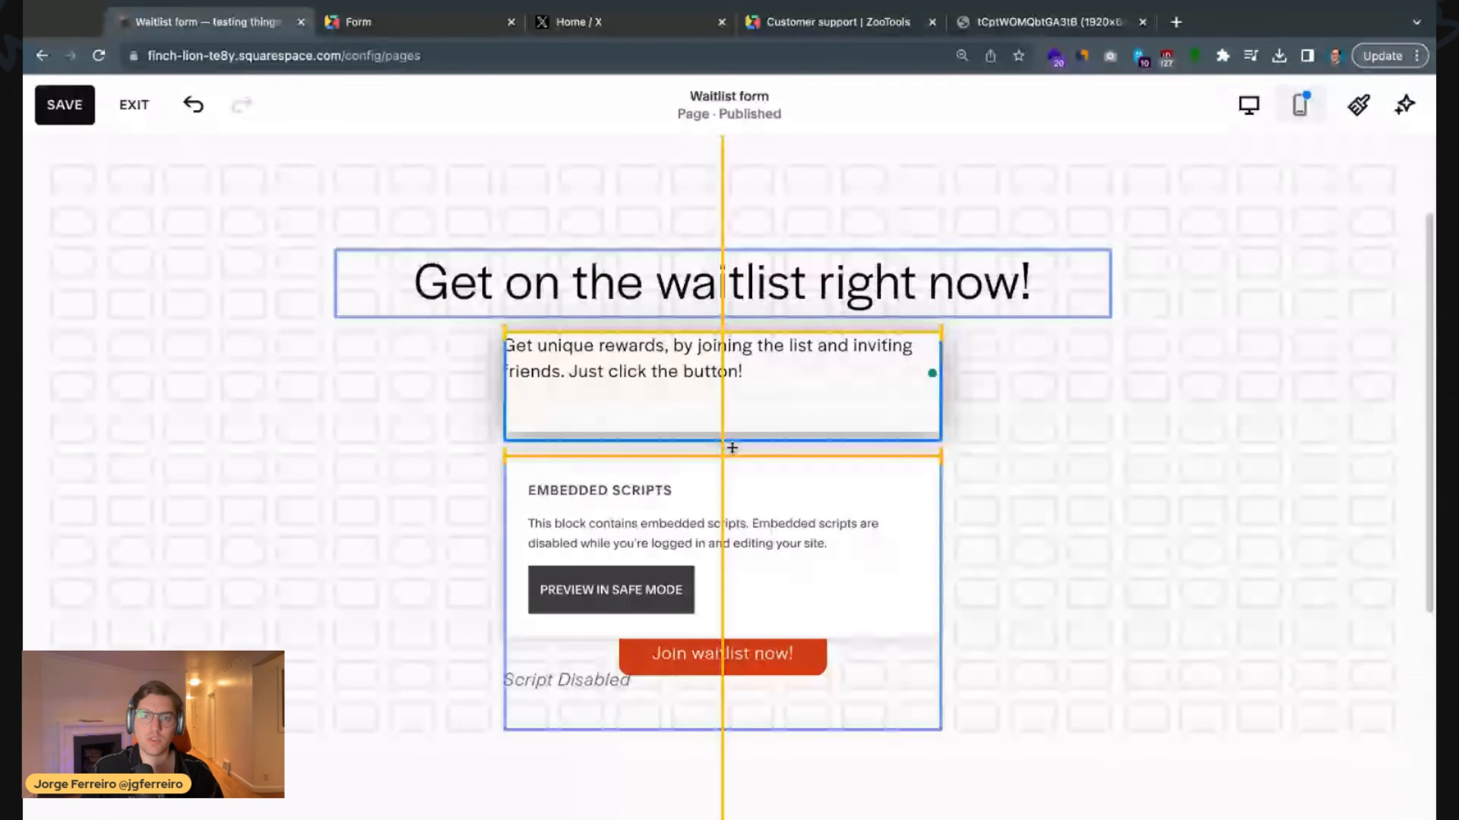
pyautogui.click(706, 359)
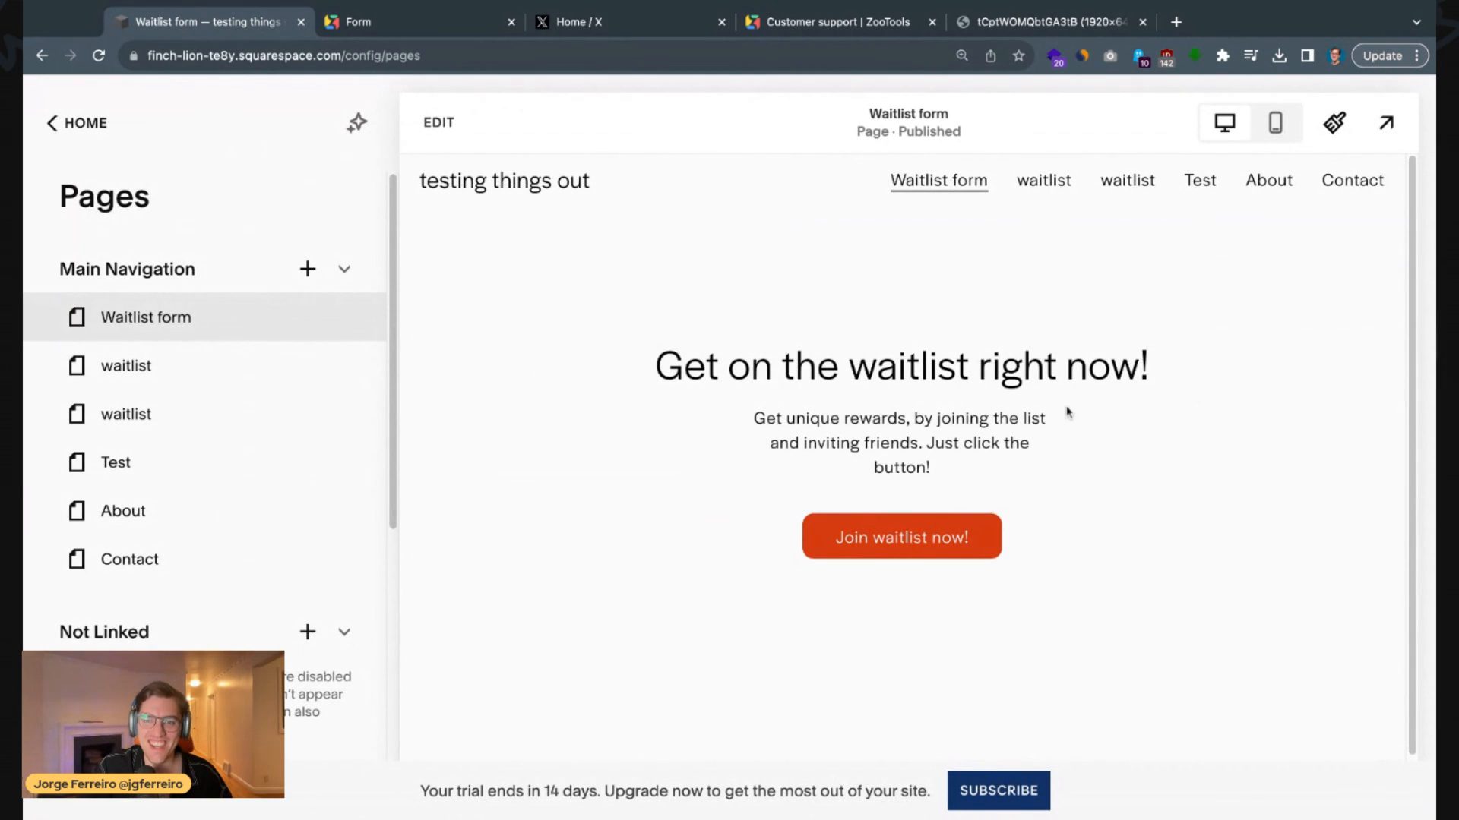
# Test that Join waitlist now! opens the form, then move to the ZooTools support tab.
pyautogui.click(900, 536)
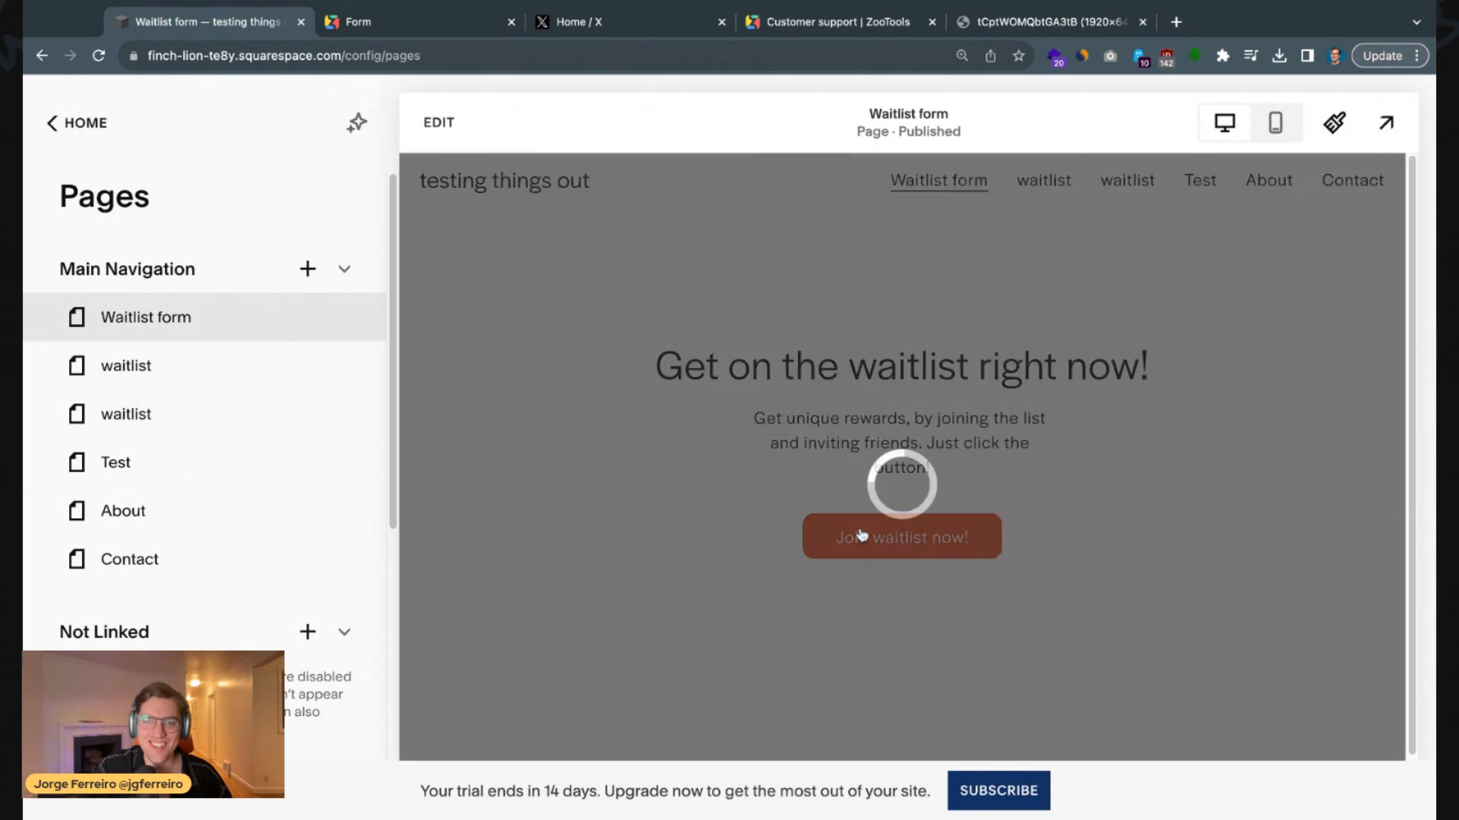
pyautogui.click(901, 537)
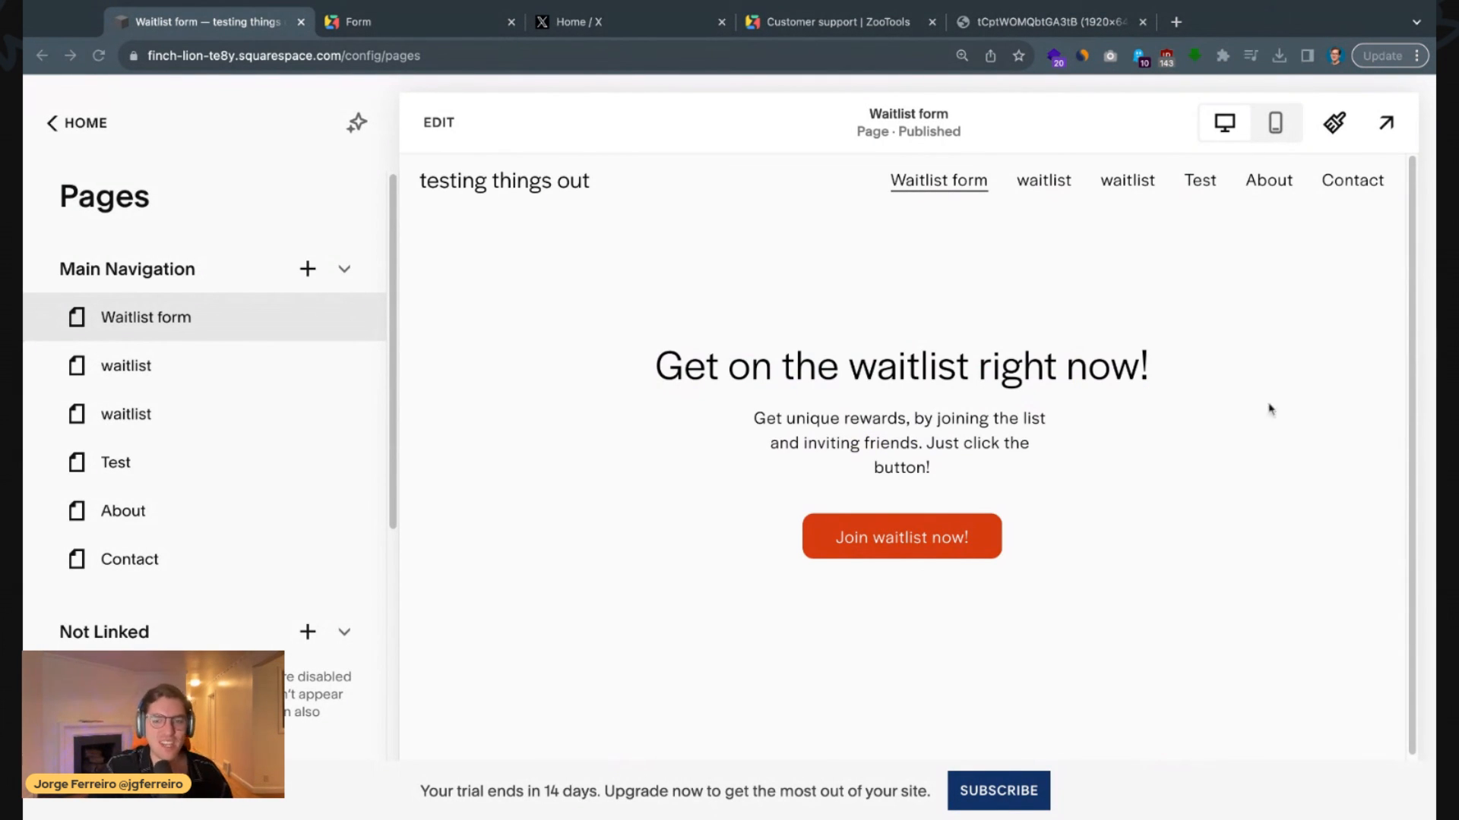
pyautogui.click(834, 21)
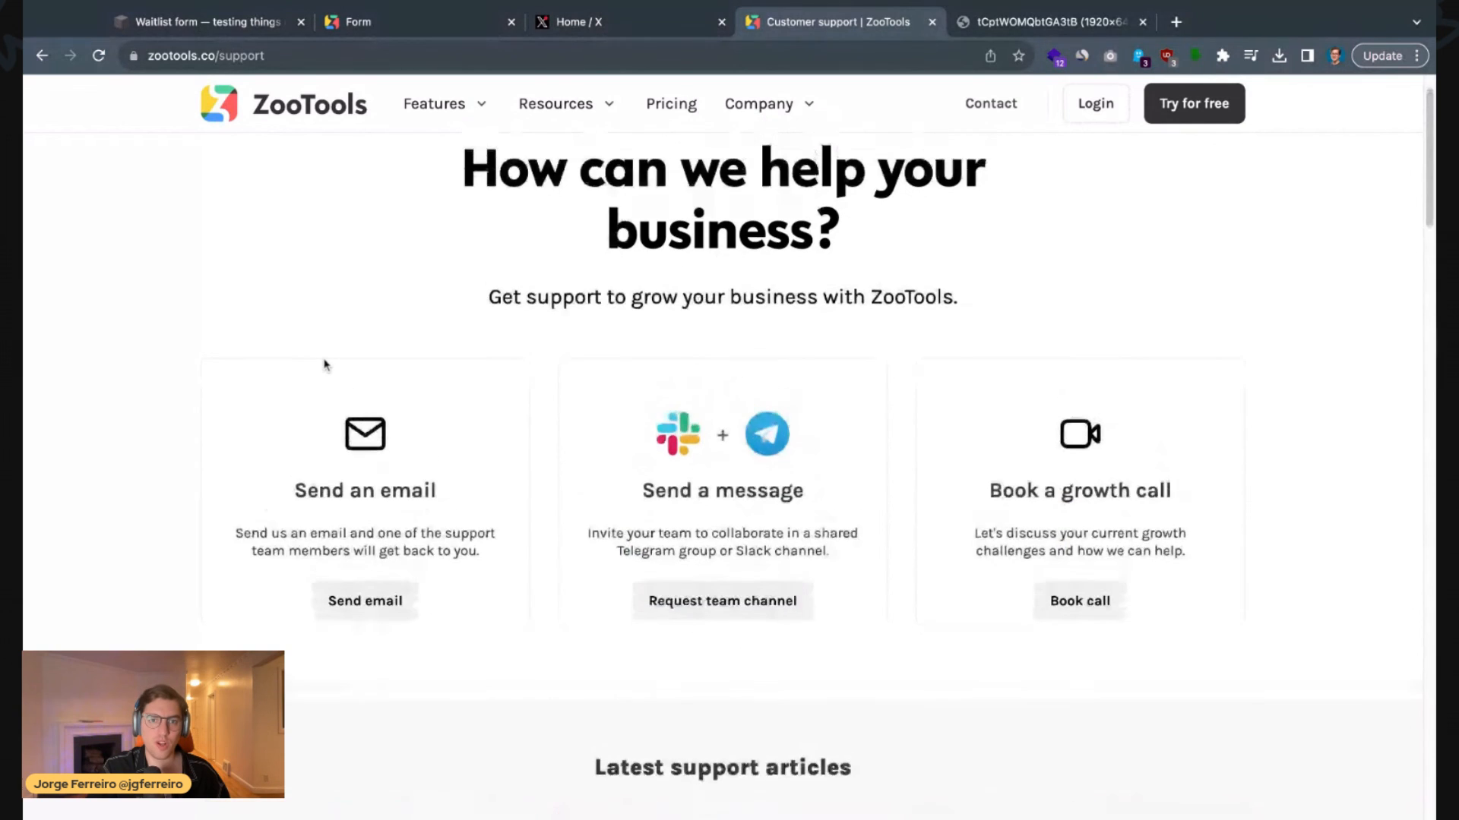
# Scroll the ZooTools customer support page showing email, message and growth call options.
pyautogui.scroll(-3)
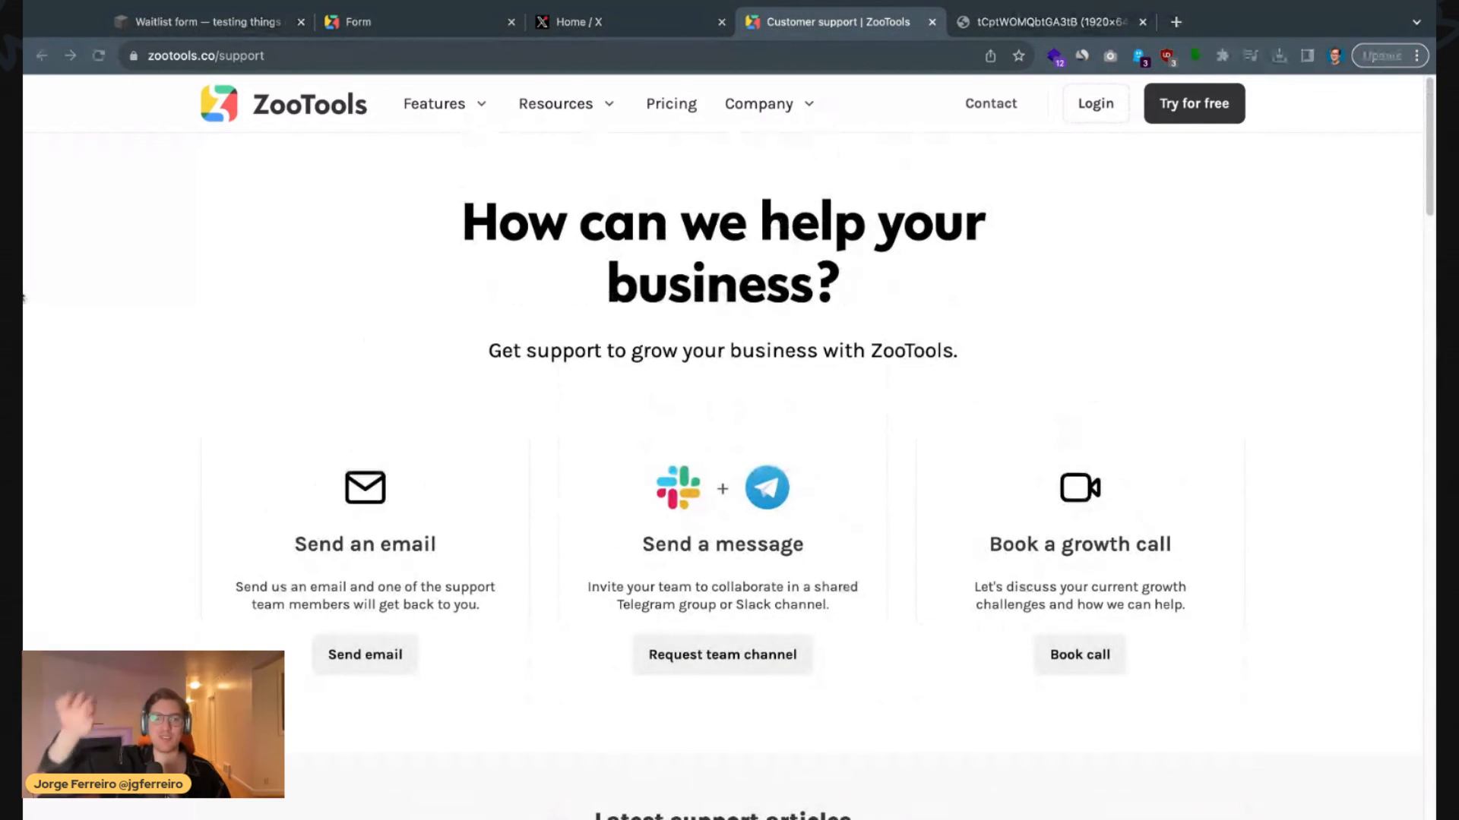